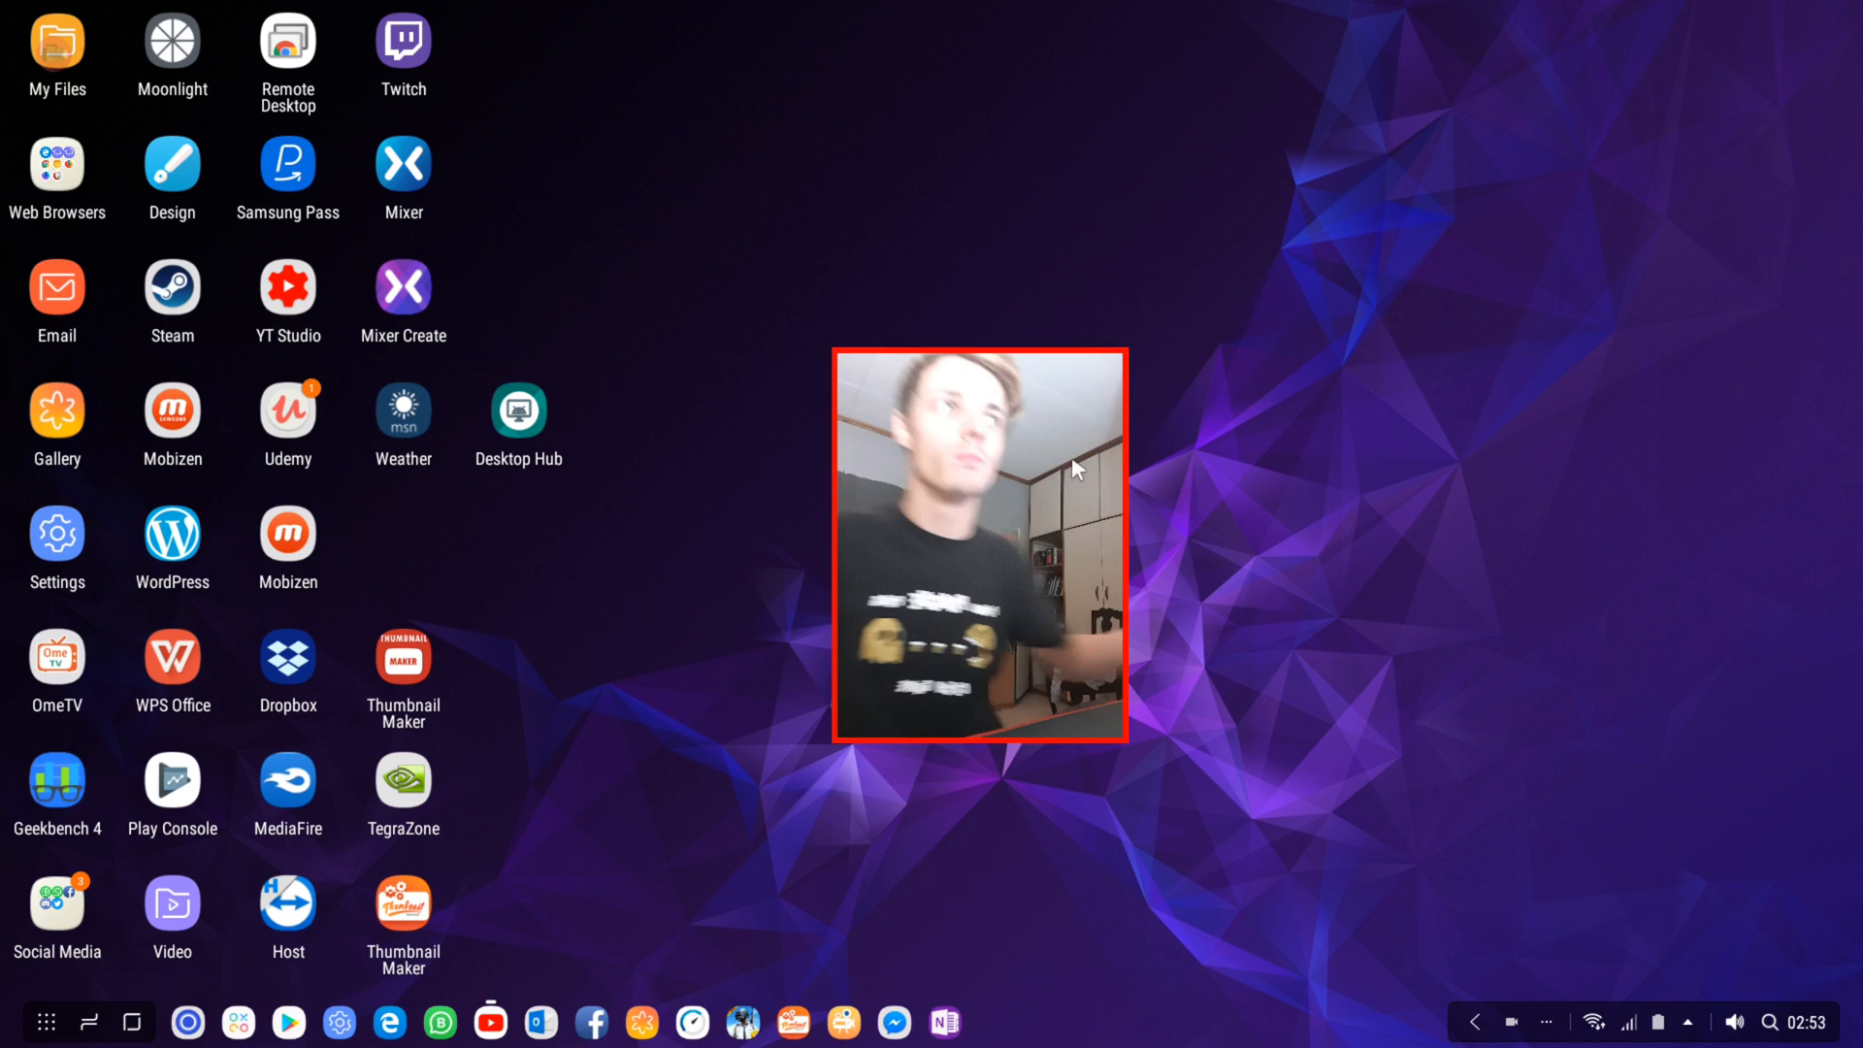
{"action": "mouse_move", "coordinate": [1052, 506]}
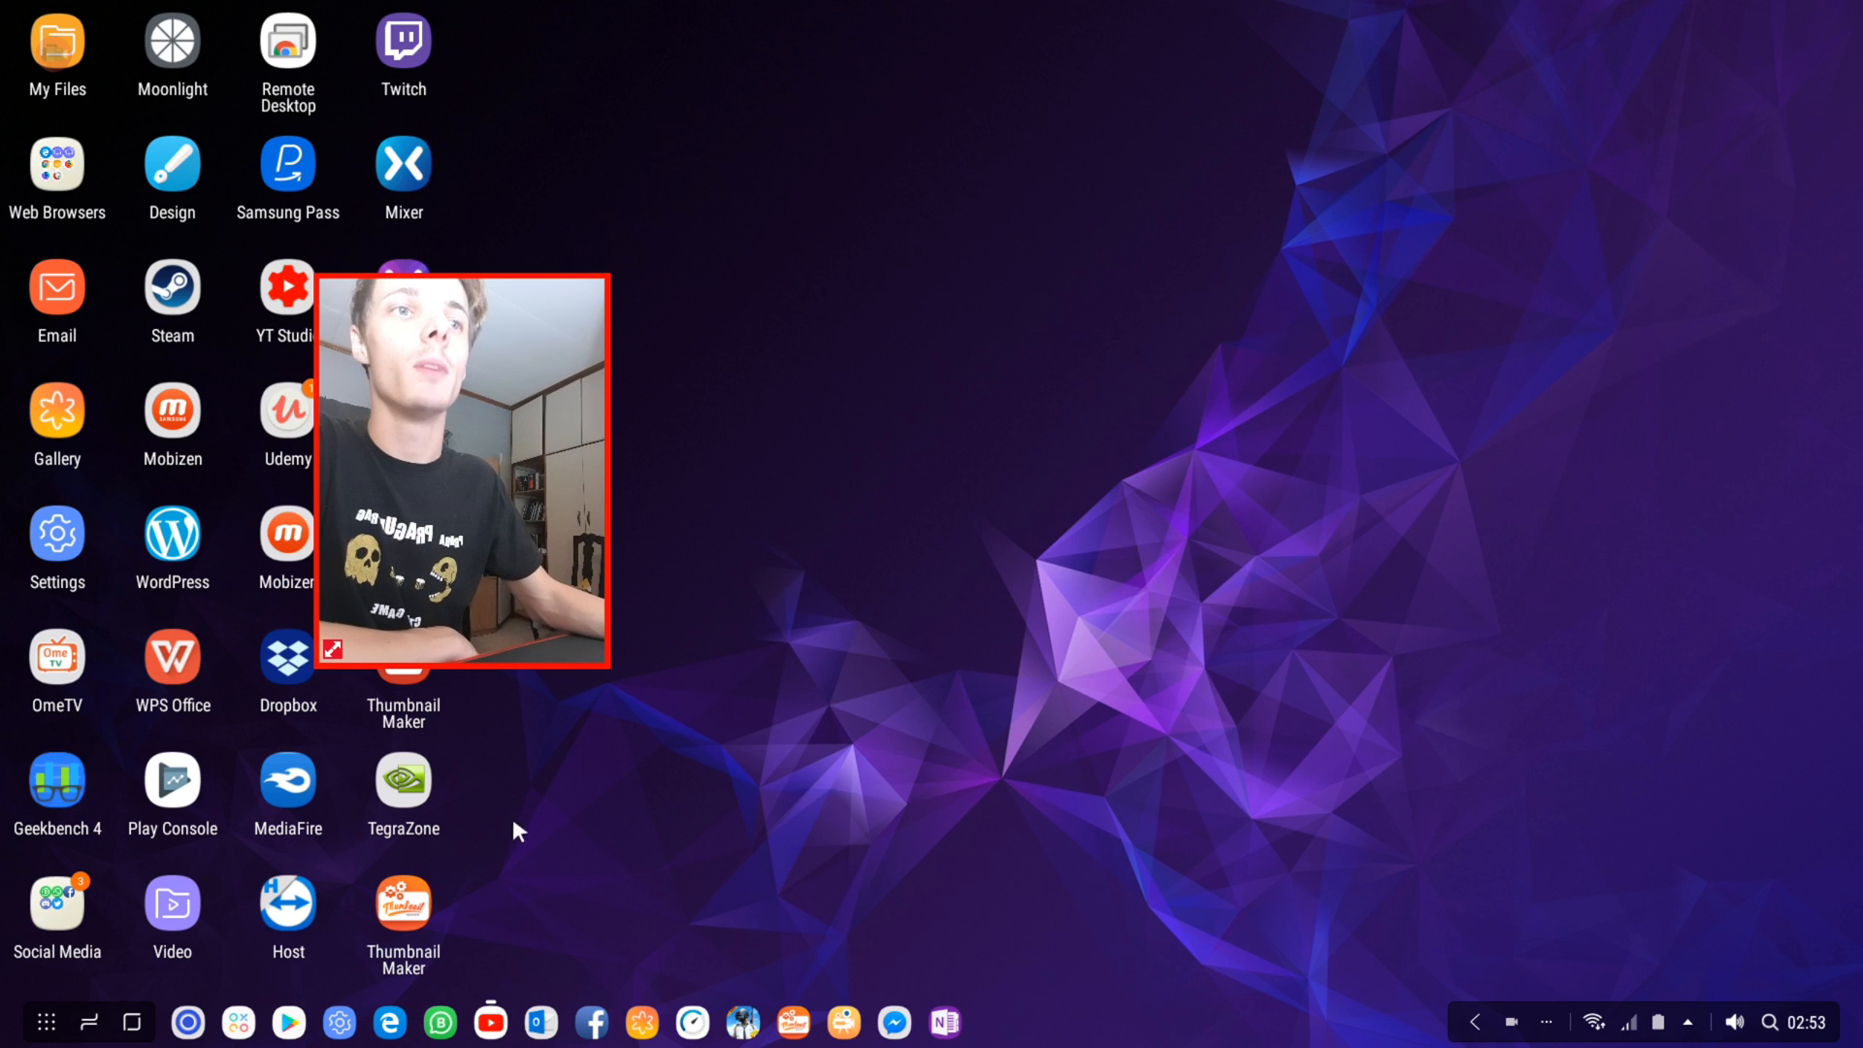
Step: Launch the YouTube app from its icon on the DeX desktop taskbar
{"action": "left_click", "coordinate": [485, 1023]}
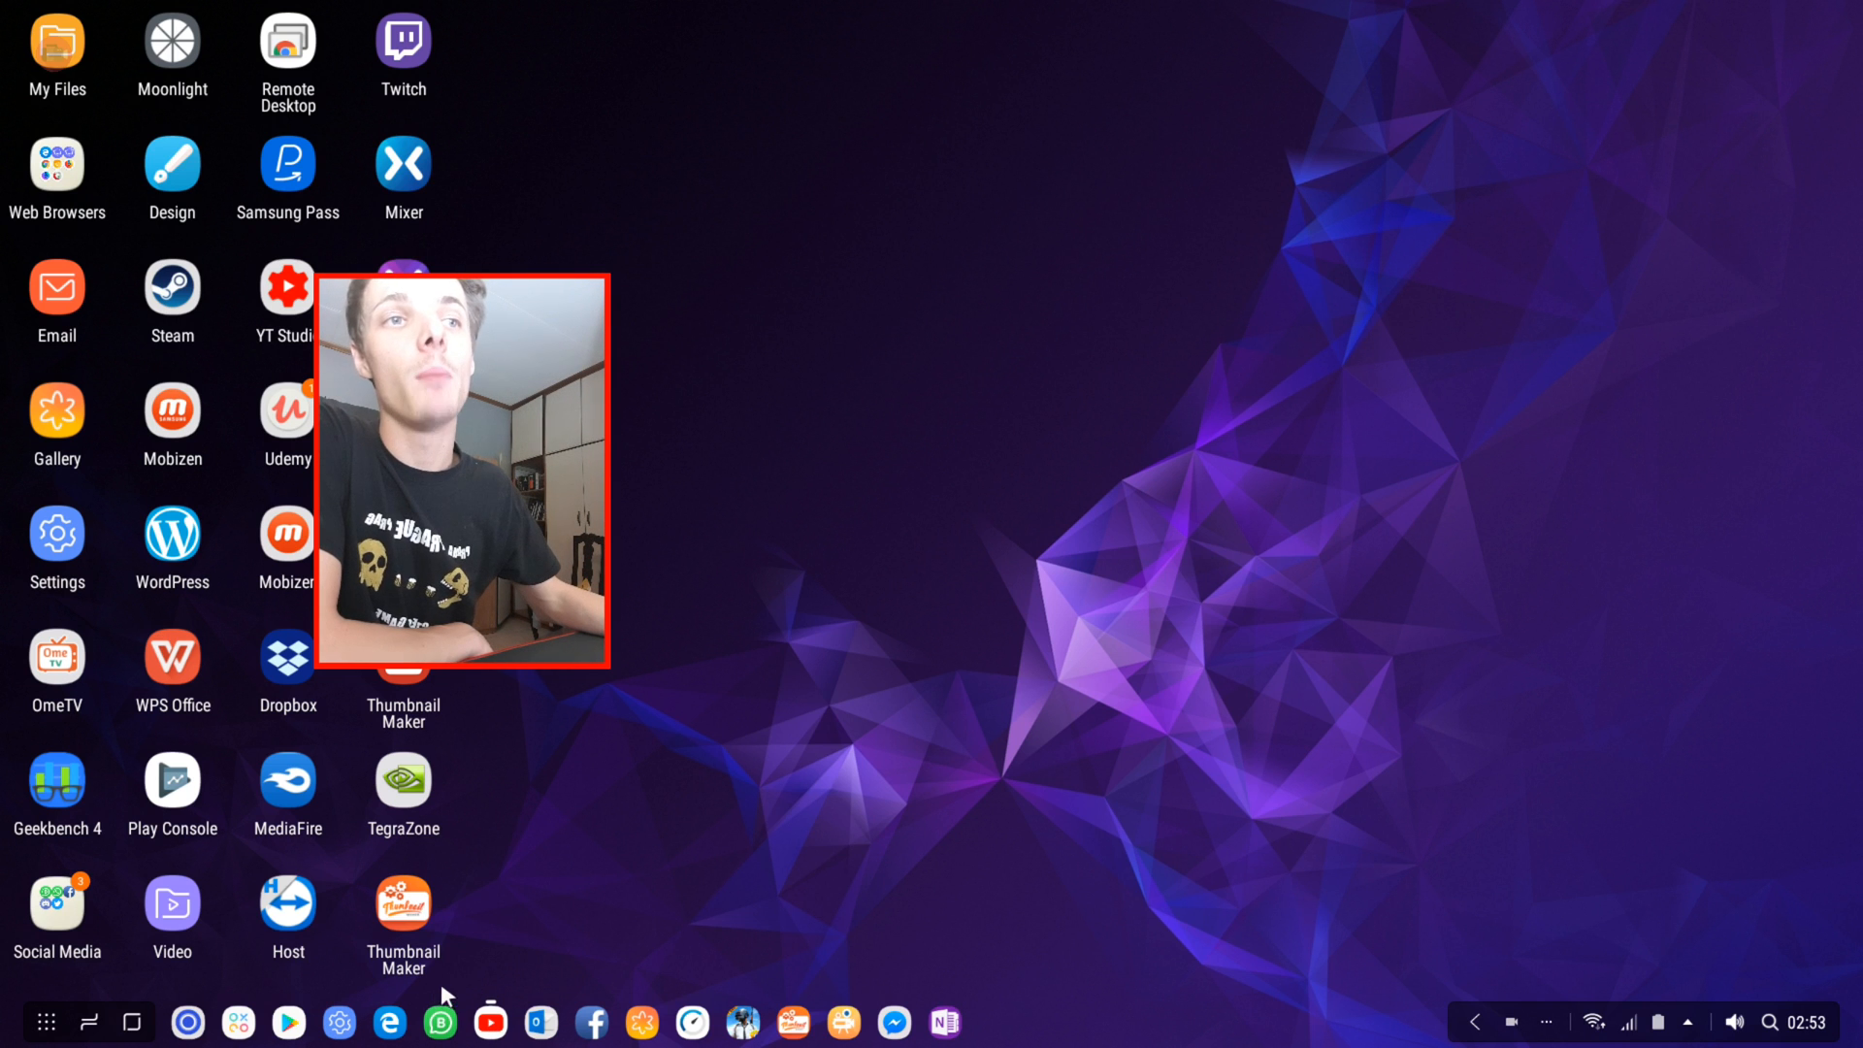
{"action": "left_click", "coordinate": [485, 1021]}
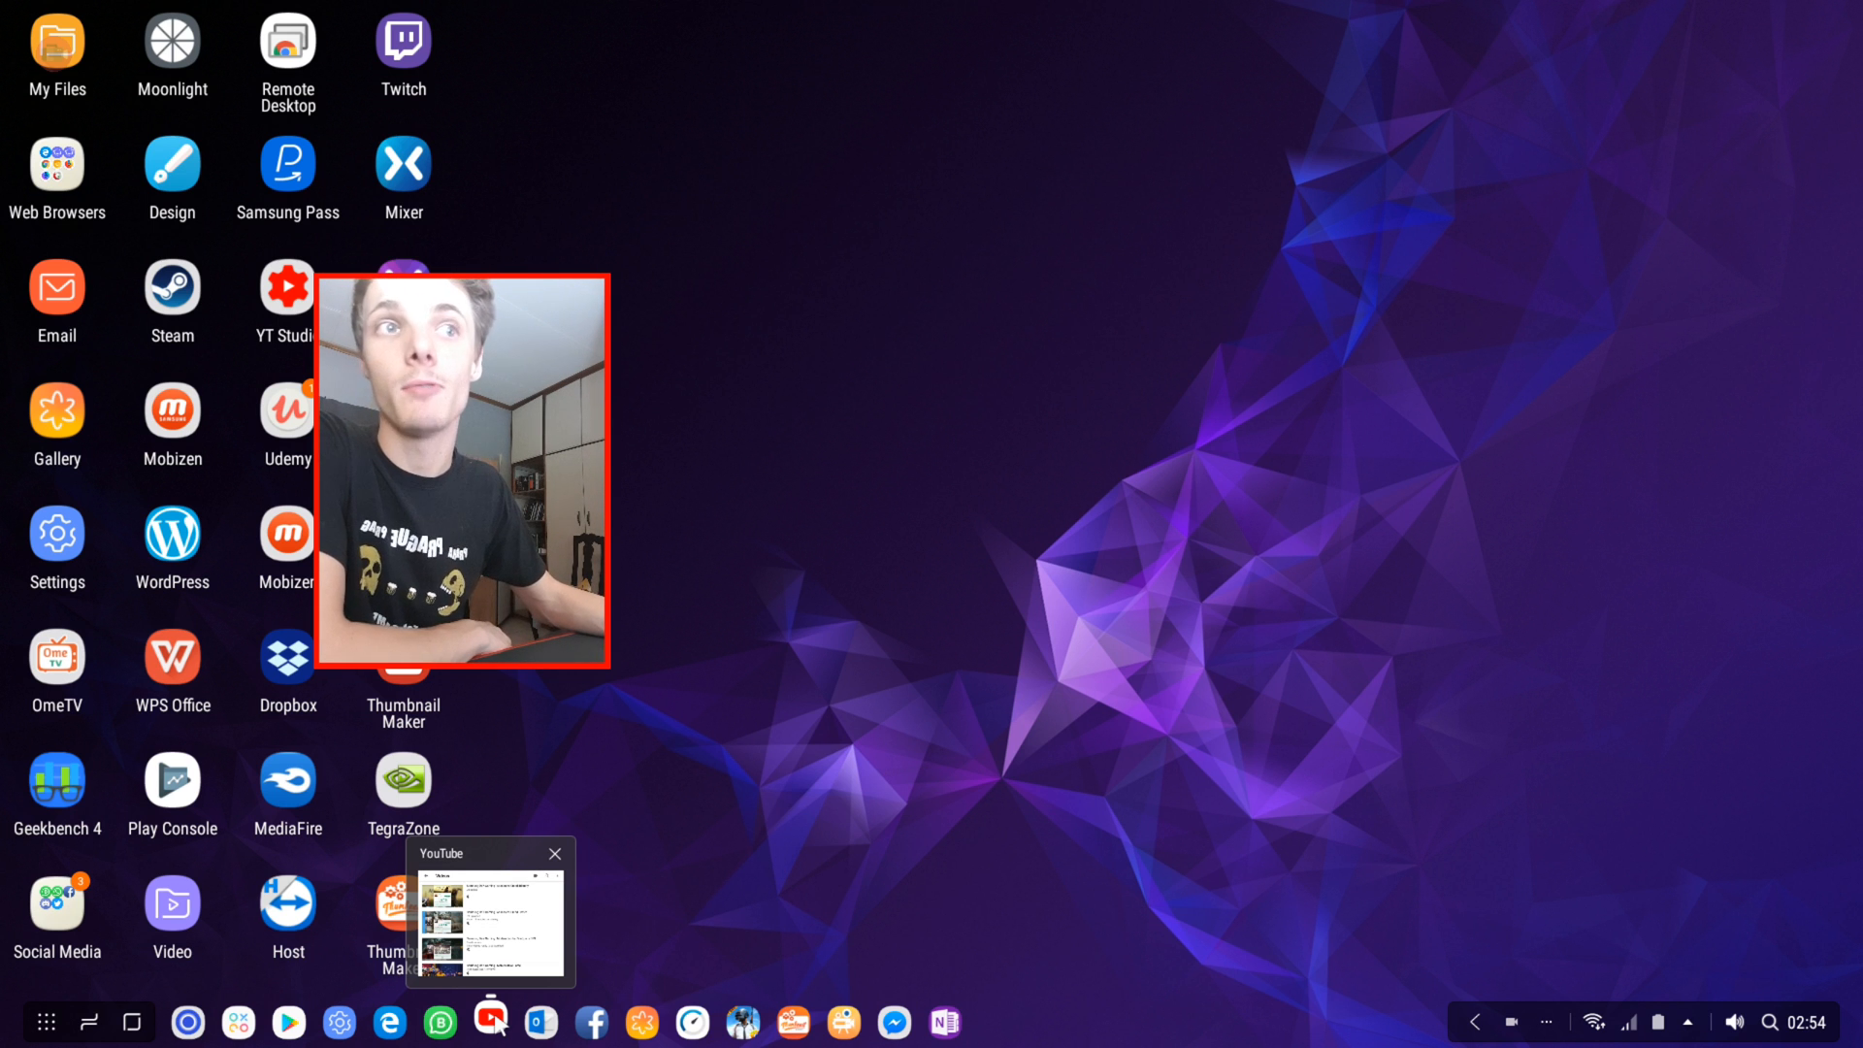
{"action": "left_click", "coordinate": [555, 854]}
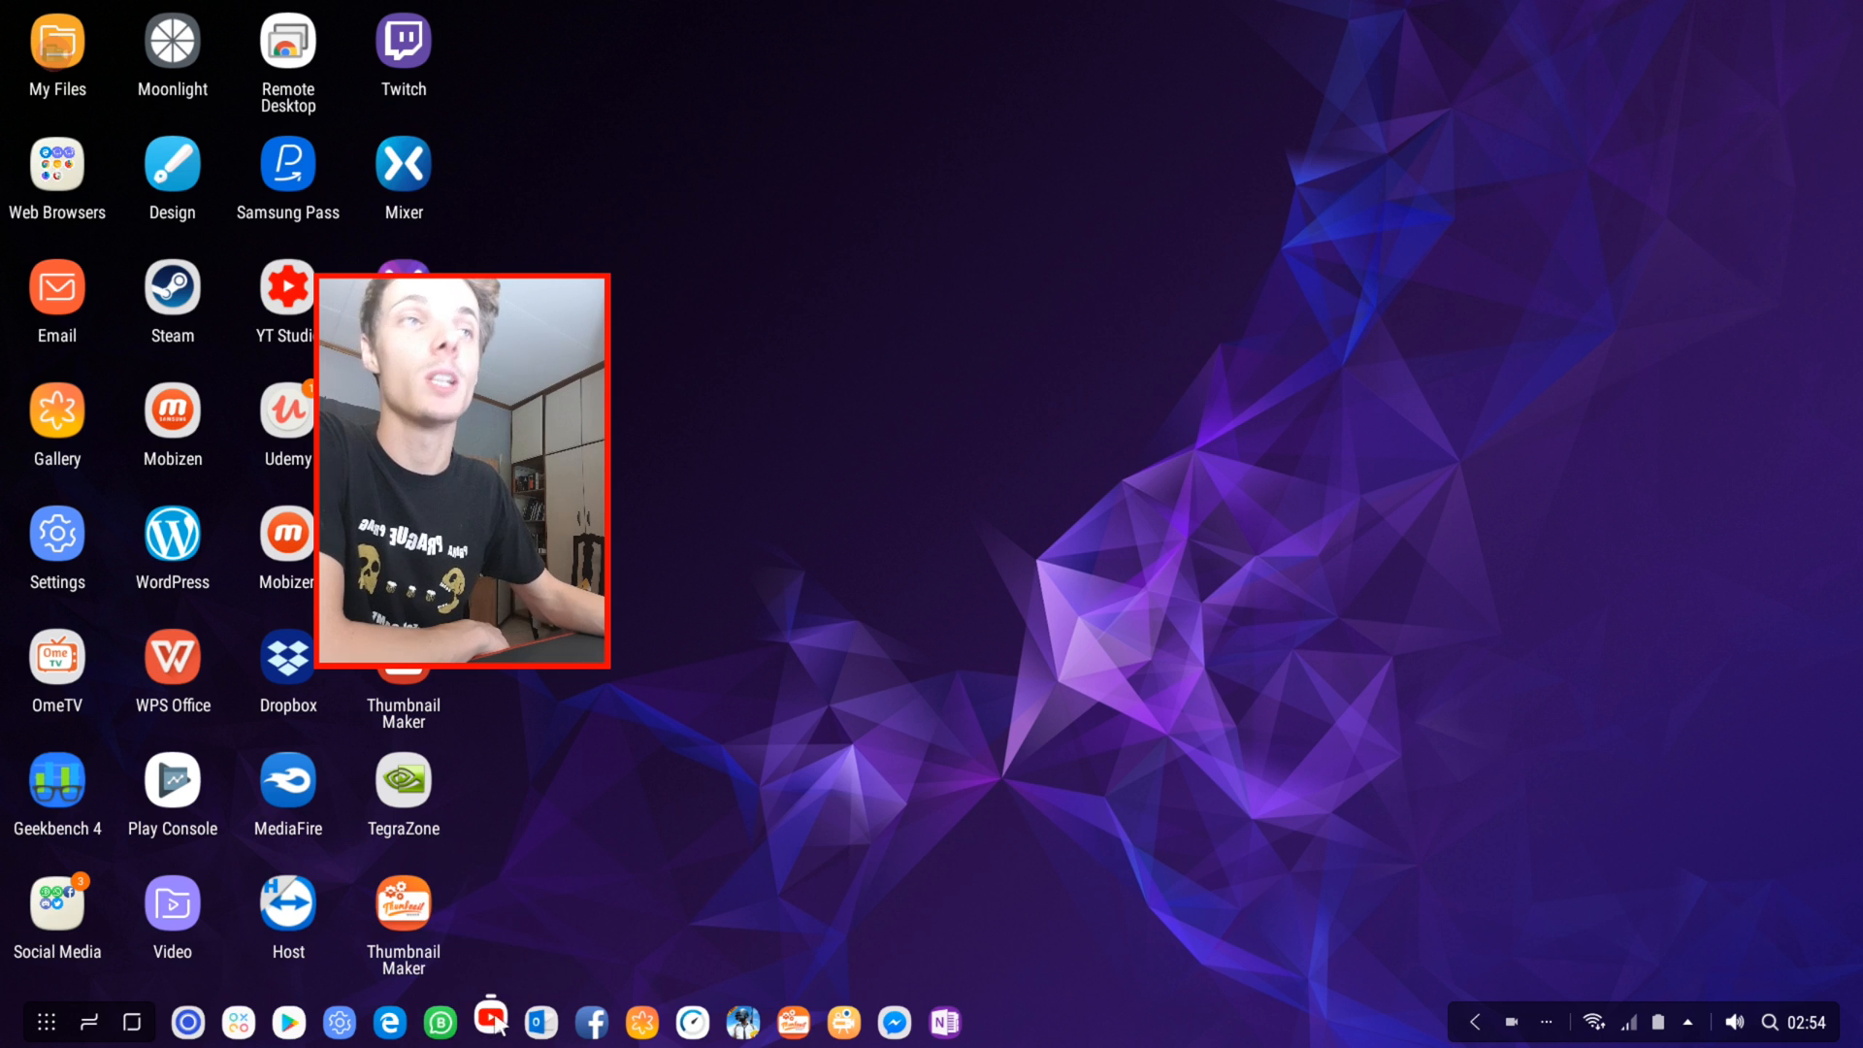
Step: Show the Home feed and maximise the YouTube window to fill the DeX screen
{"action": "left_click", "coordinate": [482, 1020]}
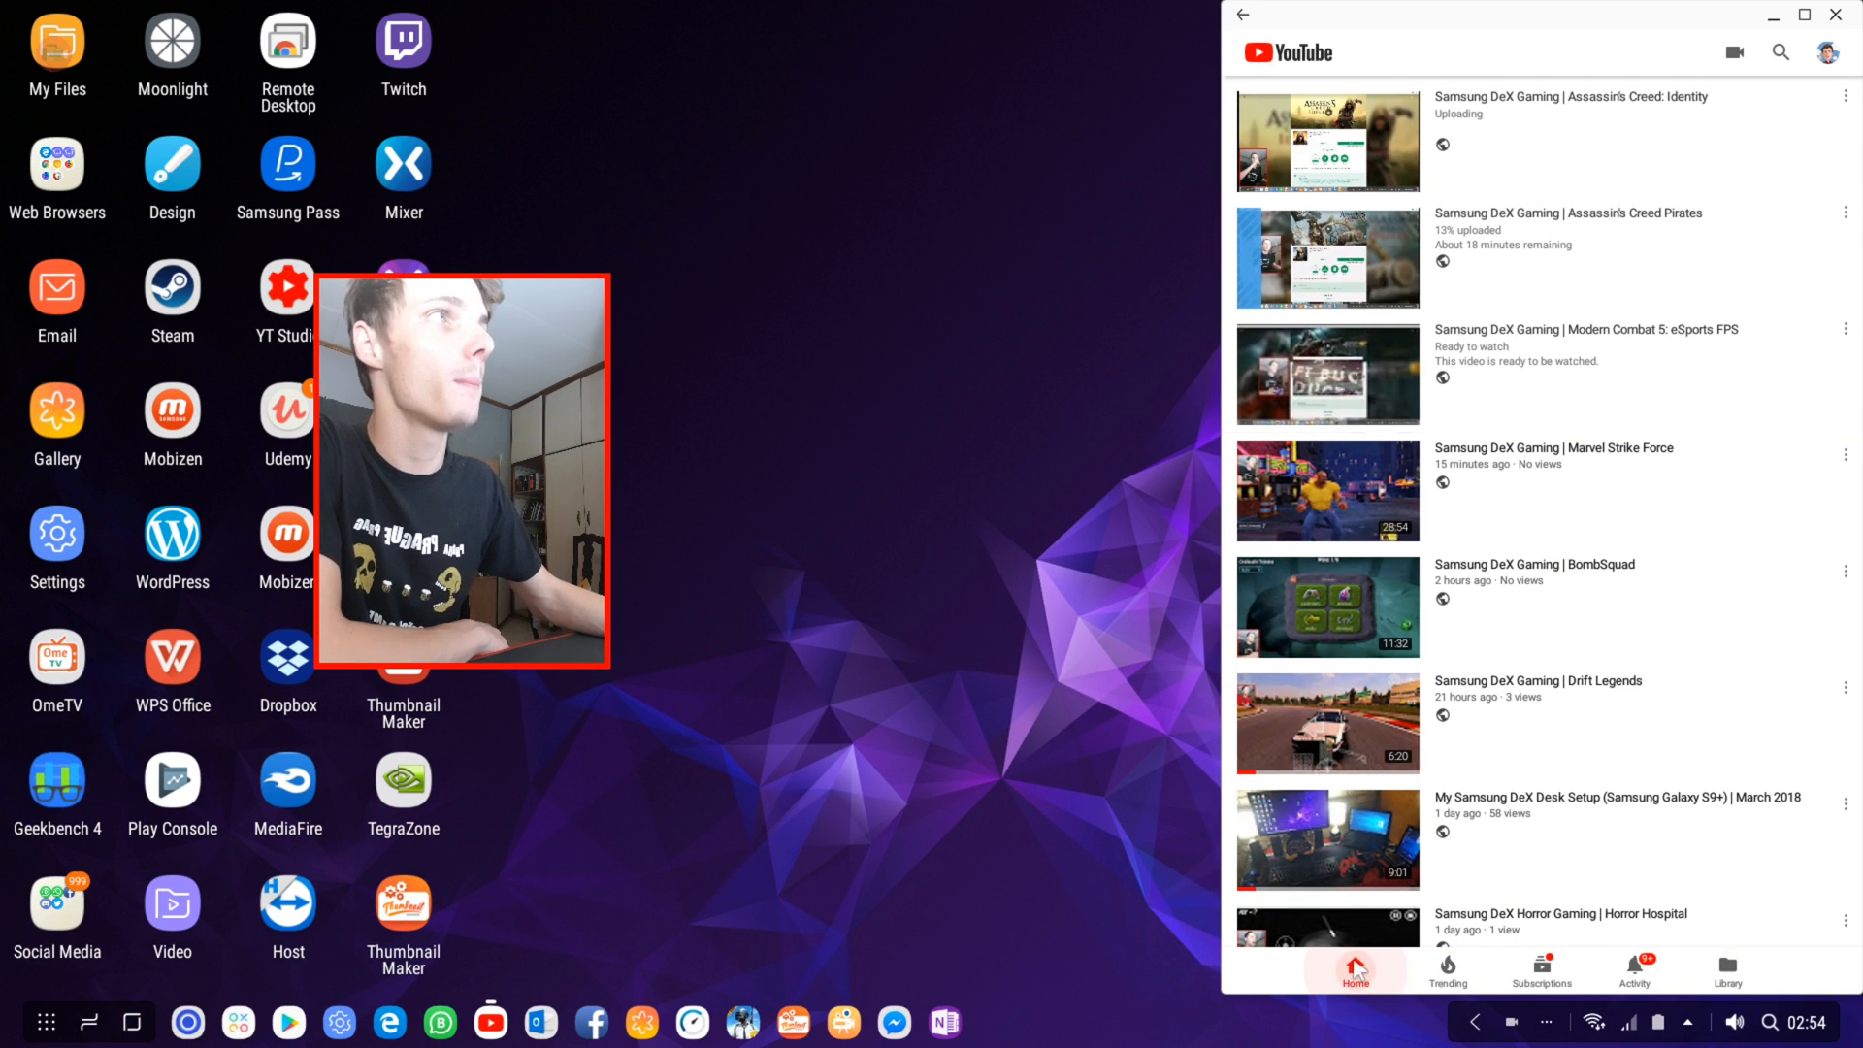
{"action": "left_click", "coordinate": [1356, 974]}
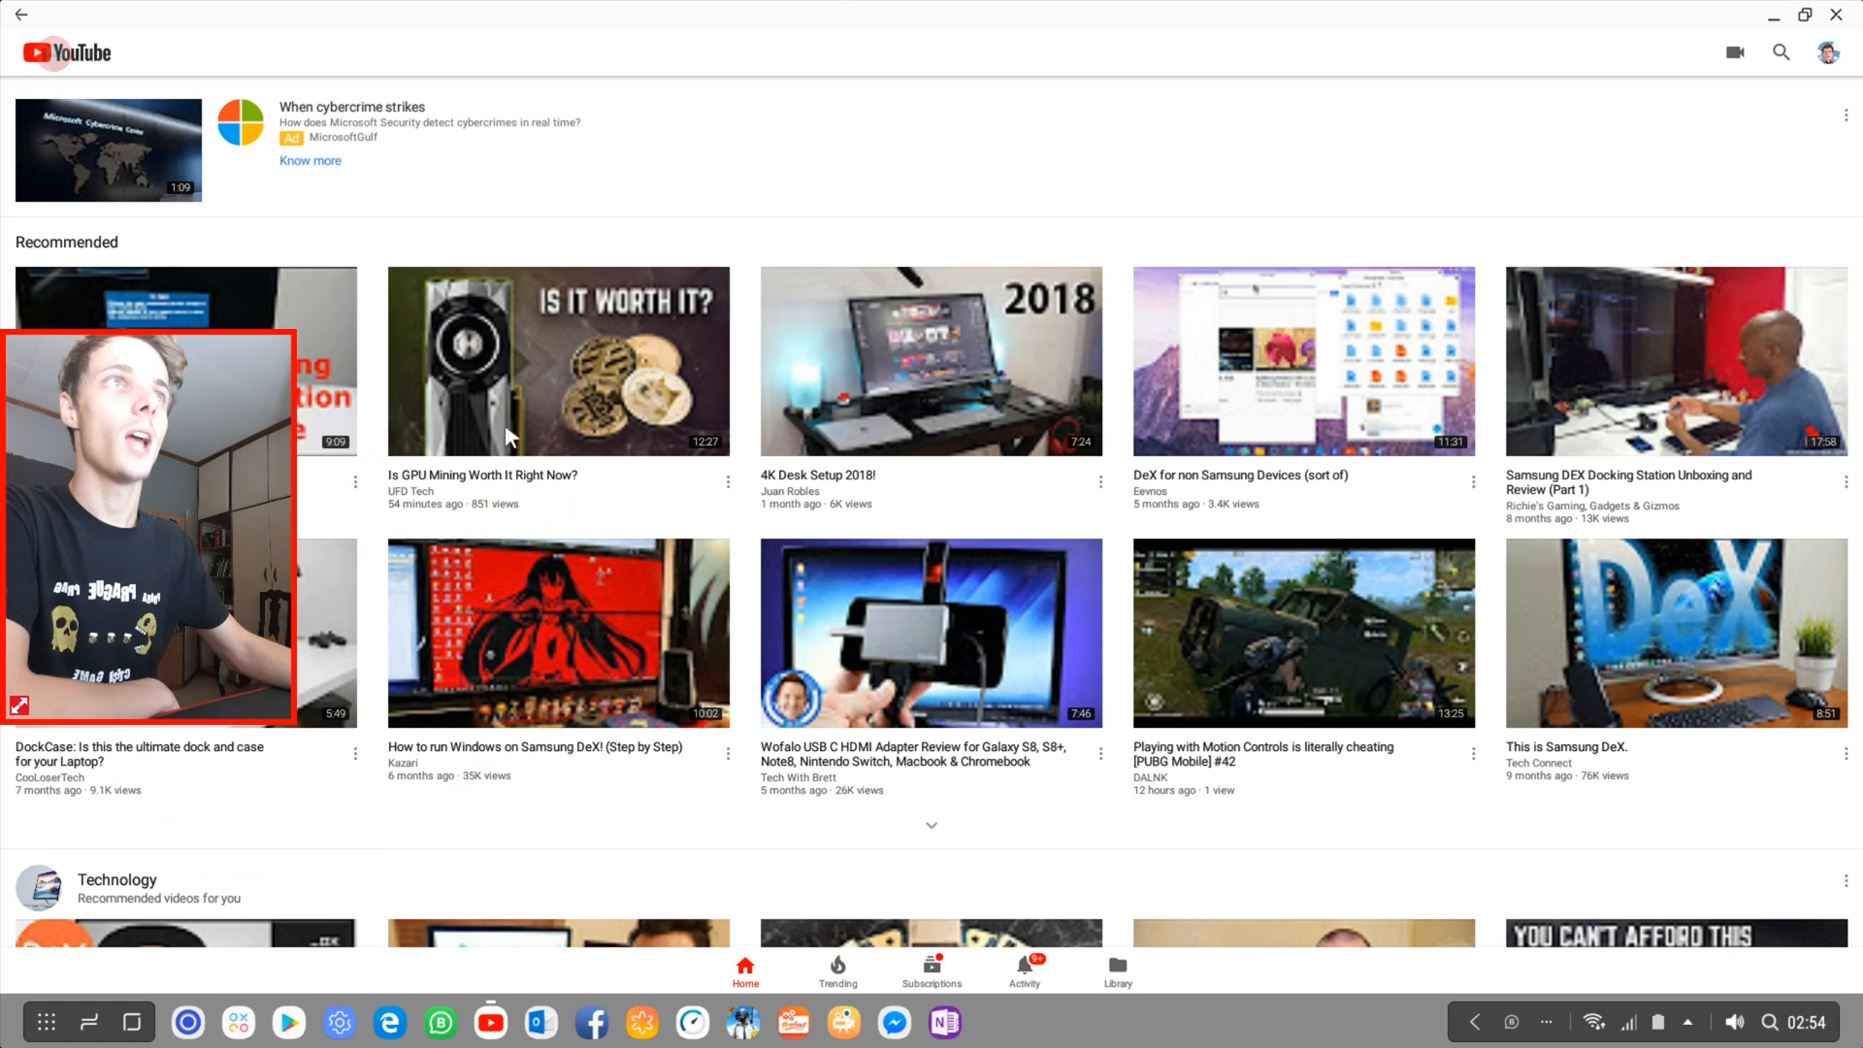
{"action": "mouse_move", "coordinate": [916, 386]}
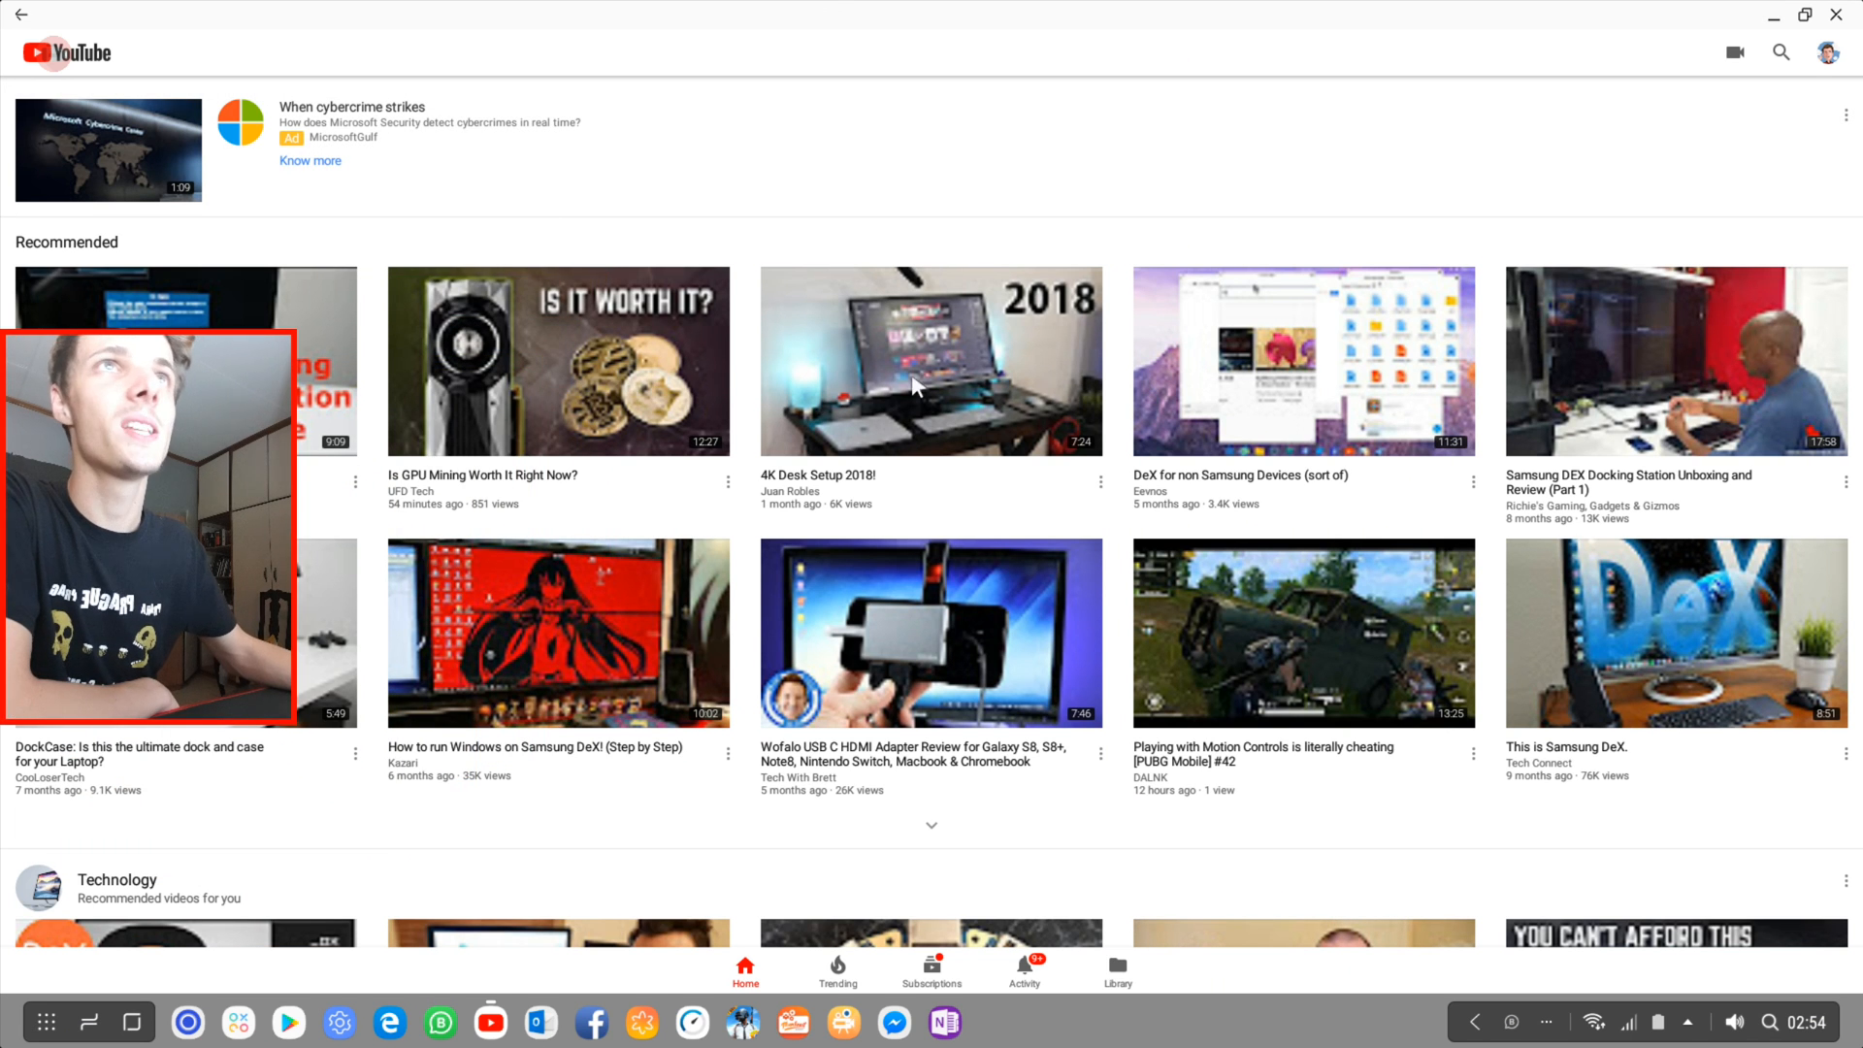
{"action": "mouse_move", "coordinate": [666, 337]}
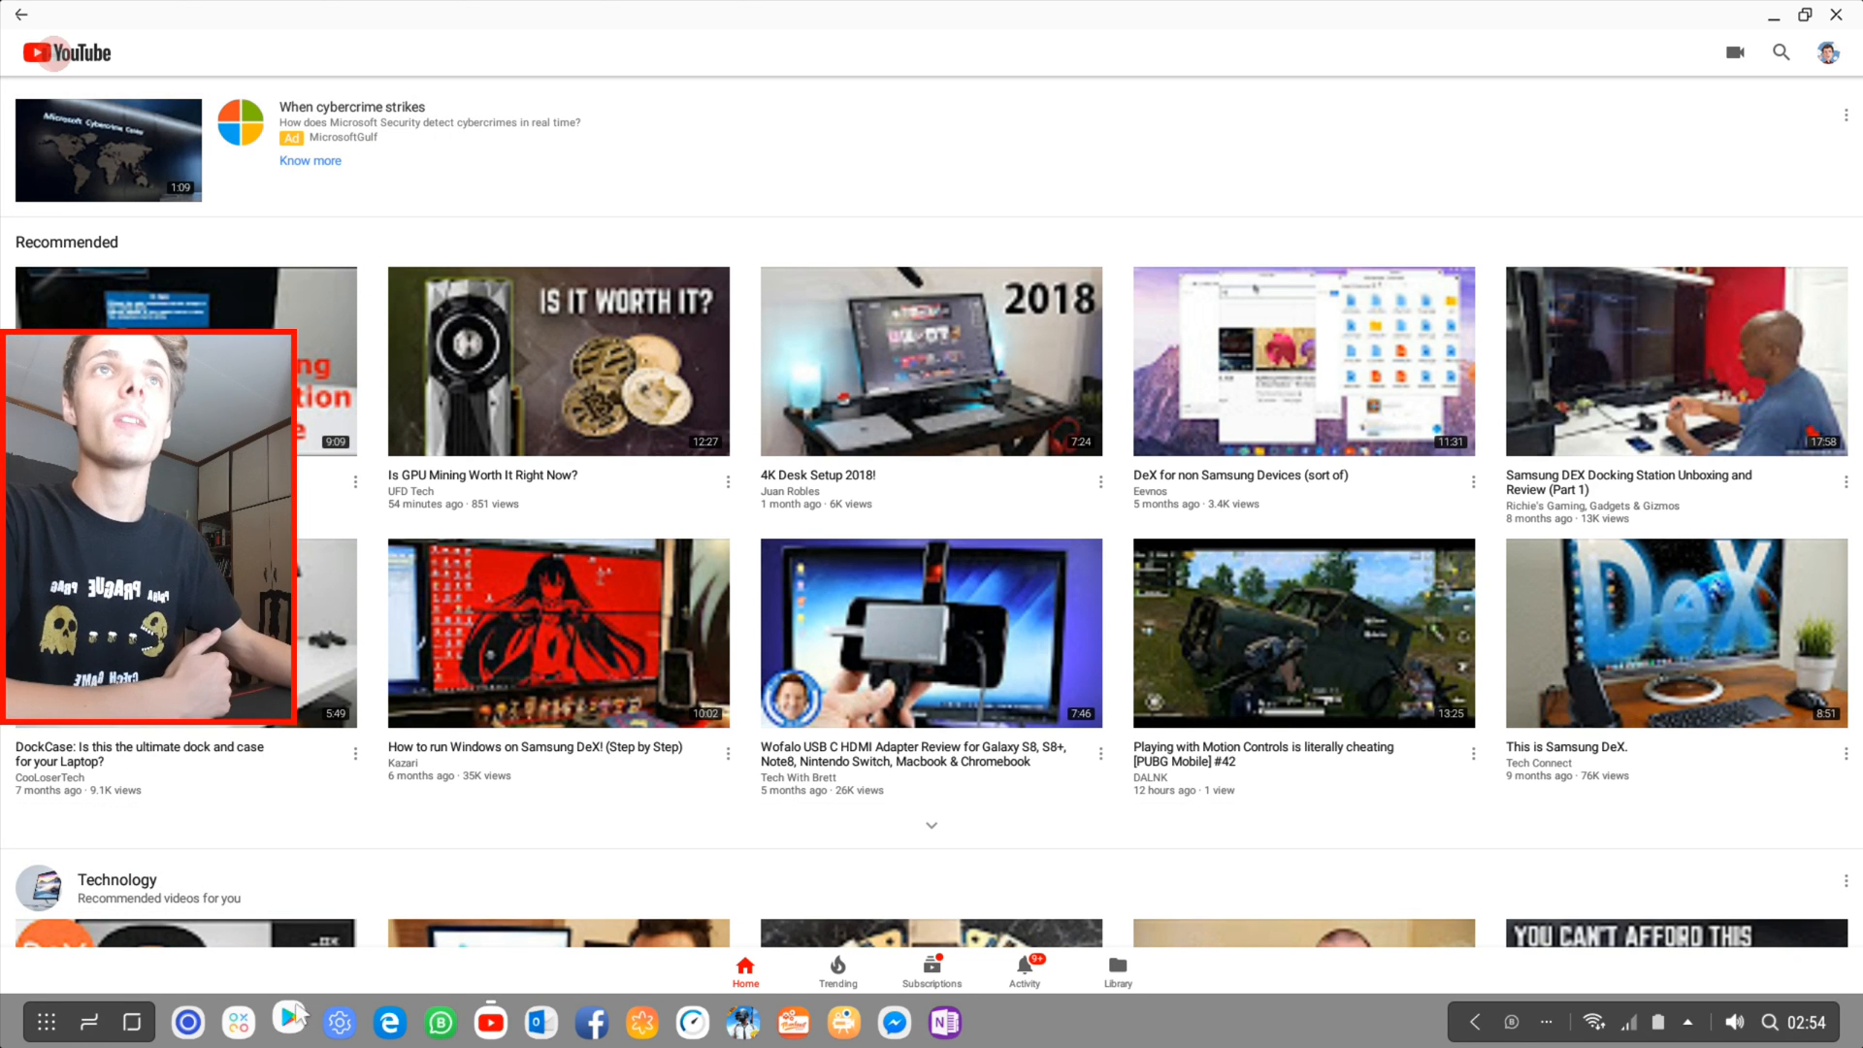
Step: Search the Play Store for 'YouTube' and scroll its listing down to the ratings and reviews
{"action": "left_click", "coordinate": [278, 1021]}
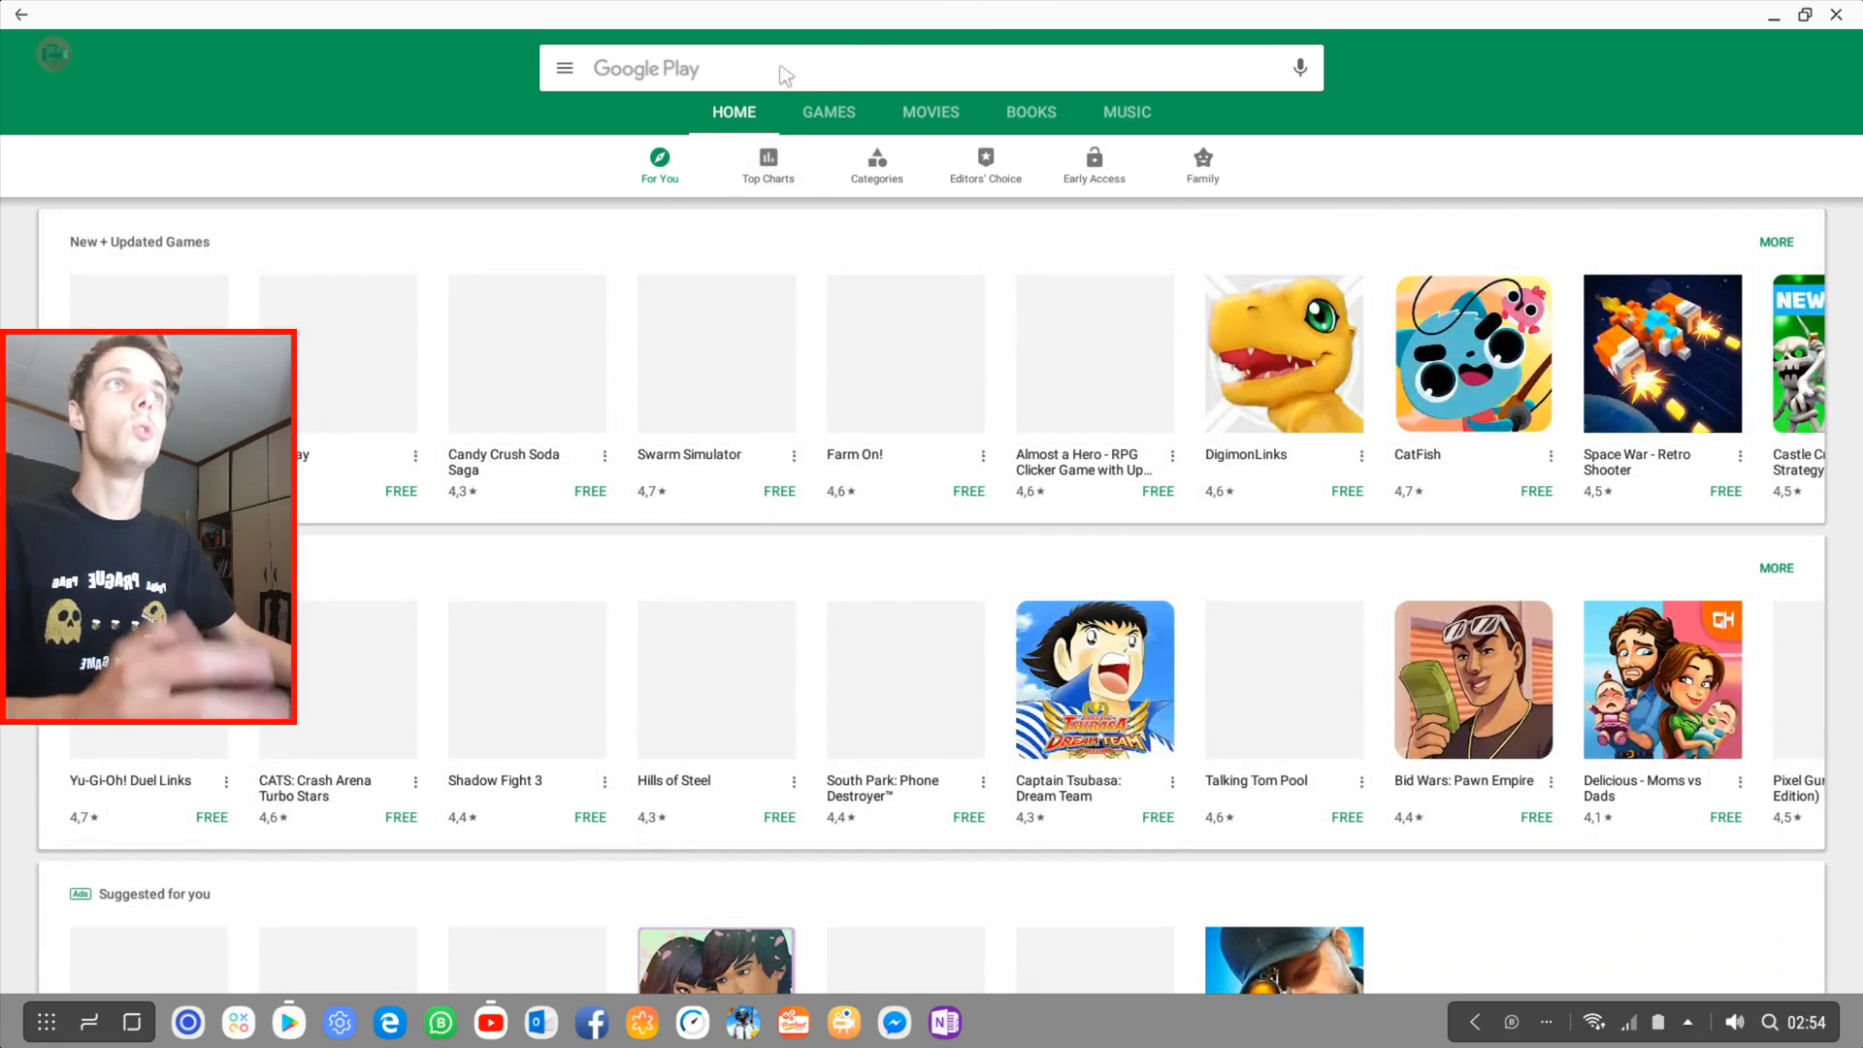
{"action": "type", "text": "YouTube"}
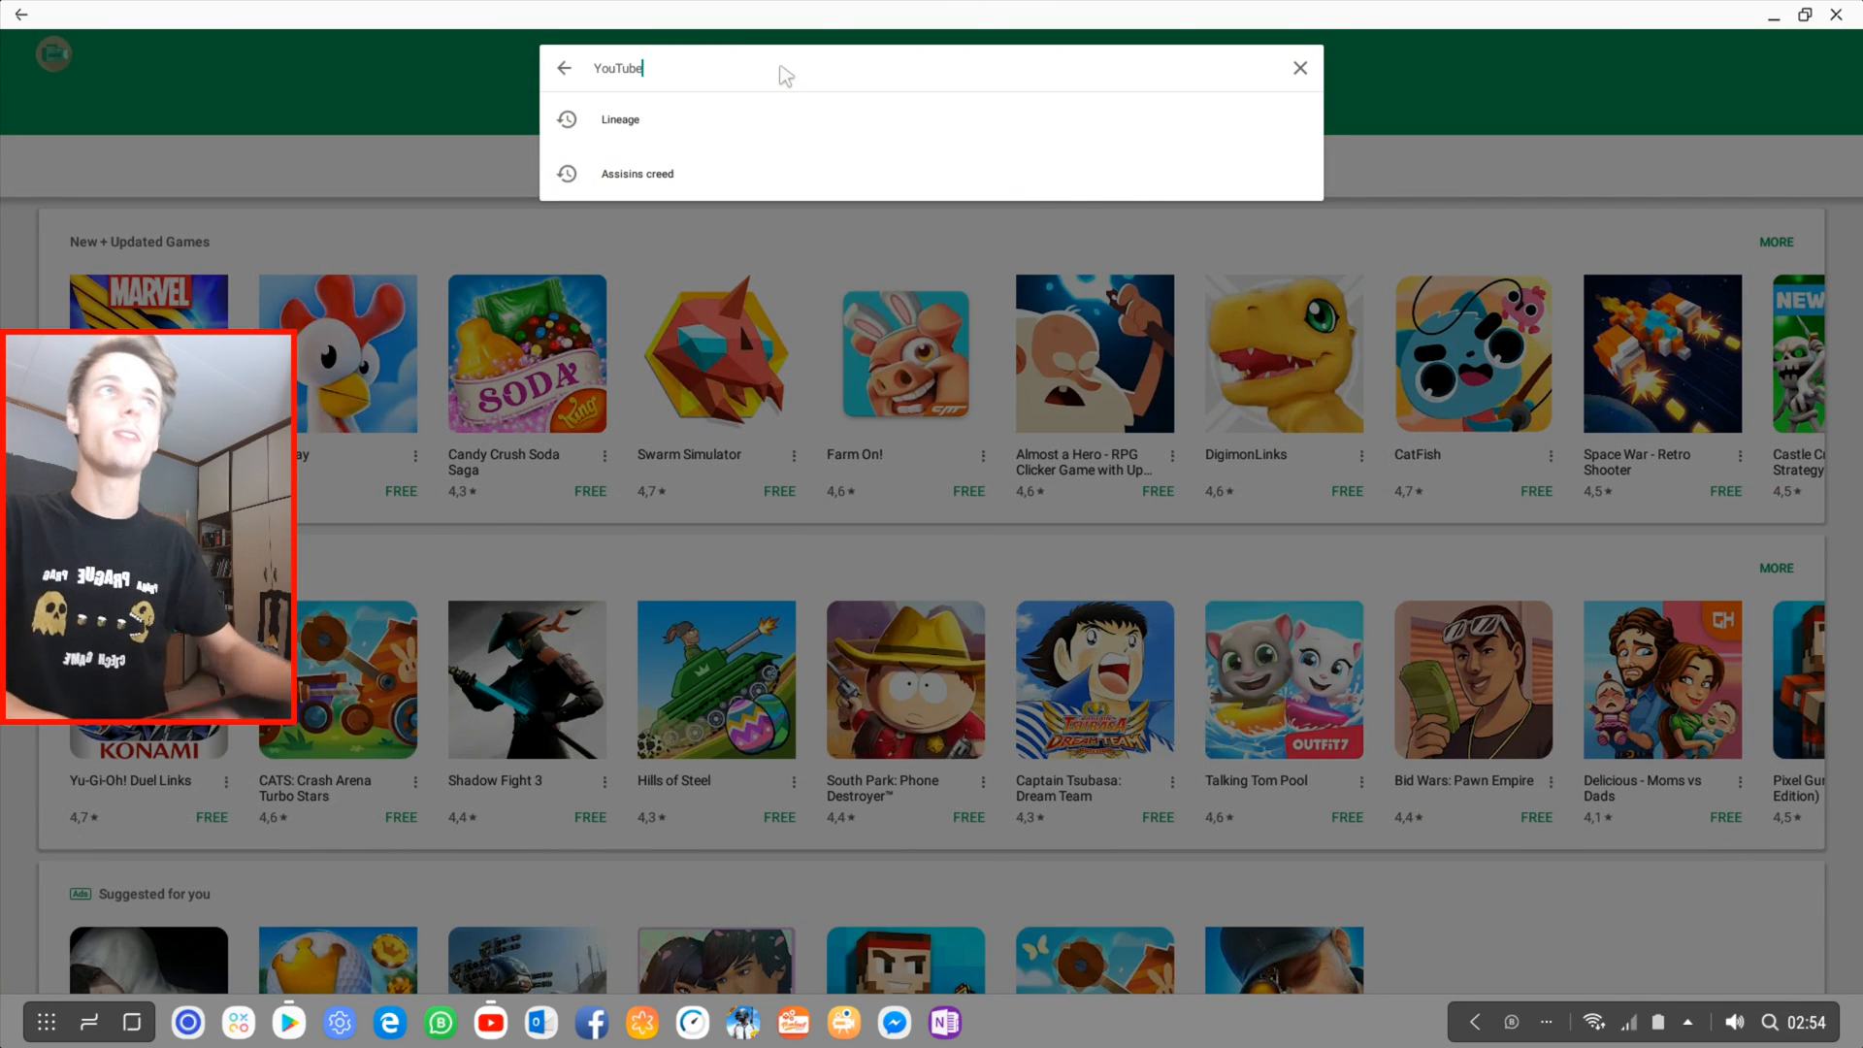
{"action": "key", "text": "Enter"}
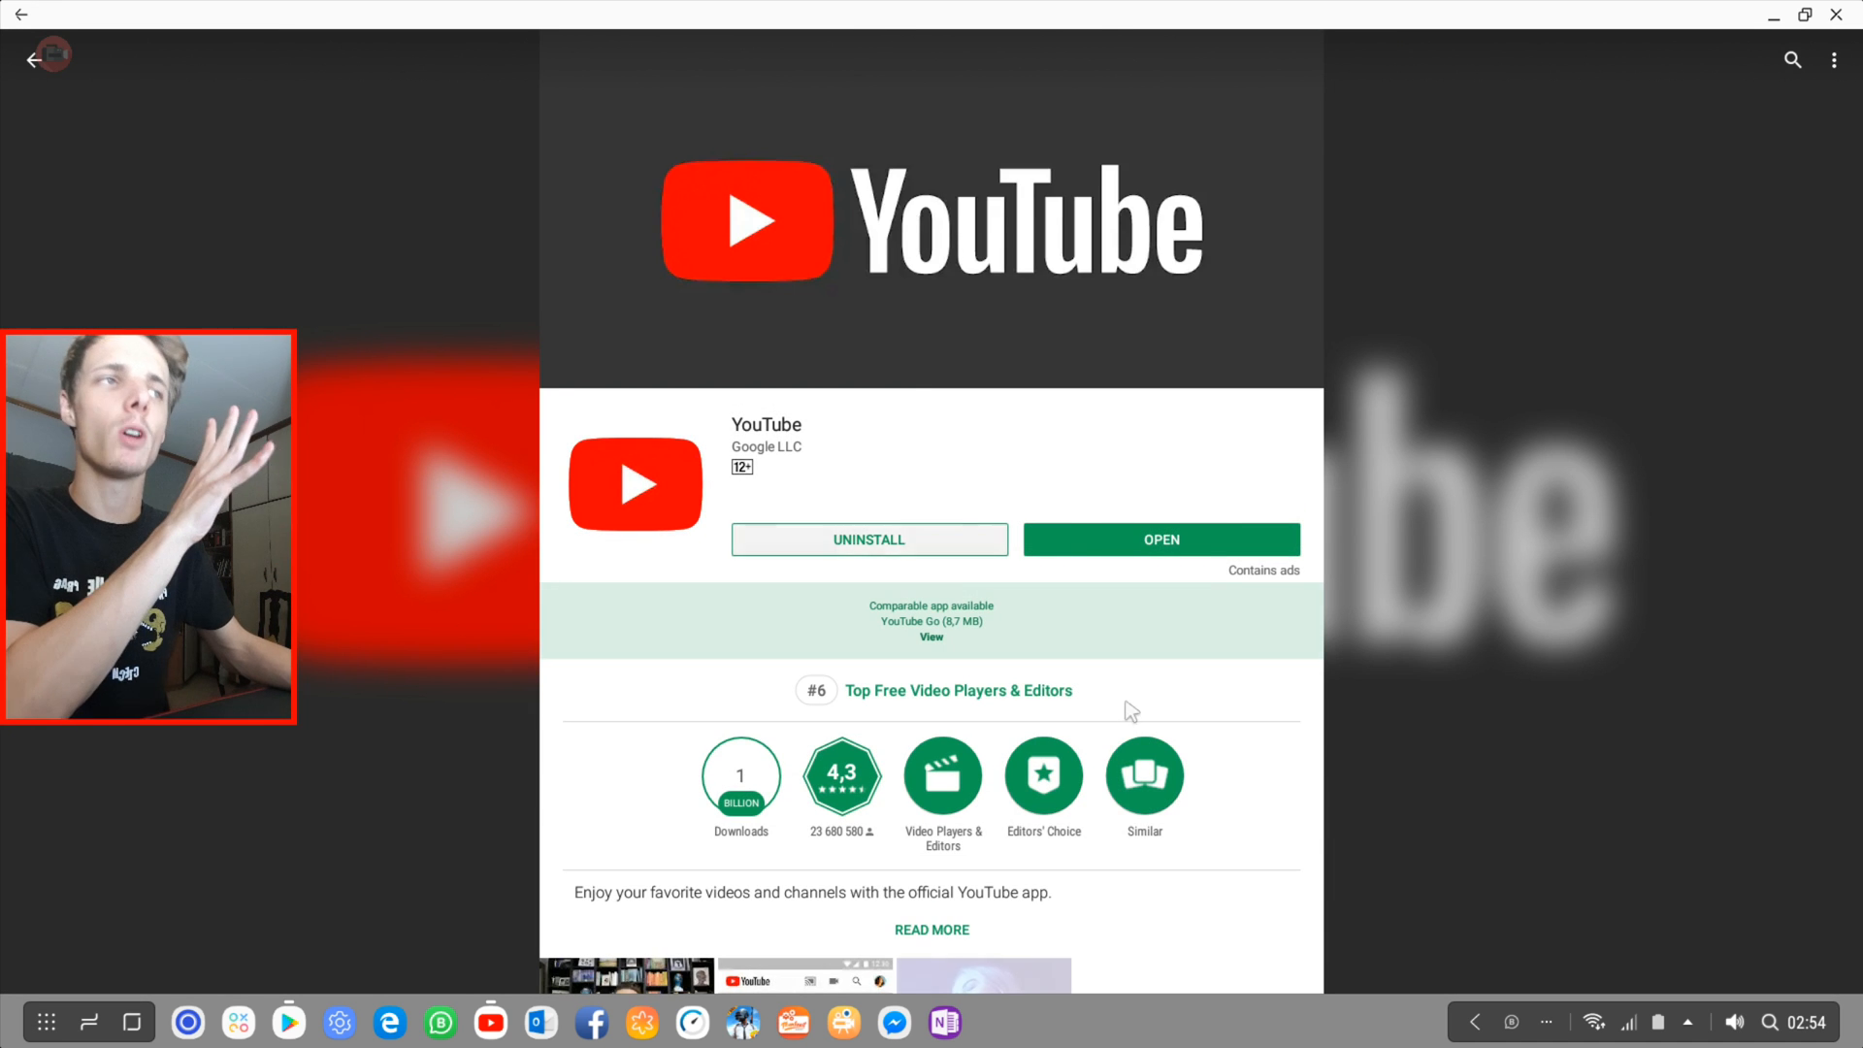
{"action": "scroll", "scroll_direction": "down", "scroll_amount": 3}
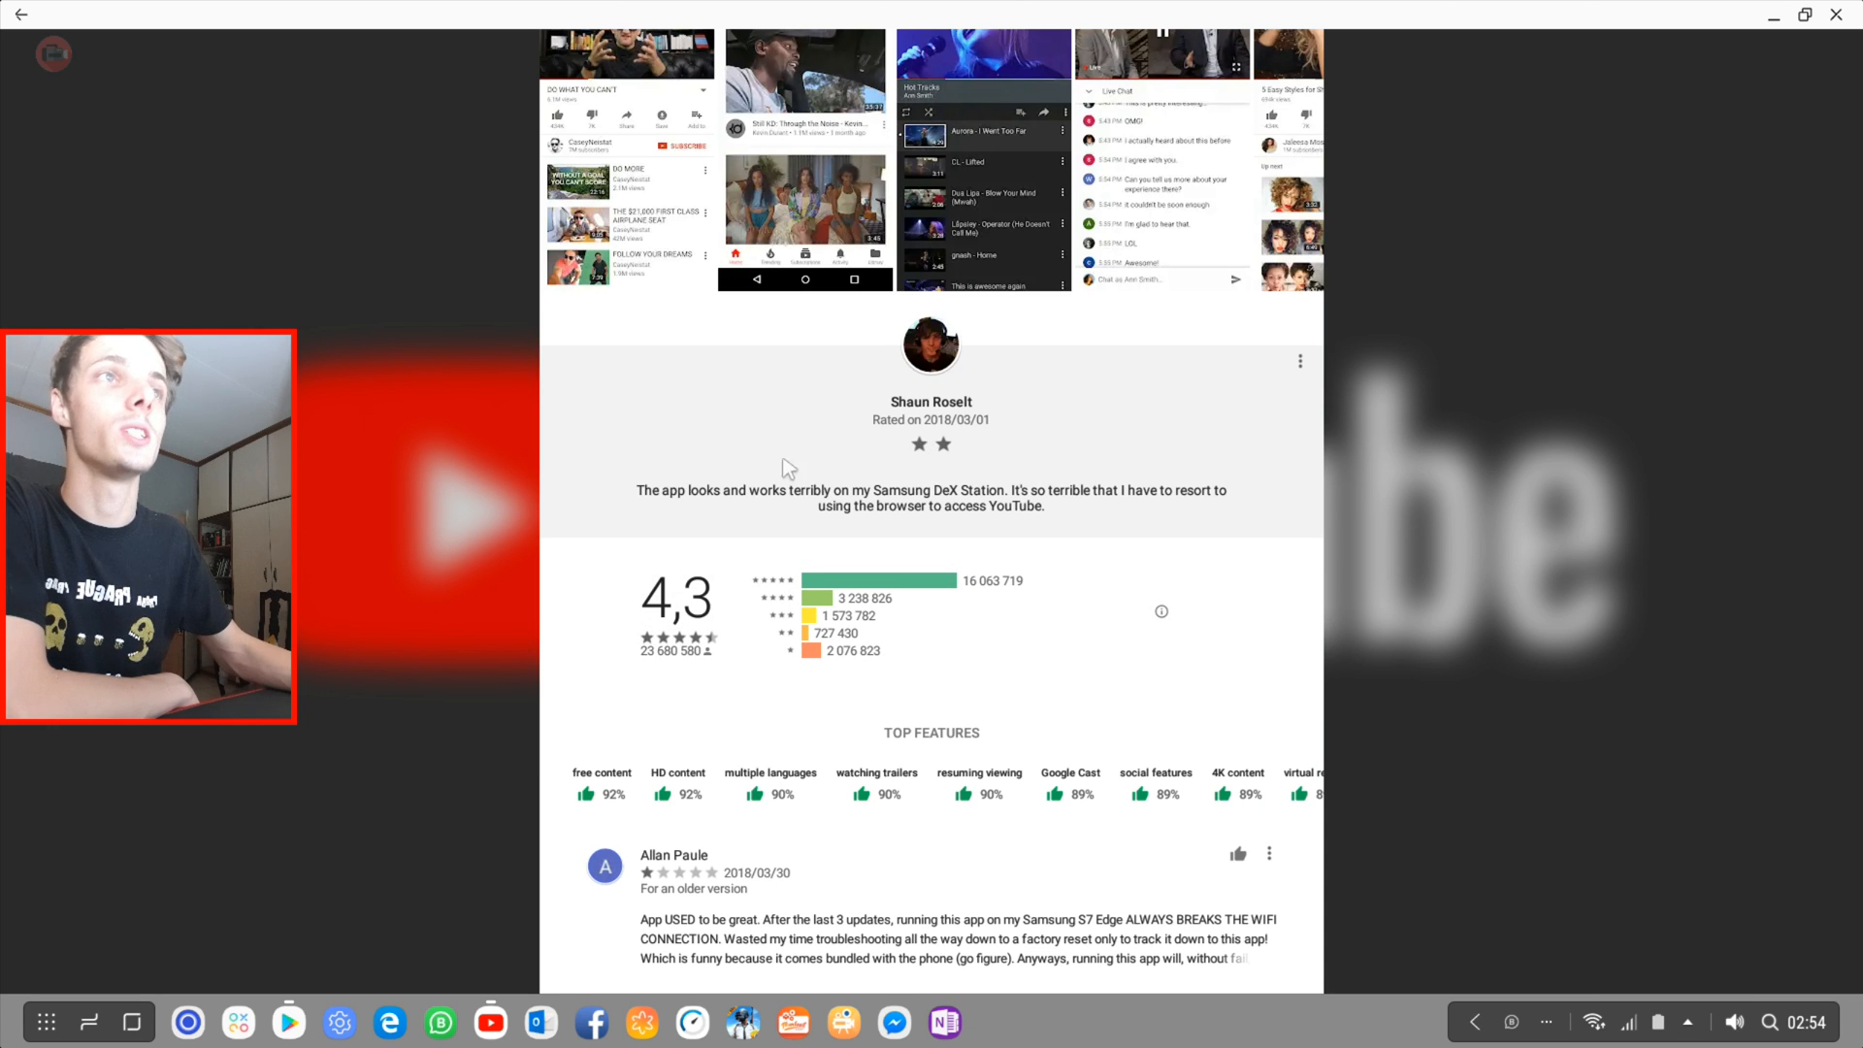
{"action": "mouse_move", "coordinate": [897, 509]}
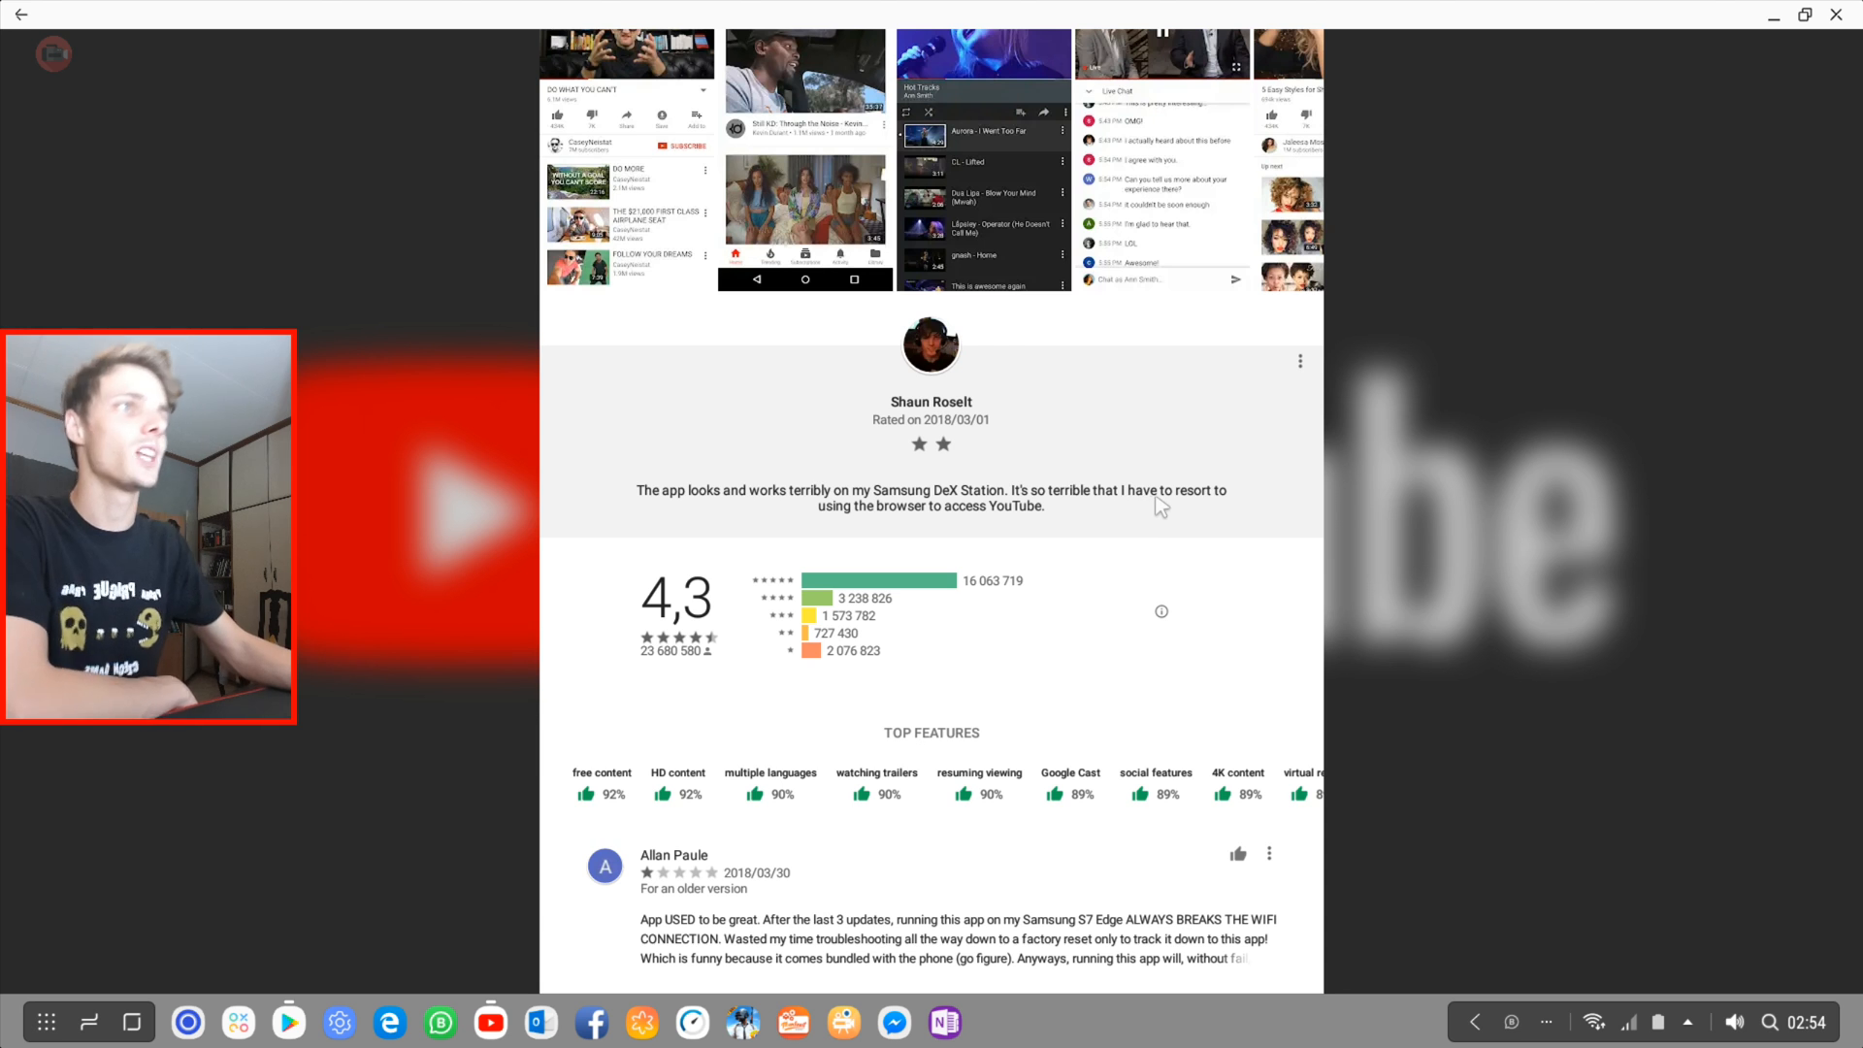
{"action": "mouse_move", "coordinate": [1036, 520]}
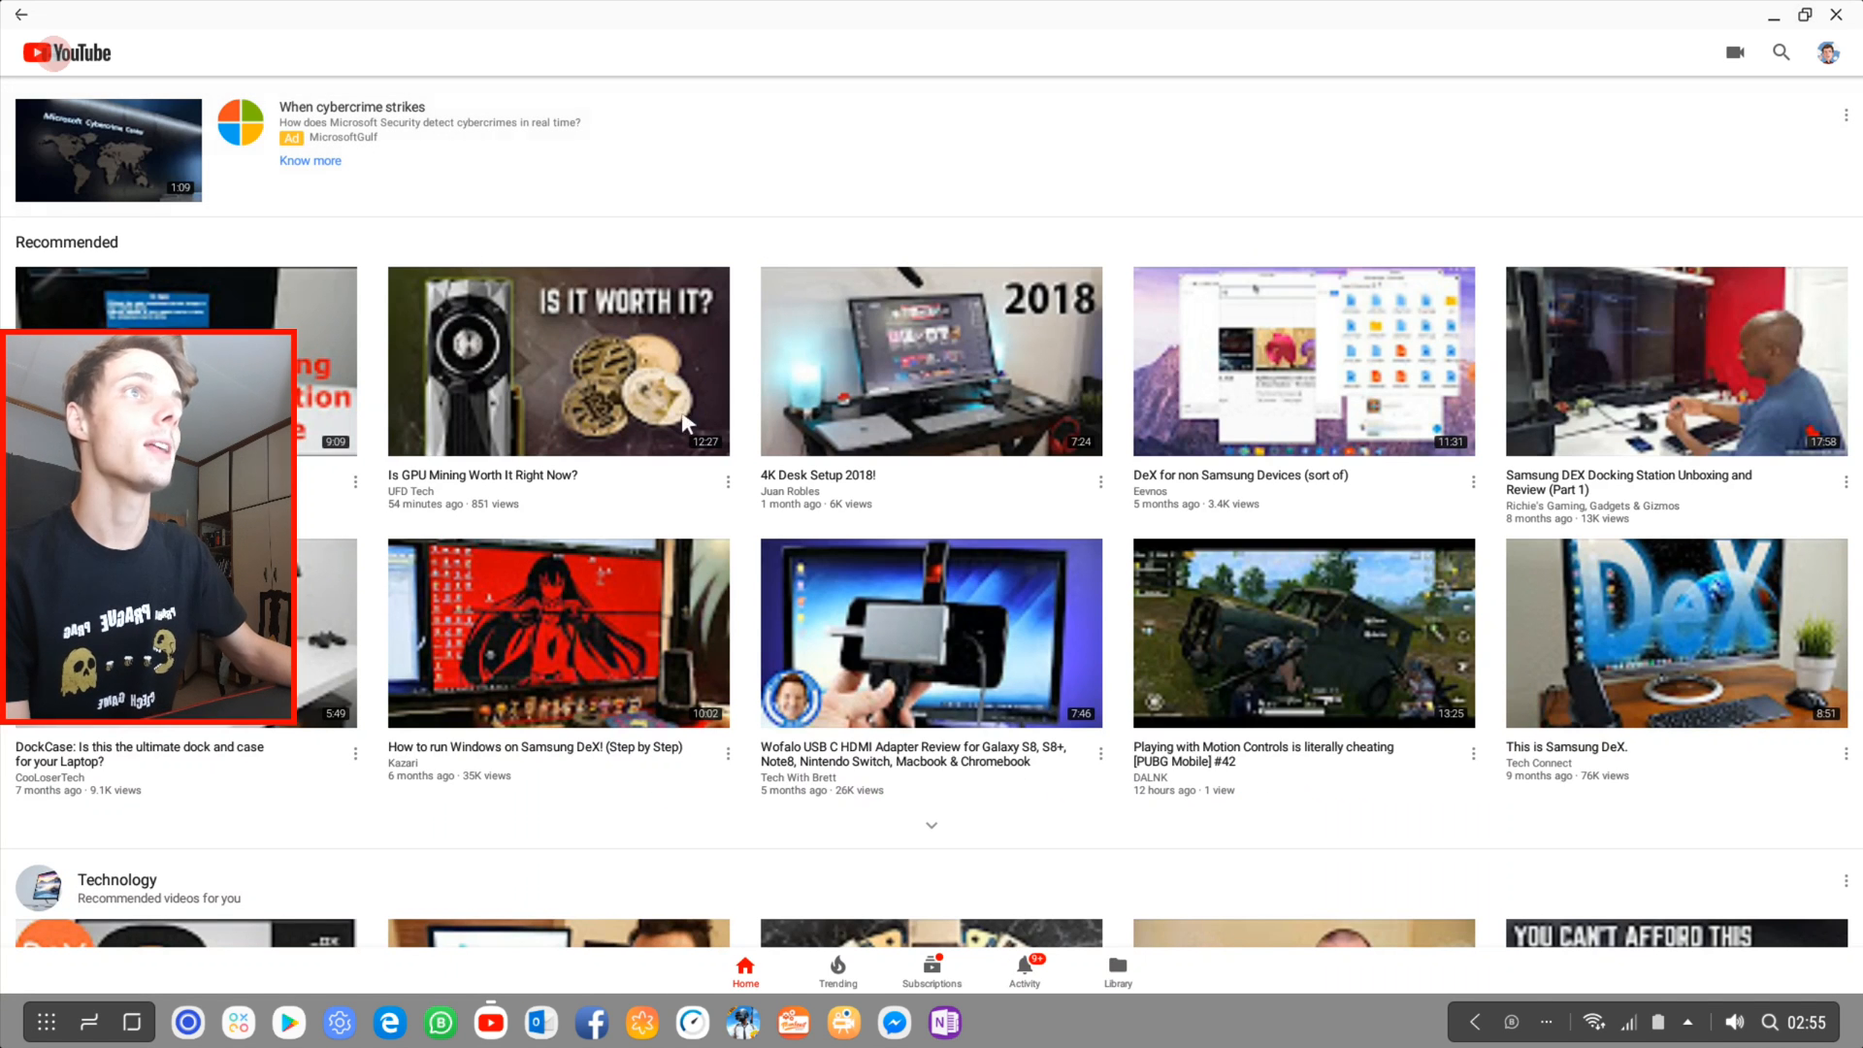
Step: Search YouTube for 'Samsung DeX' and browse down through the results
{"action": "scroll", "scroll_direction": "down", "scroll_amount": 3}
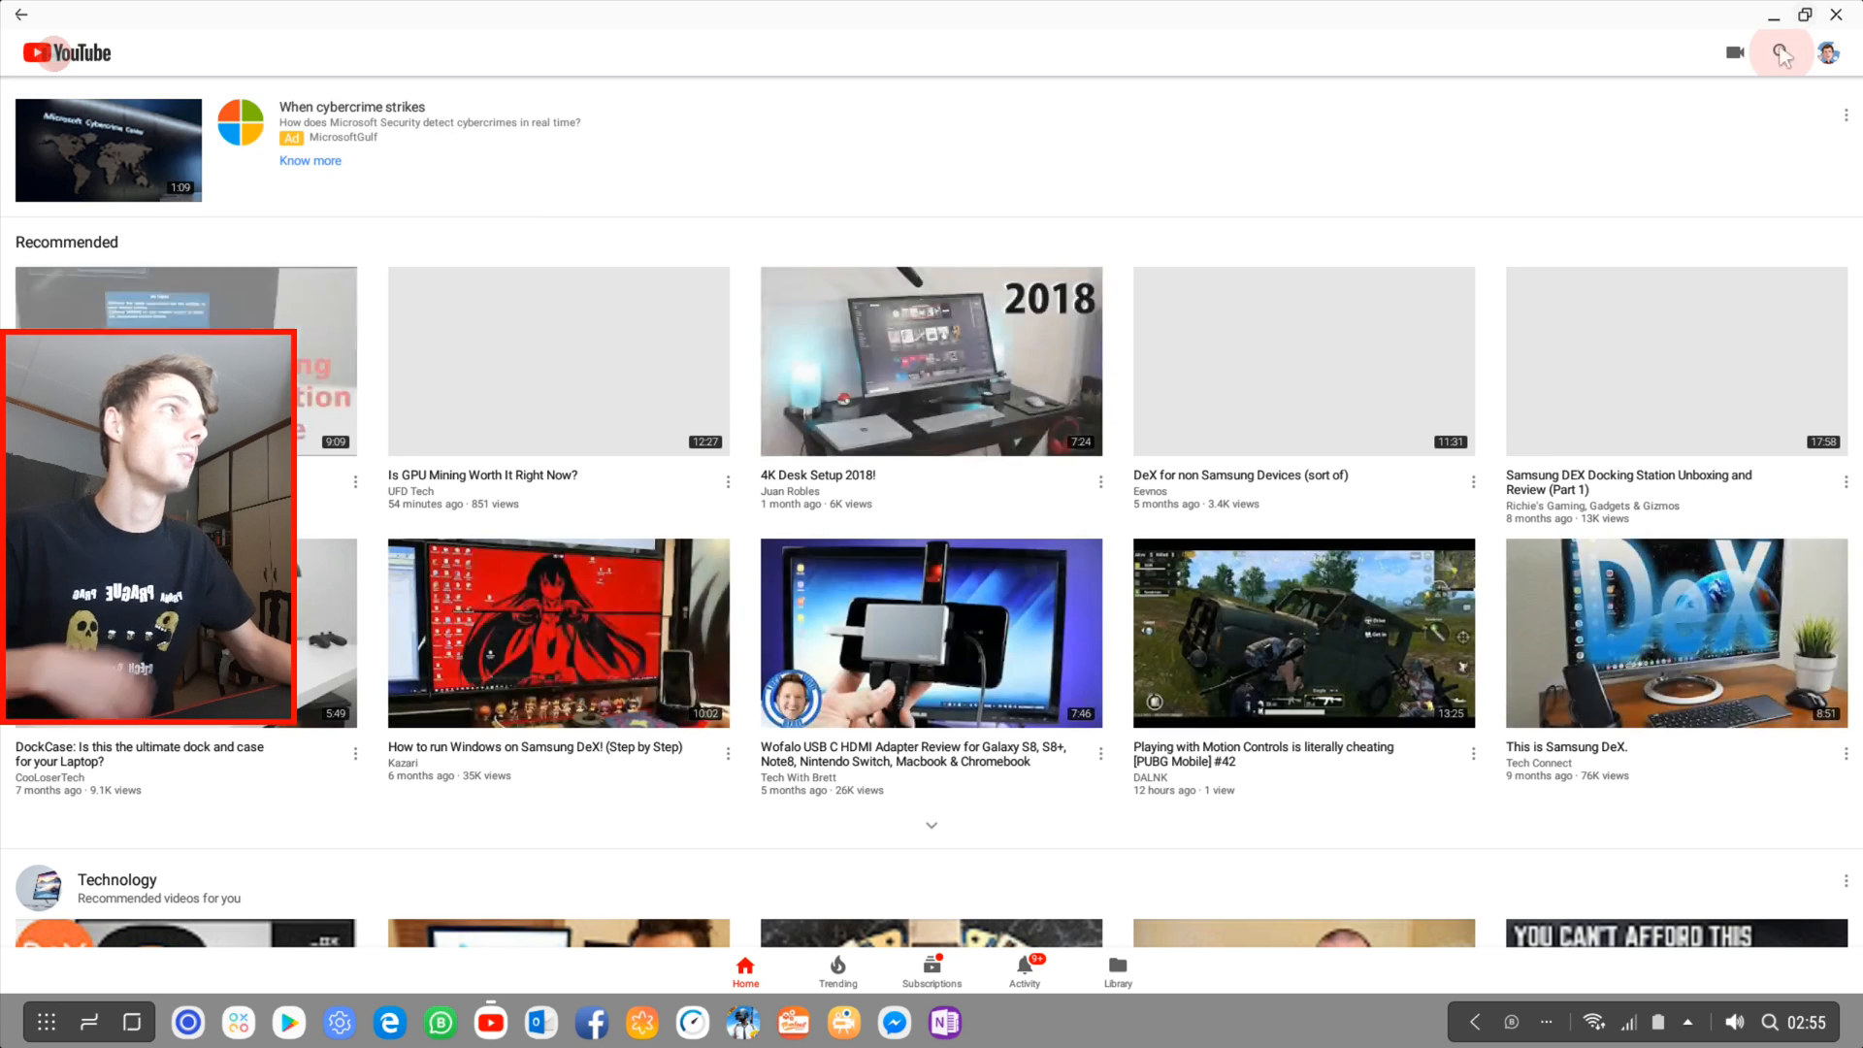
{"action": "left_click", "coordinate": [1778, 52]}
{"action": "type", "text": "Samsung DeX"}
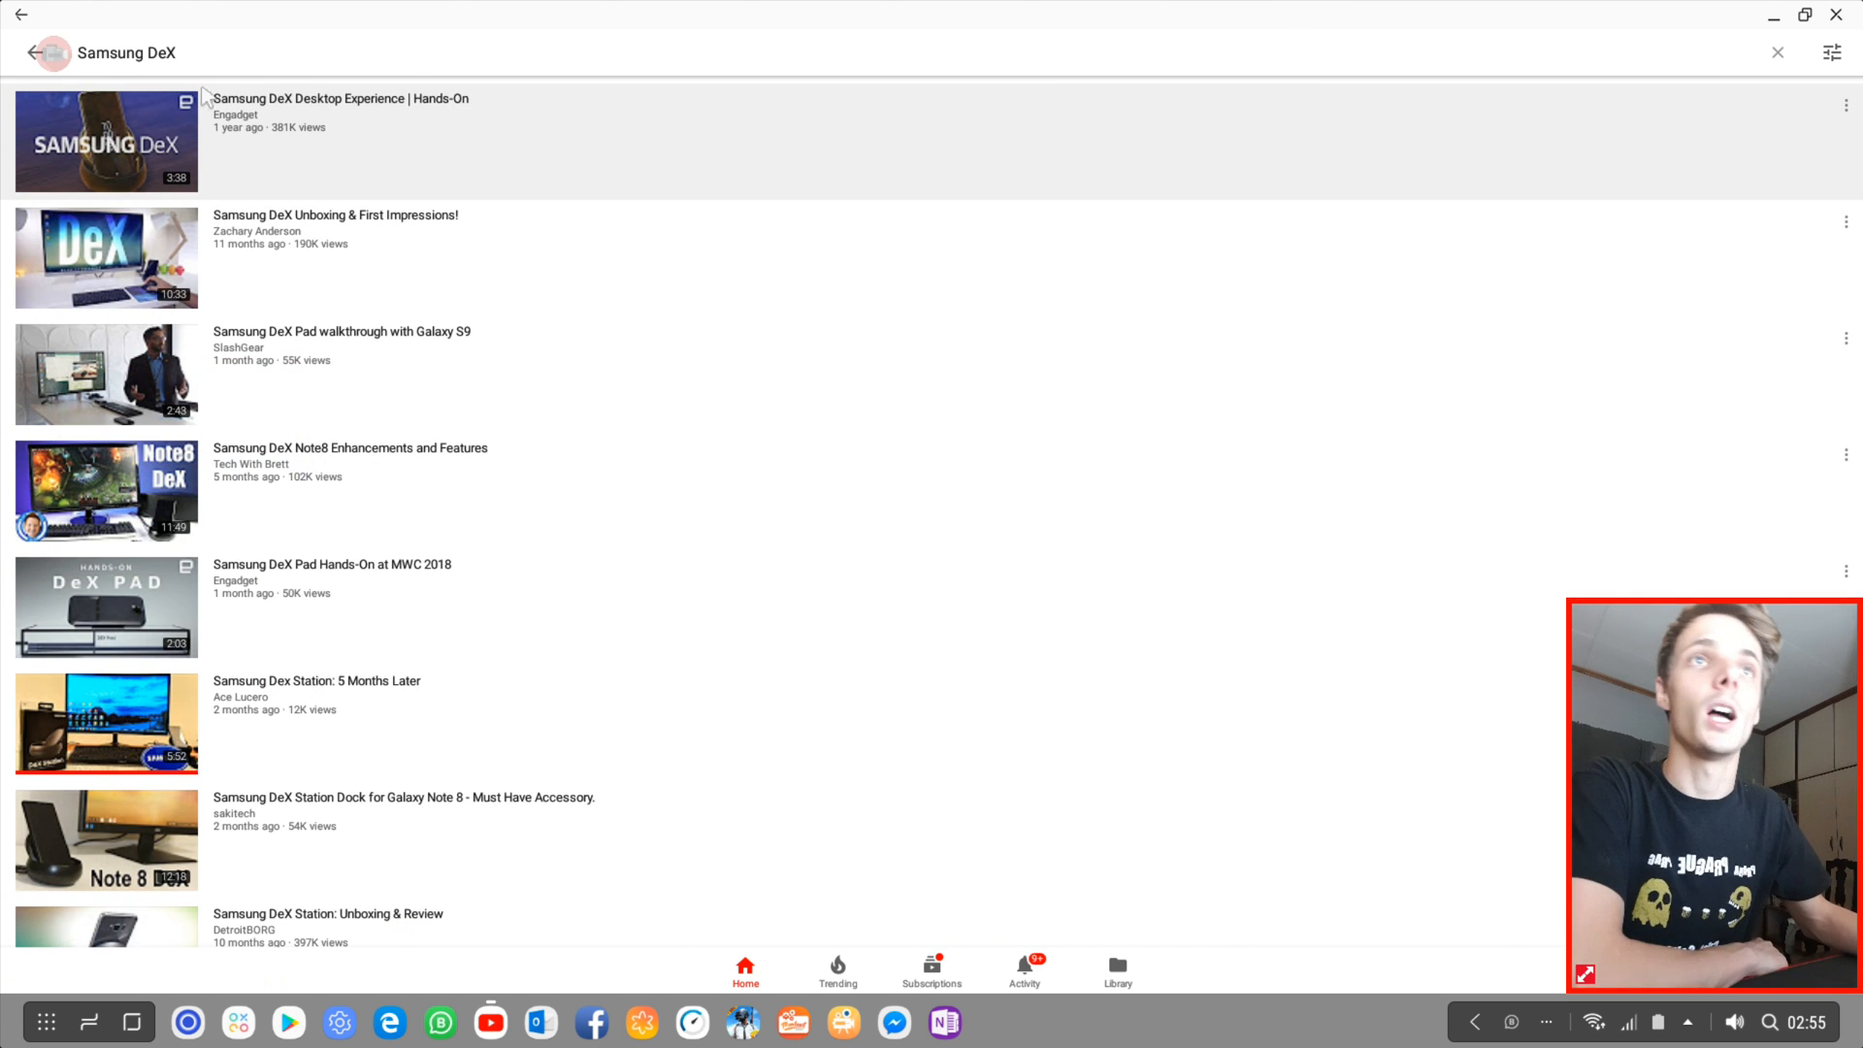
{"action": "scroll", "scroll_direction": "down", "scroll_amount": 3}
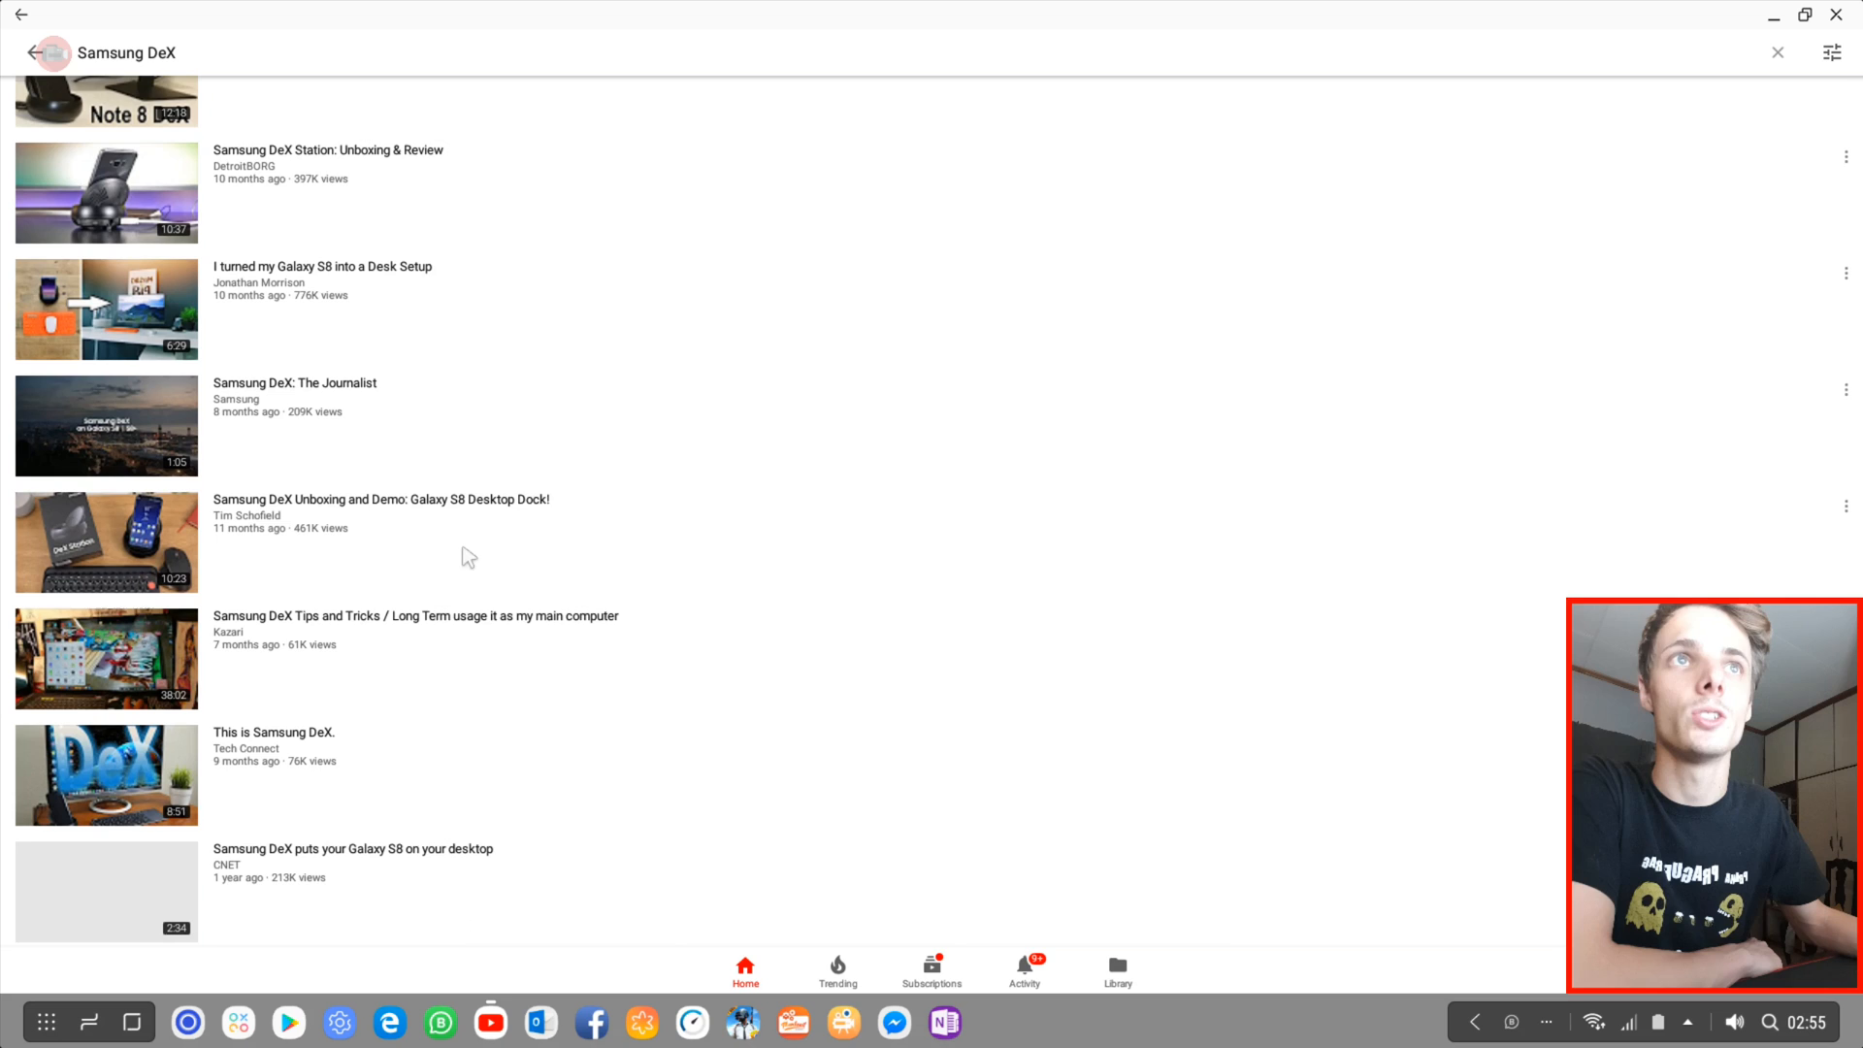
{"action": "scroll", "scroll_direction": "down", "scroll_amount": 3}
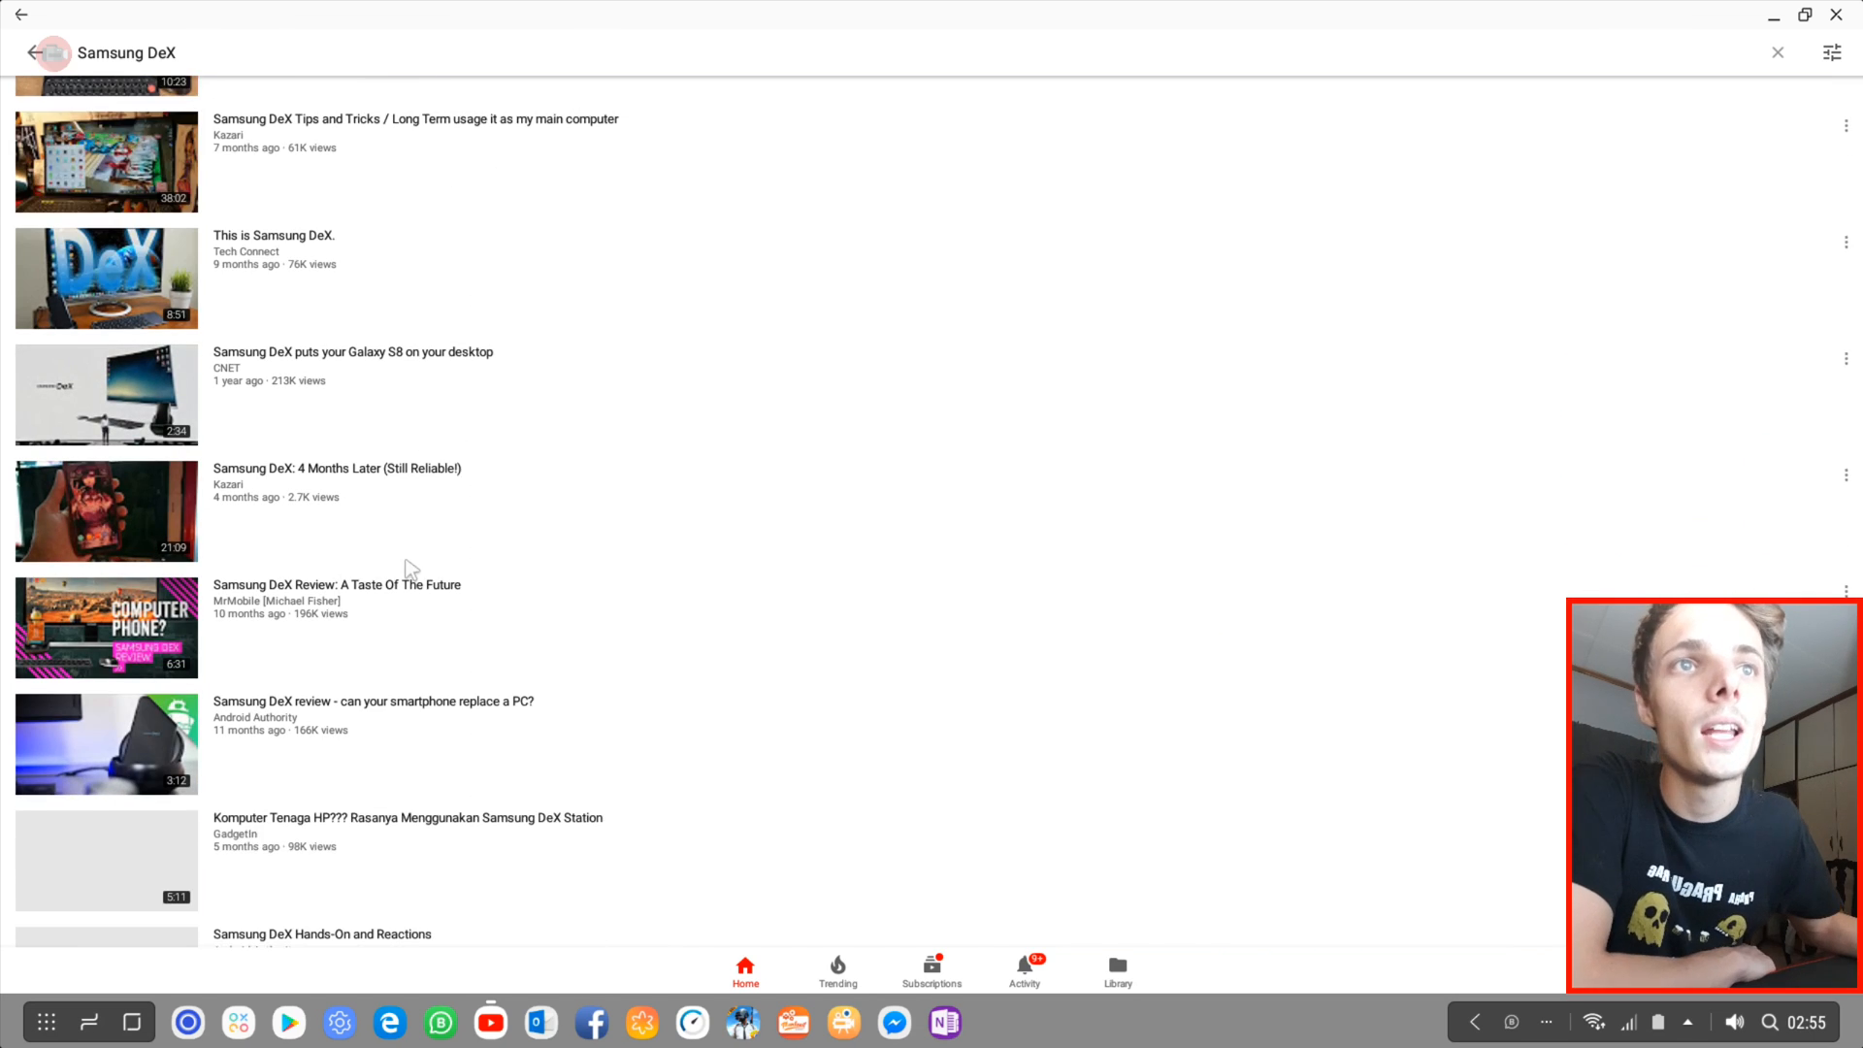
{"action": "scroll", "scroll_direction": "down", "scroll_amount": 3}
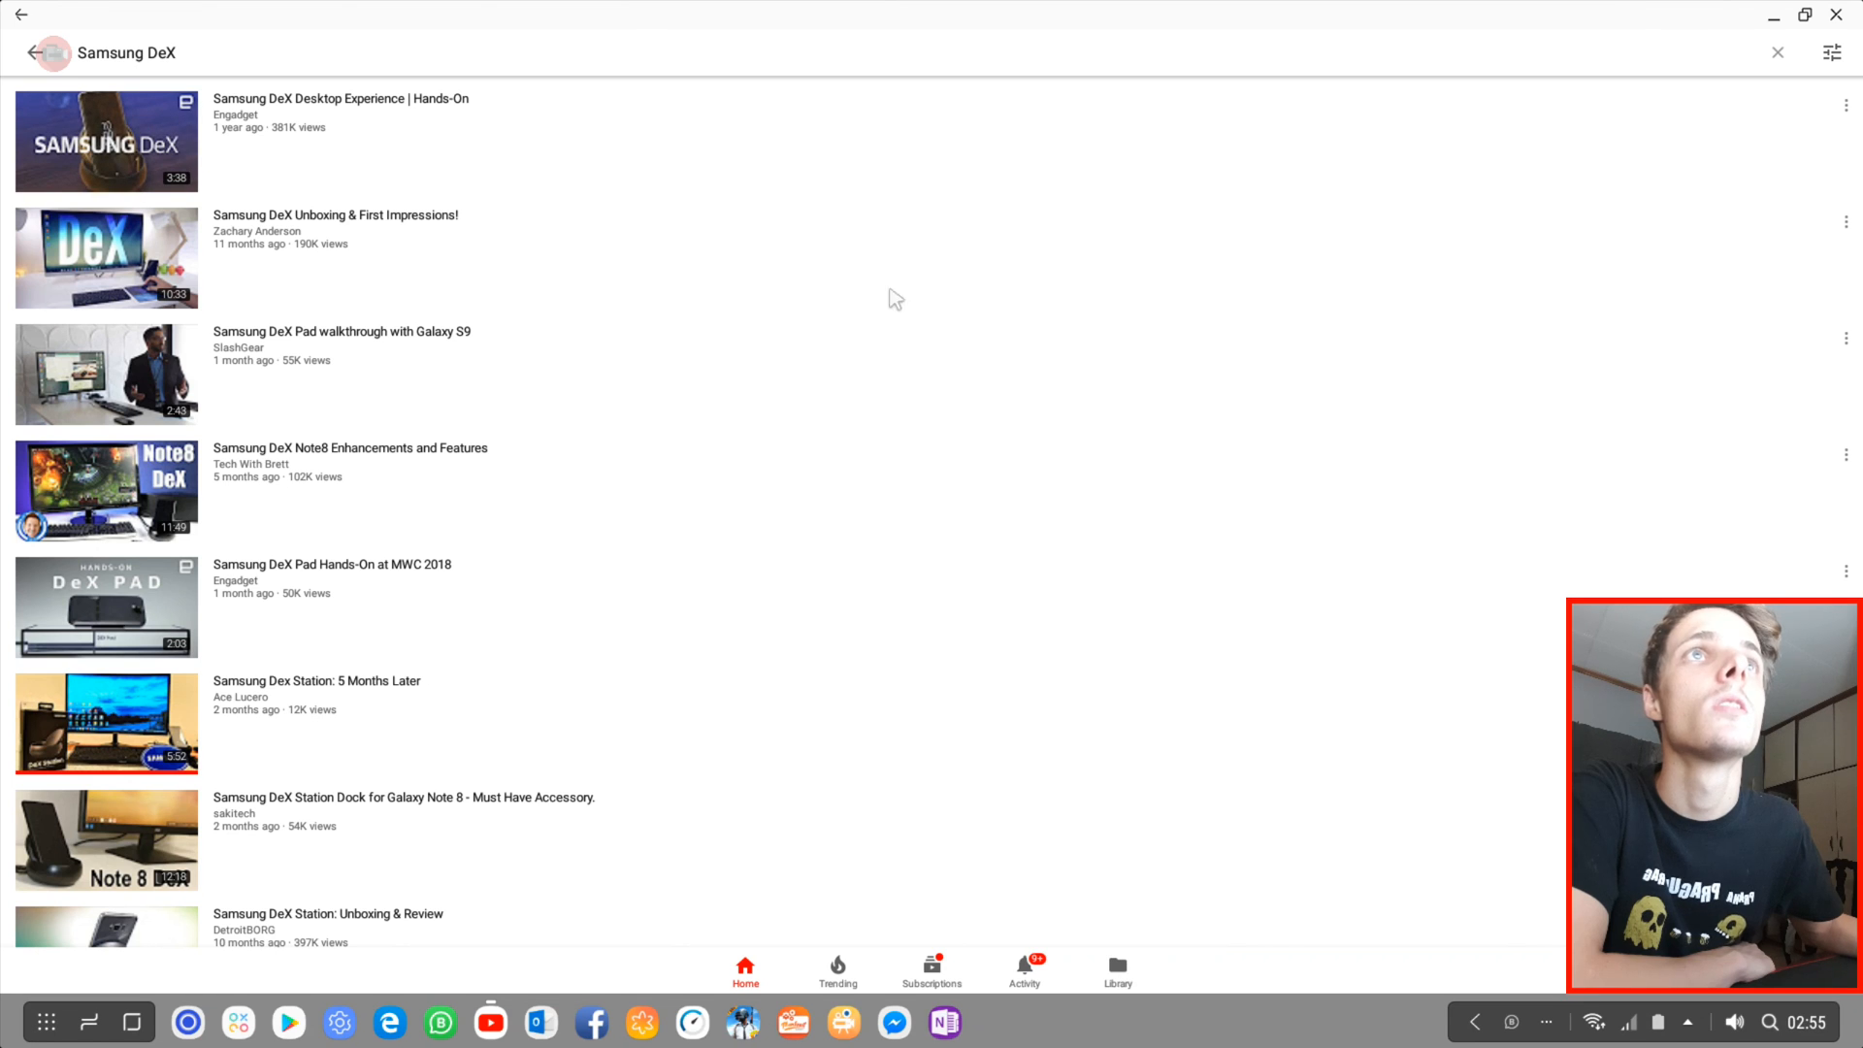
Step: Narrow the query to 'Samsung DeX Shaun Roselt' to show the creator's own playlists and uploads
{"action": "left_click", "coordinate": [132, 53]}
{"action": "type", "text": " Shaun Roselt"}
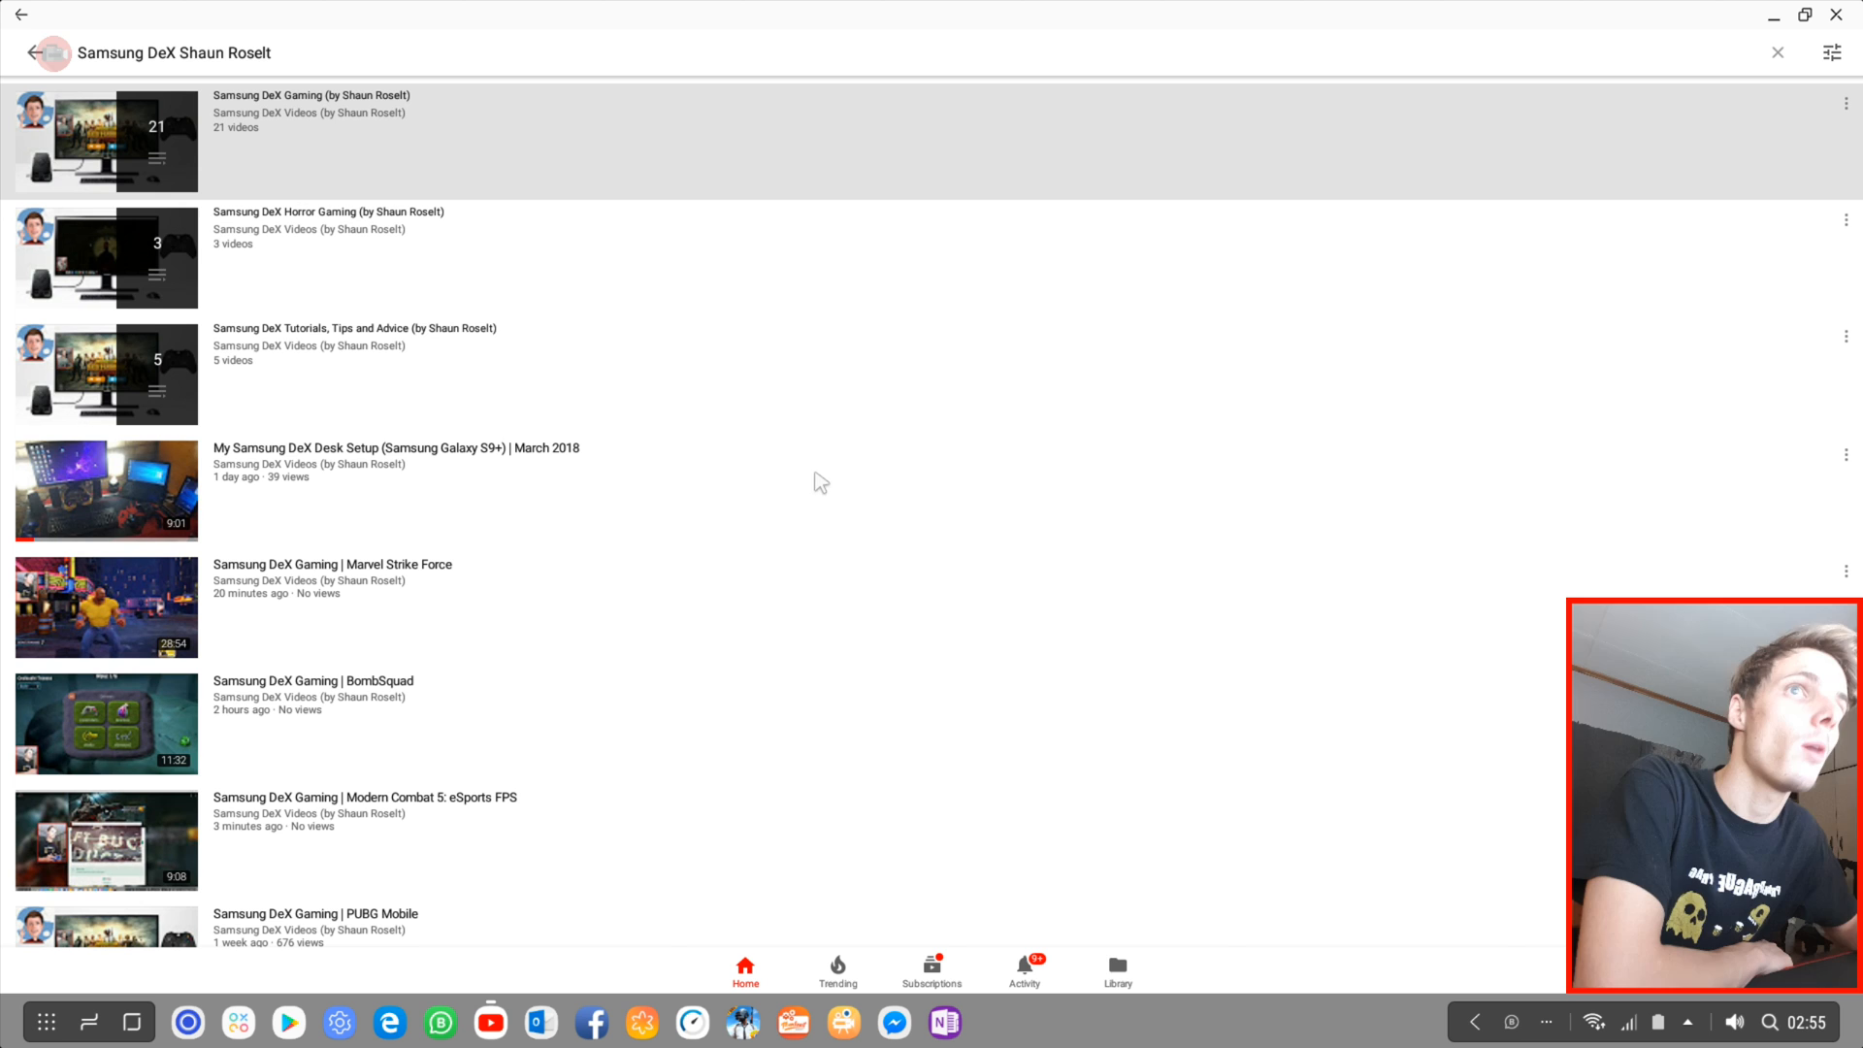
{"action": "mouse_move", "coordinate": [827, 468]}
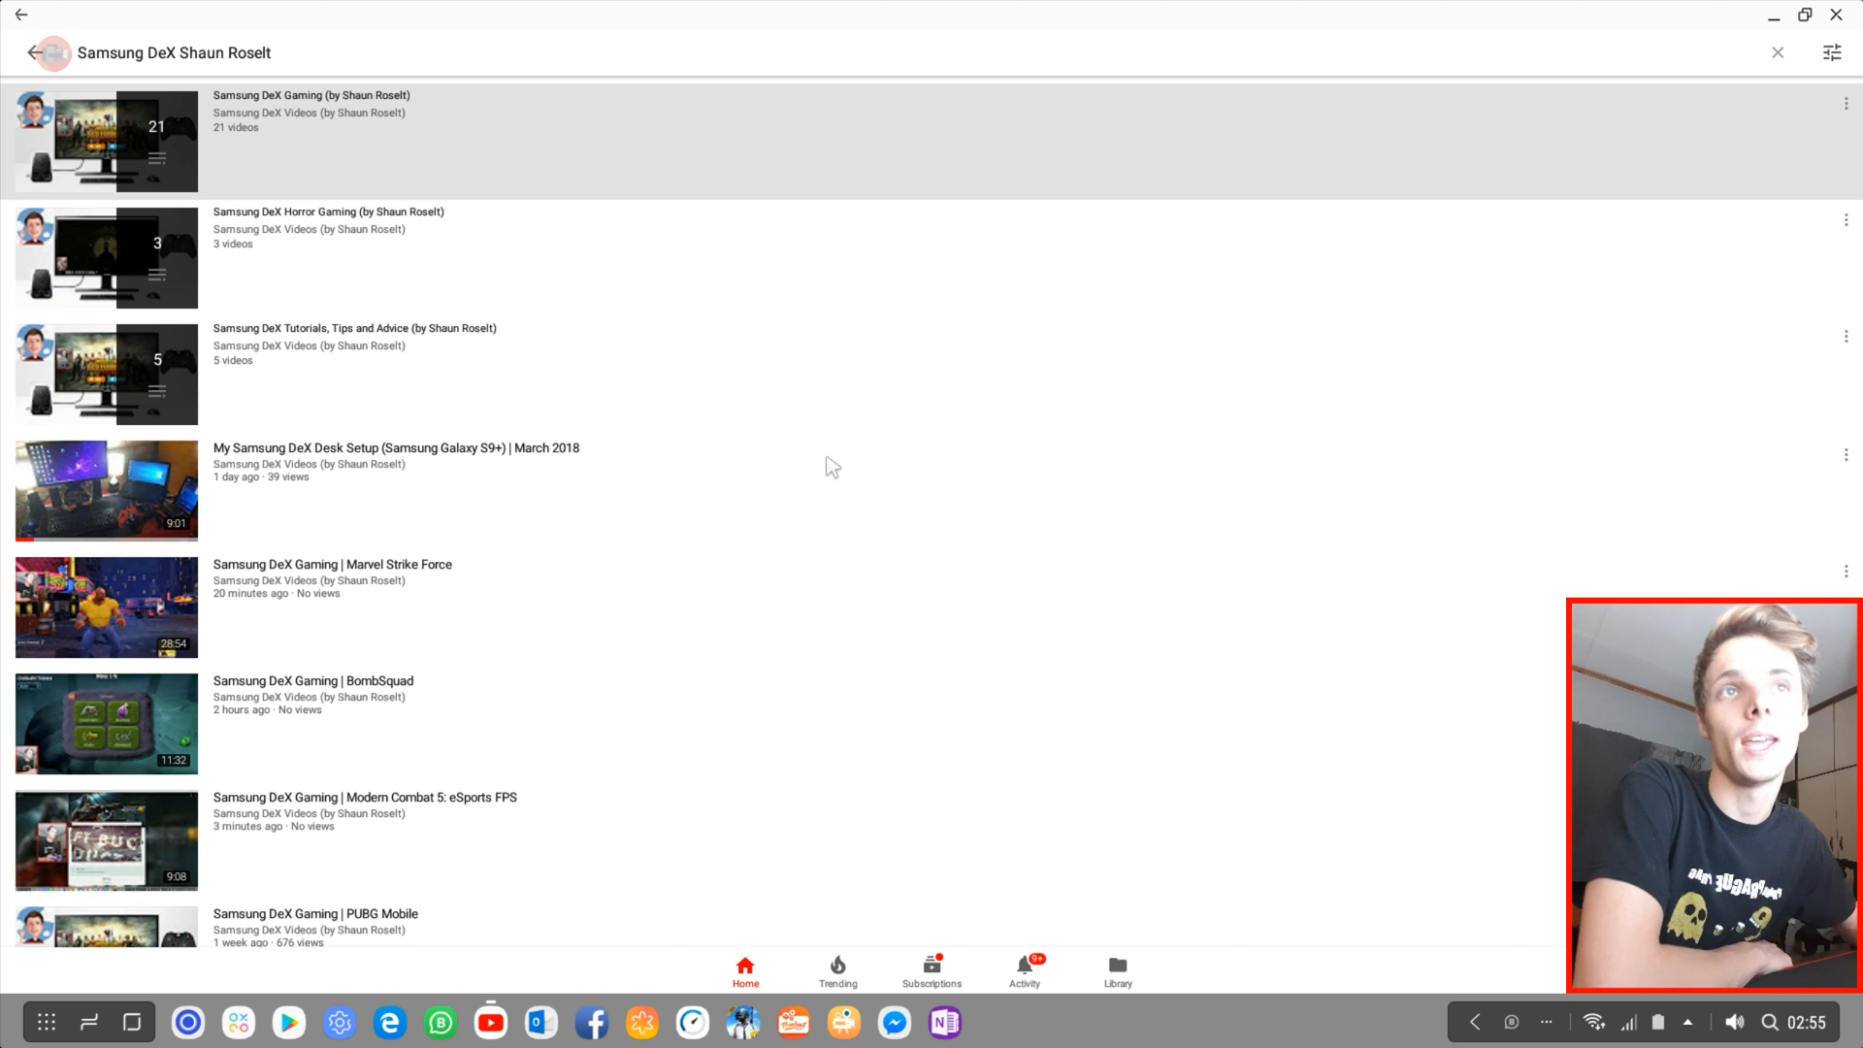
{"action": "mouse_move", "coordinate": [303, 485]}
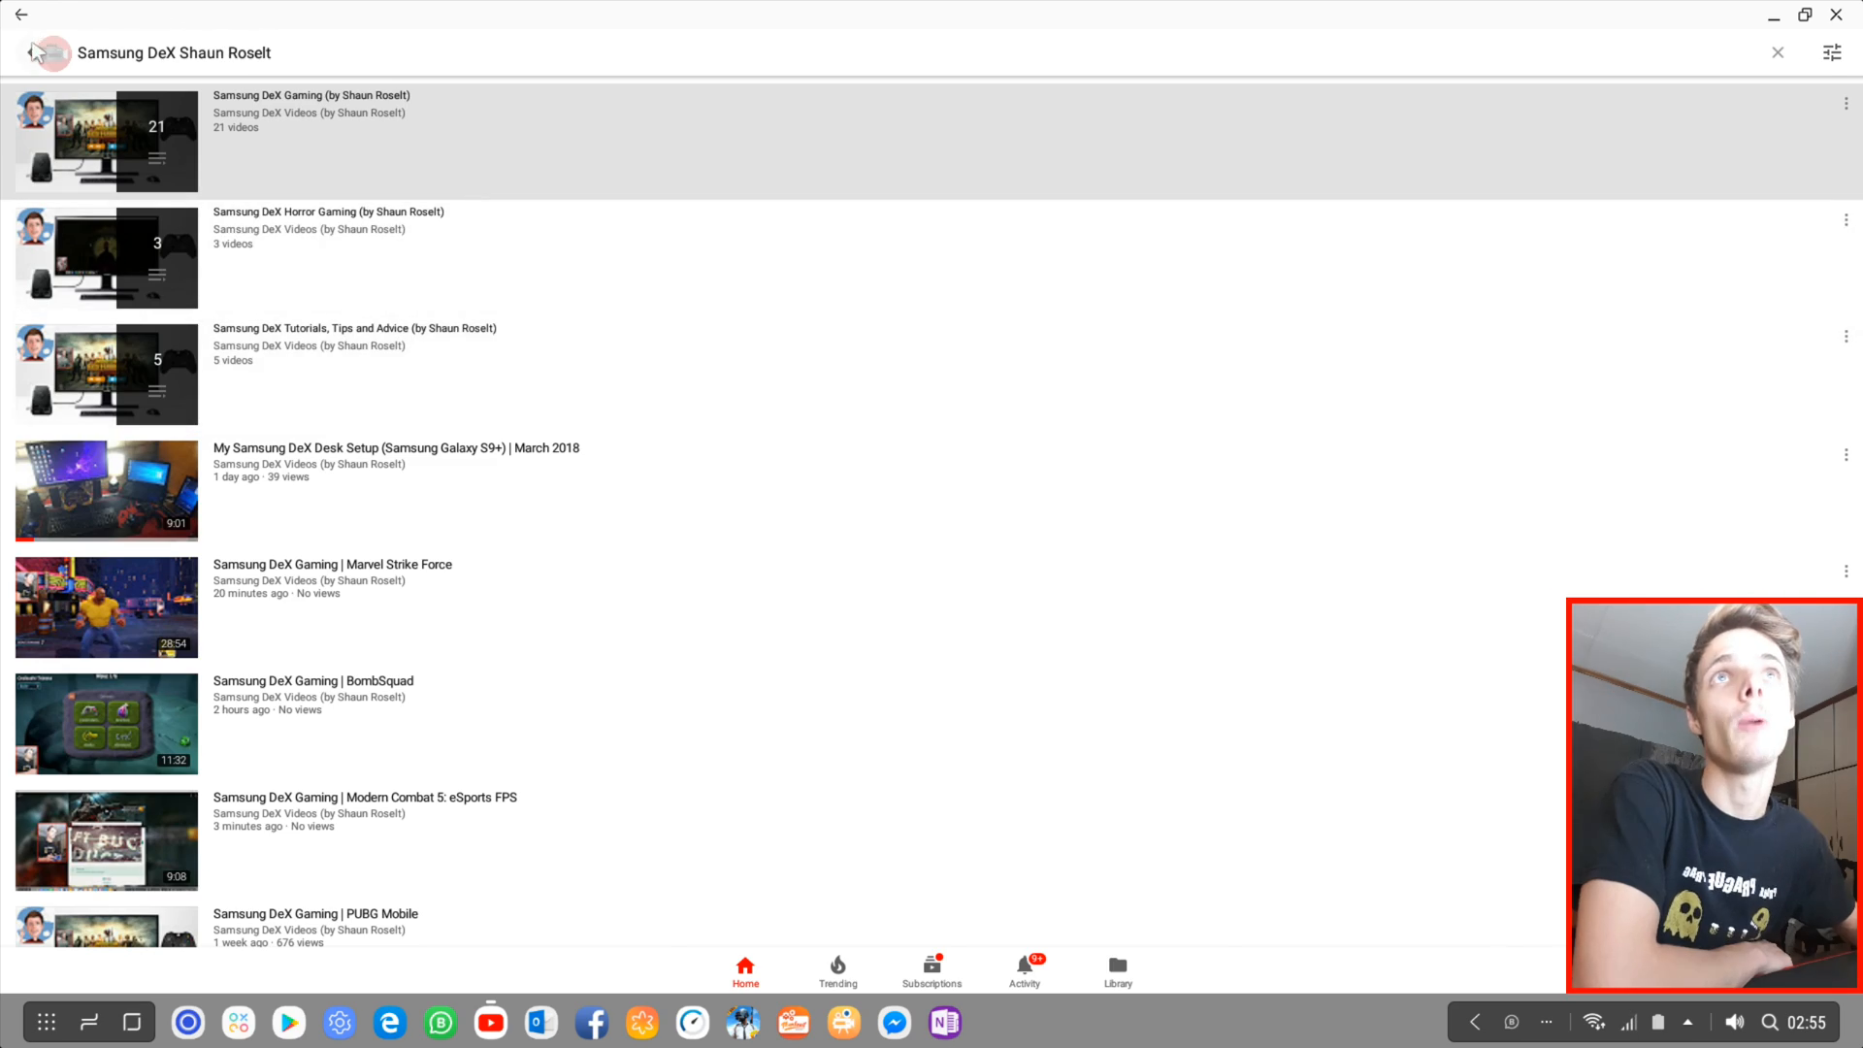
Step: Go to the user's own Samsung DeX Videos channel page via the account options
{"action": "left_click", "coordinate": [1776, 50]}
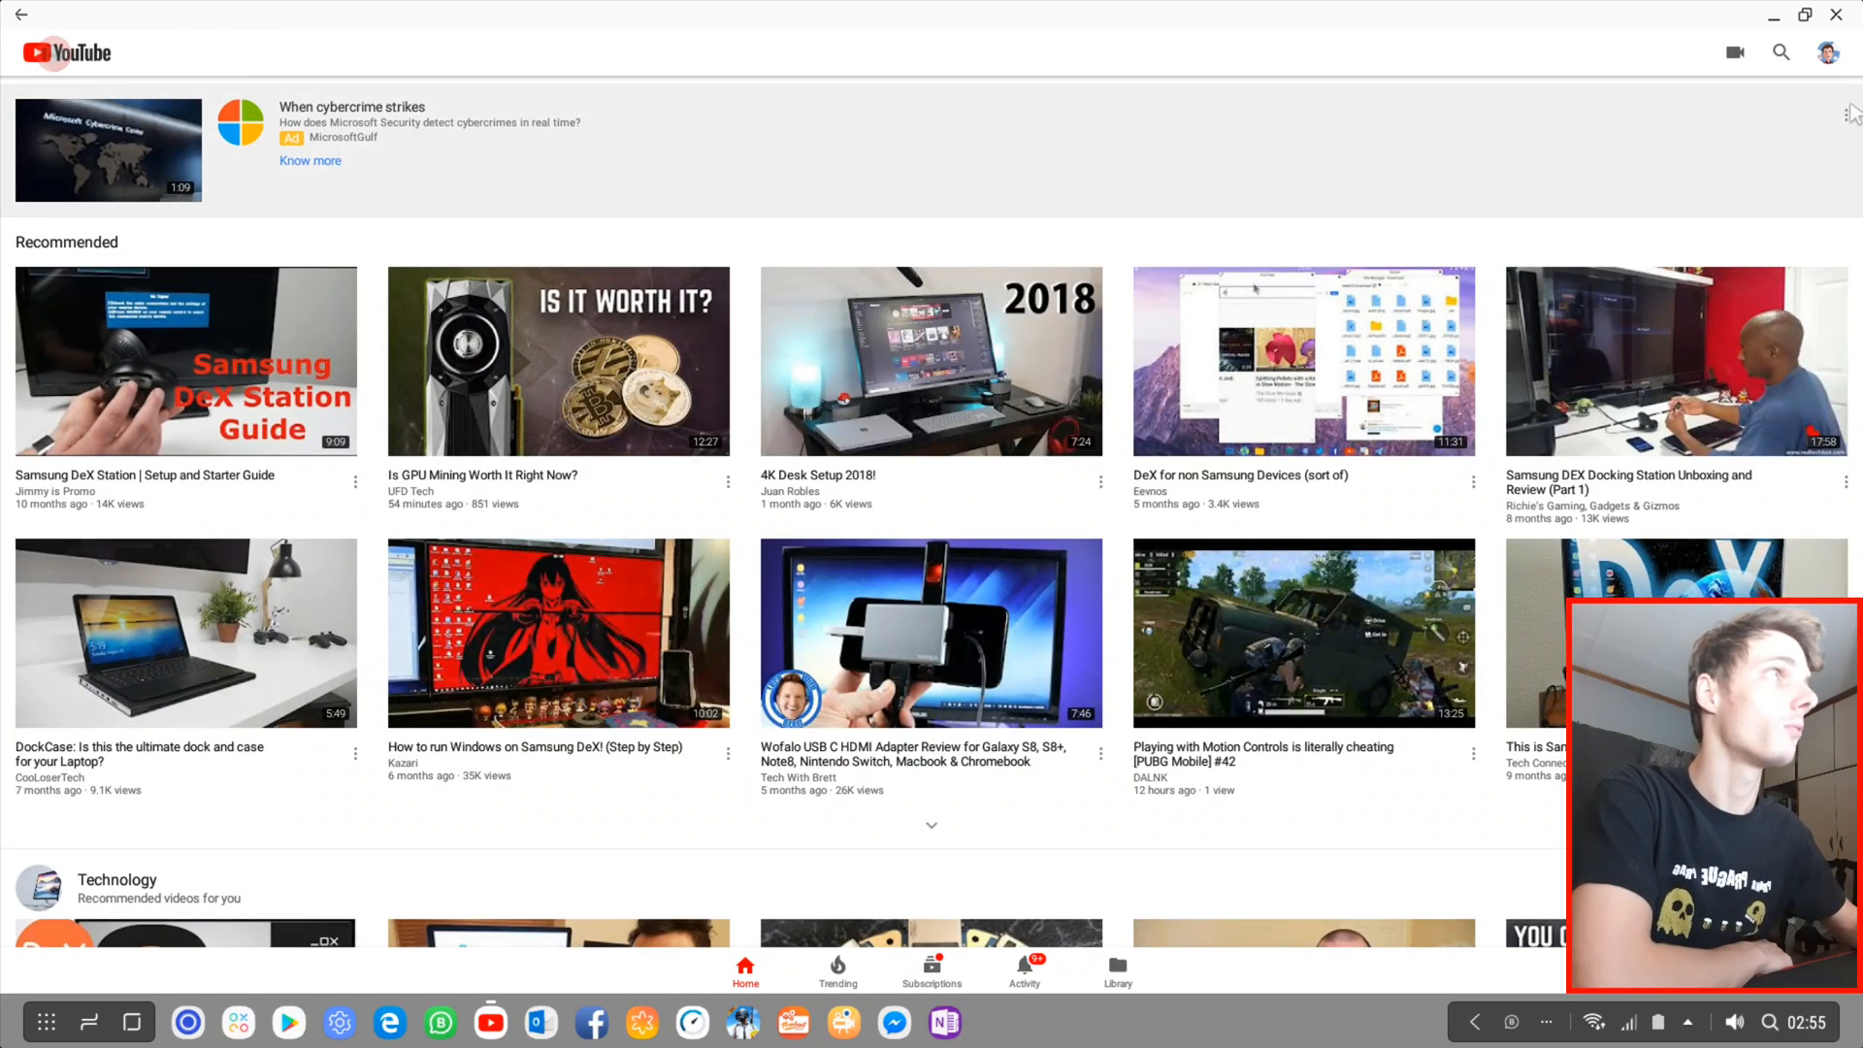
{"action": "left_click", "coordinate": [1828, 51]}
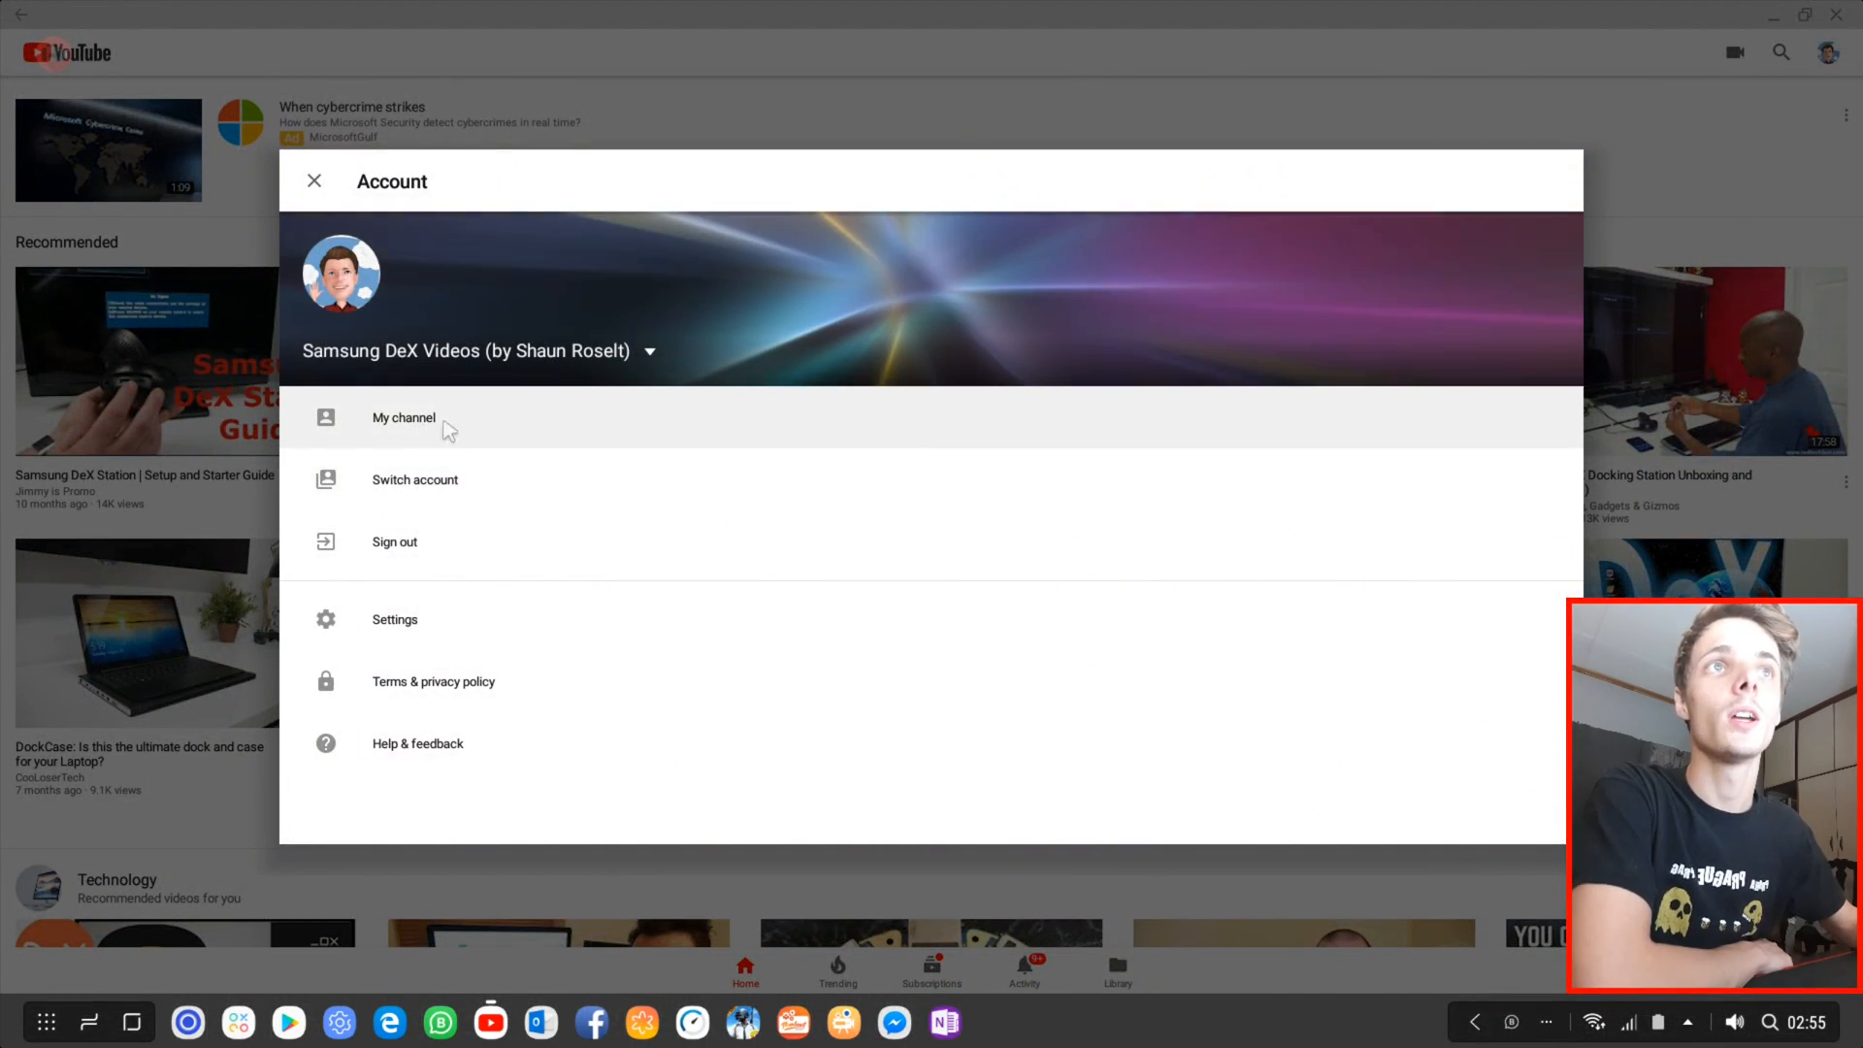
{"action": "left_click", "coordinate": [404, 417]}
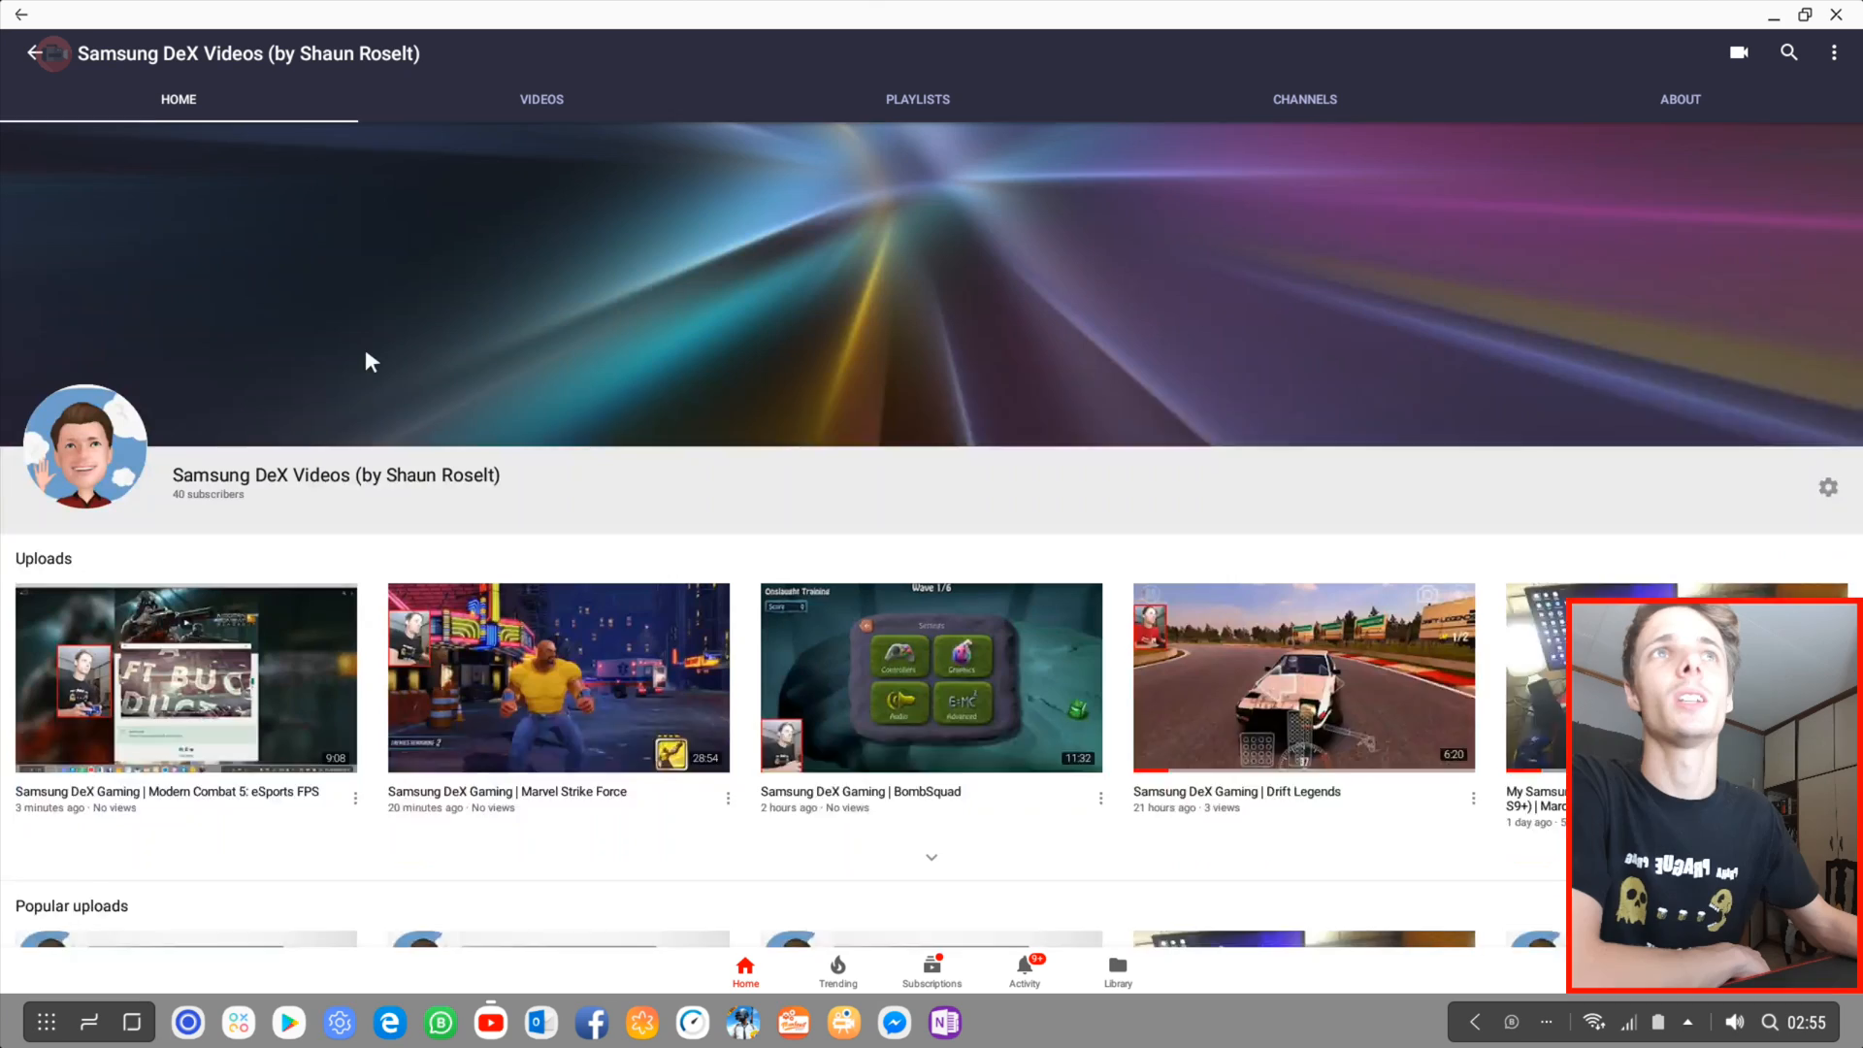
{"action": "scroll", "scroll_direction": "down", "scroll_amount": 3}
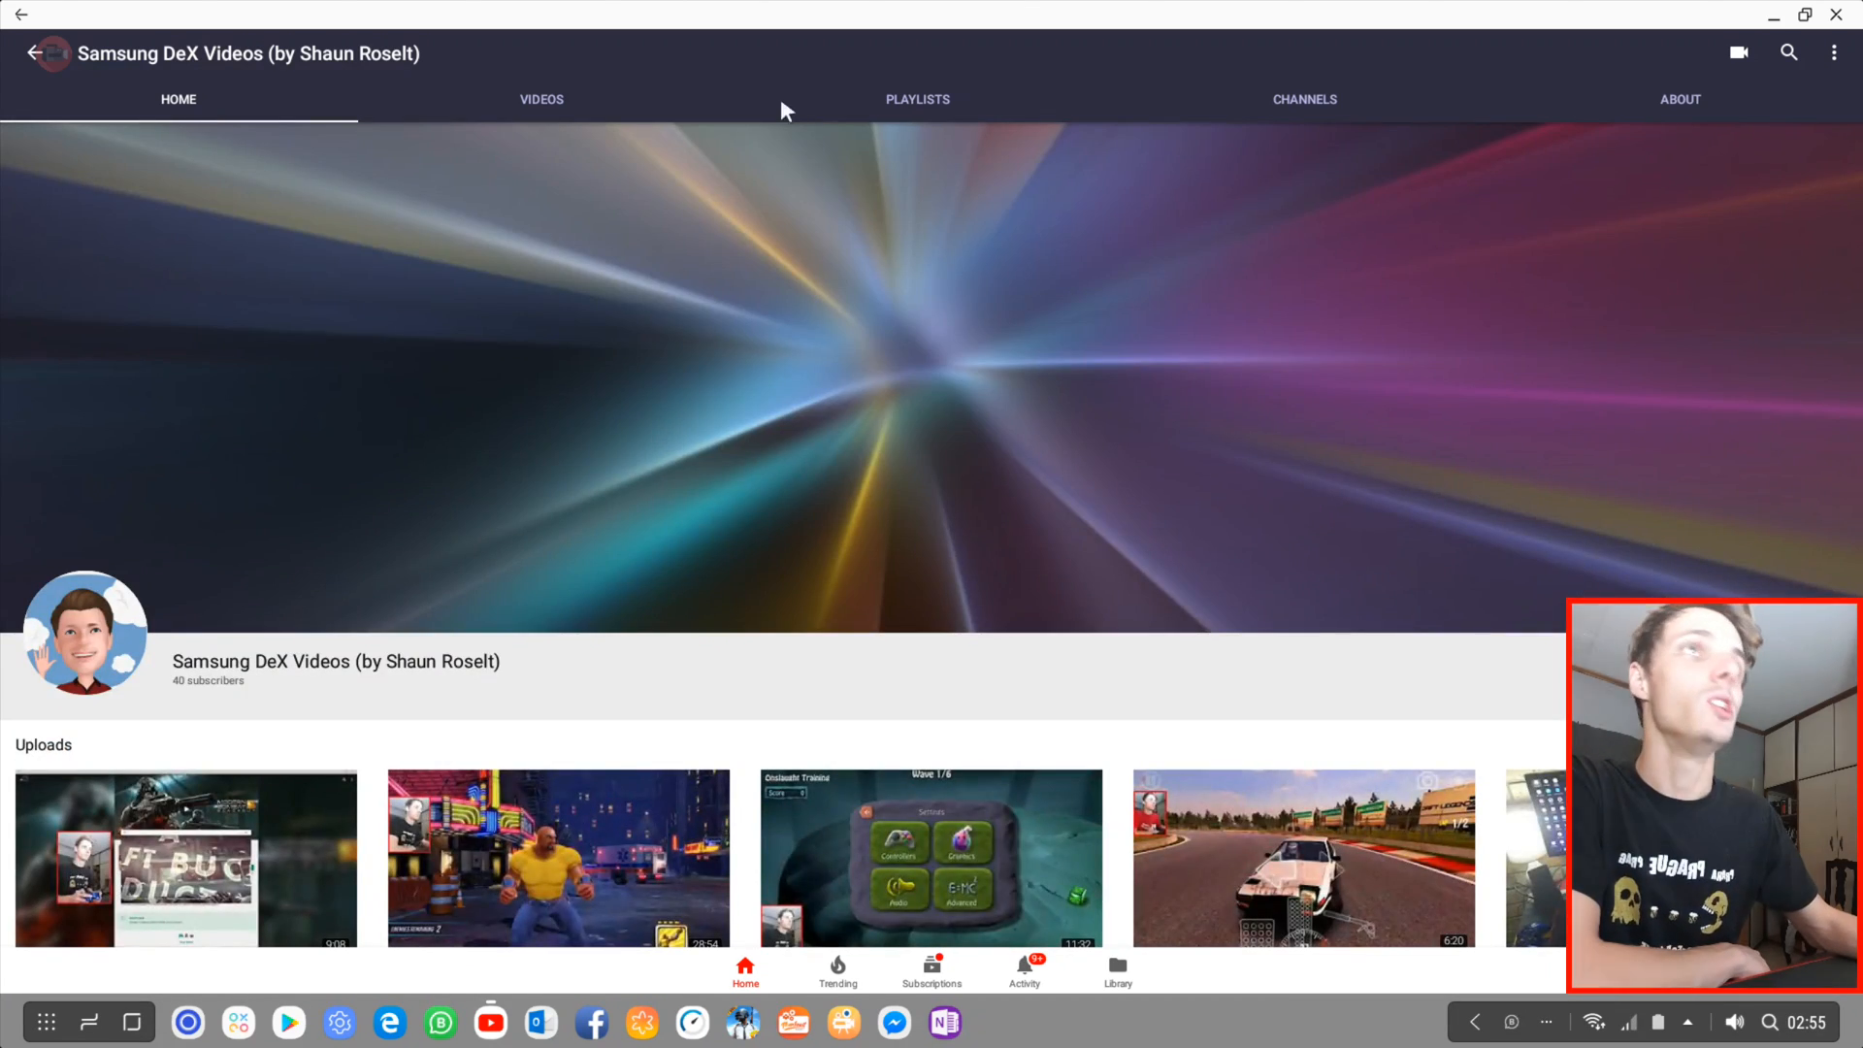
Step: Browse the channel's Videos list down to uploads from about a week ago
{"action": "left_click", "coordinate": [540, 97]}
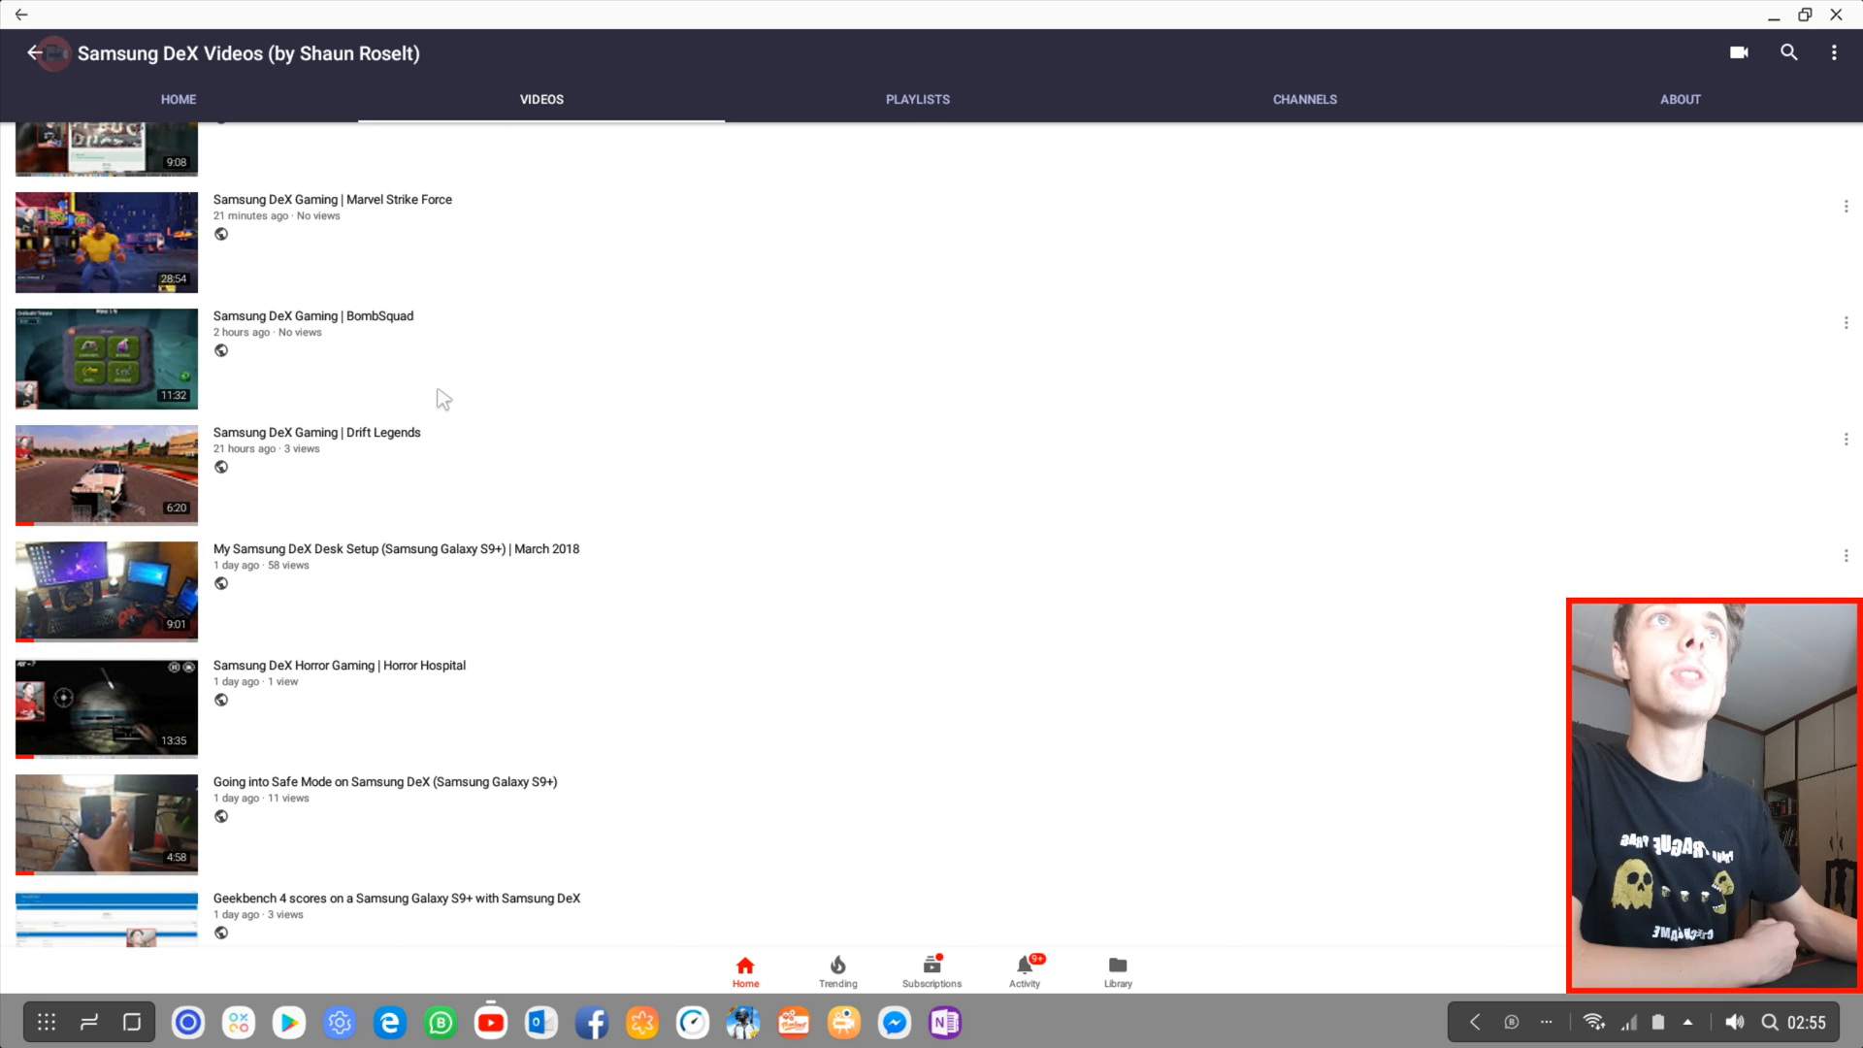
{"action": "scroll", "scroll_direction": "down", "scroll_amount": 3}
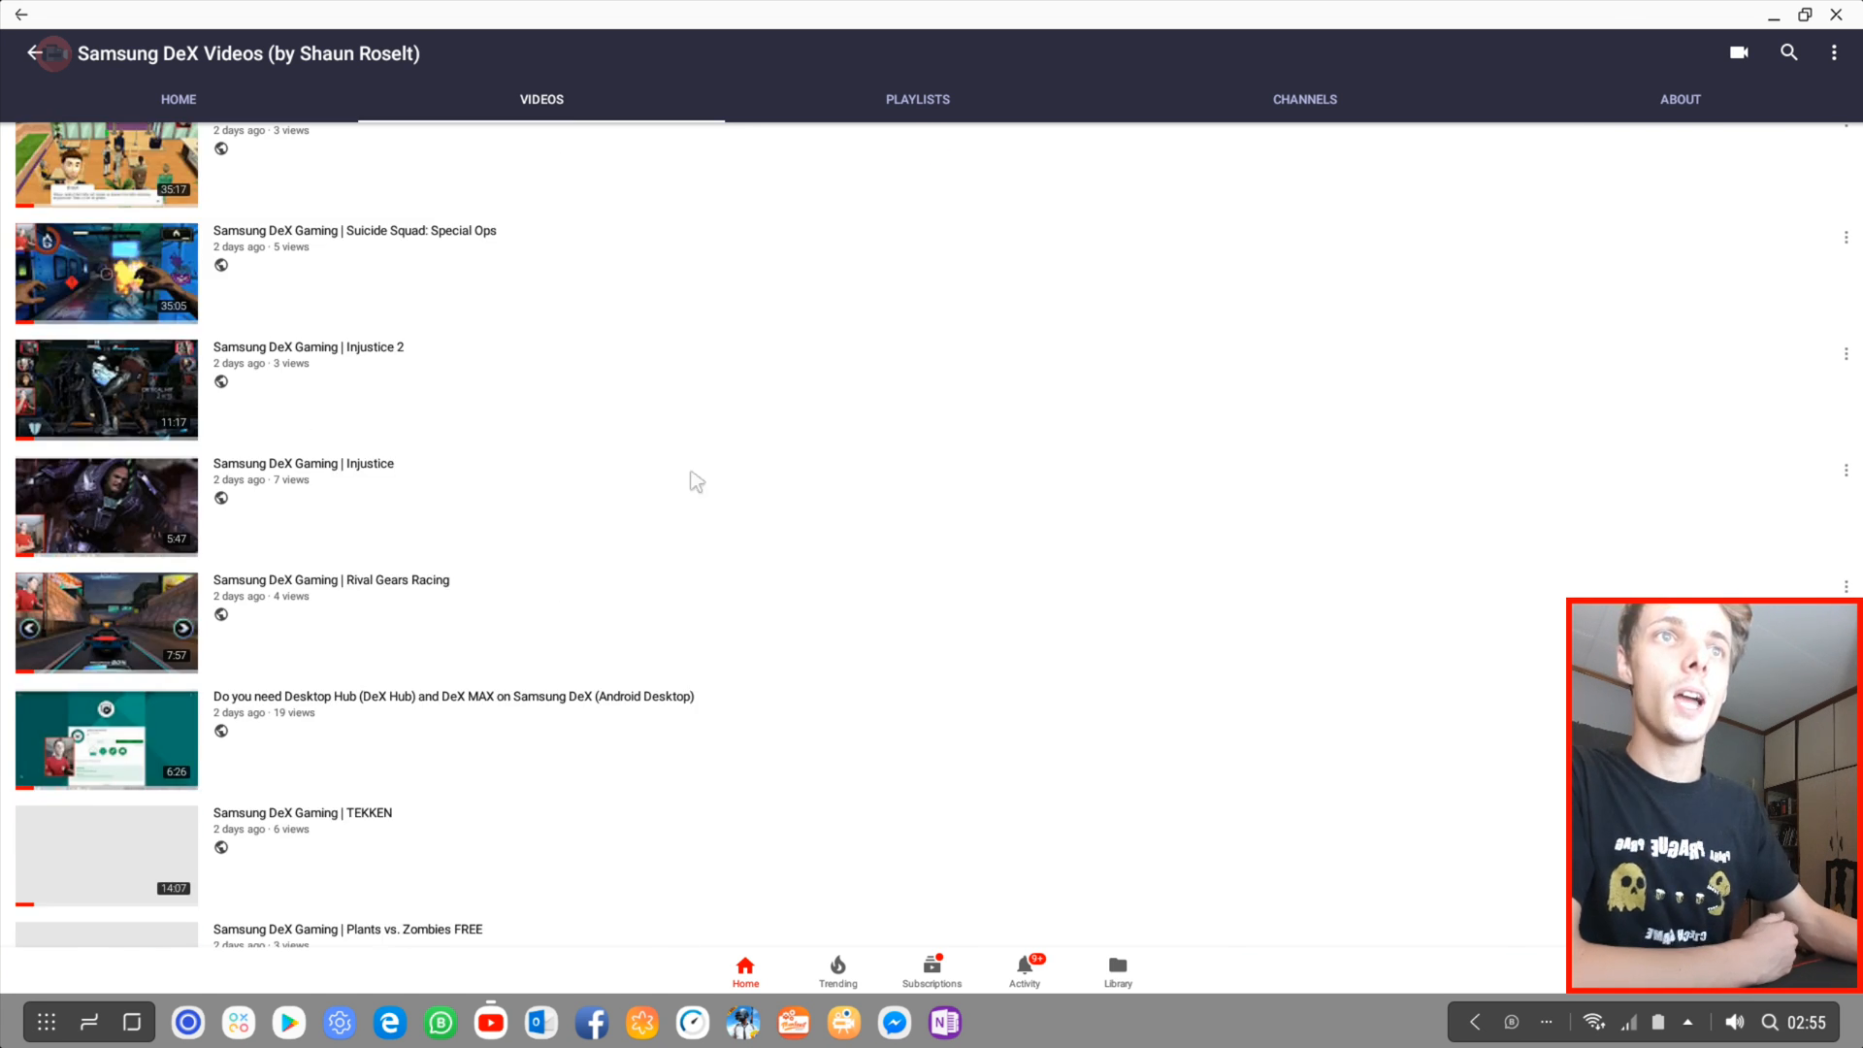
{"action": "scroll", "scroll_direction": "down", "scroll_amount": 3}
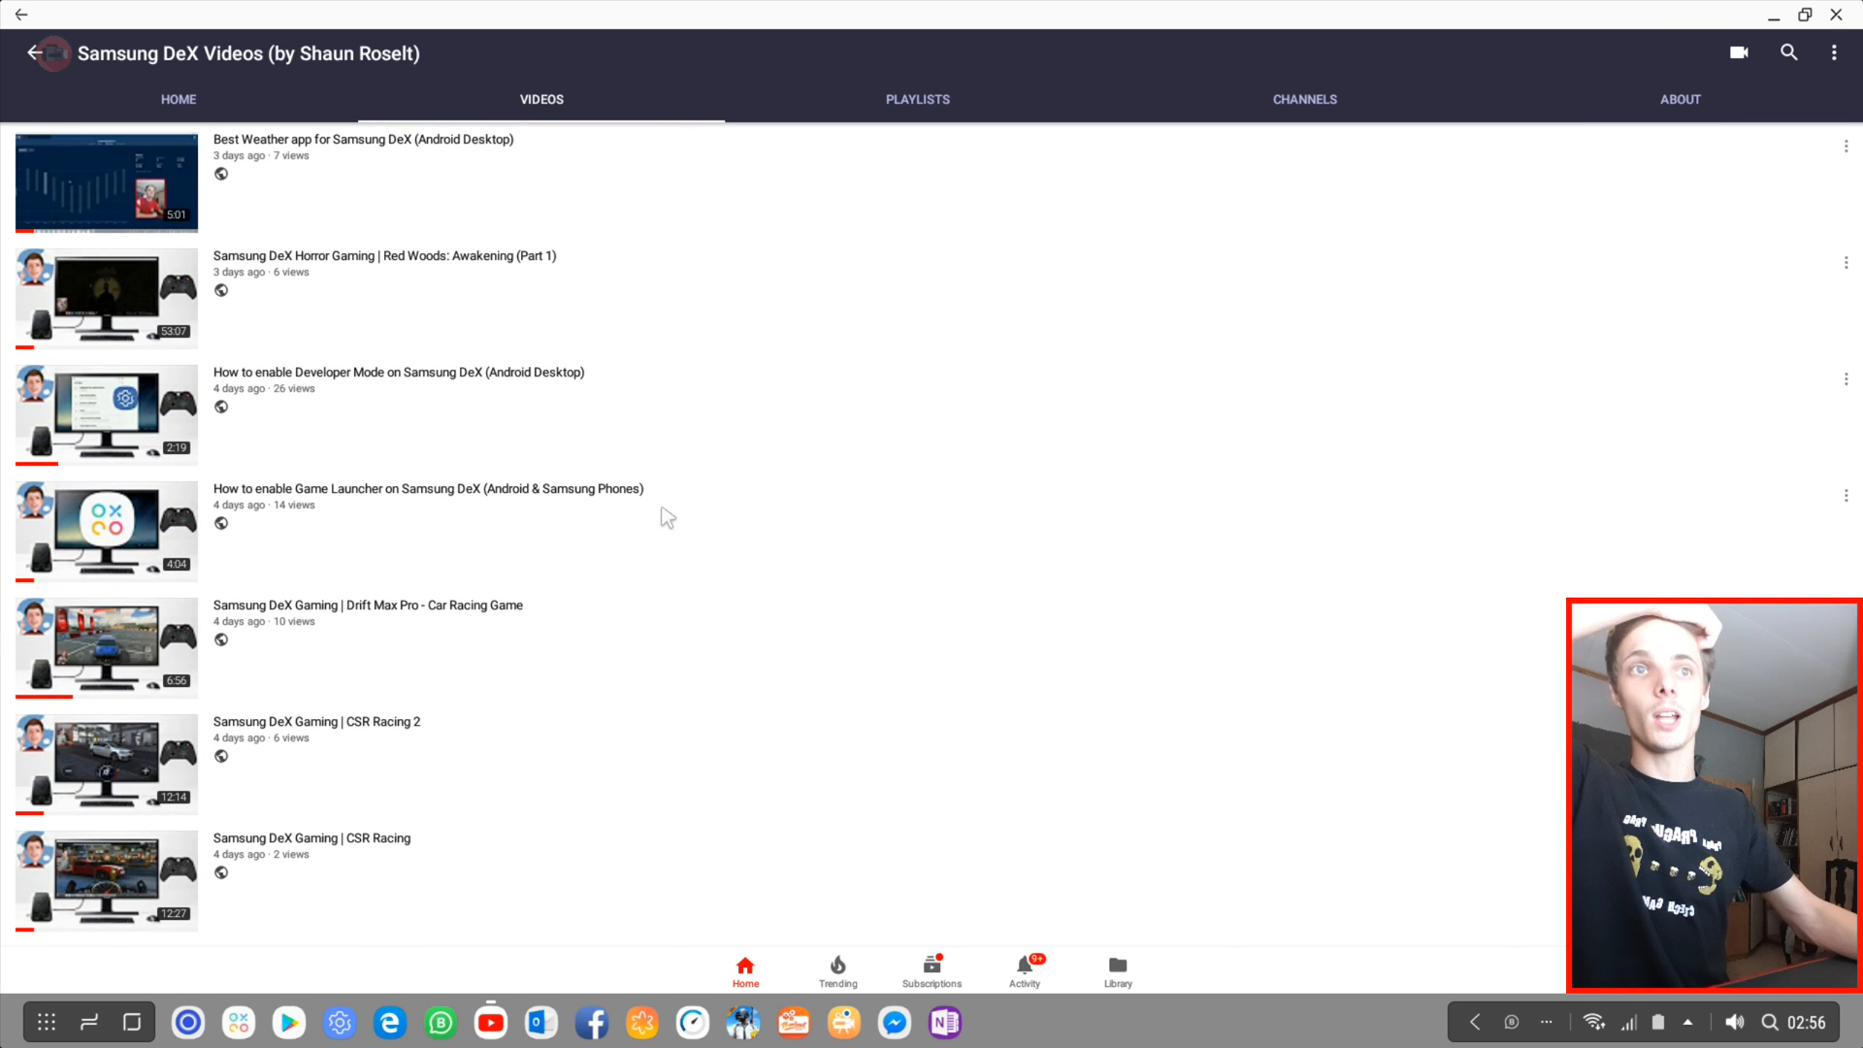
{"action": "scroll", "scroll_direction": "down", "scroll_amount": 3}
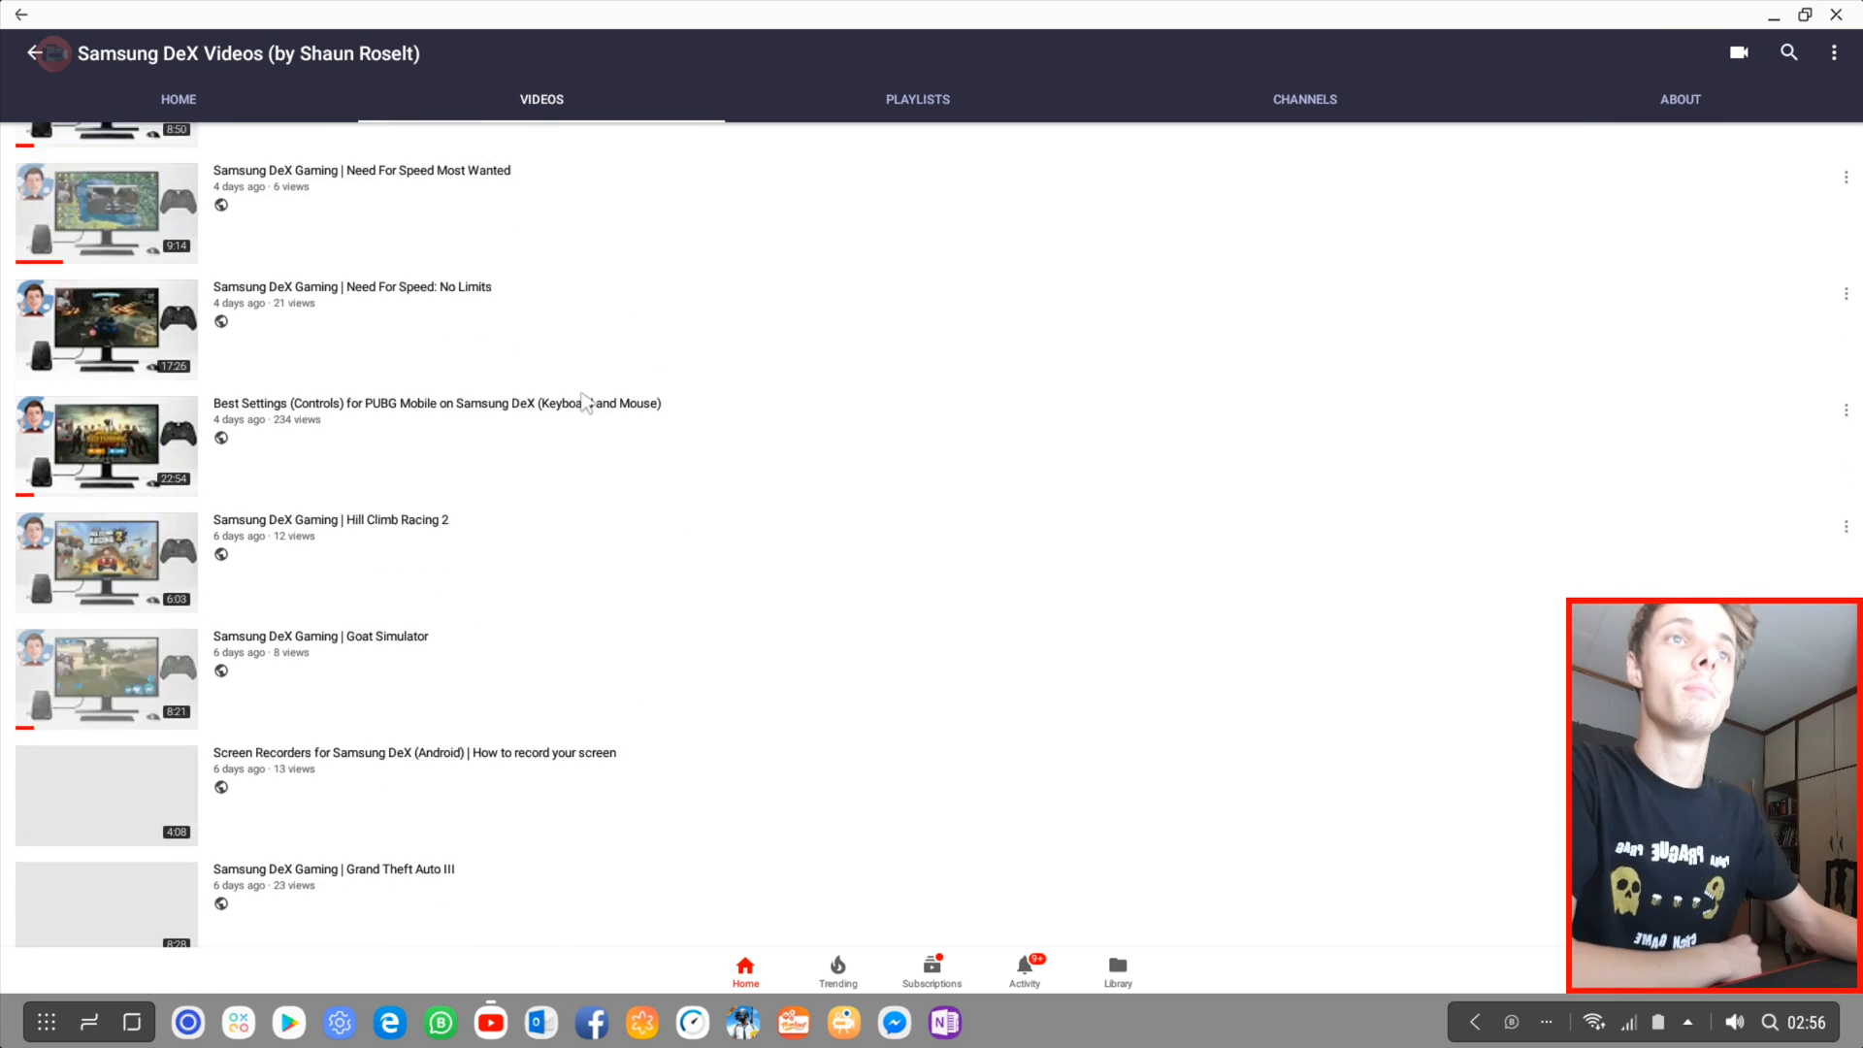
{"action": "scroll", "scroll_direction": "down", "scroll_amount": 3}
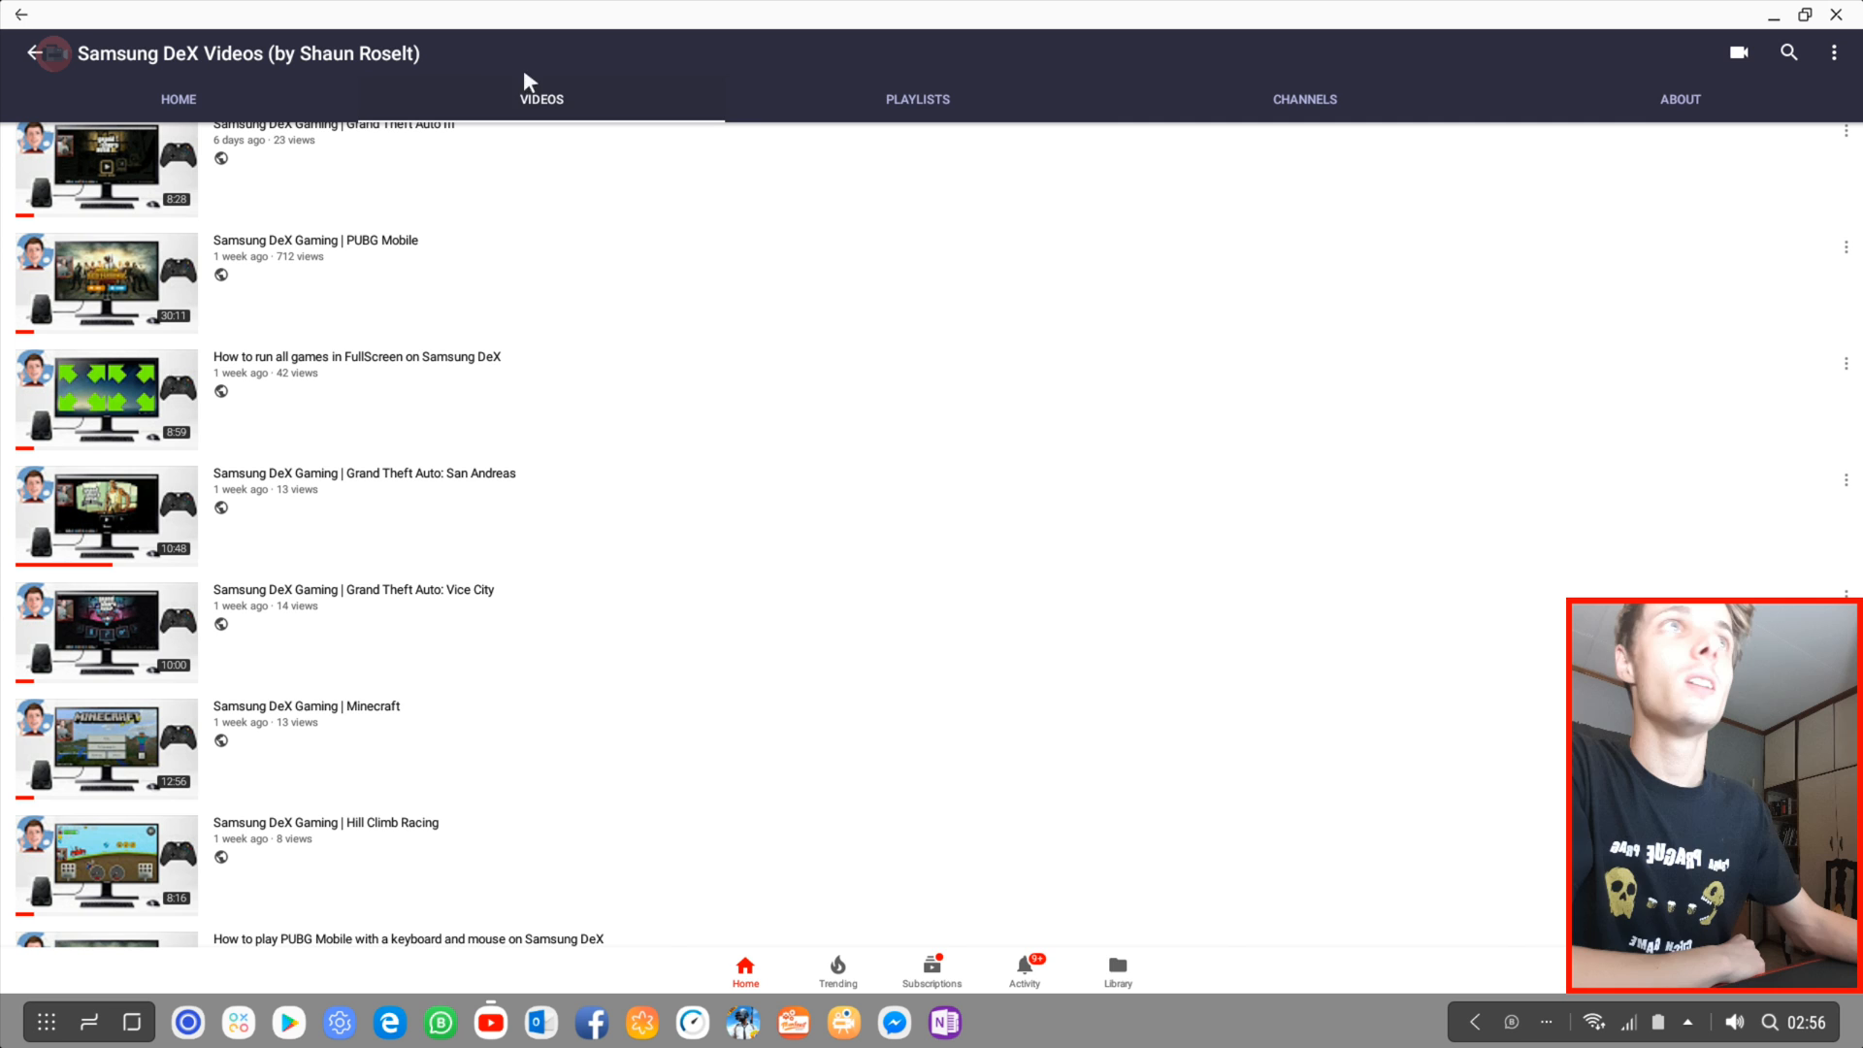
Step: View the channel's Playlists, then its Channels with the full list of eight subscriptions expanded
{"action": "left_click", "coordinate": [916, 97]}
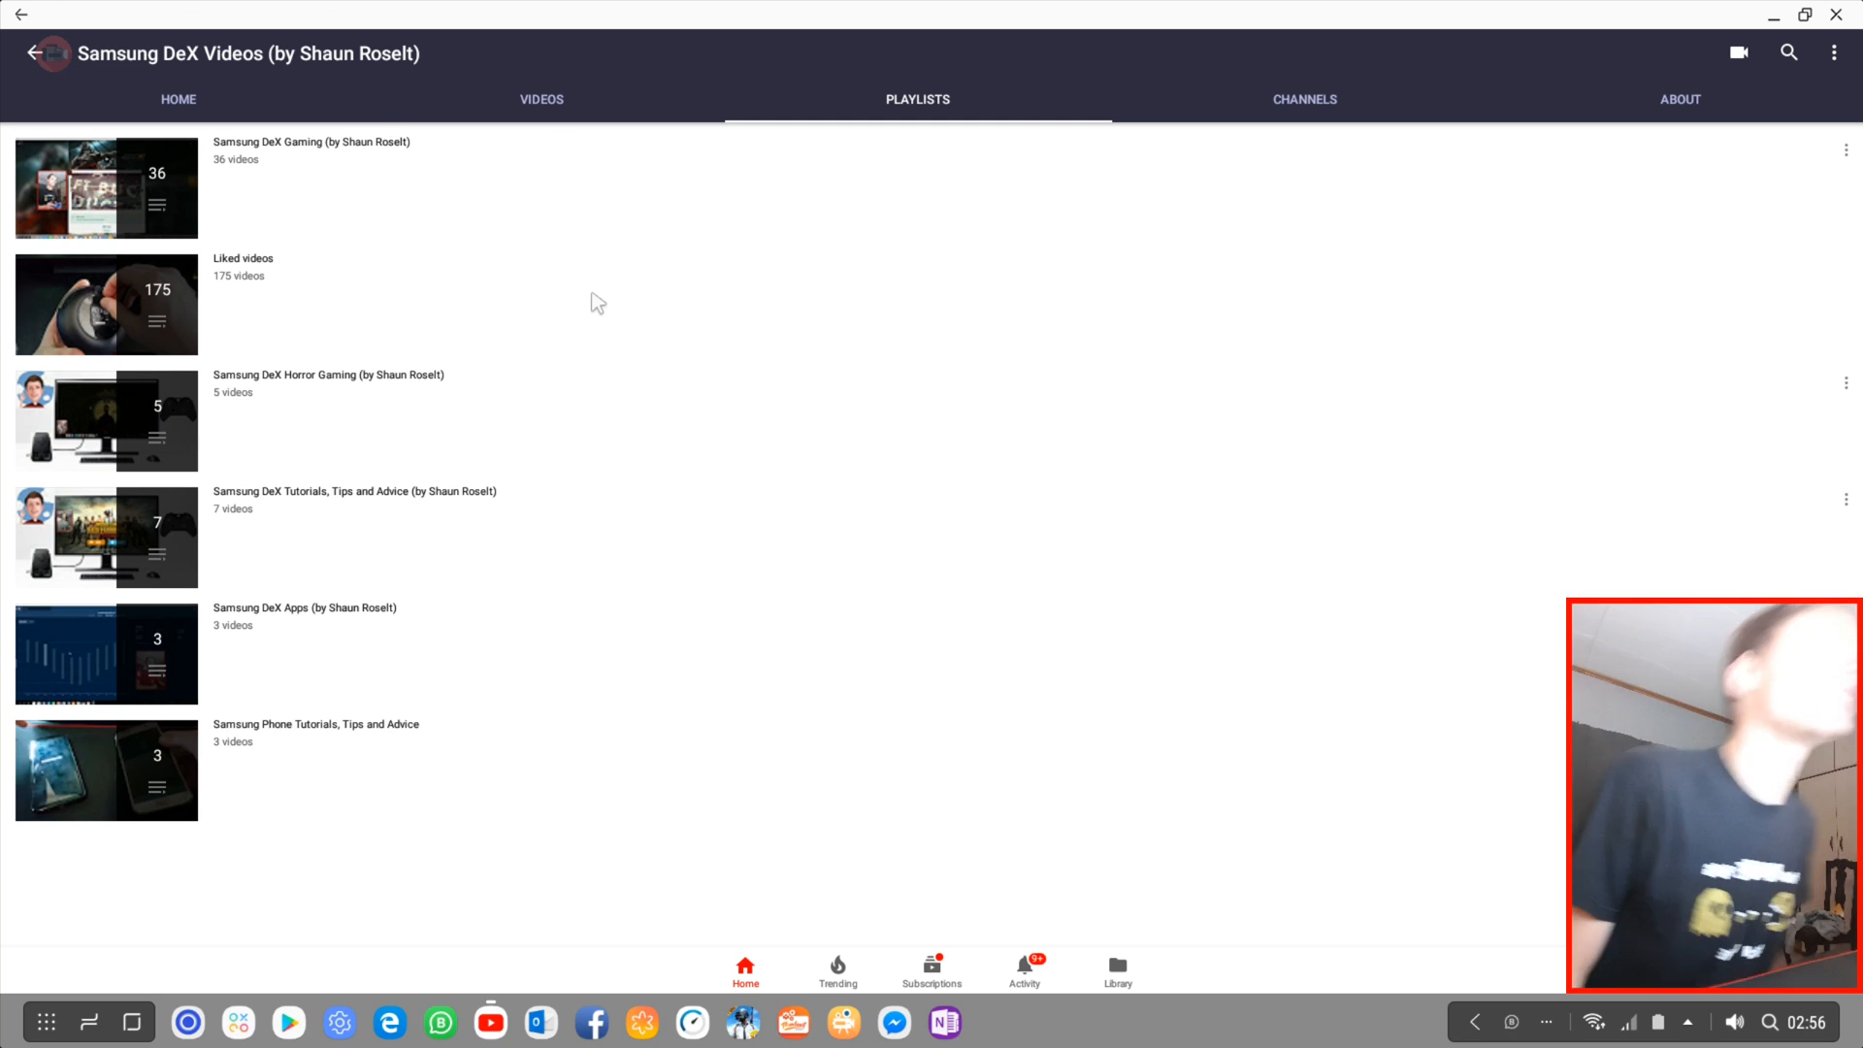
{"action": "mouse_move", "coordinate": [1351, 93]}
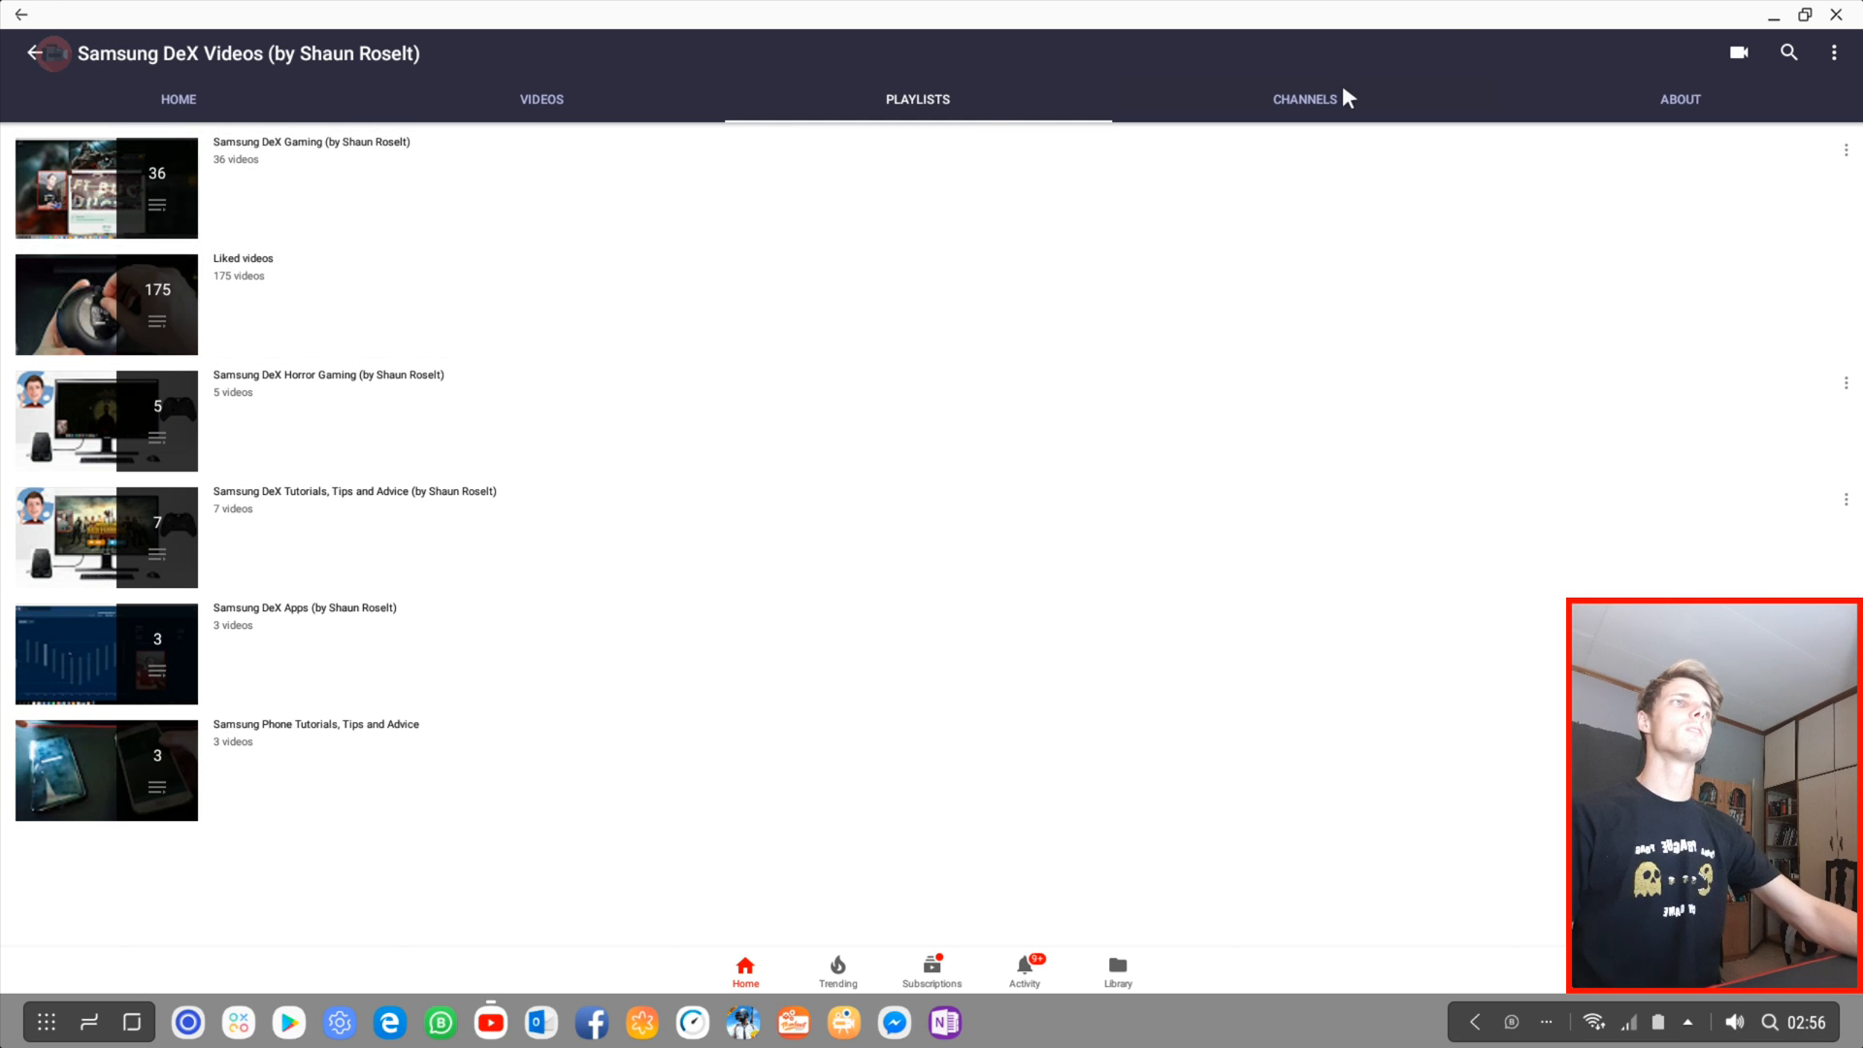
{"action": "left_click", "coordinate": [1304, 99]}
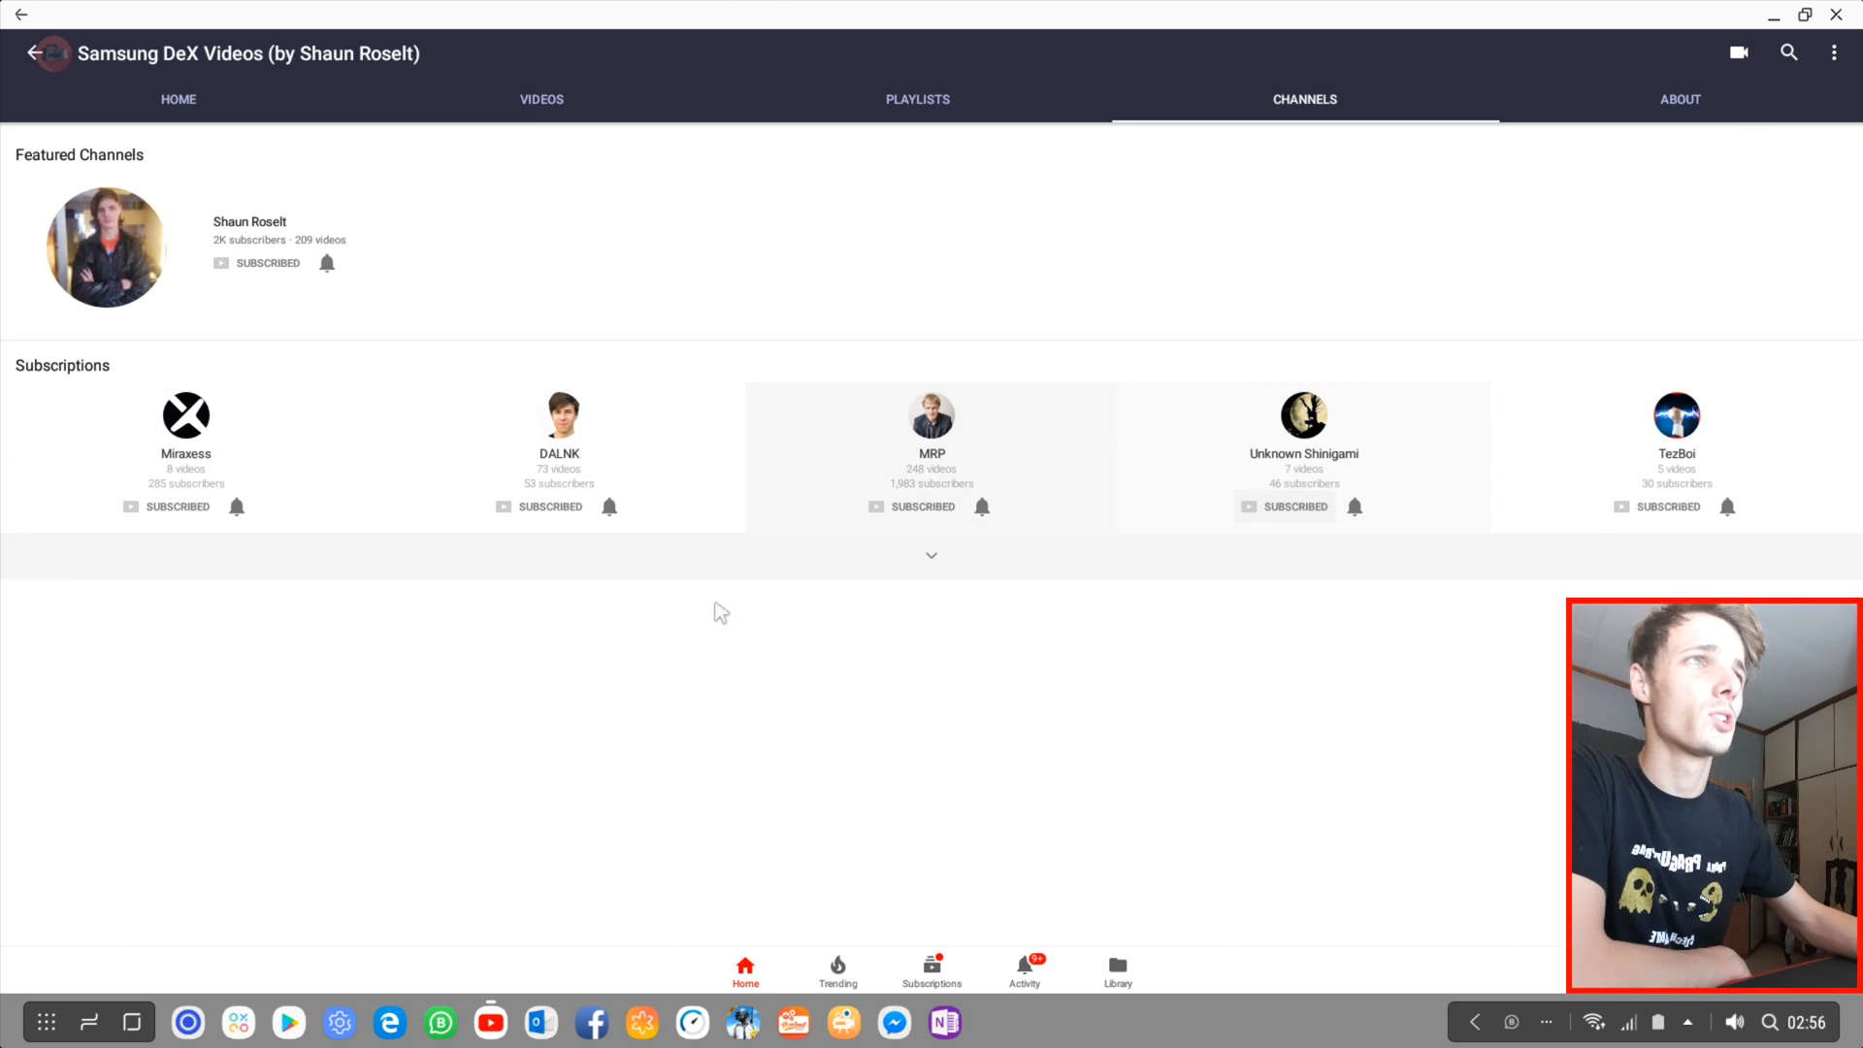
{"action": "left_click", "coordinate": [931, 555]}
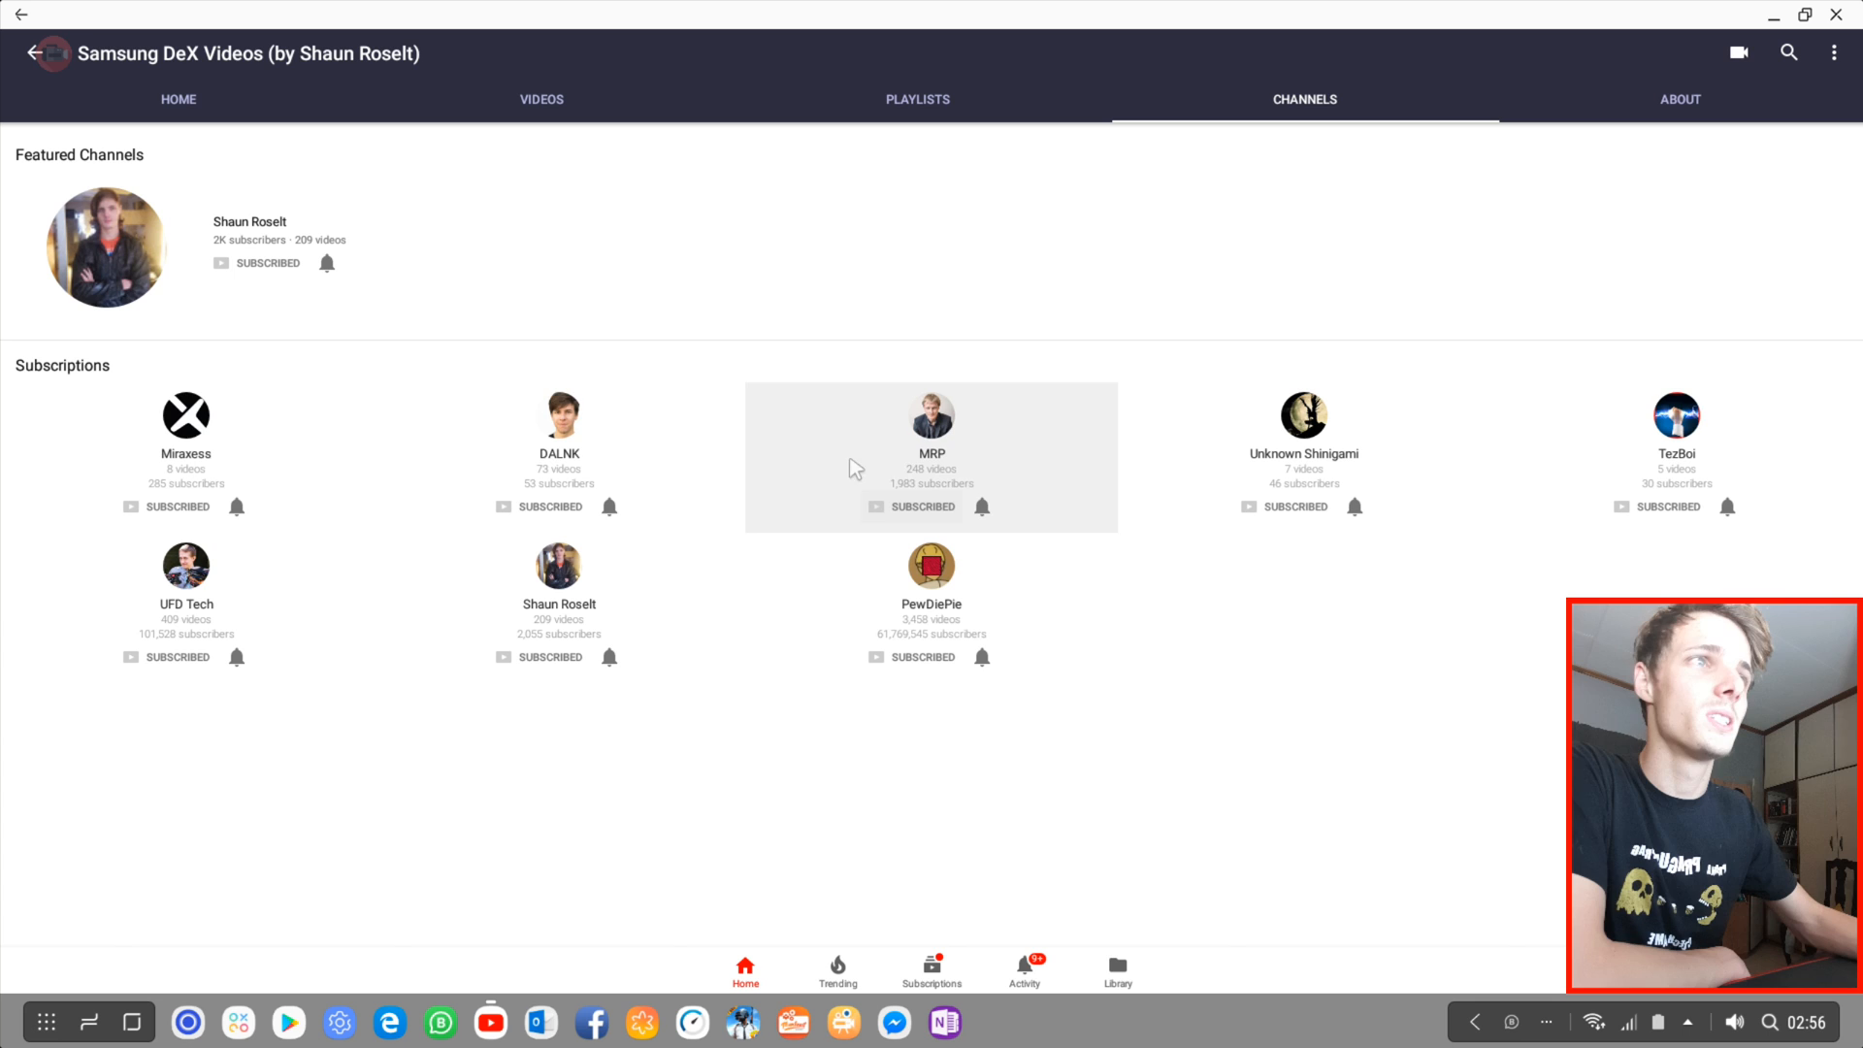
{"action": "mouse_move", "coordinate": [708, 448]}
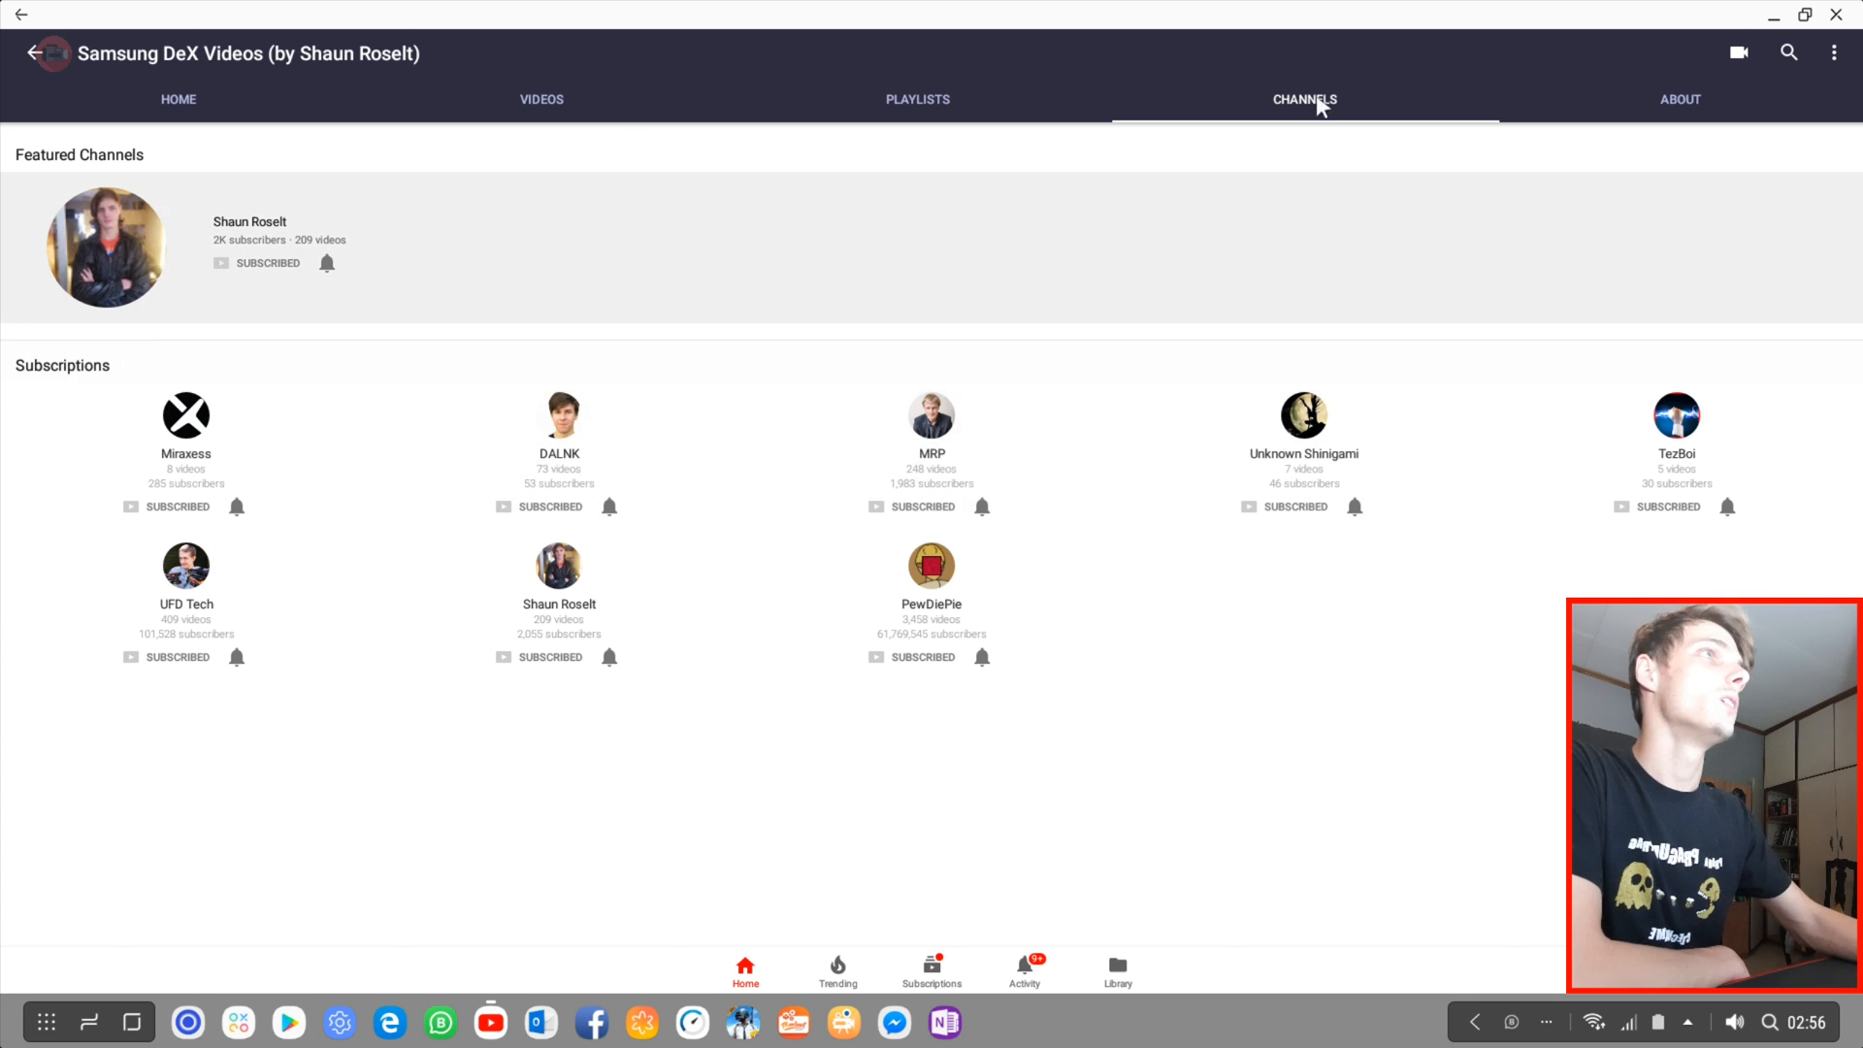
Step: View the channel's About details, return to its home, and show the Subscriptions feed
{"action": "left_click", "coordinate": [1678, 99]}
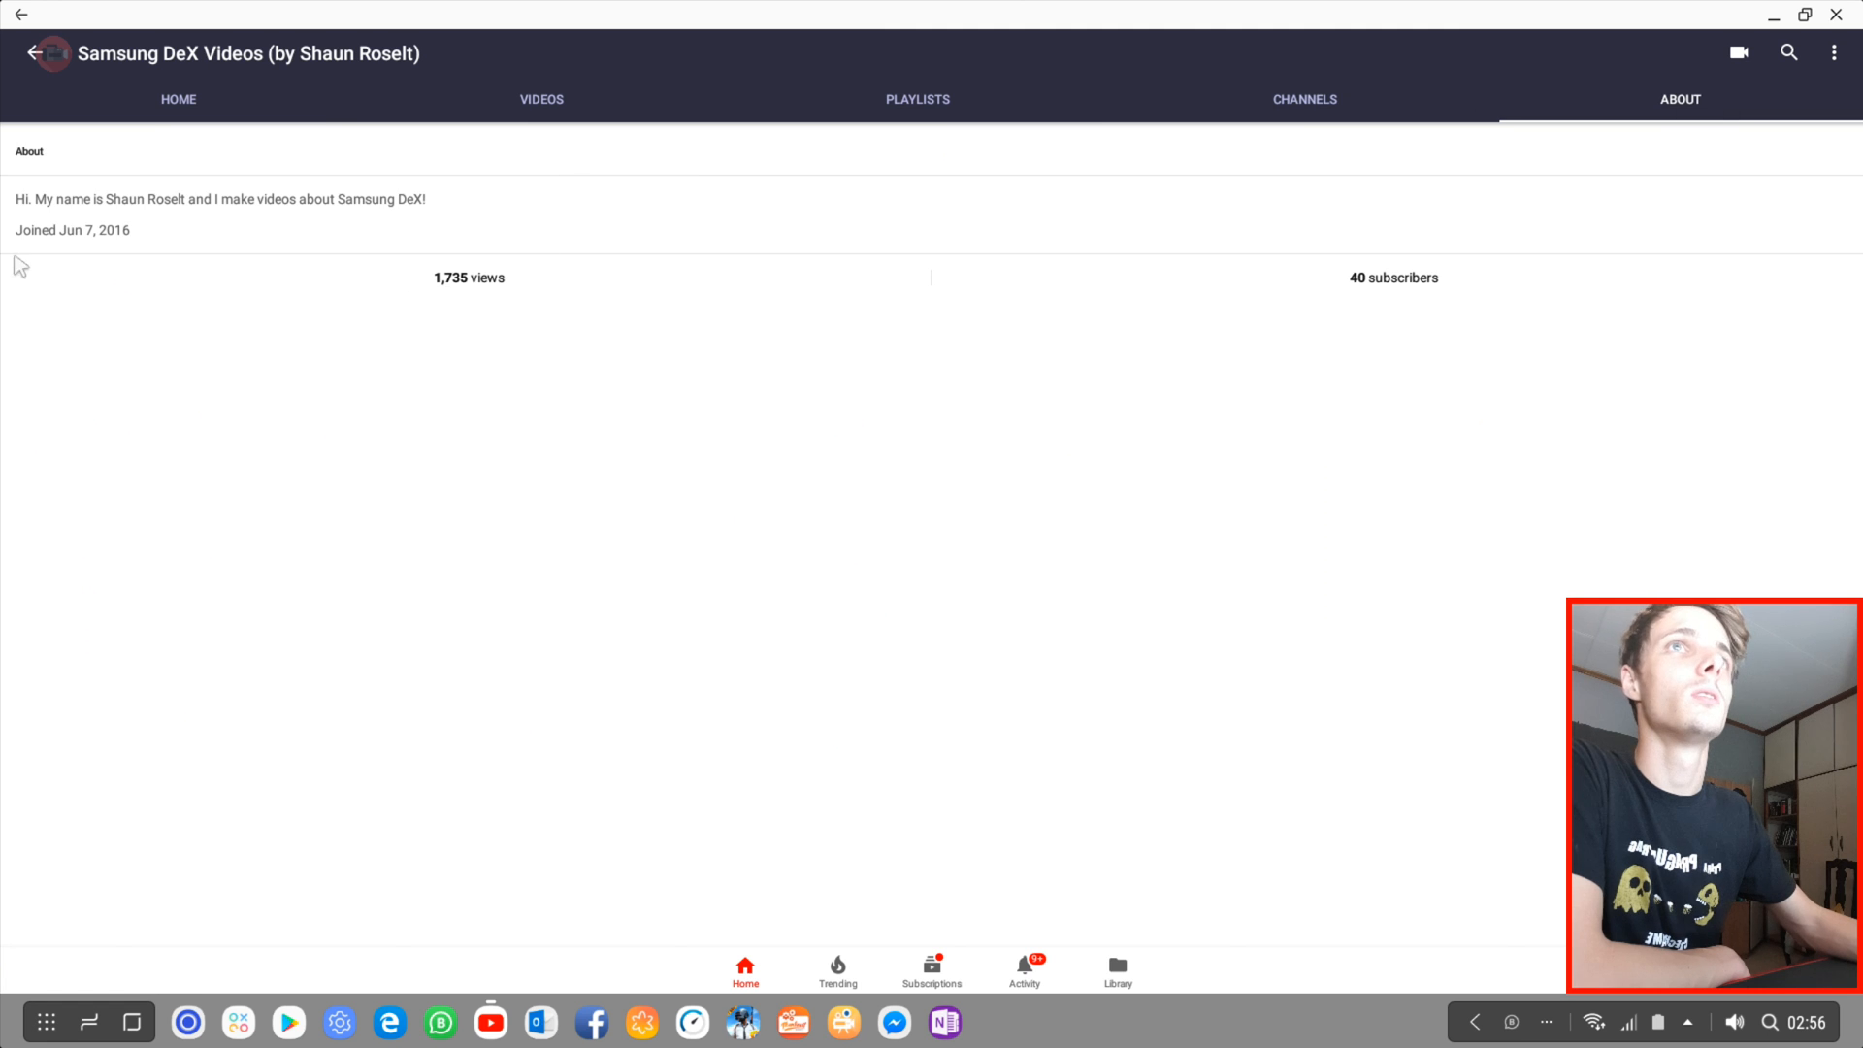
{"action": "left_click", "coordinate": [178, 97]}
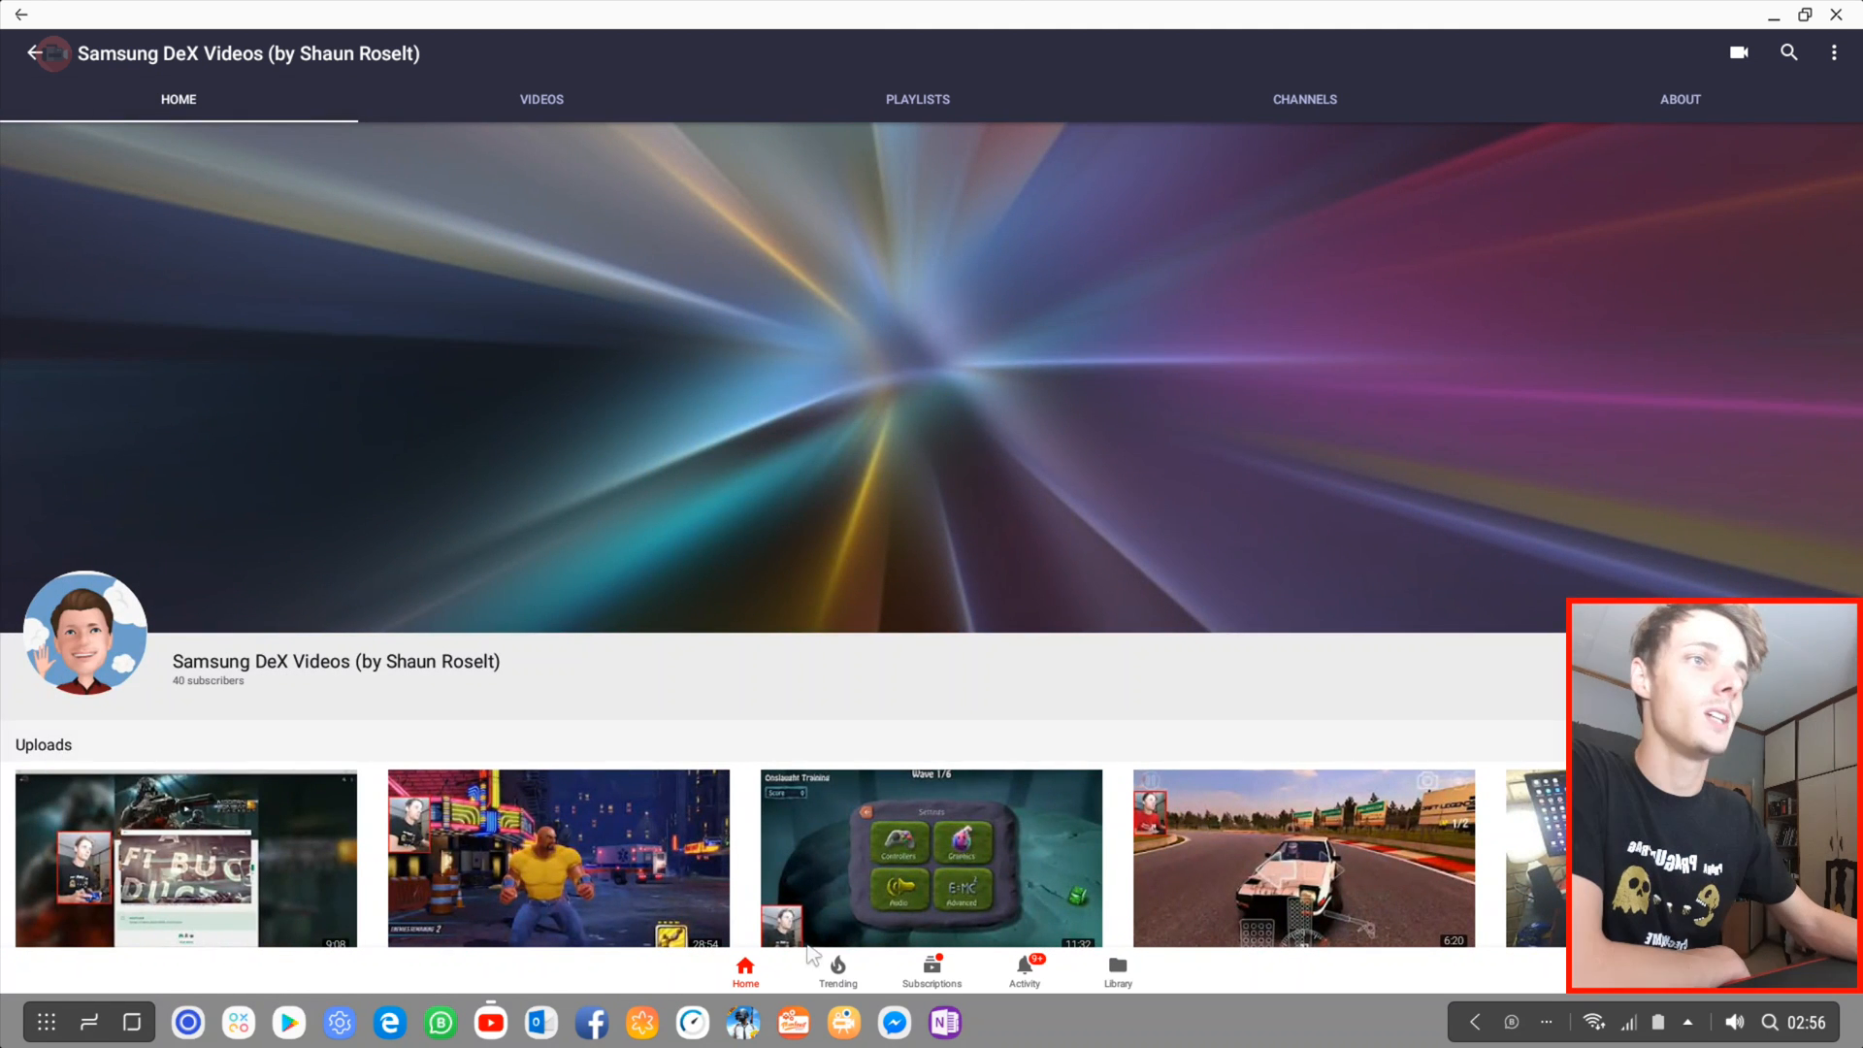
{"action": "left_click", "coordinate": [931, 966]}
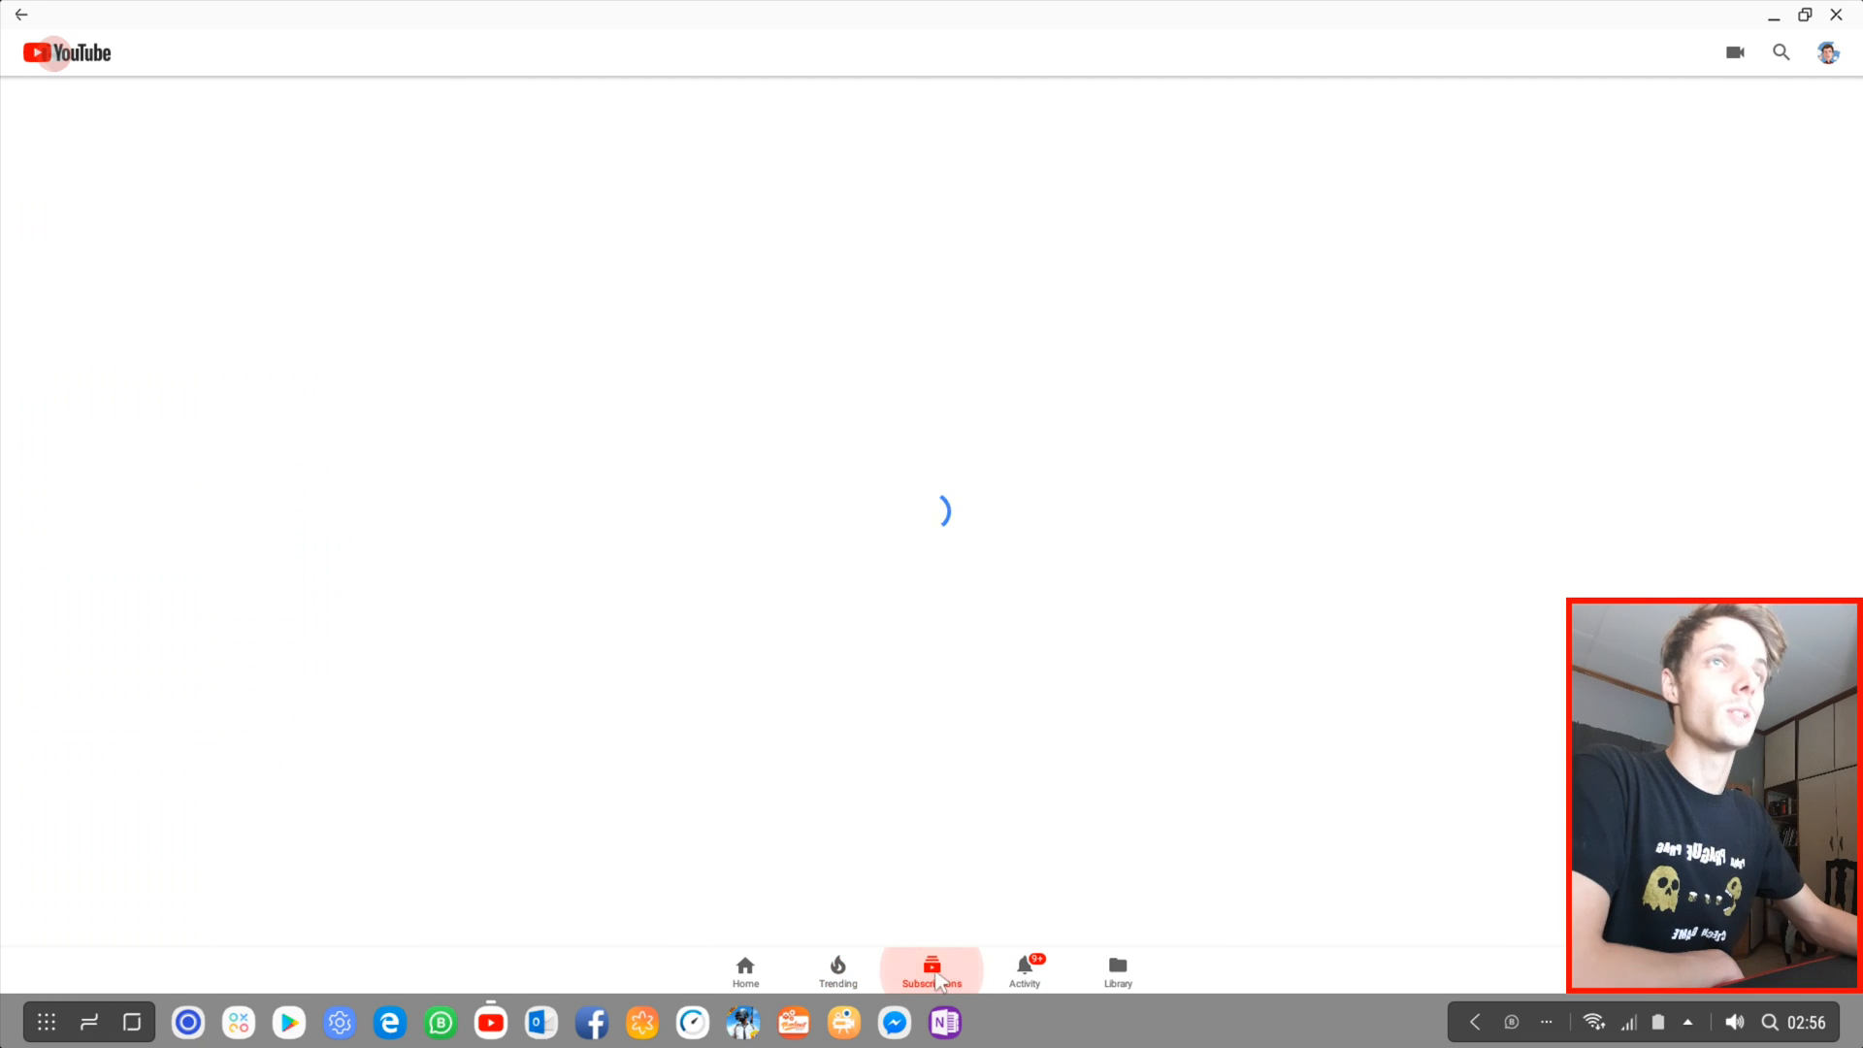
{"action": "left_click", "coordinate": [932, 966]}
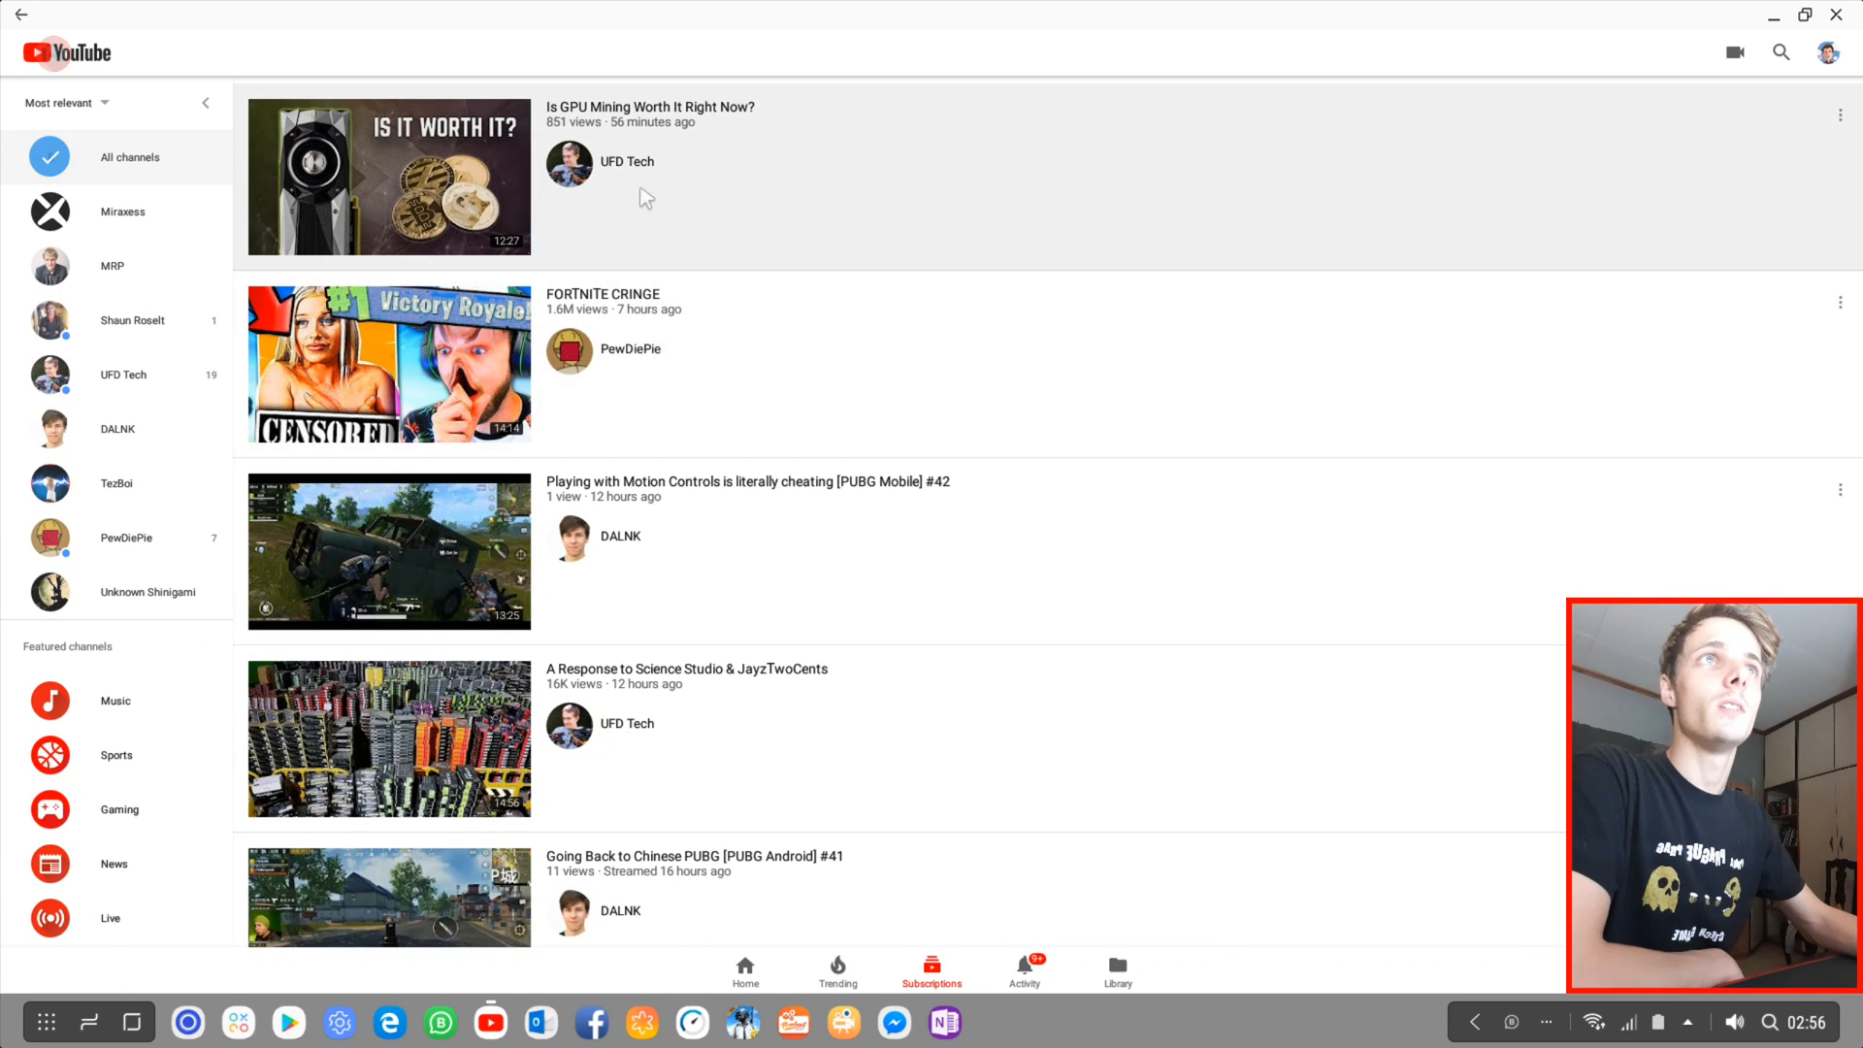
Step: Show the Activity feed of new-subscriber and comment-reply notifications
{"action": "left_click", "coordinate": [1025, 966]}
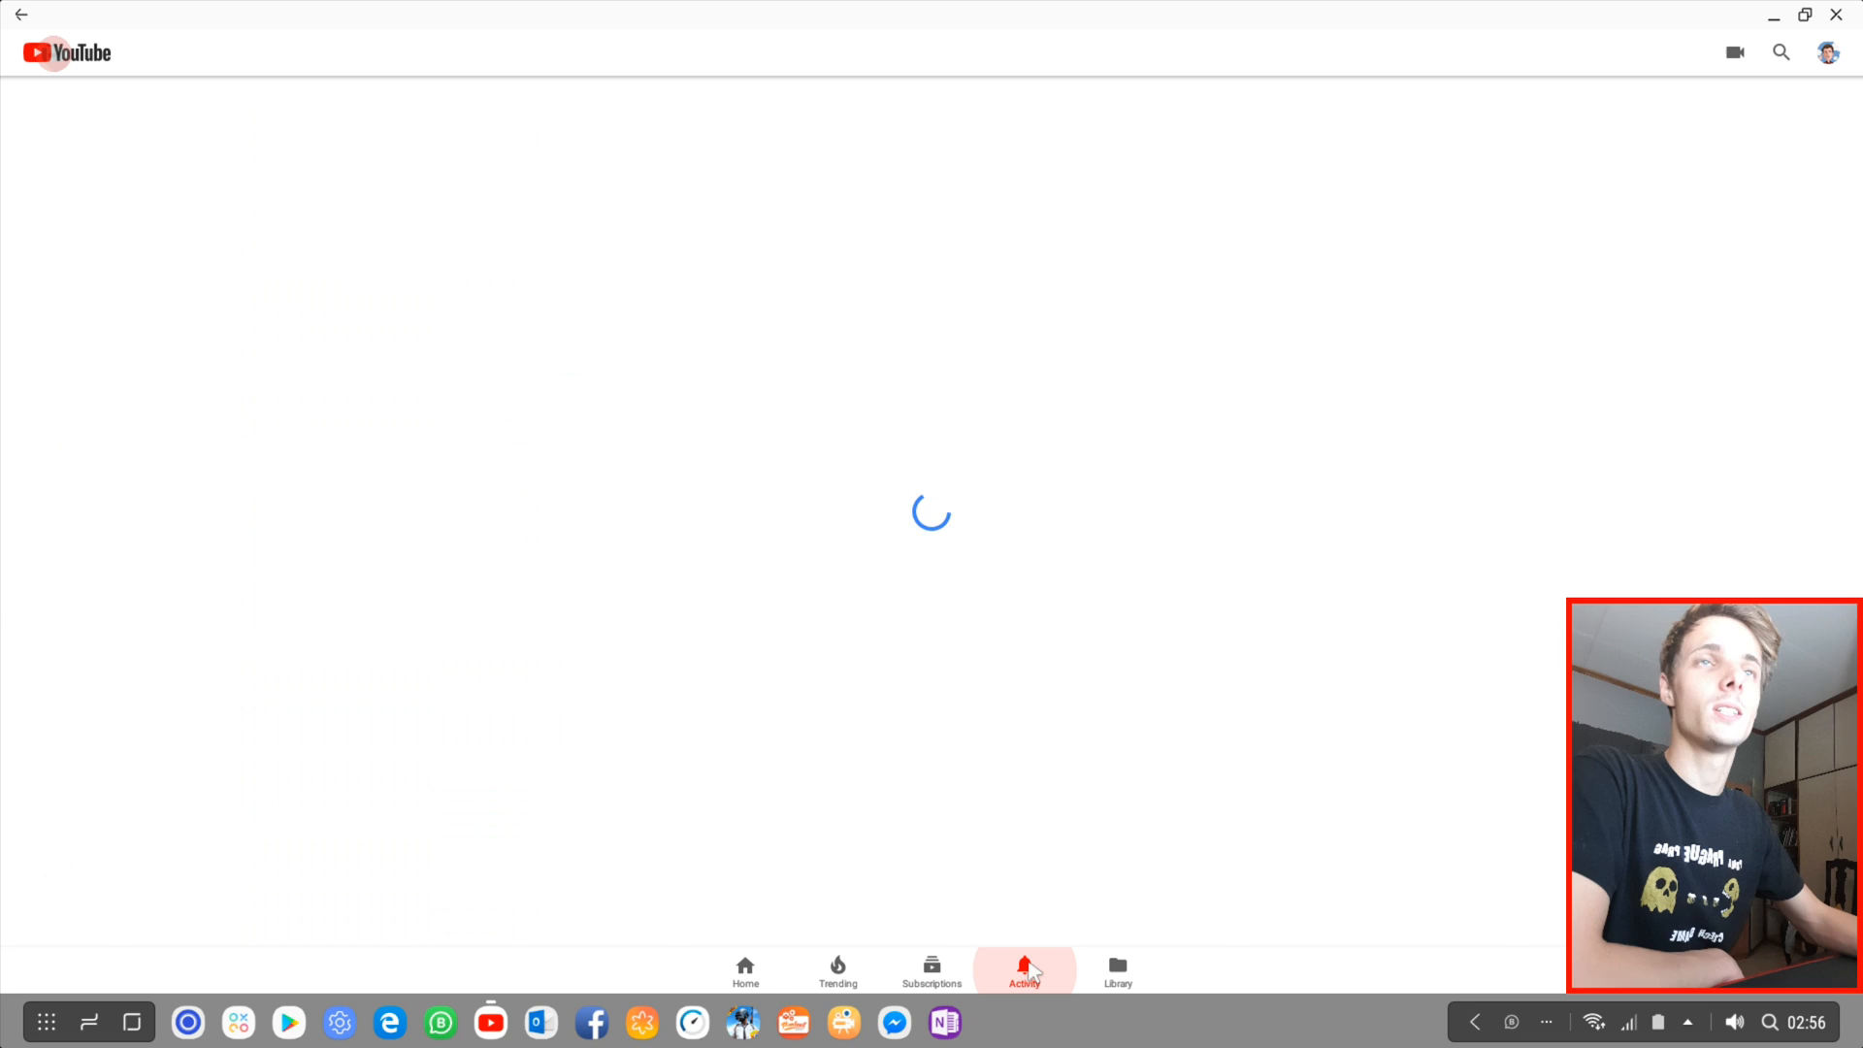
{"action": "left_click", "coordinate": [1024, 966]}
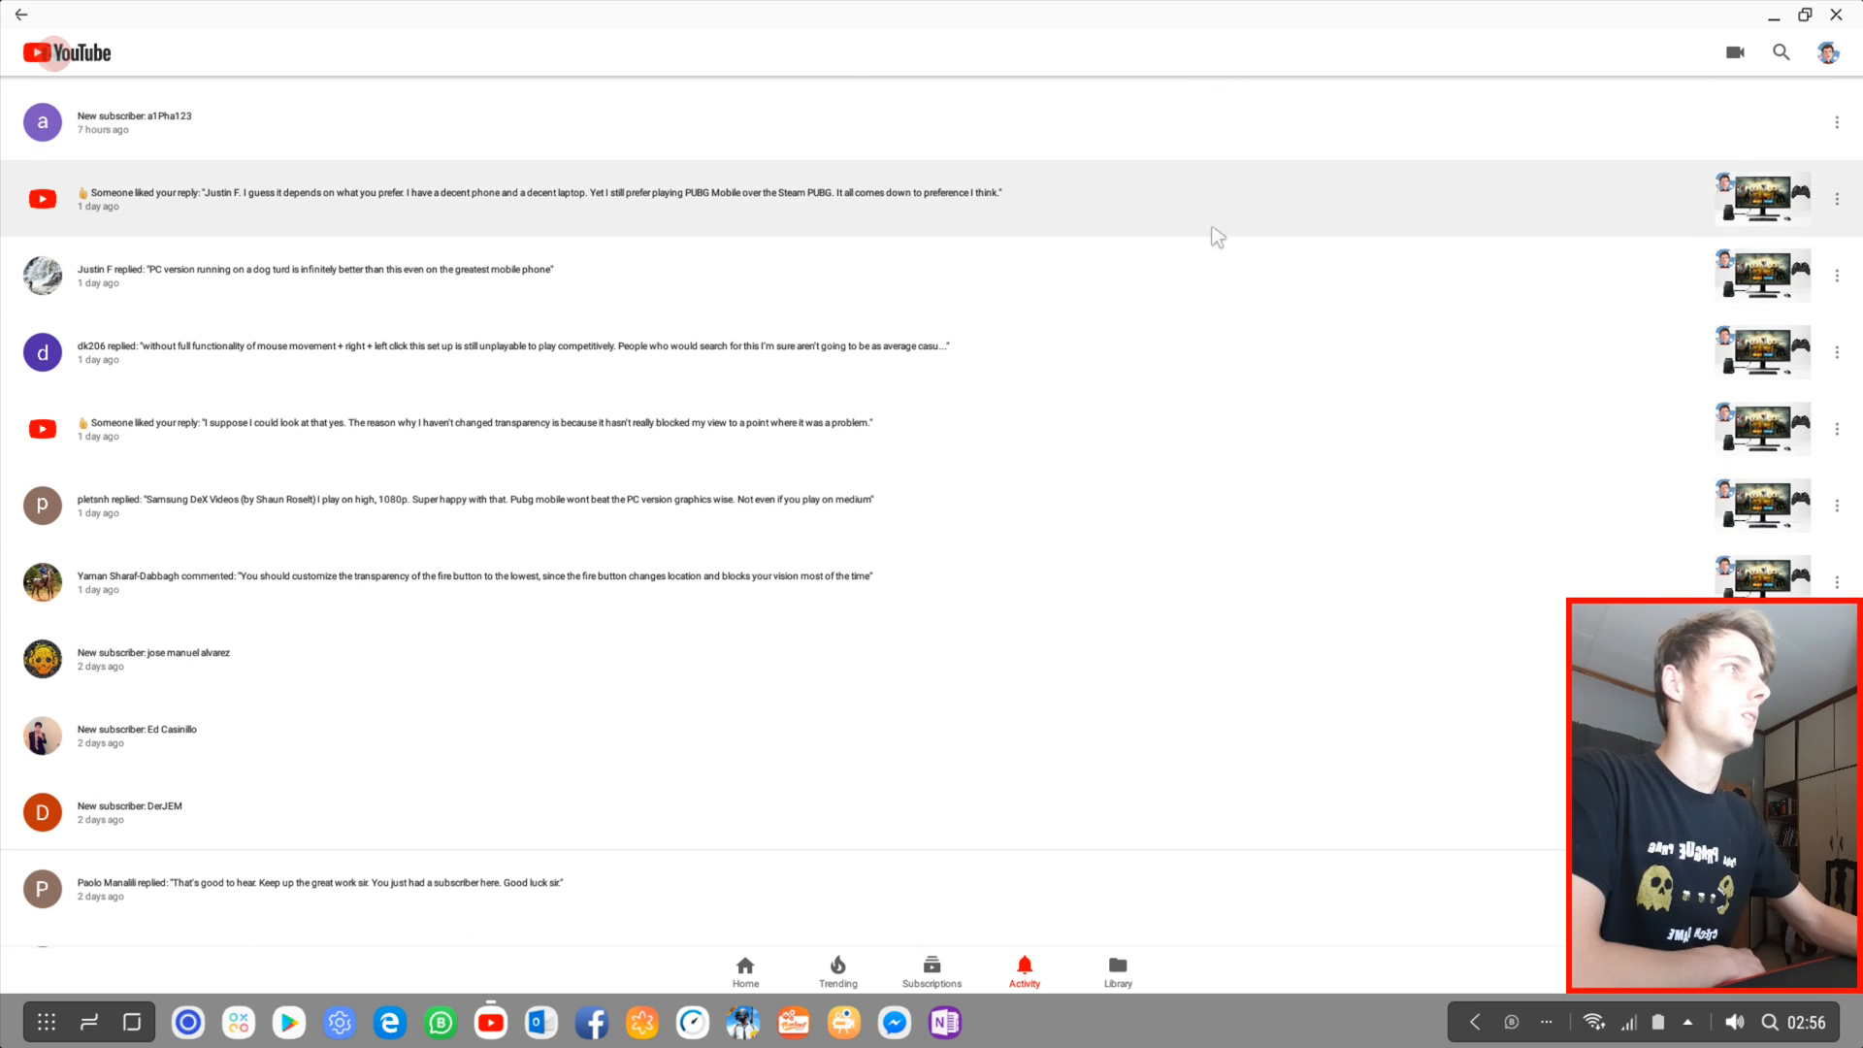
{"action": "left_click", "coordinate": [1117, 971]}
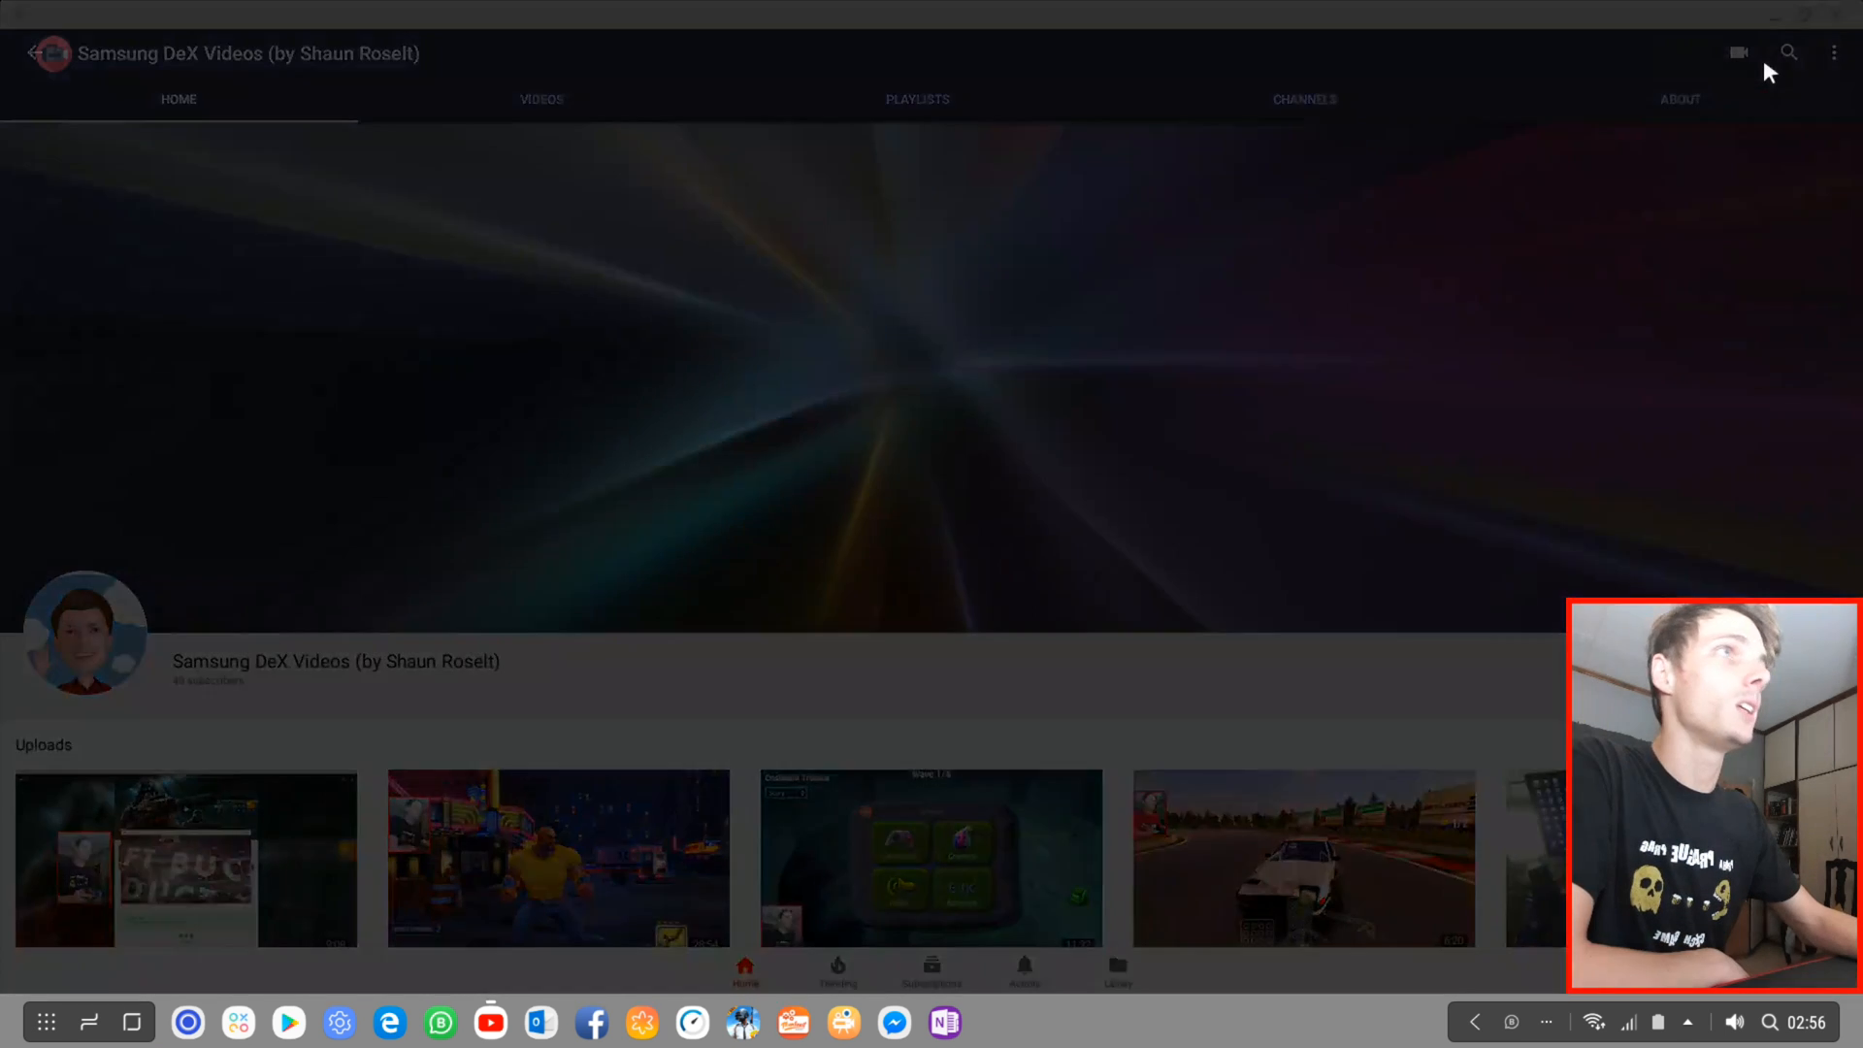
Step: Review the app's General and Autoplay settings, then return to the channel's options list
{"action": "left_click", "coordinate": [1830, 53]}
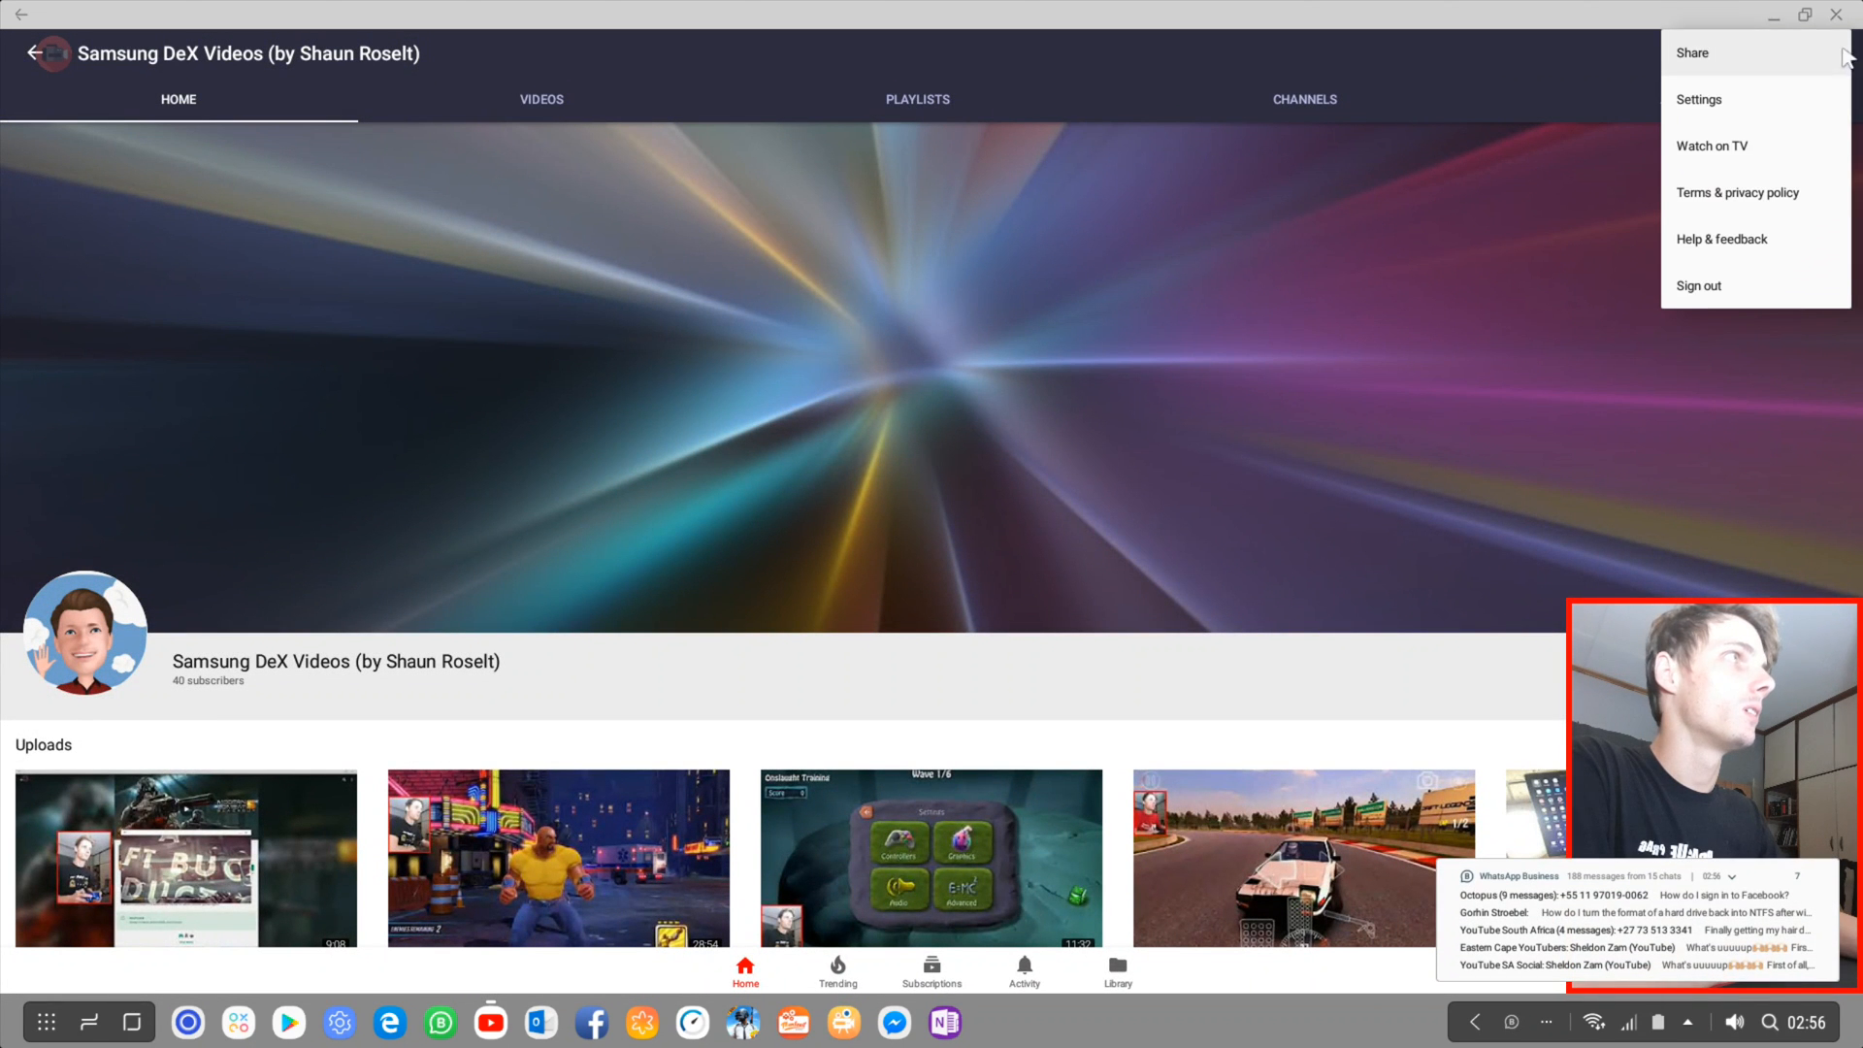
{"action": "left_click", "coordinate": [1700, 99]}
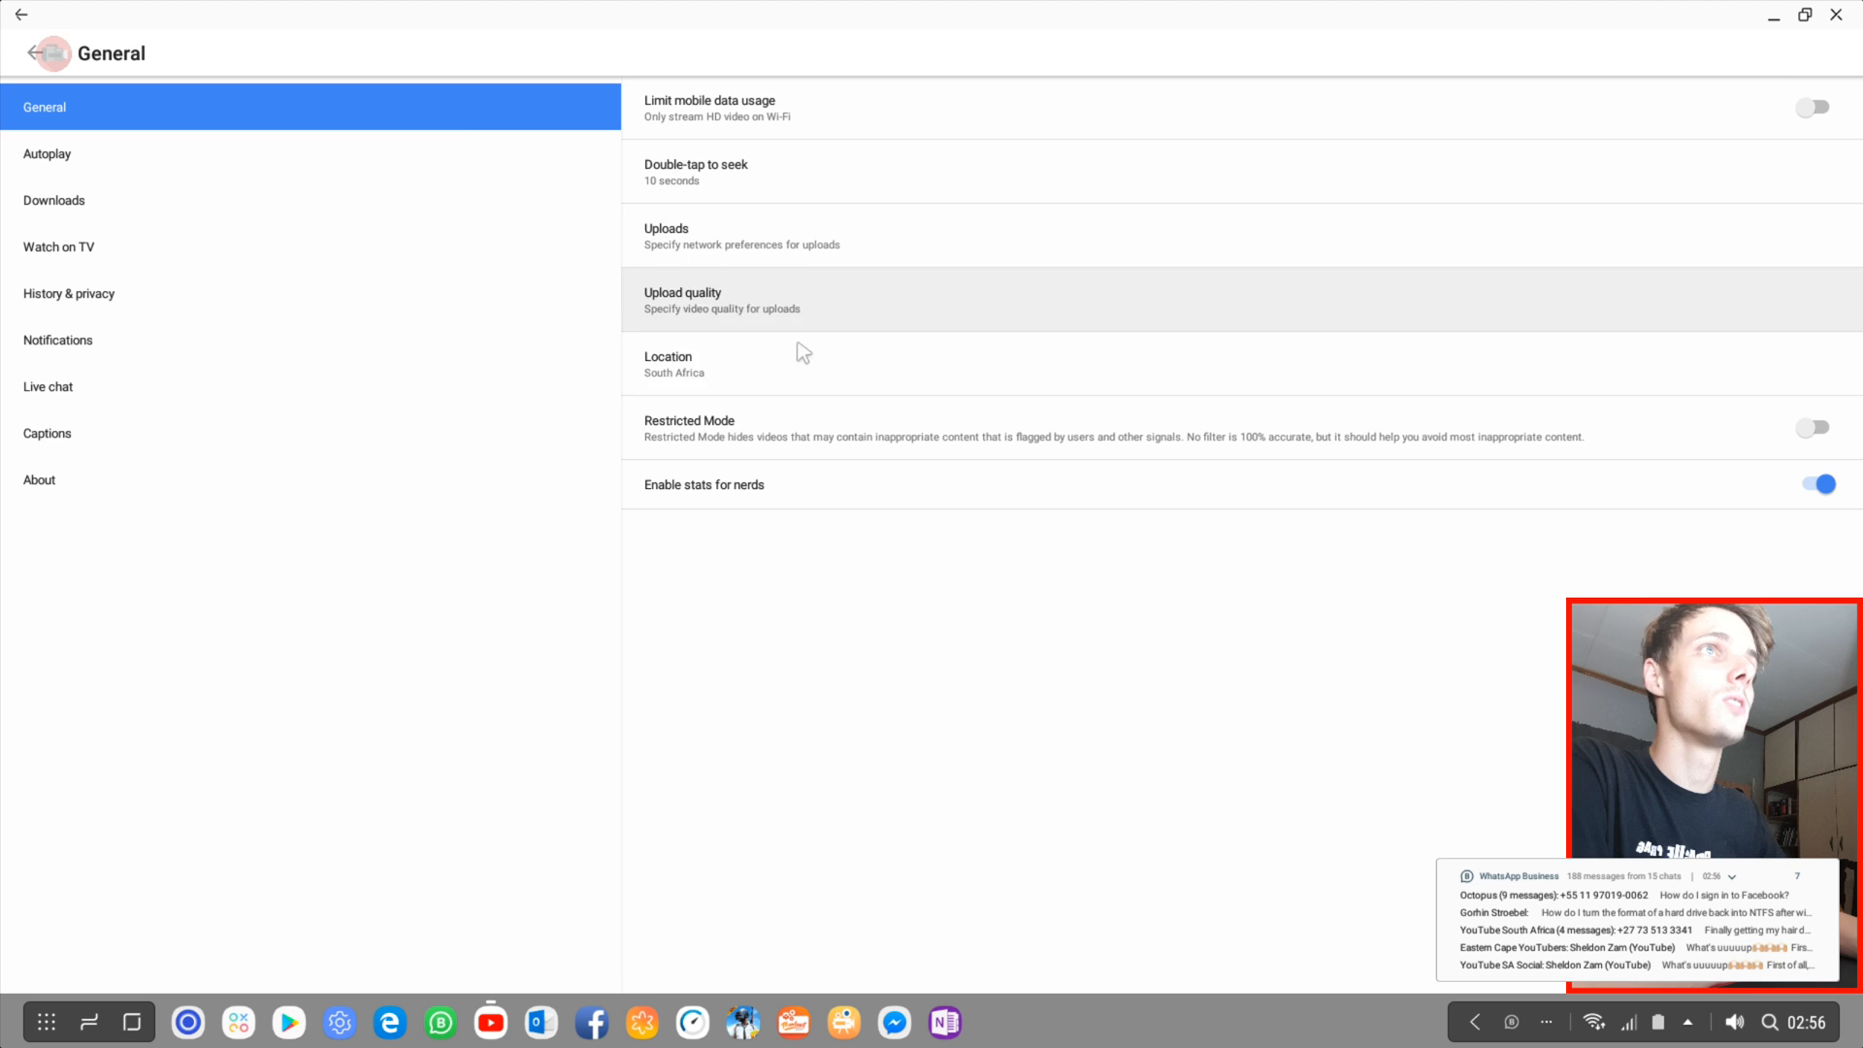
{"action": "left_click", "coordinate": [46, 153]}
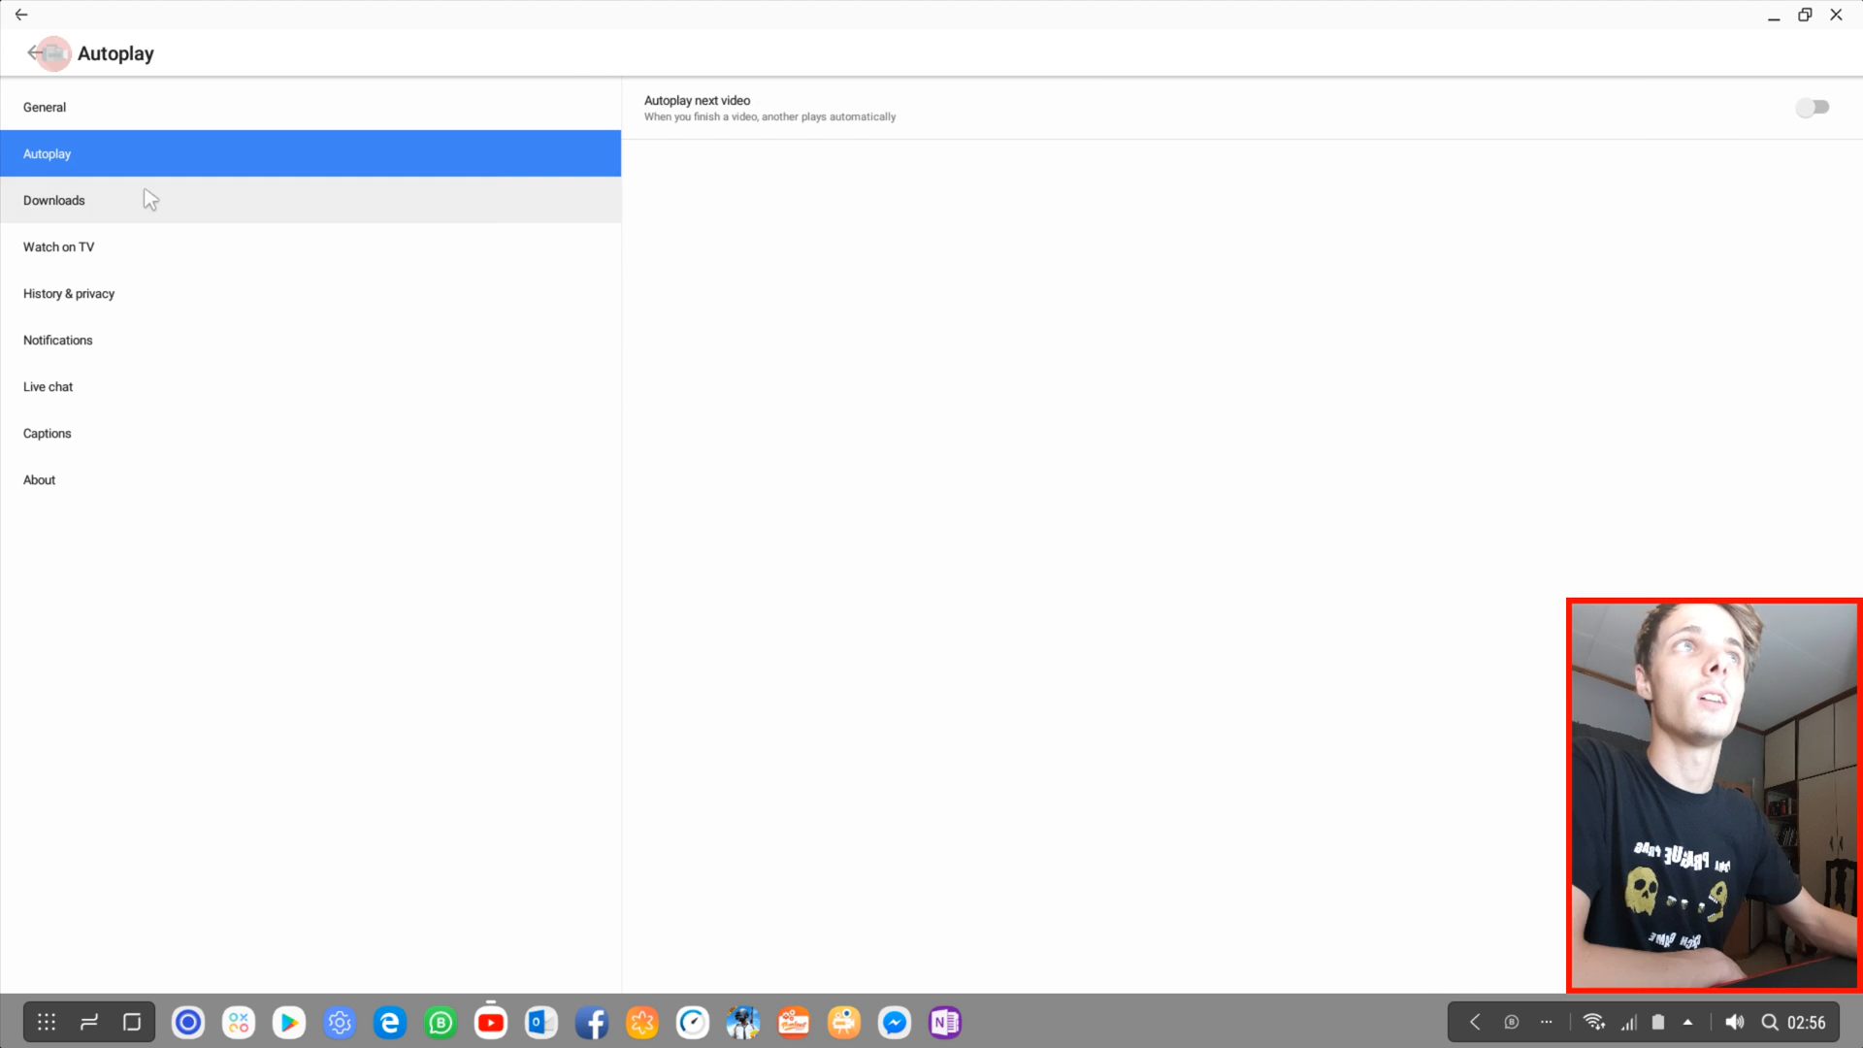
{"action": "left_click", "coordinate": [58, 249]}
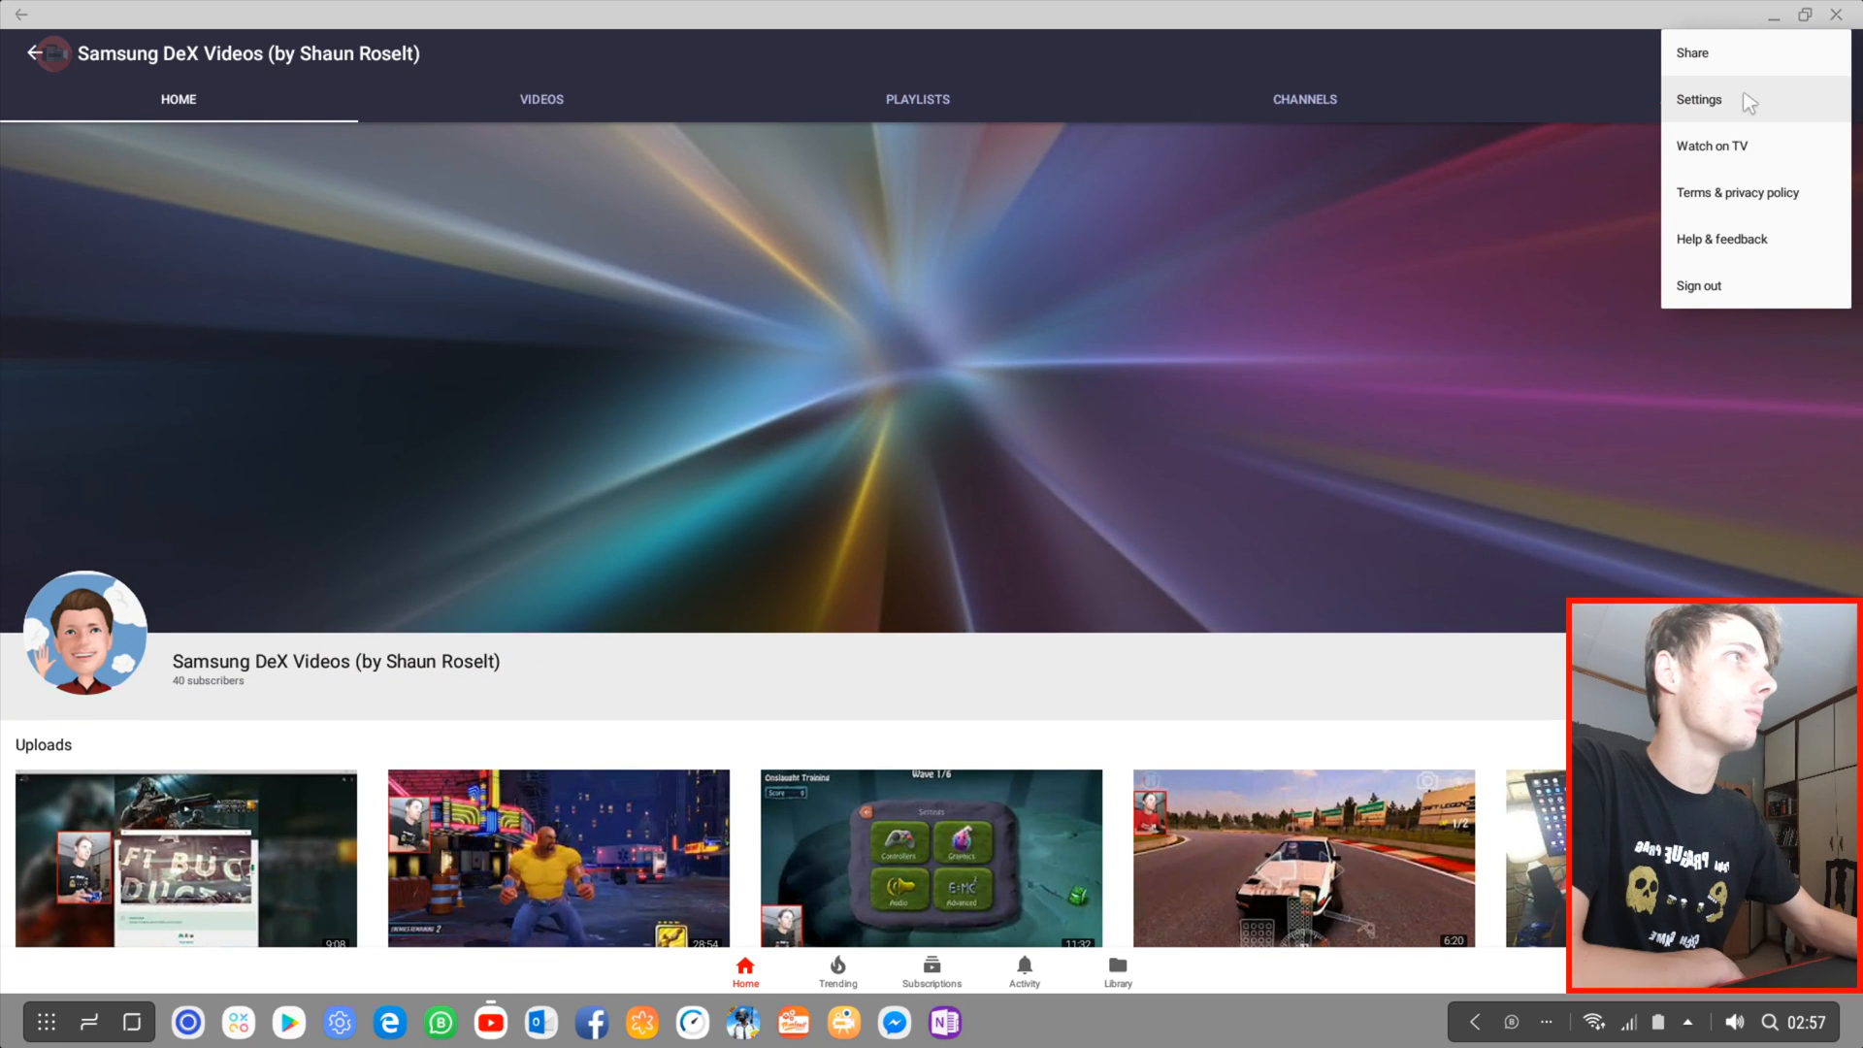
Step: Review the seven linked channels in the account panel, then close it back to the Home feed
{"action": "left_click", "coordinate": [1700, 99]}
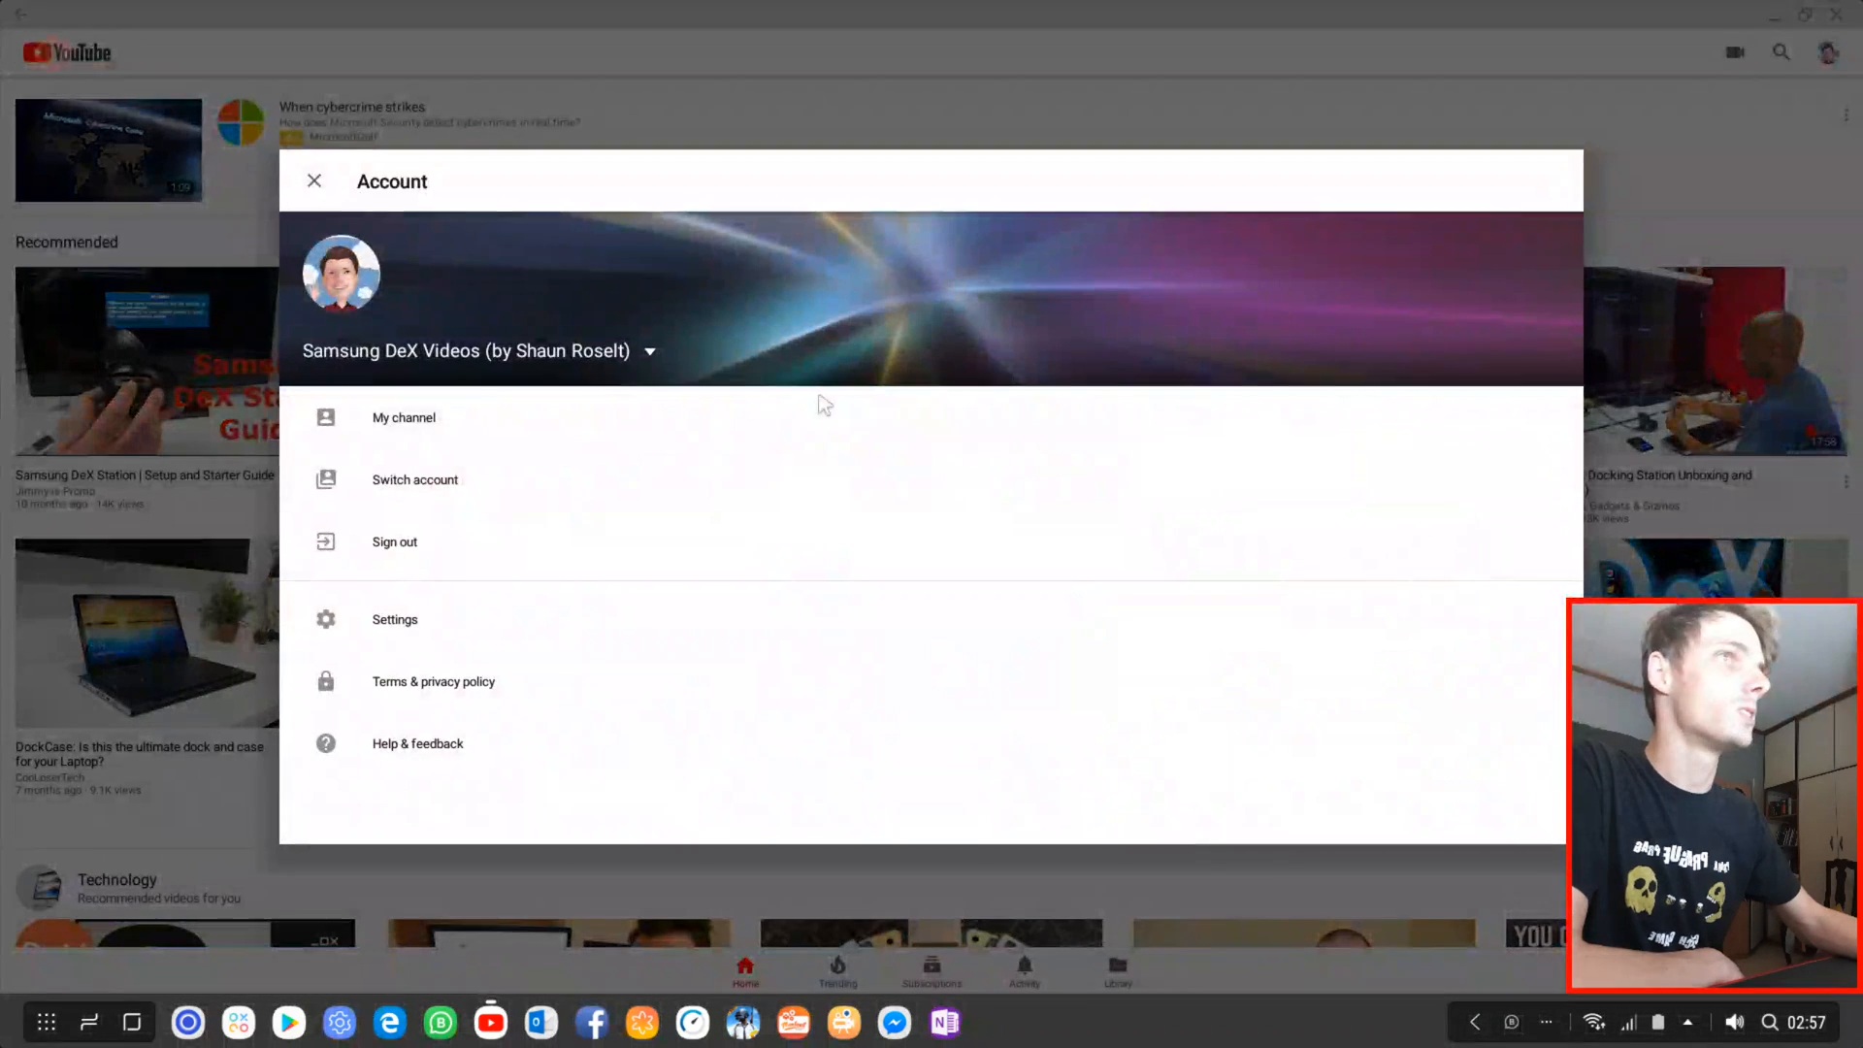
{"action": "left_click", "coordinate": [650, 351]}
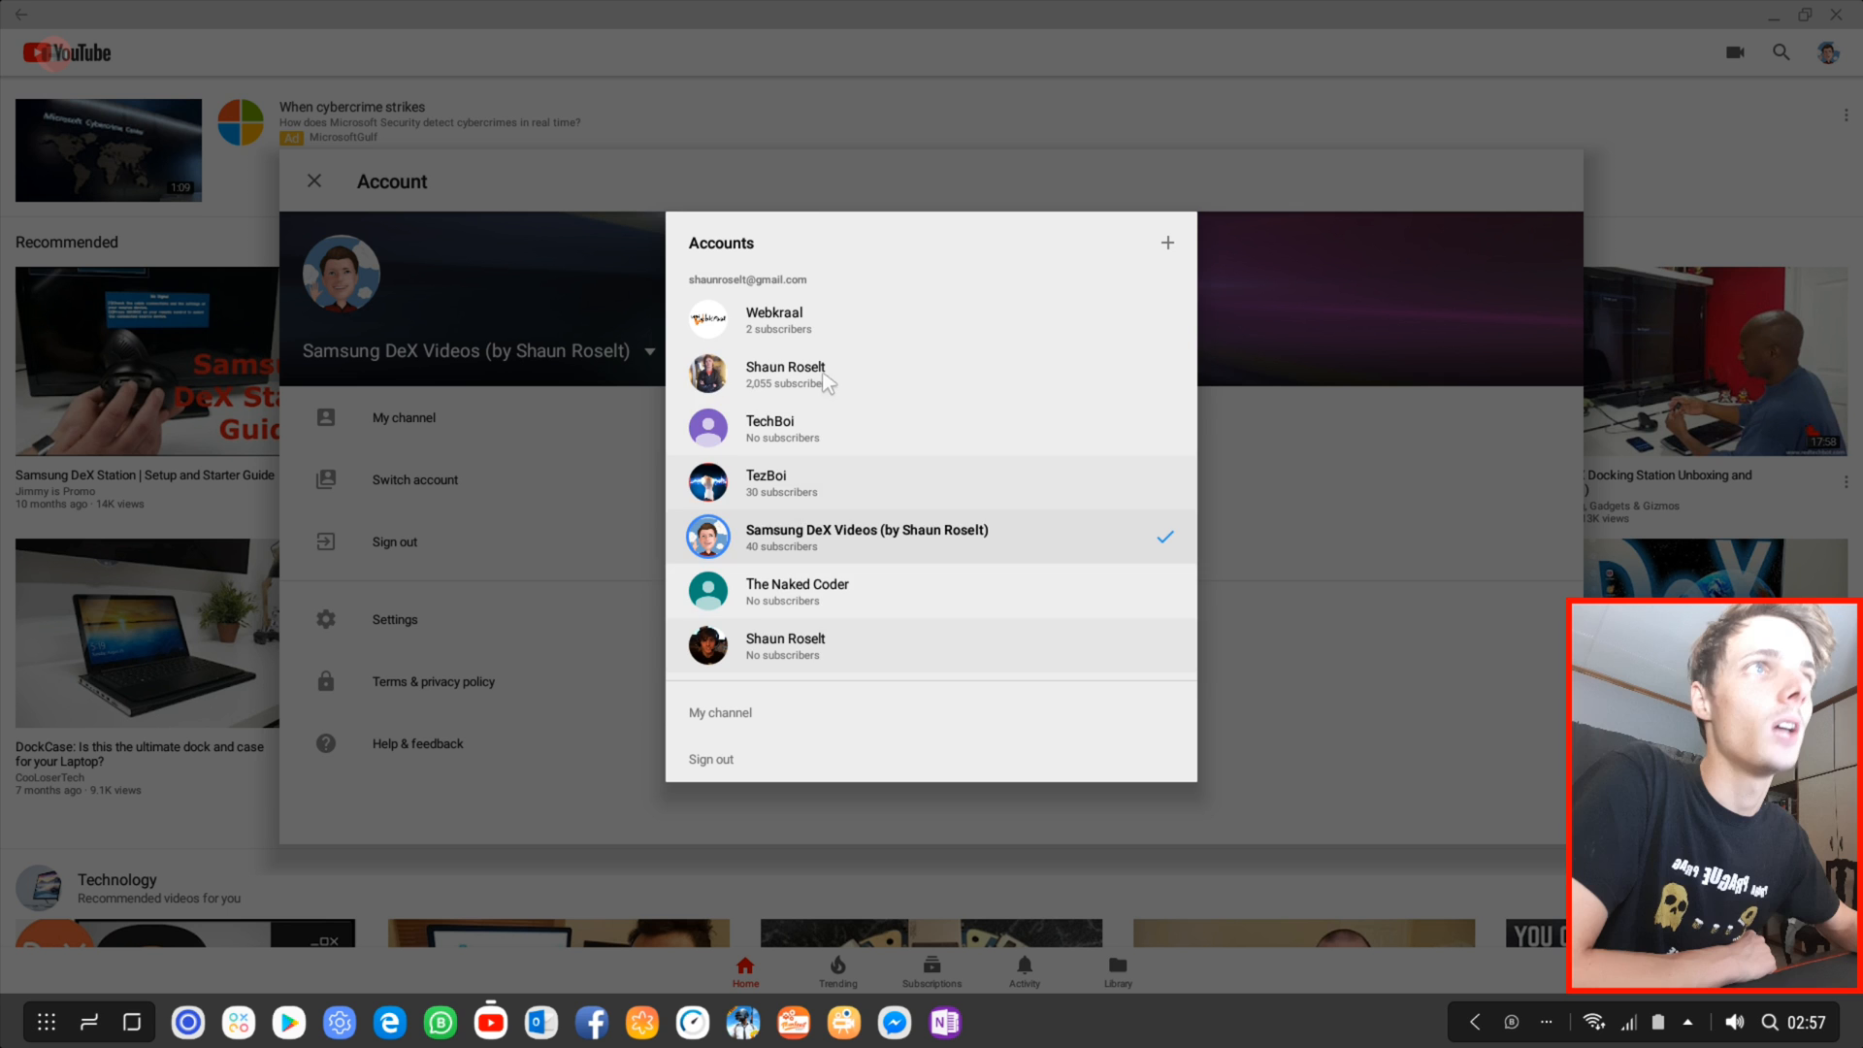
{"action": "mouse_move", "coordinate": [846, 427]}
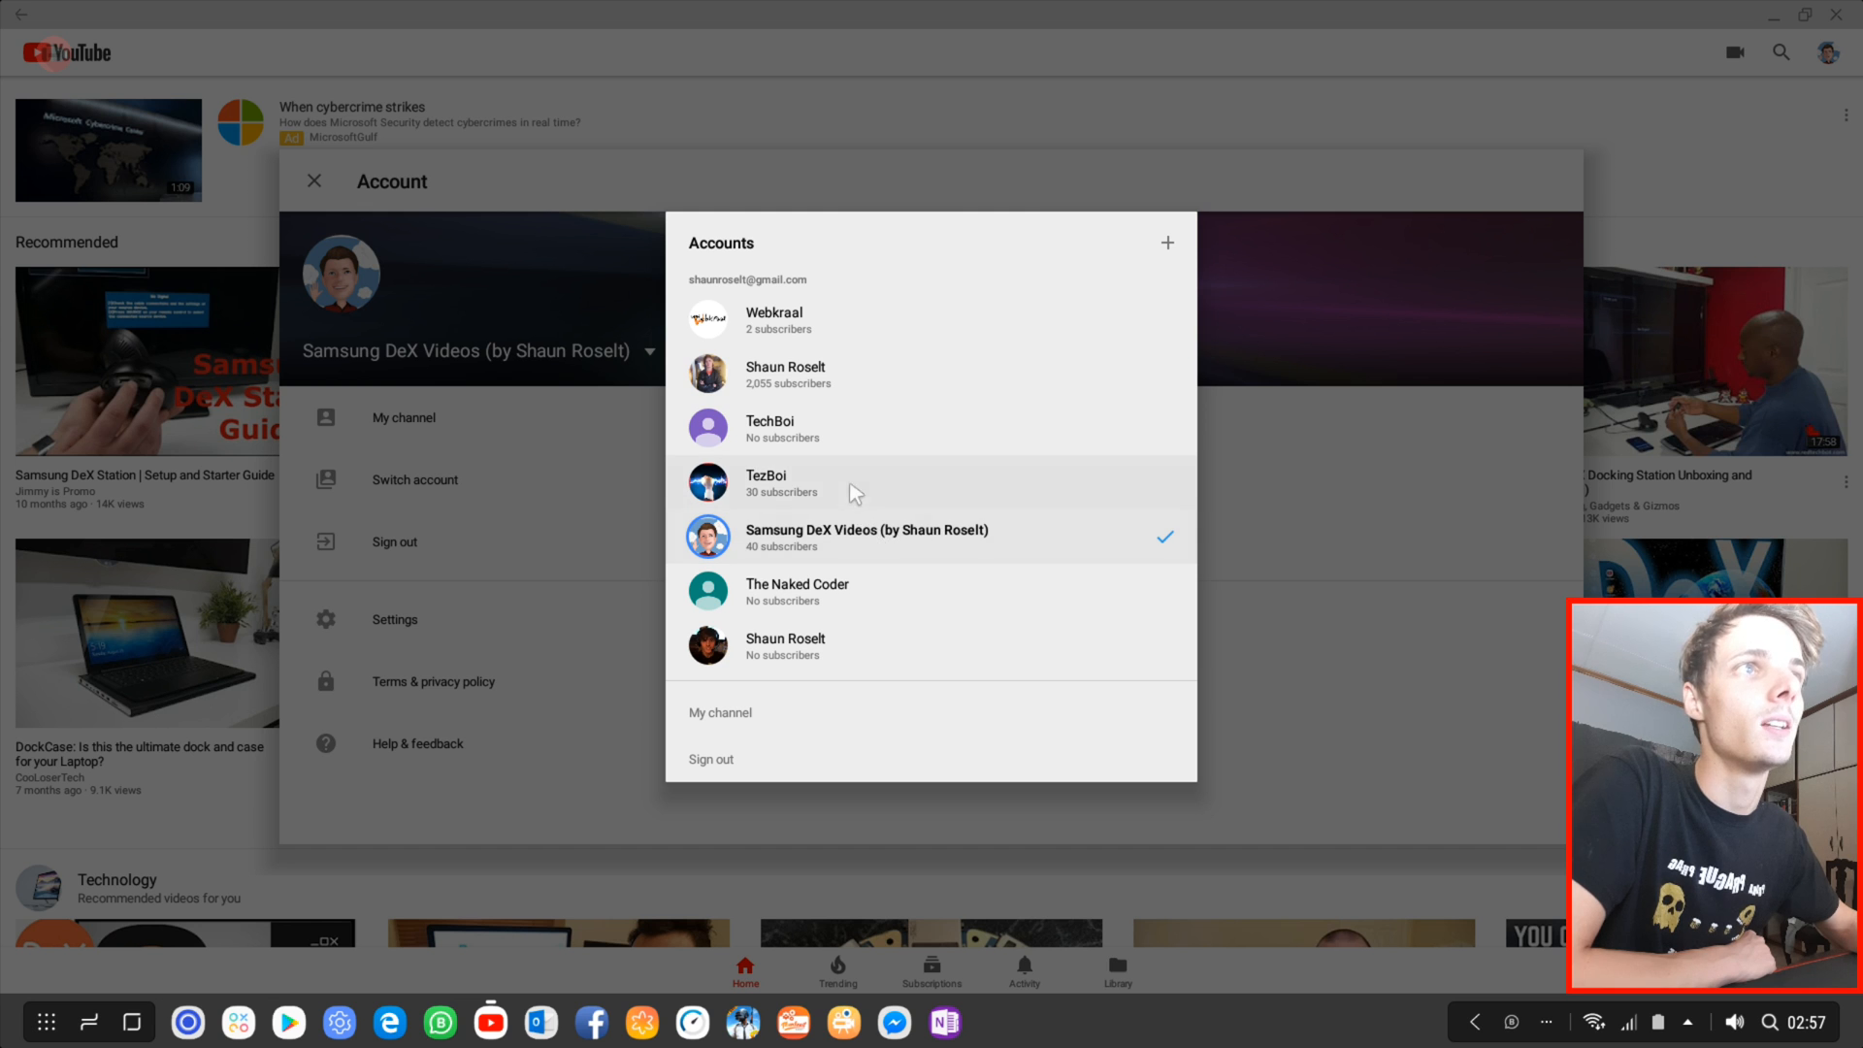
{"action": "mouse_move", "coordinate": [764, 494]}
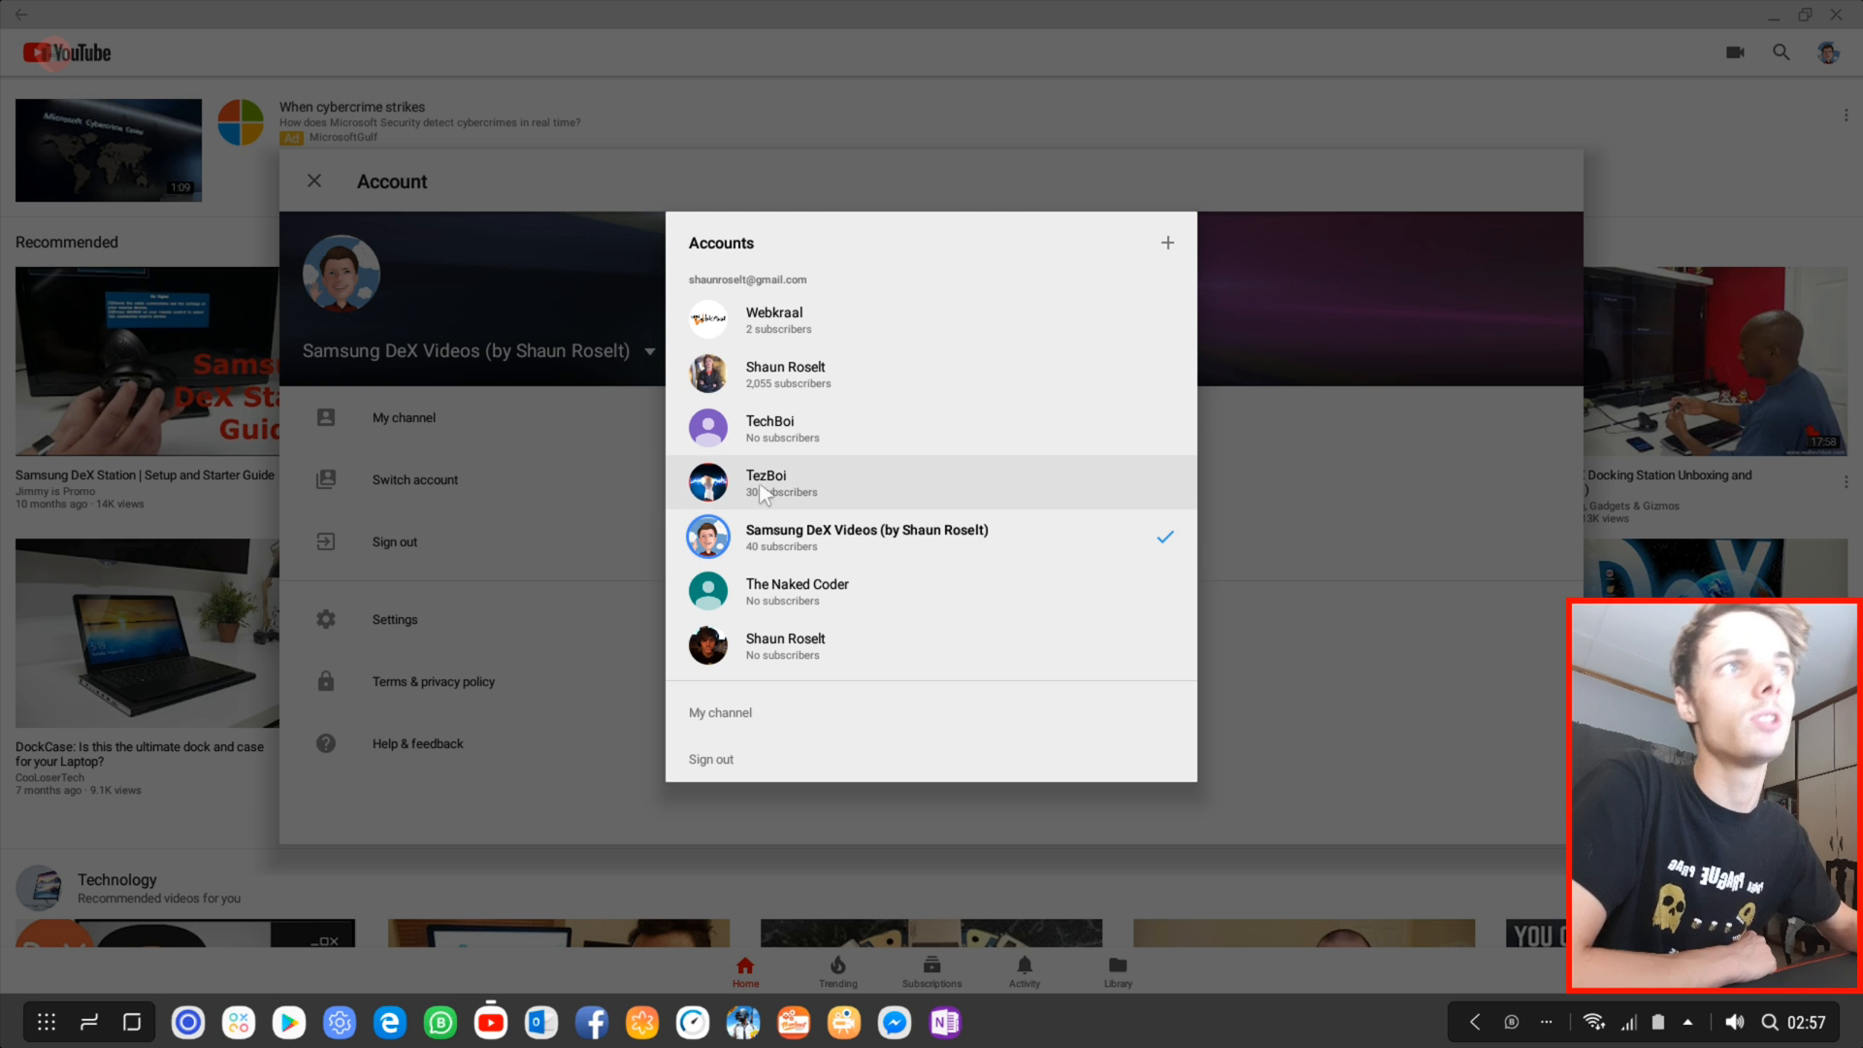
{"action": "mouse_move", "coordinate": [850, 625]}
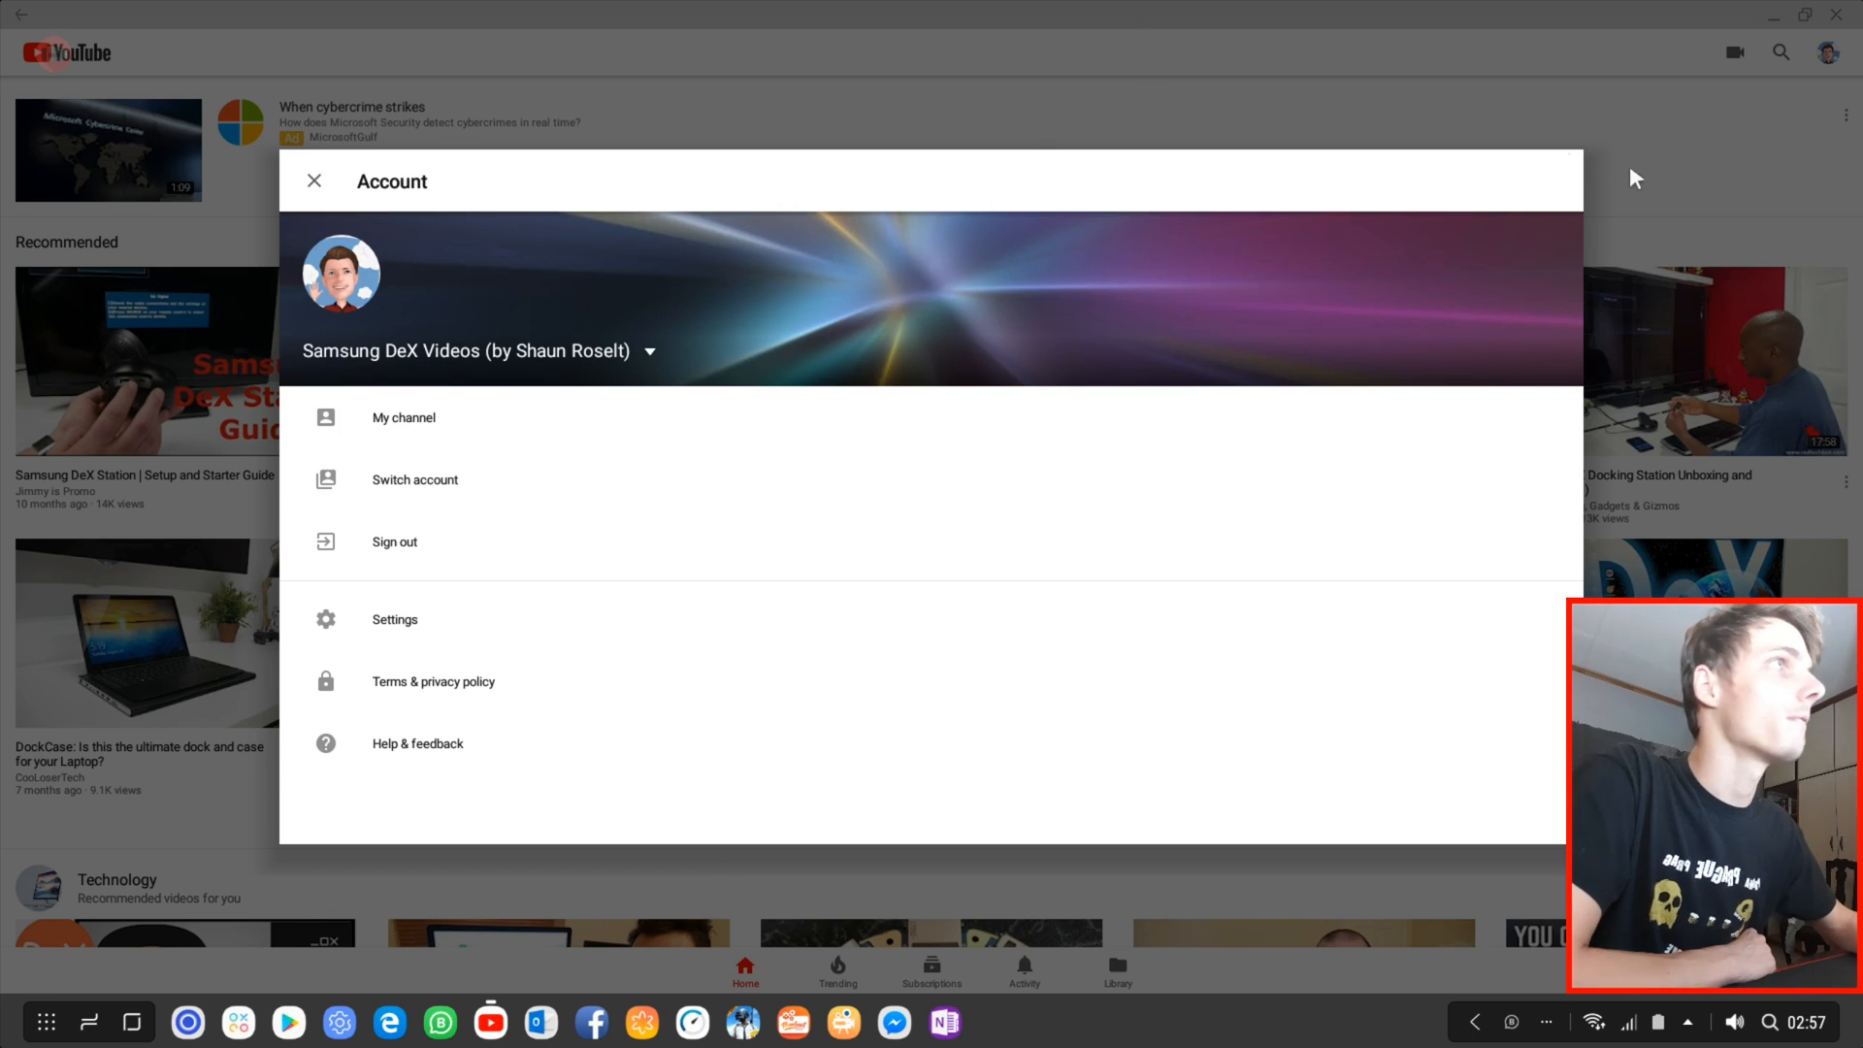
{"action": "left_click", "coordinate": [314, 182]}
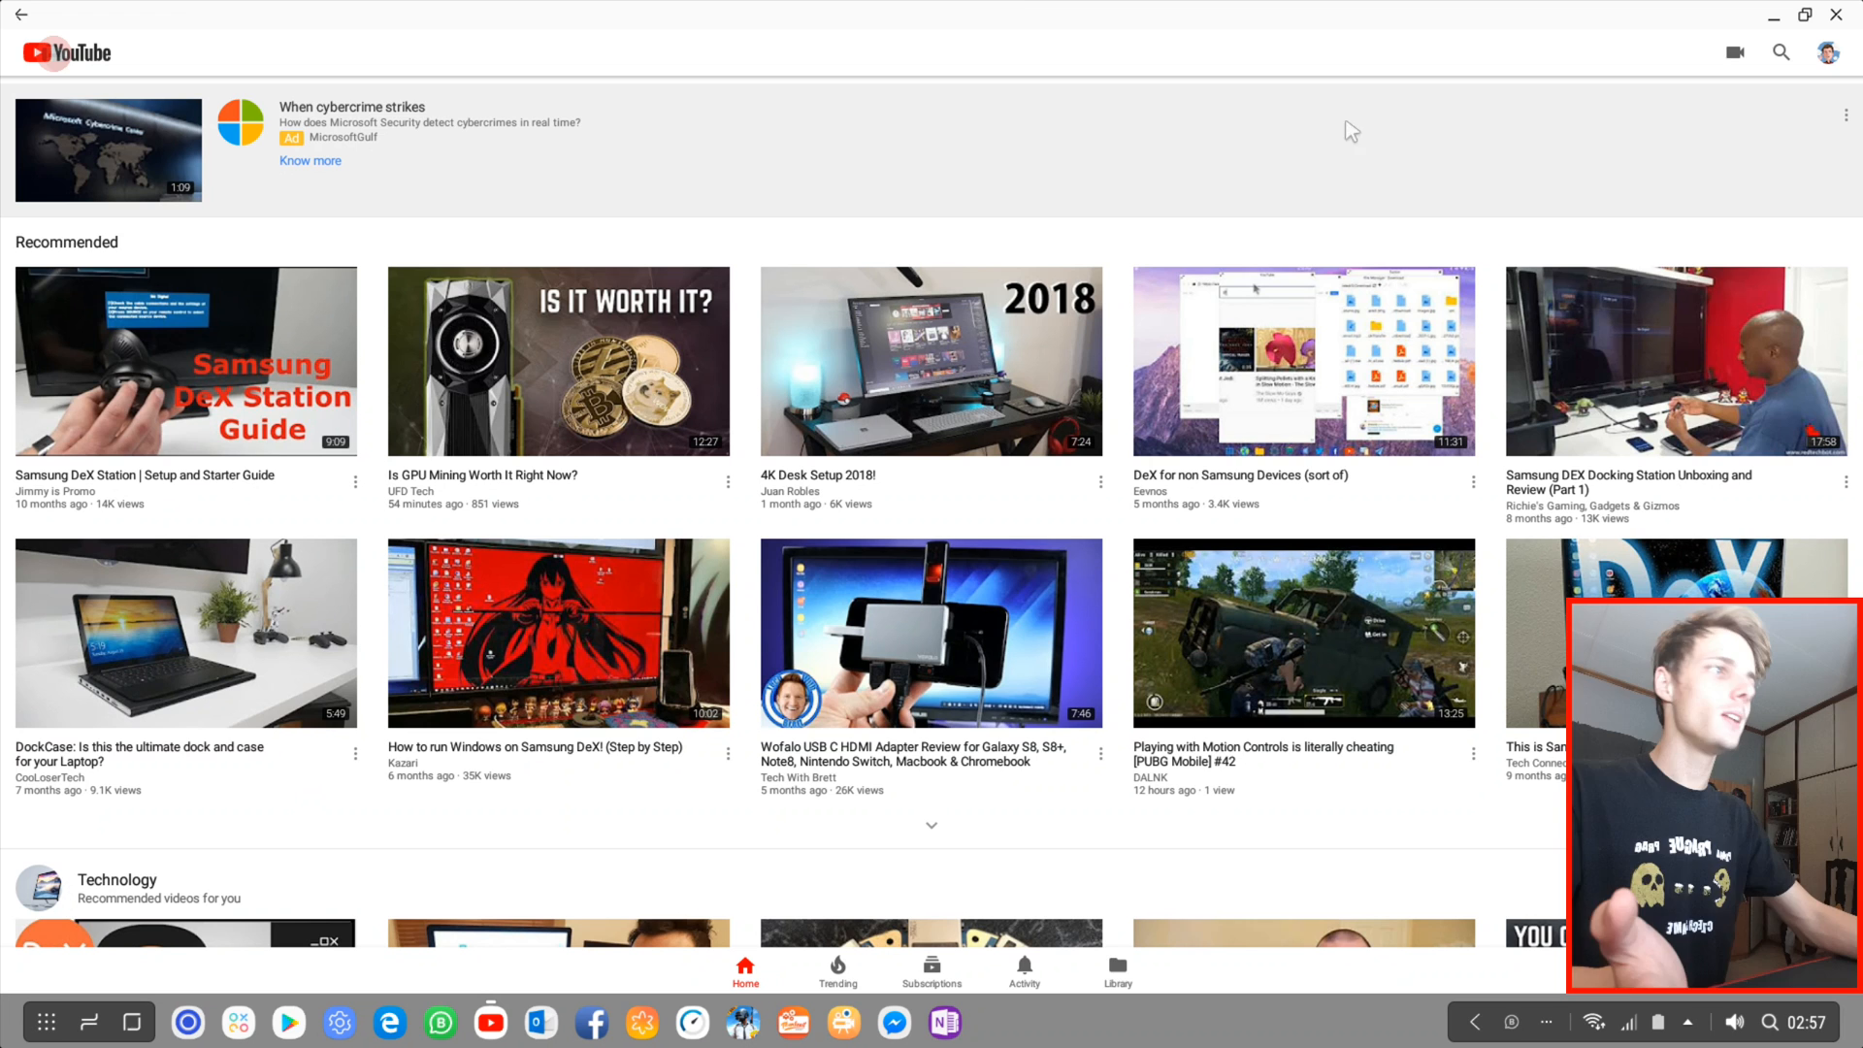
{"action": "mouse_move", "coordinate": [1383, 140]}
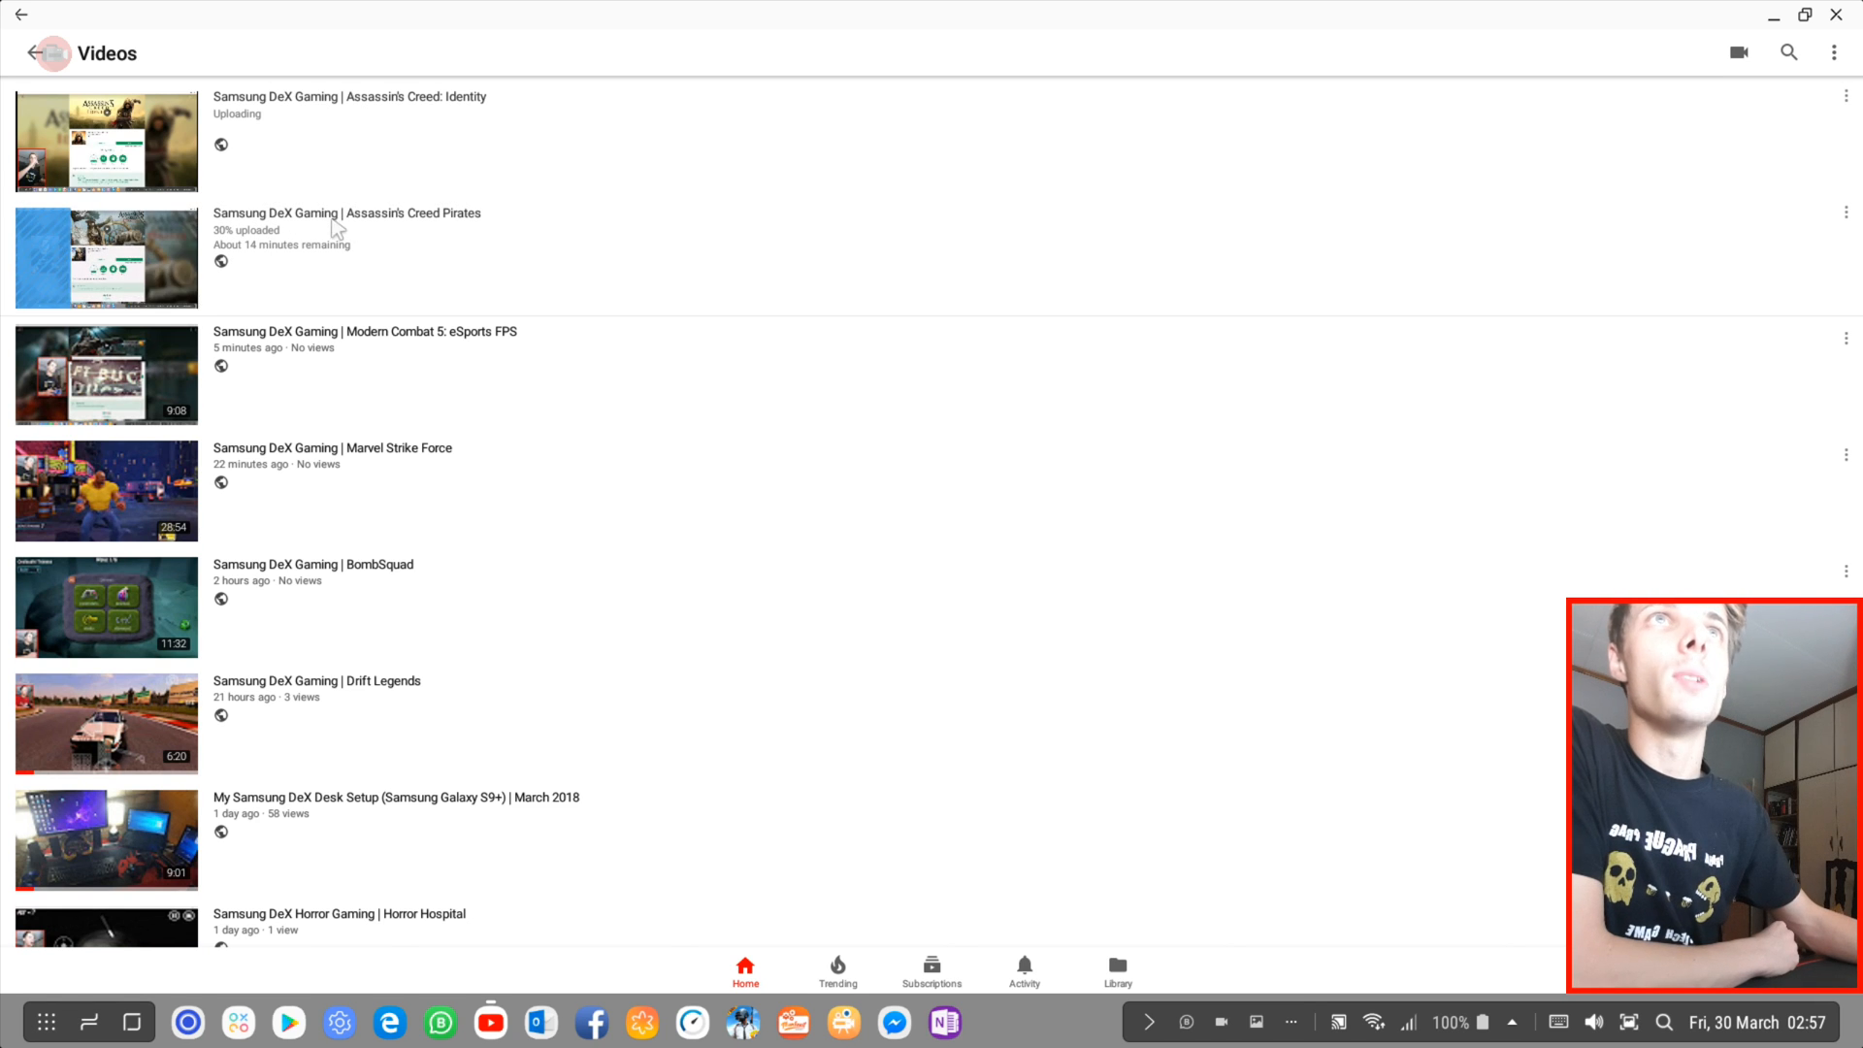
{"action": "mouse_move", "coordinate": [353, 165]}
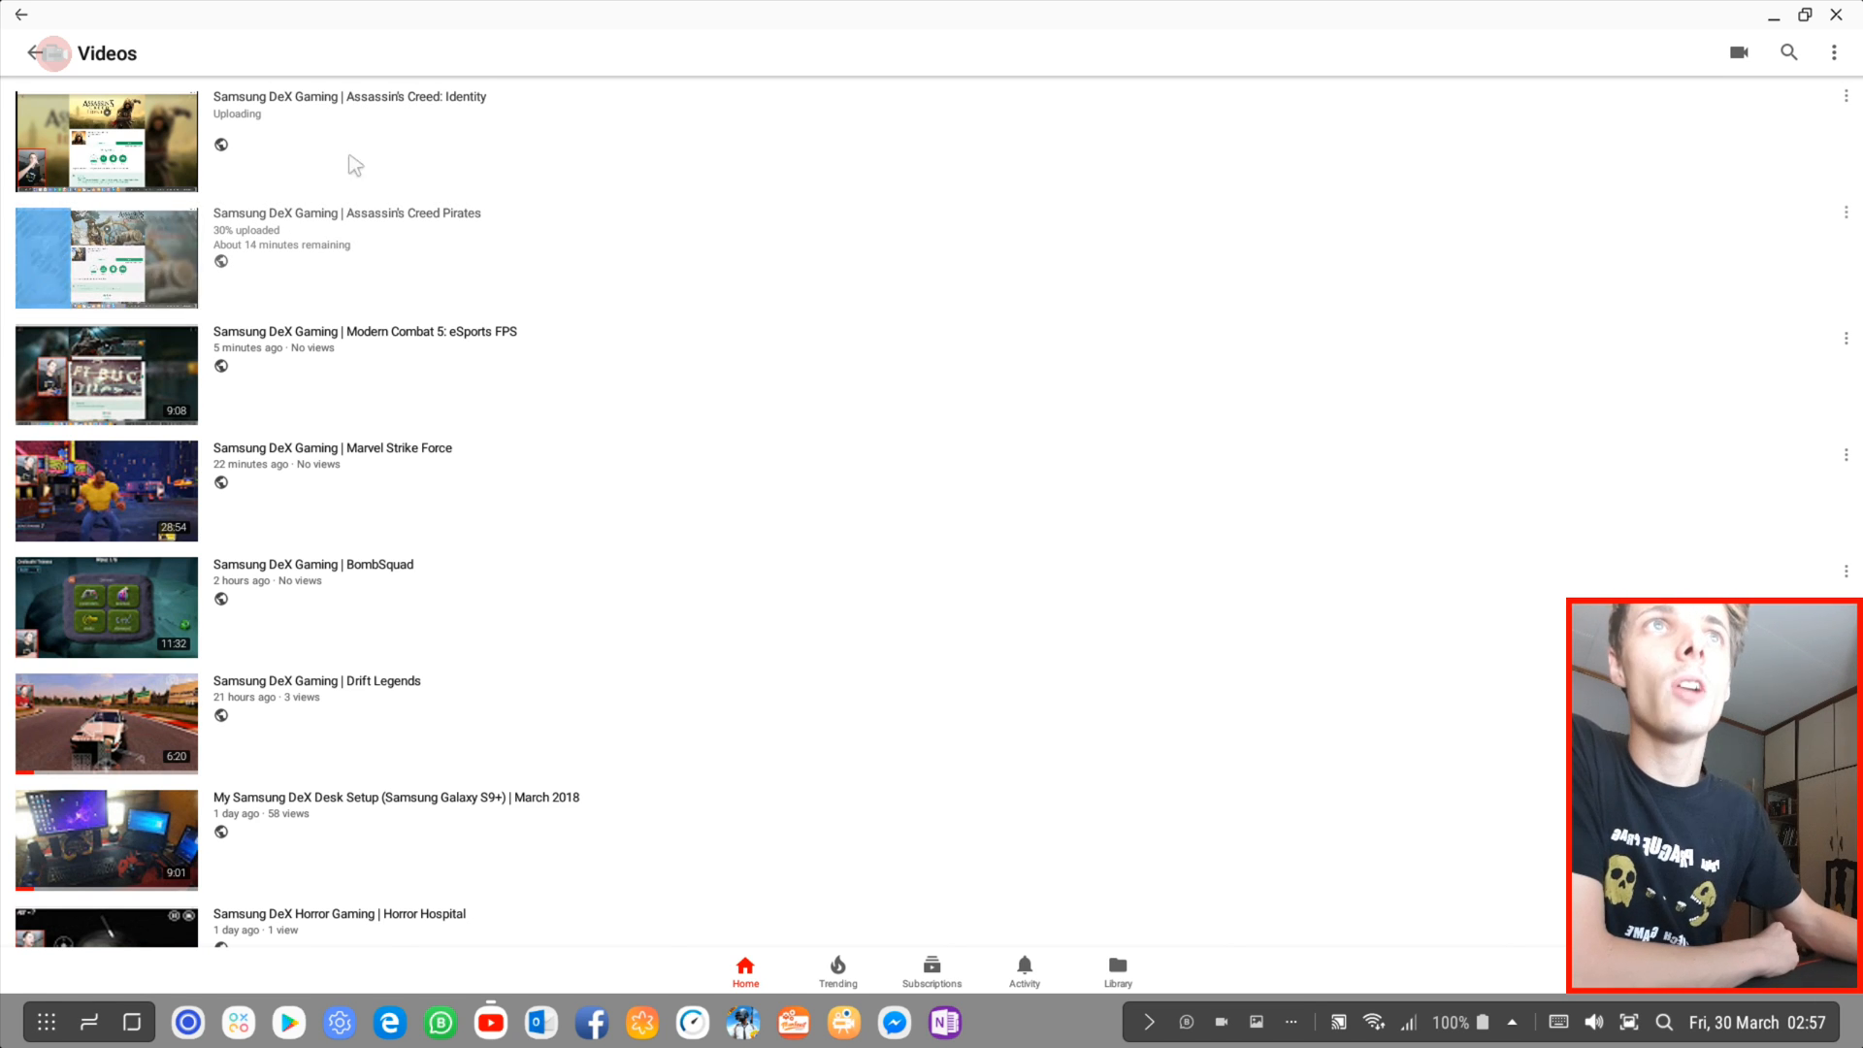
{"action": "mouse_move", "coordinate": [1401, 309]}
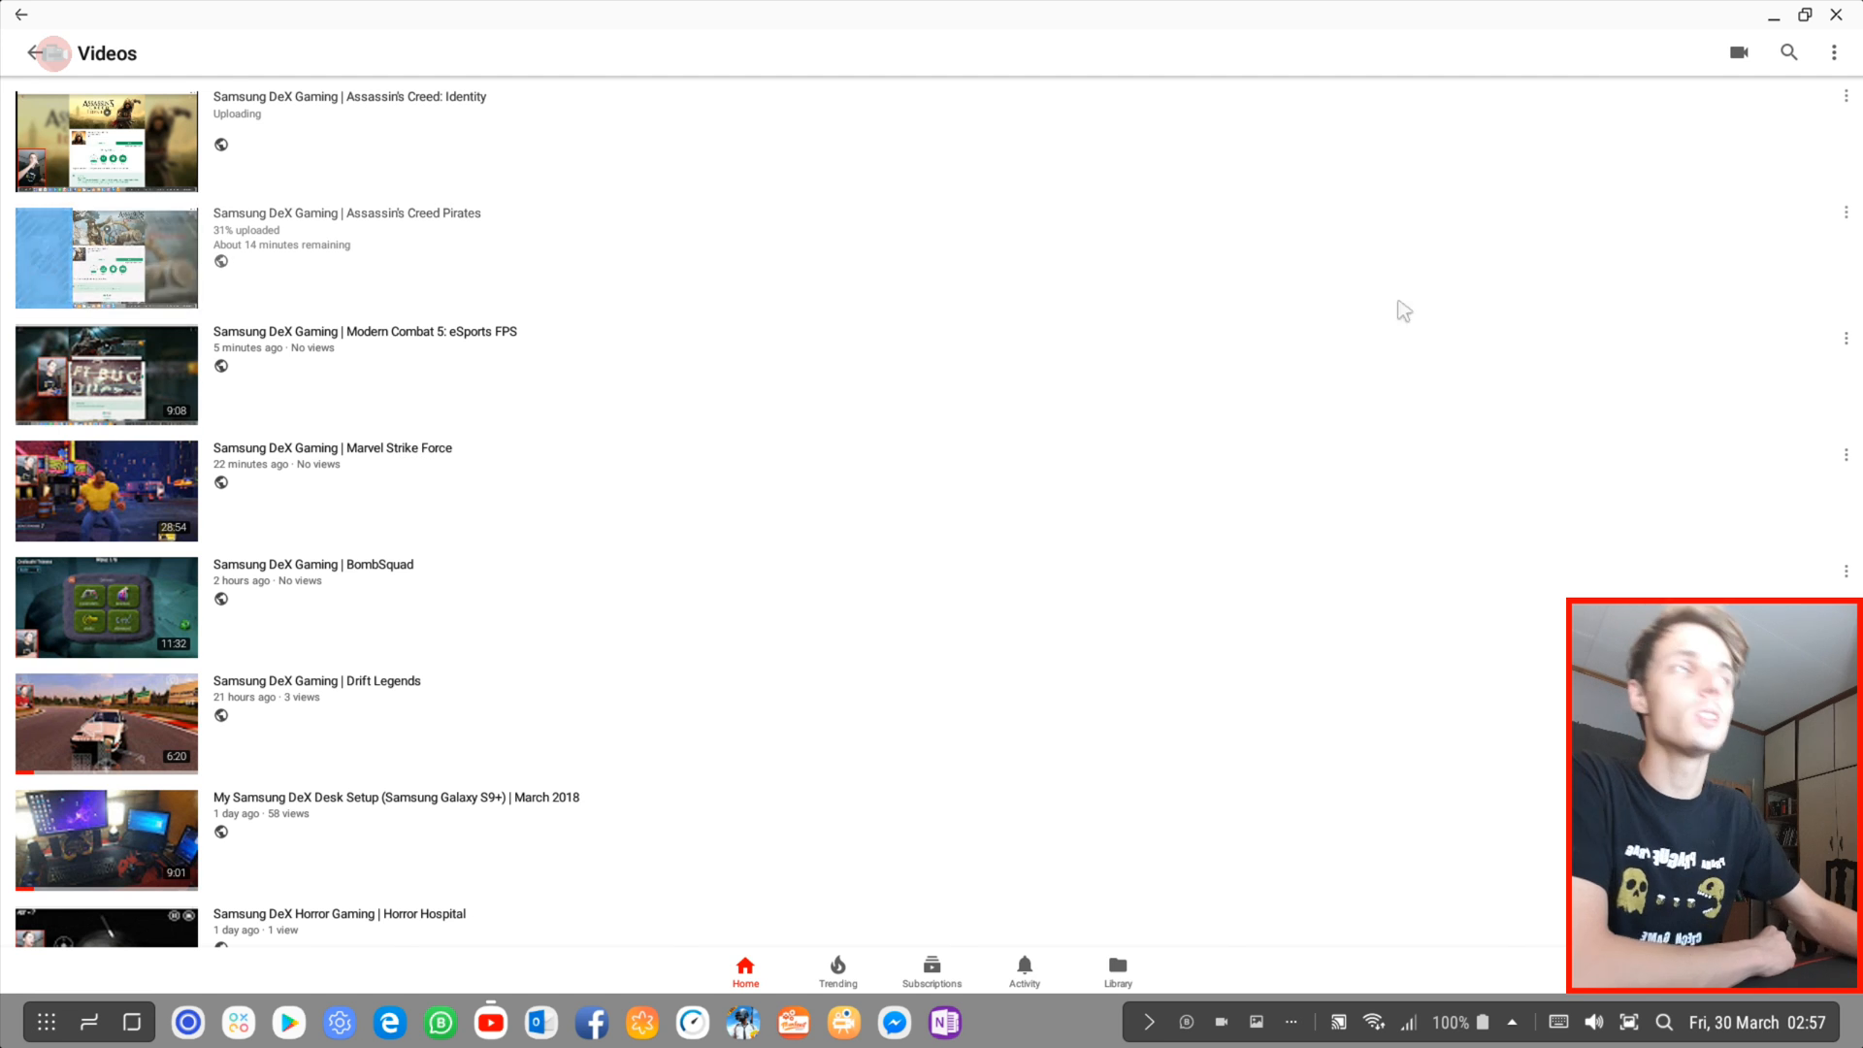
Step: Review the Modern Combat 5 video's edit details, then leave and close YouTube to the DeX desktop
{"action": "left_click", "coordinate": [1843, 338]}
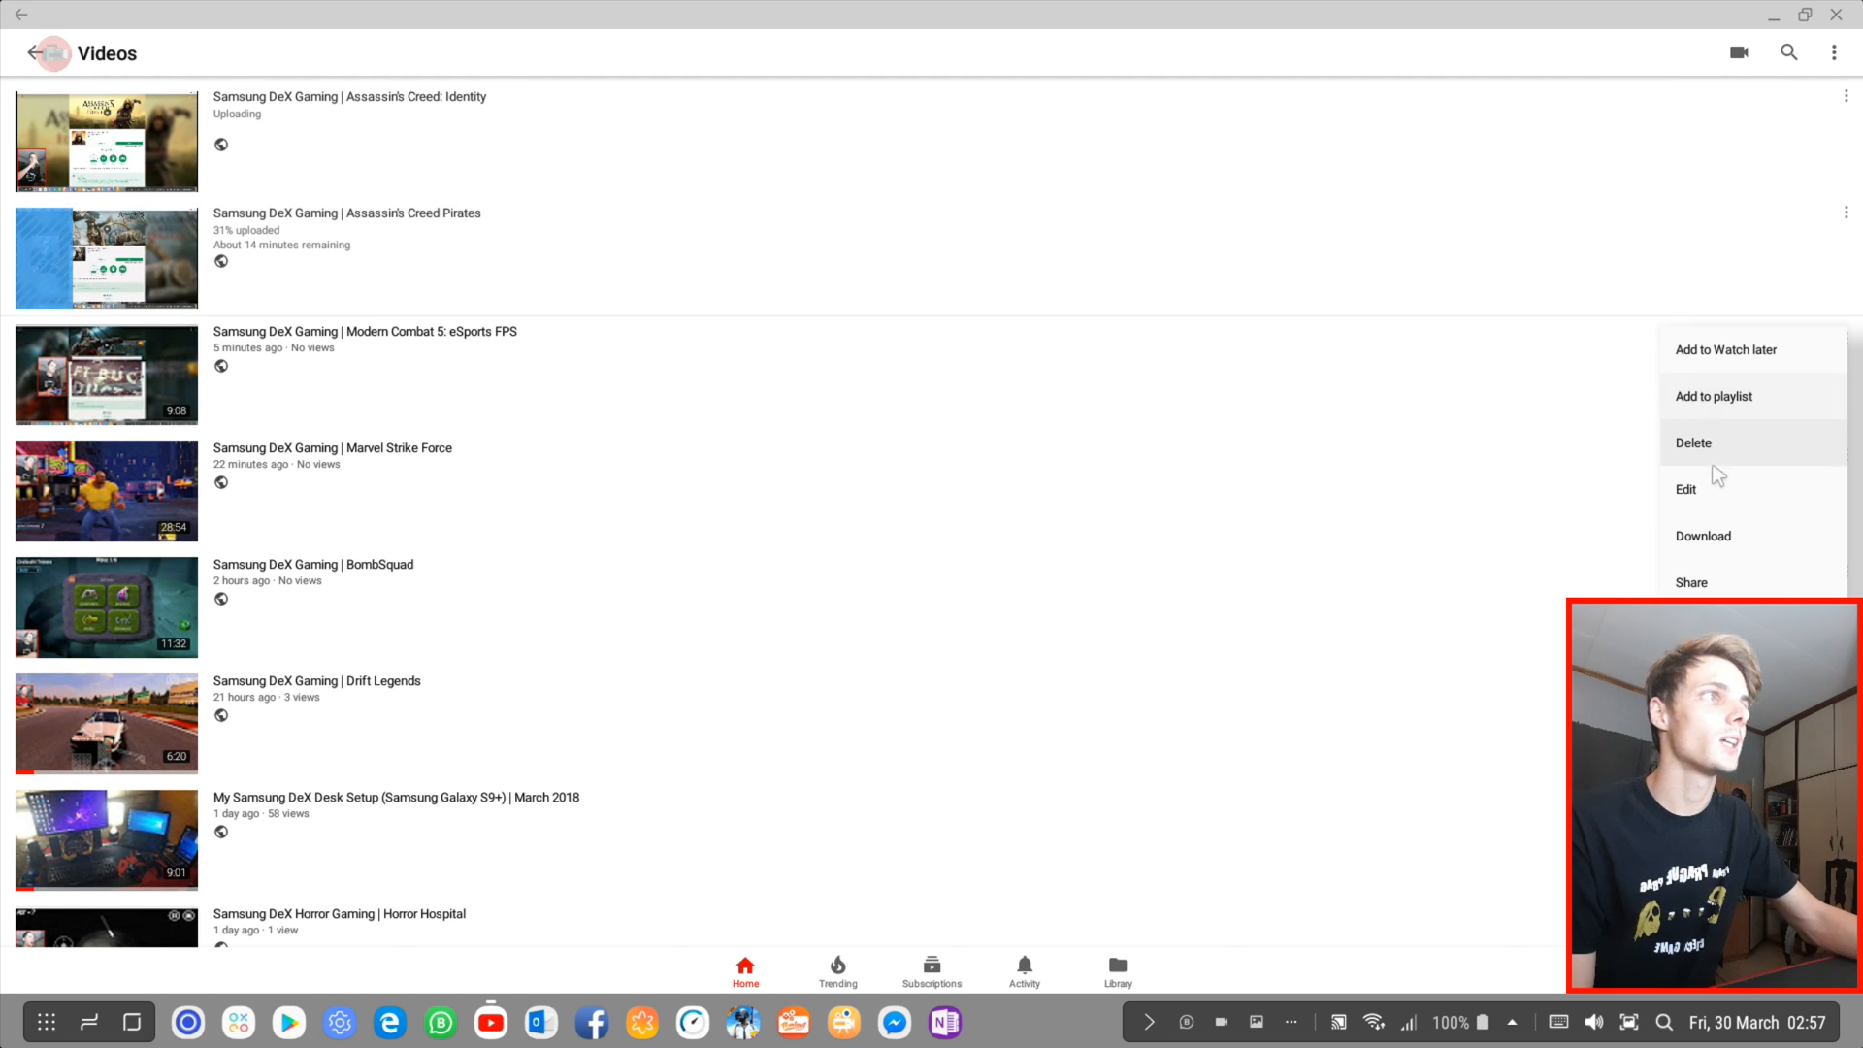
{"action": "left_click", "coordinate": [1685, 489]}
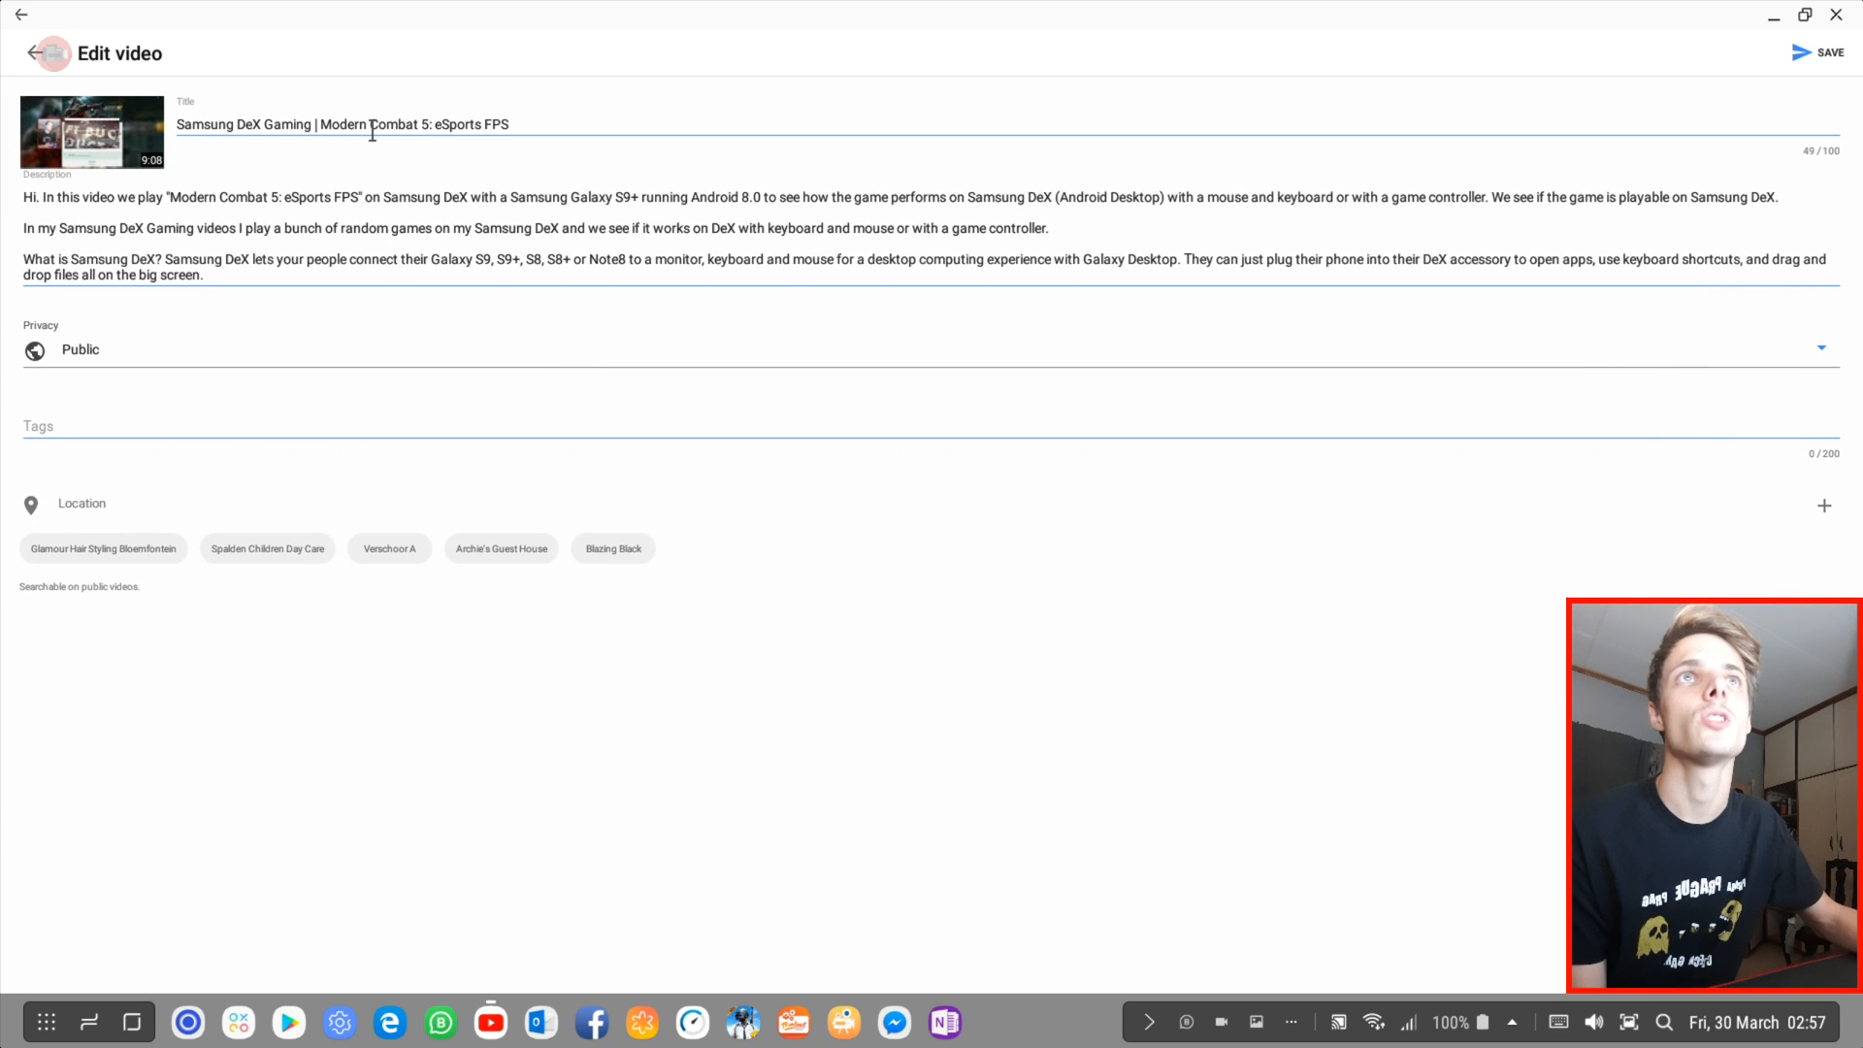
{"action": "left_click", "coordinate": [117, 432]}
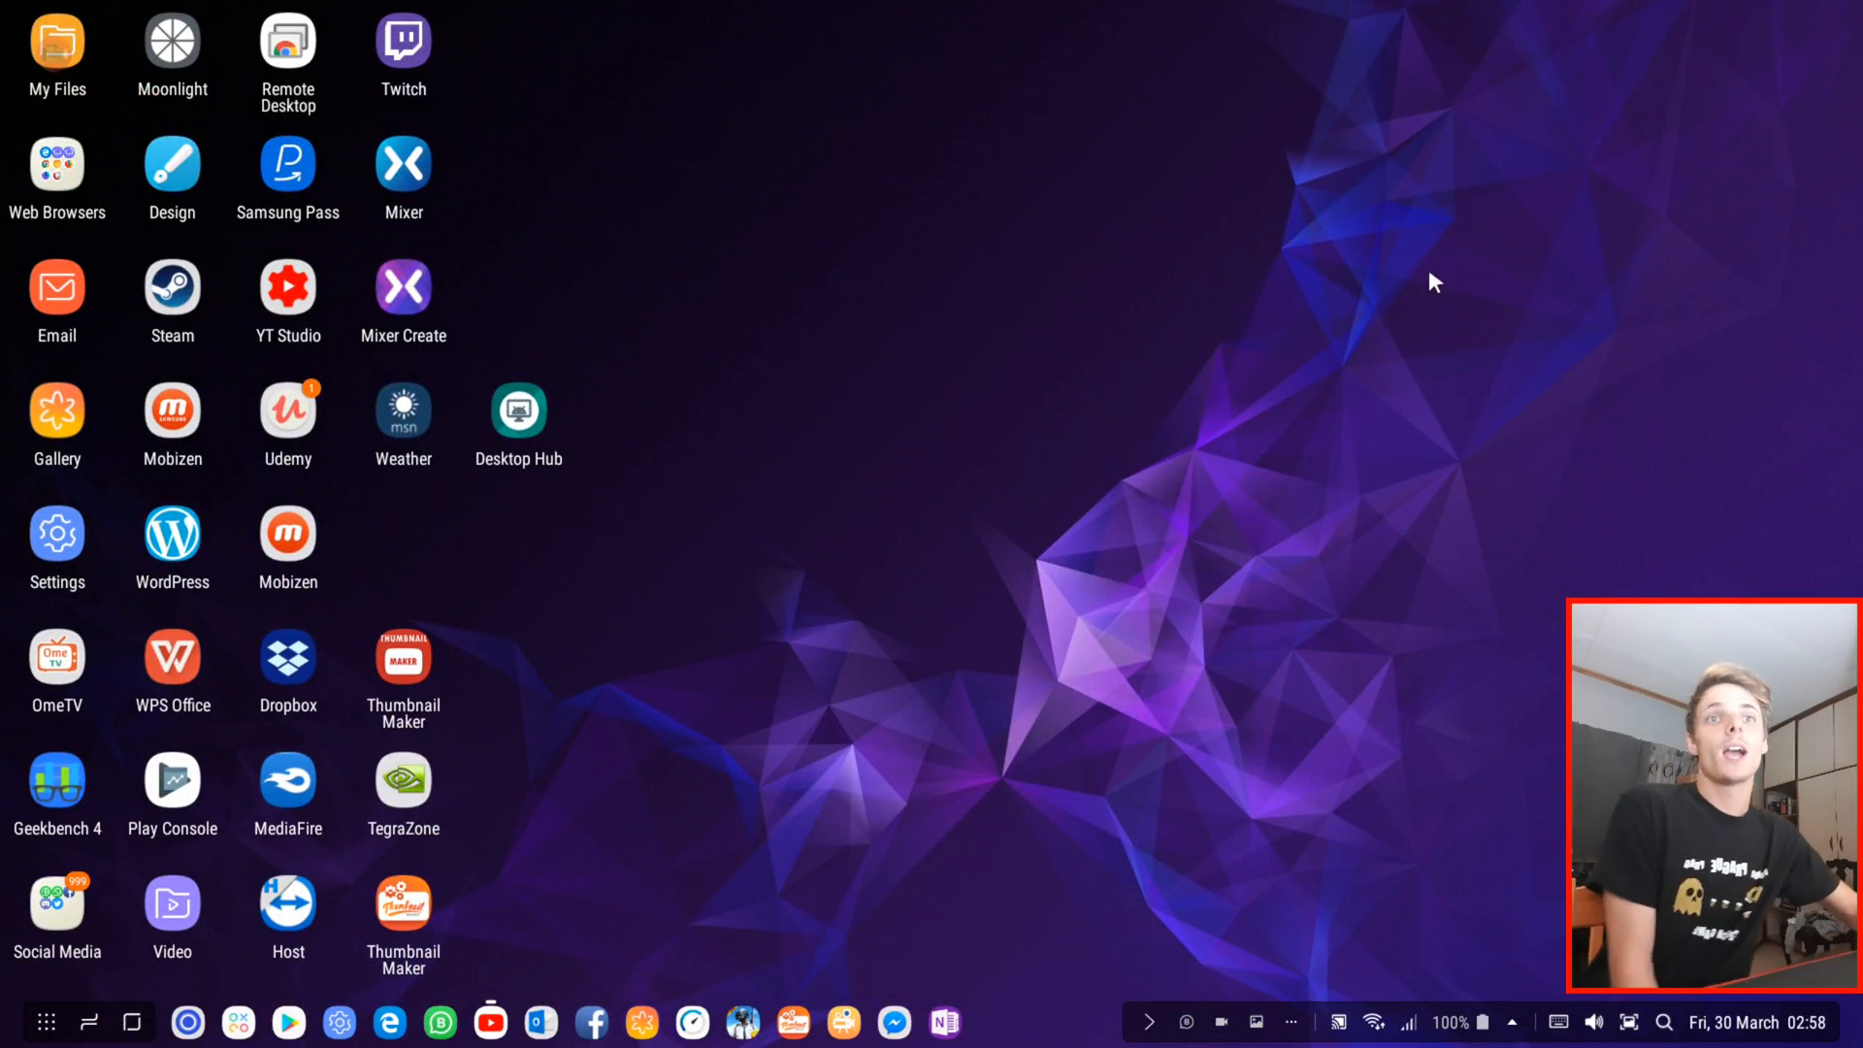
Step: Launch Google Play Store and search it for YouTube apps
{"action": "left_click", "coordinate": [291, 1021]}
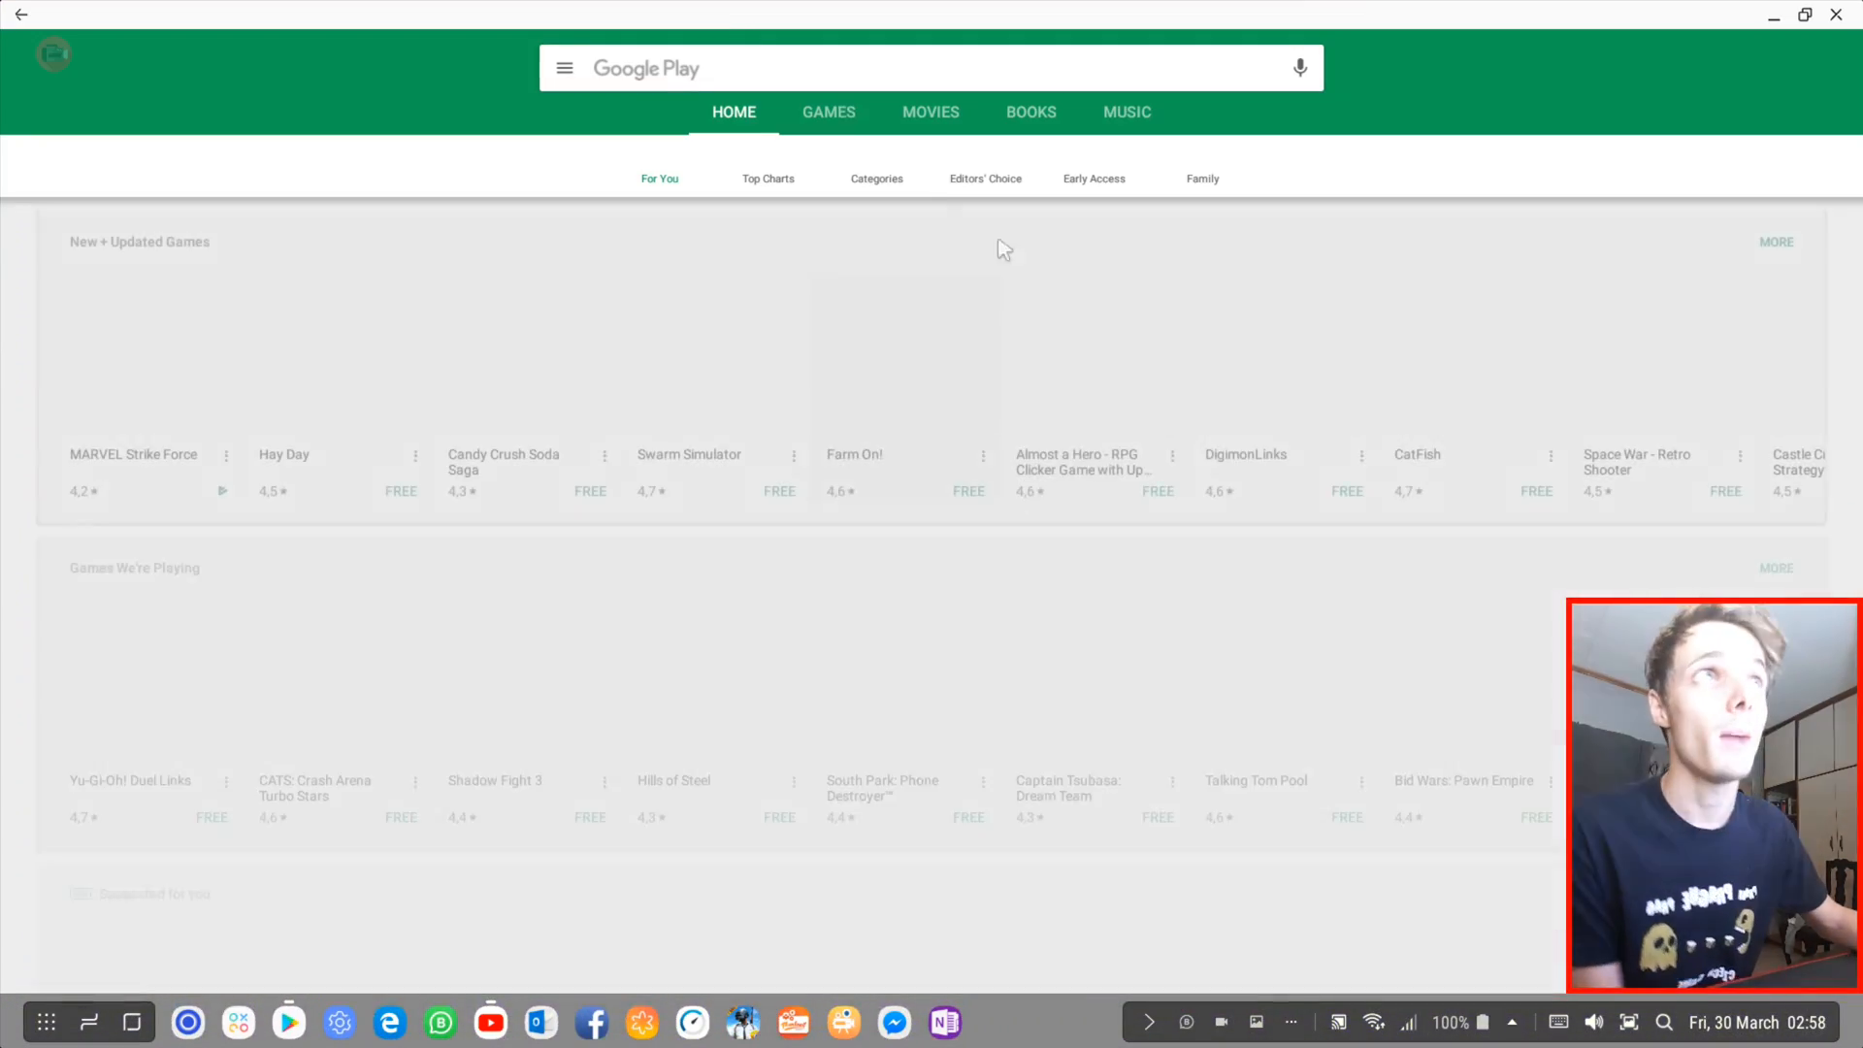
{"action": "type", "text": "YouT"}
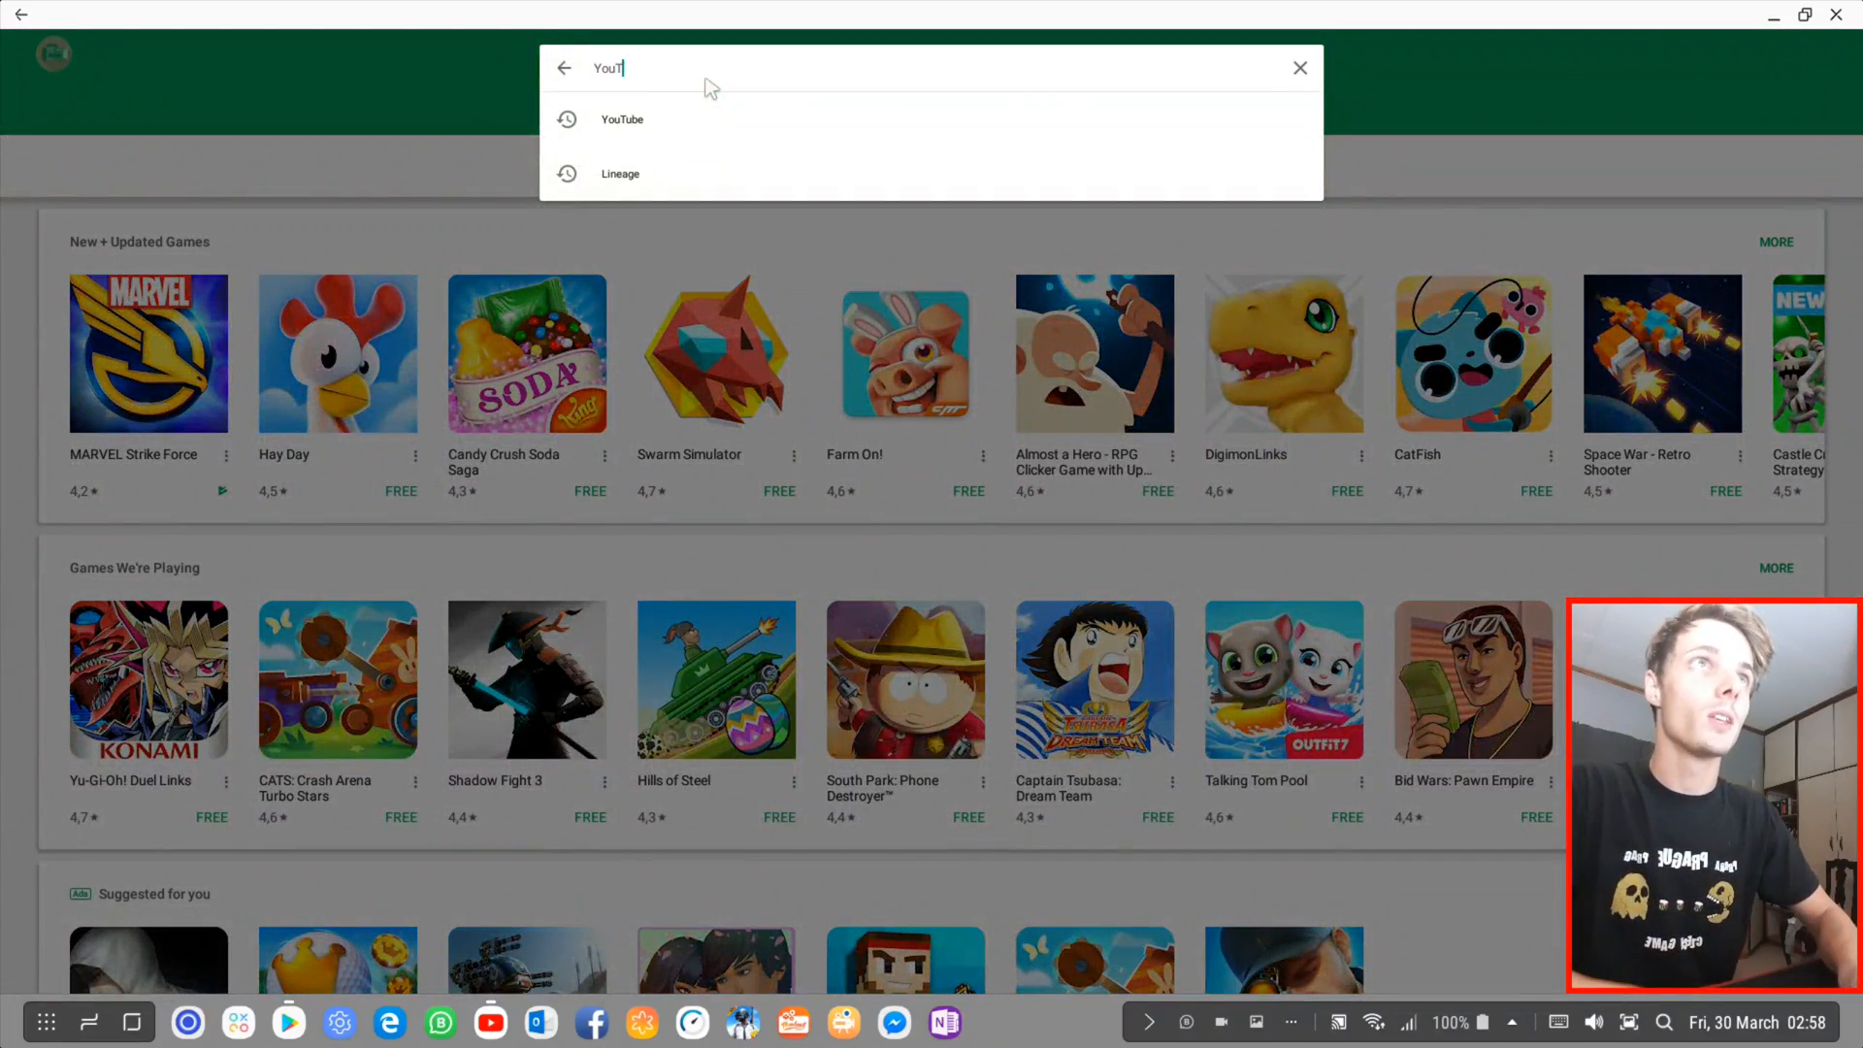
{"action": "left_click", "coordinate": [621, 120]}
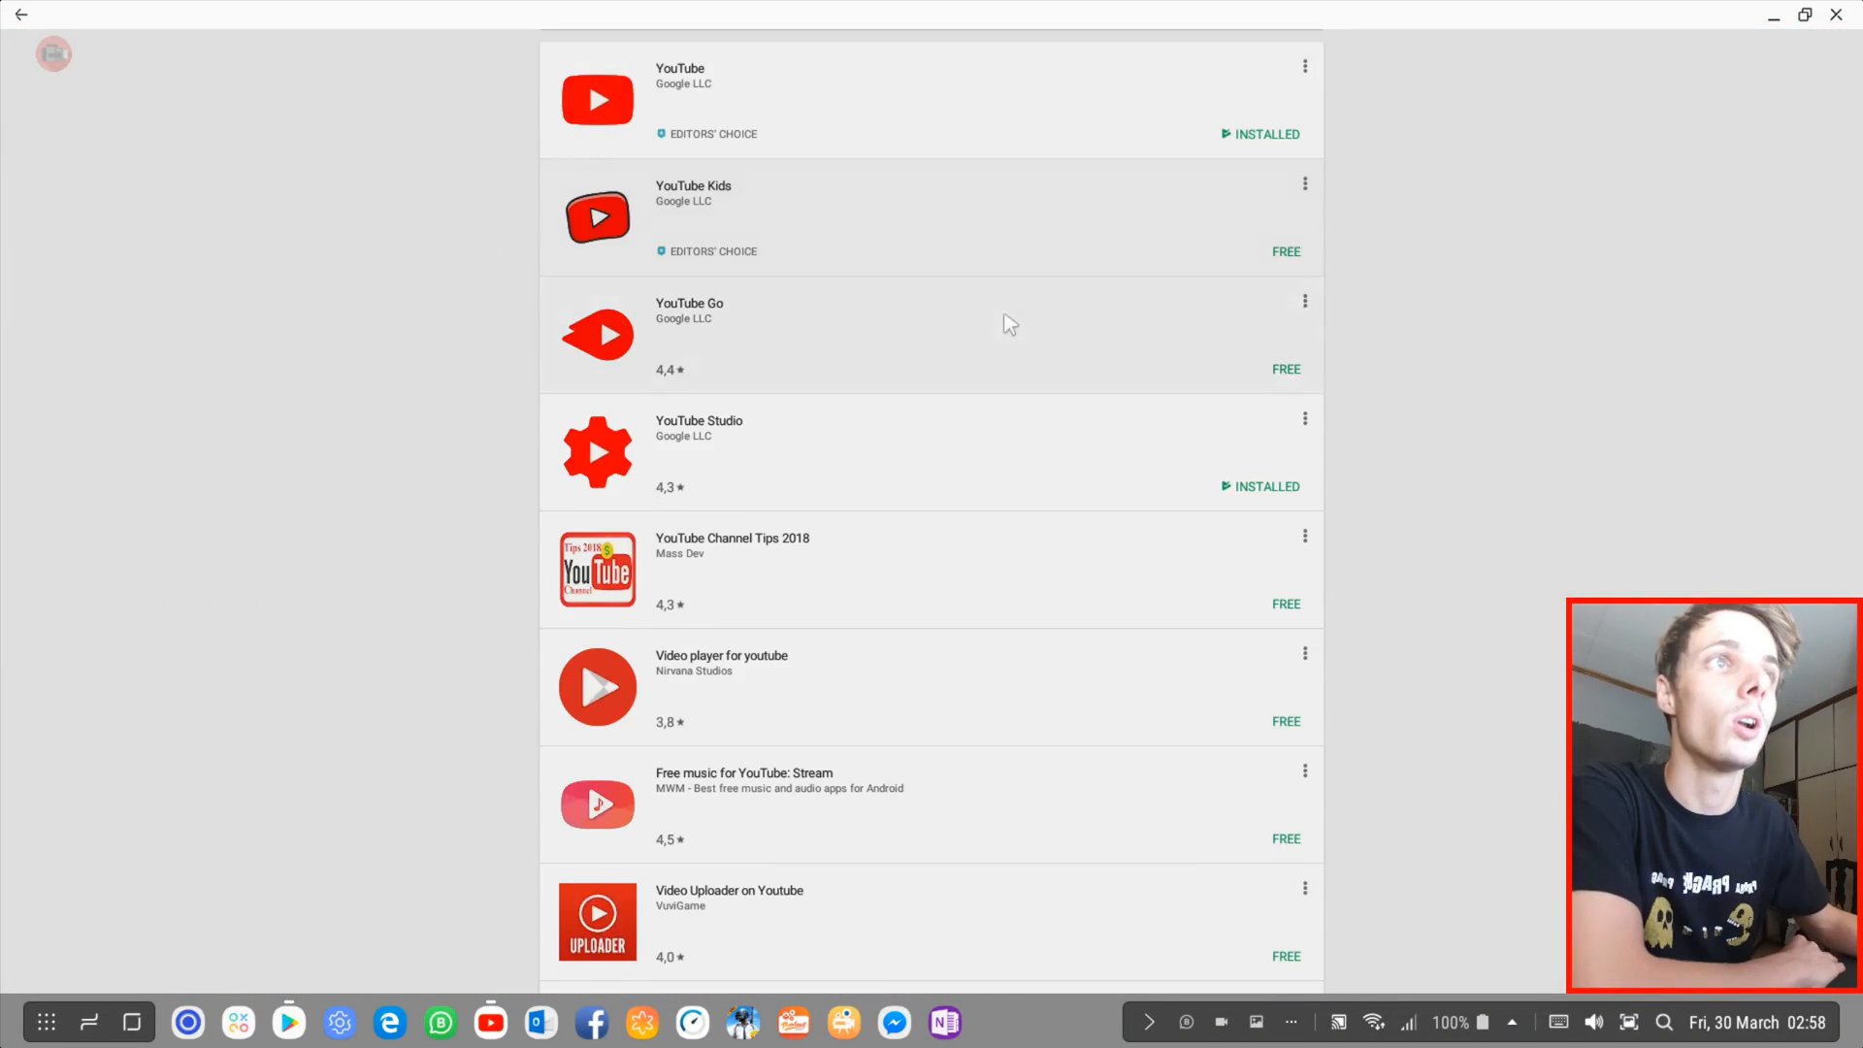
Step: Scroll through the results and check, then dismiss, the YouTube VR app's options menu
{"action": "scroll", "scroll_direction": "down", "scroll_amount": 3}
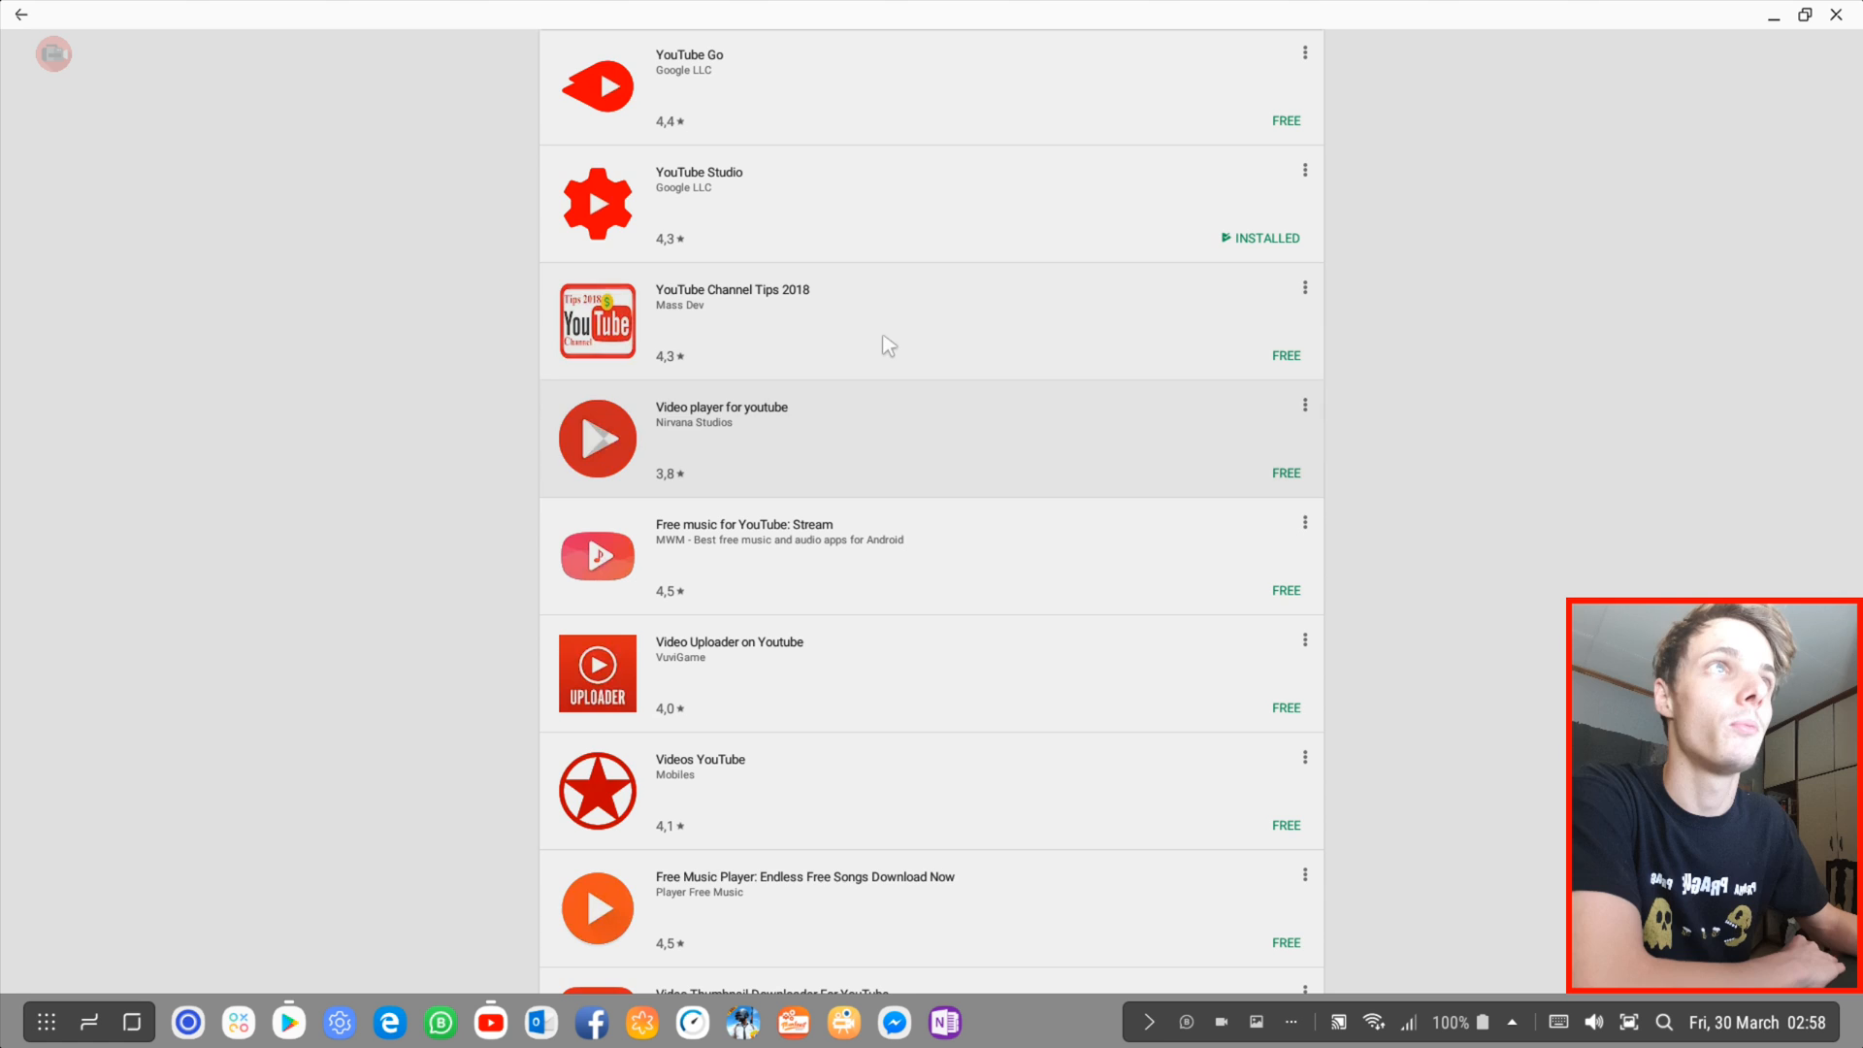
{"action": "scroll", "scroll_direction": "down", "scroll_amount": 3}
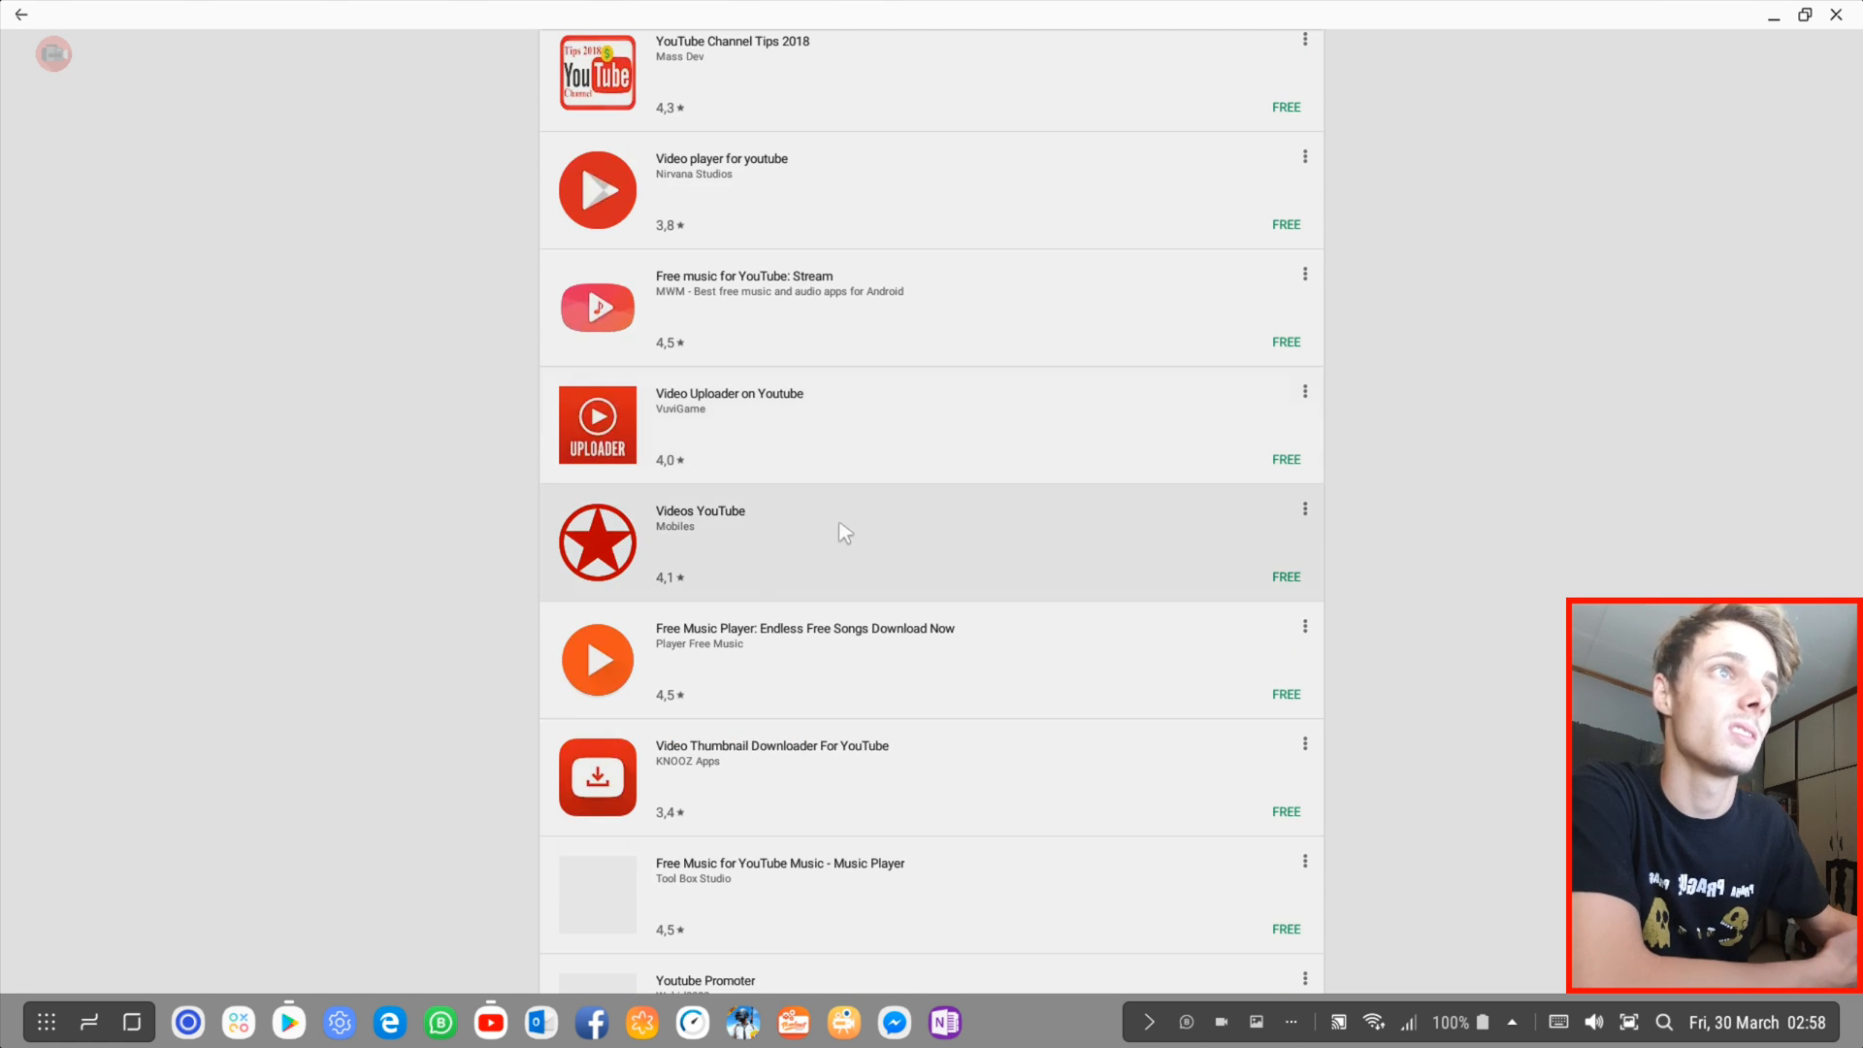
{"action": "scroll", "scroll_direction": "down", "scroll_amount": 3}
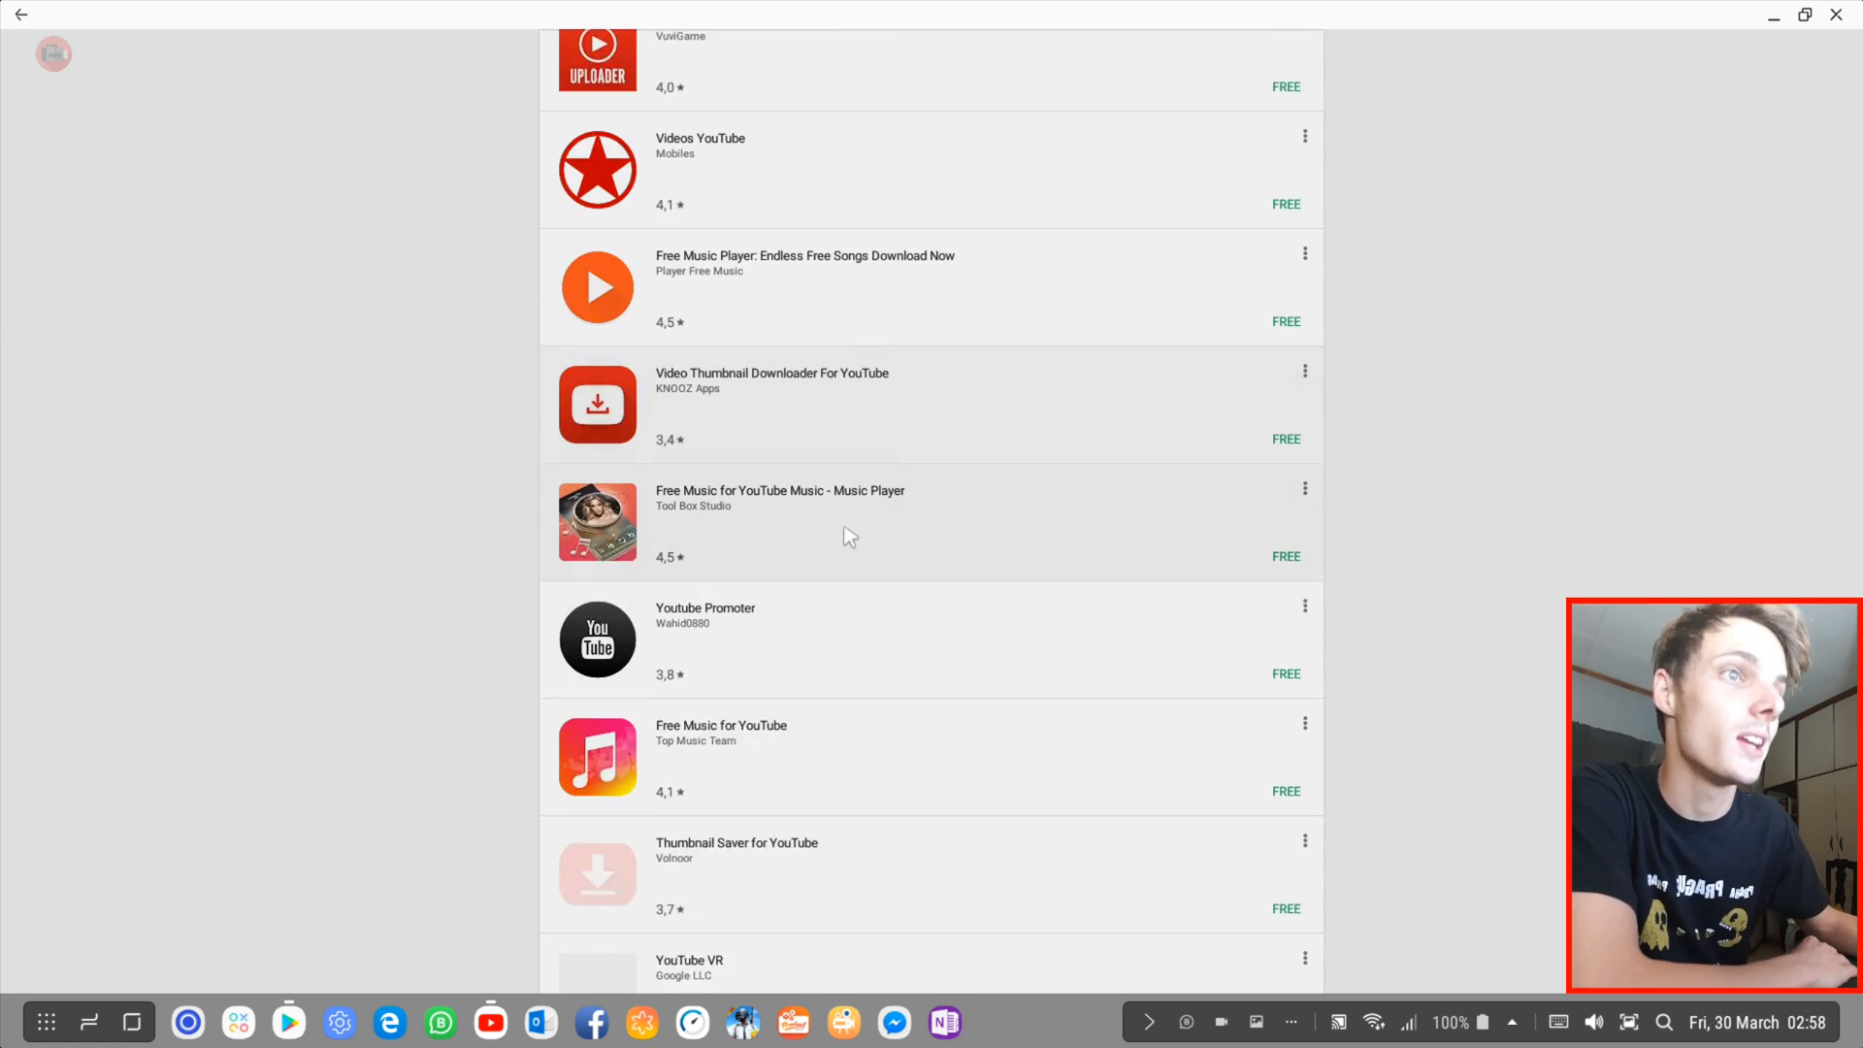
{"action": "scroll", "scroll_direction": "down", "scroll_amount": 3}
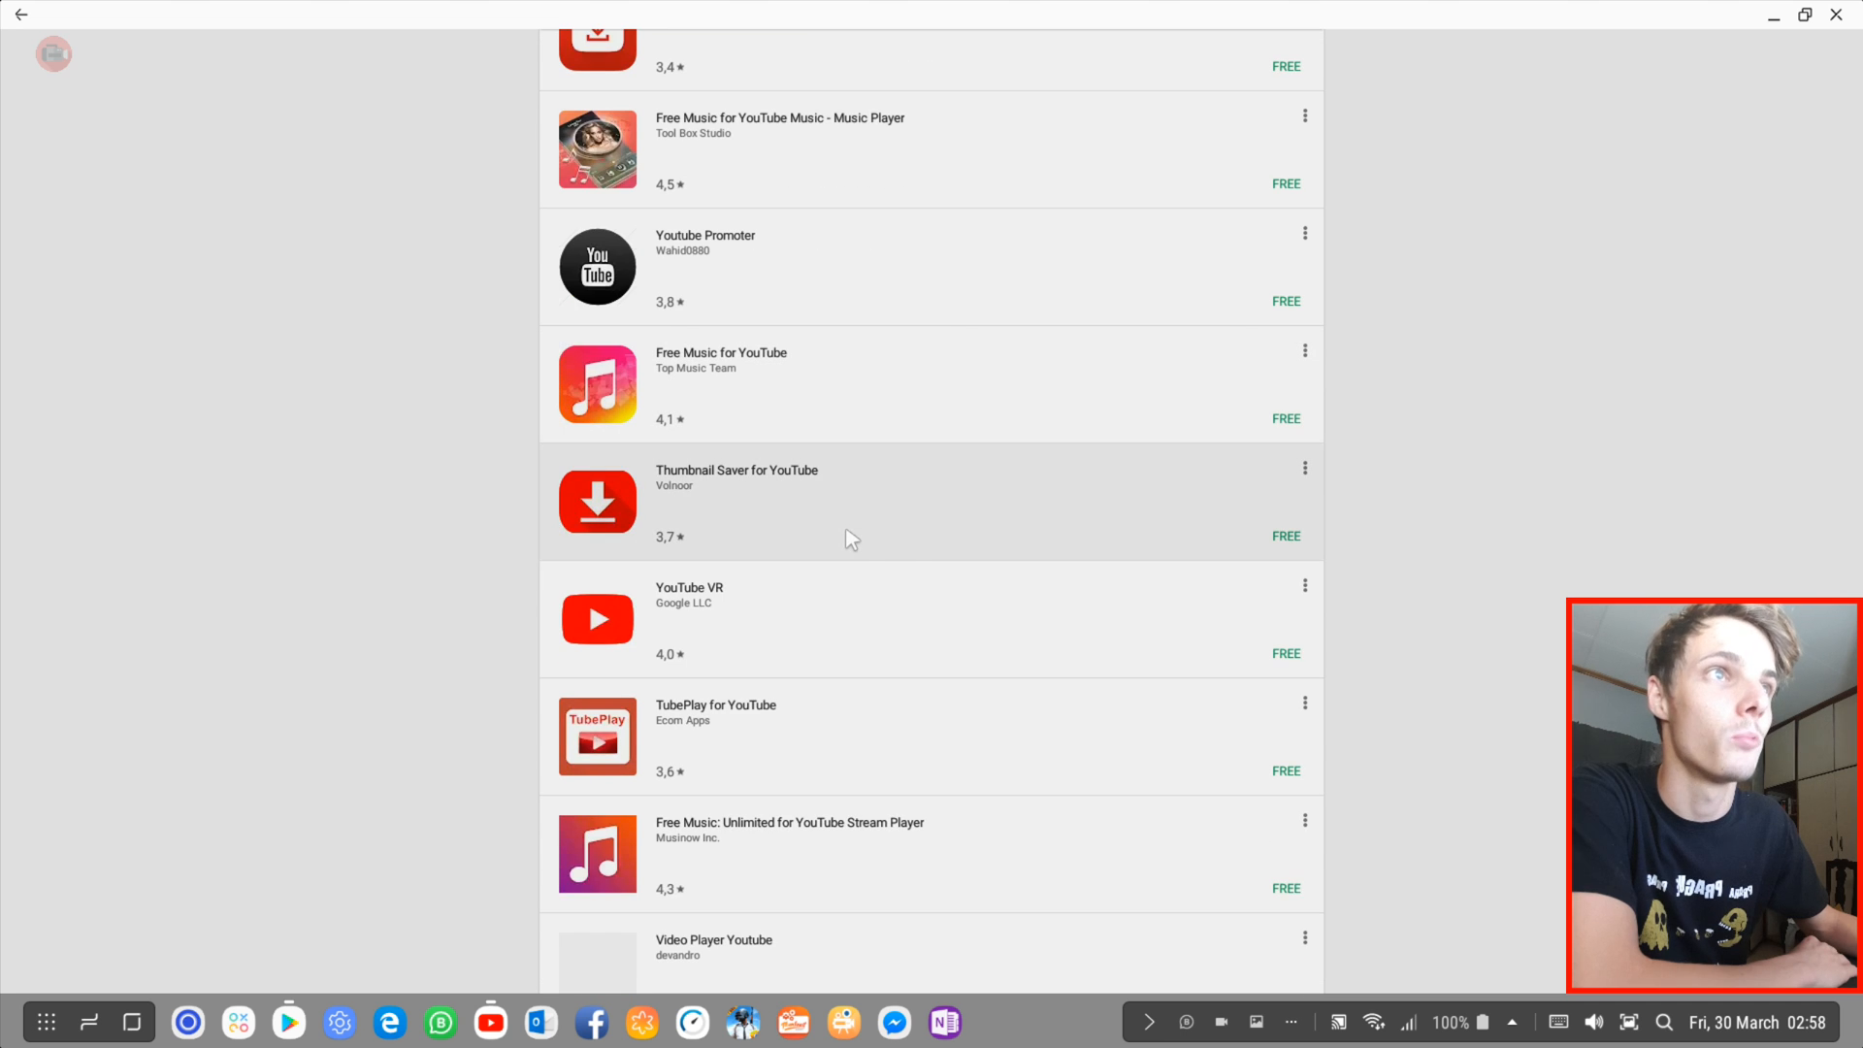
{"action": "scroll", "scroll_direction": "down", "scroll_amount": 3}
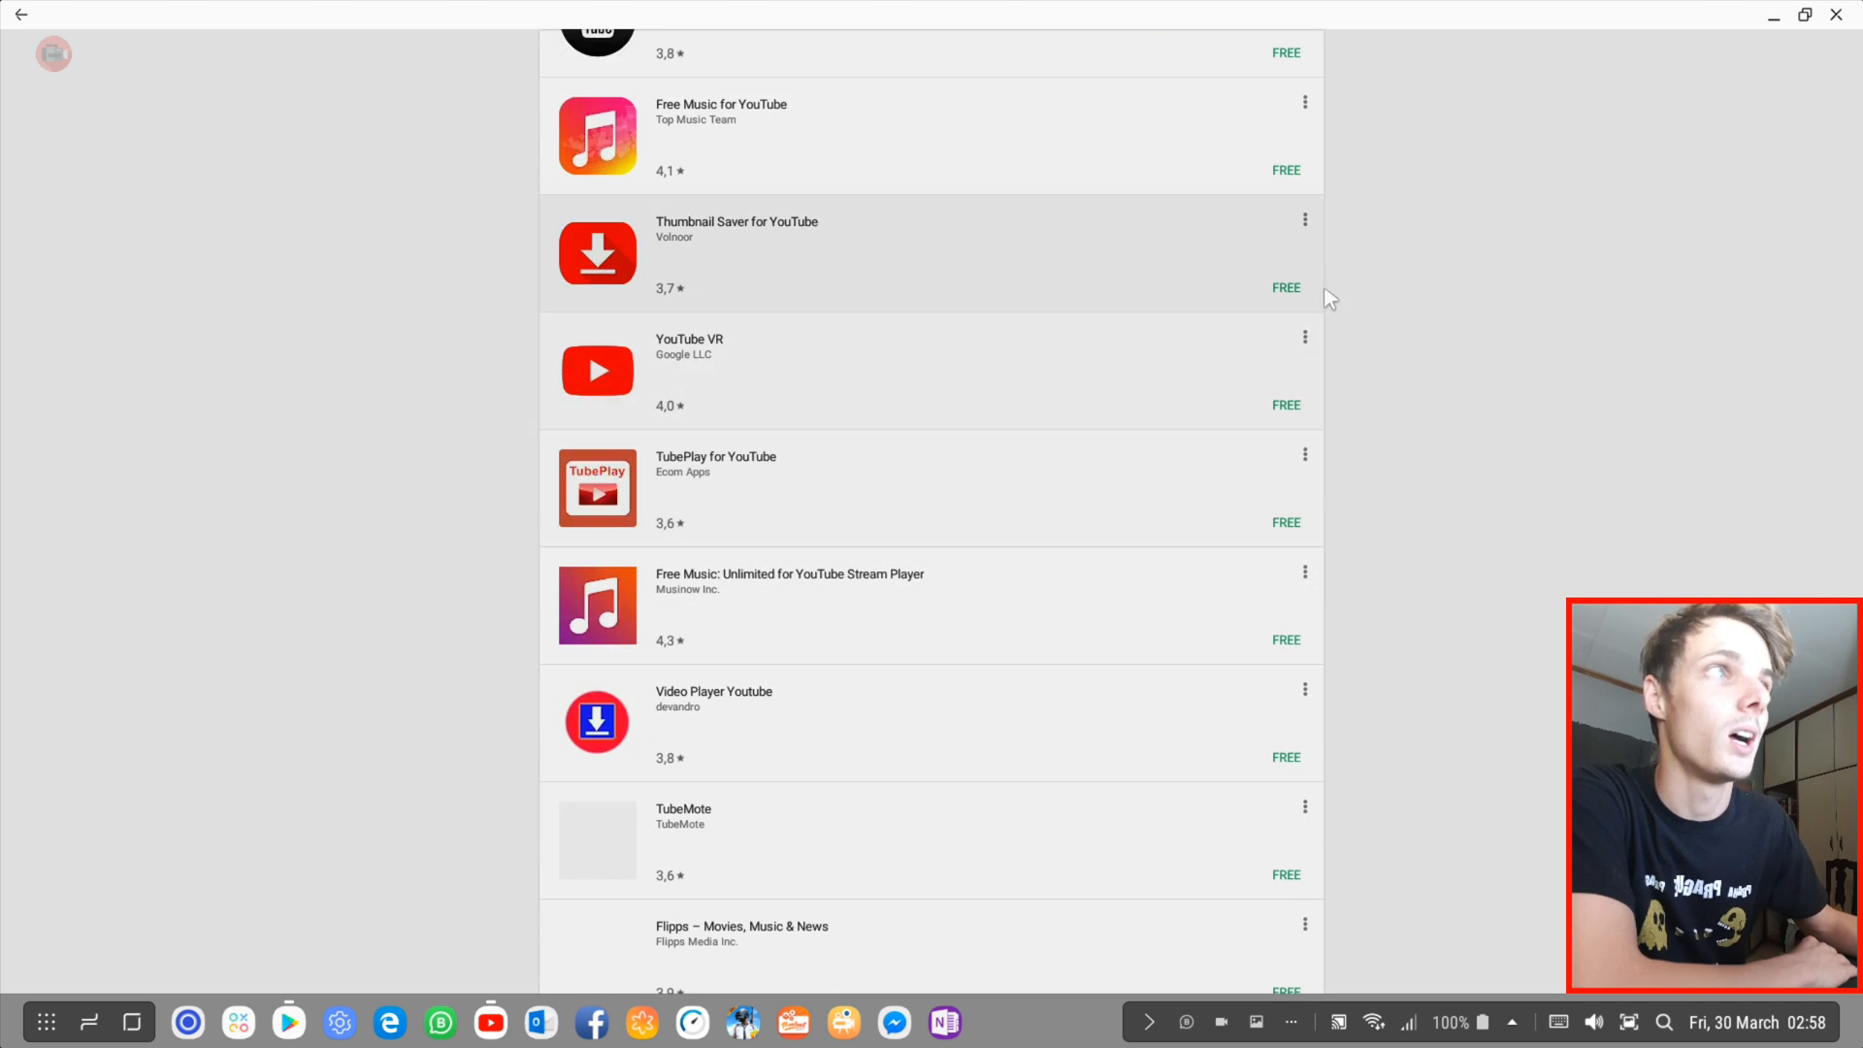
{"action": "left_click", "coordinate": [1303, 338]}
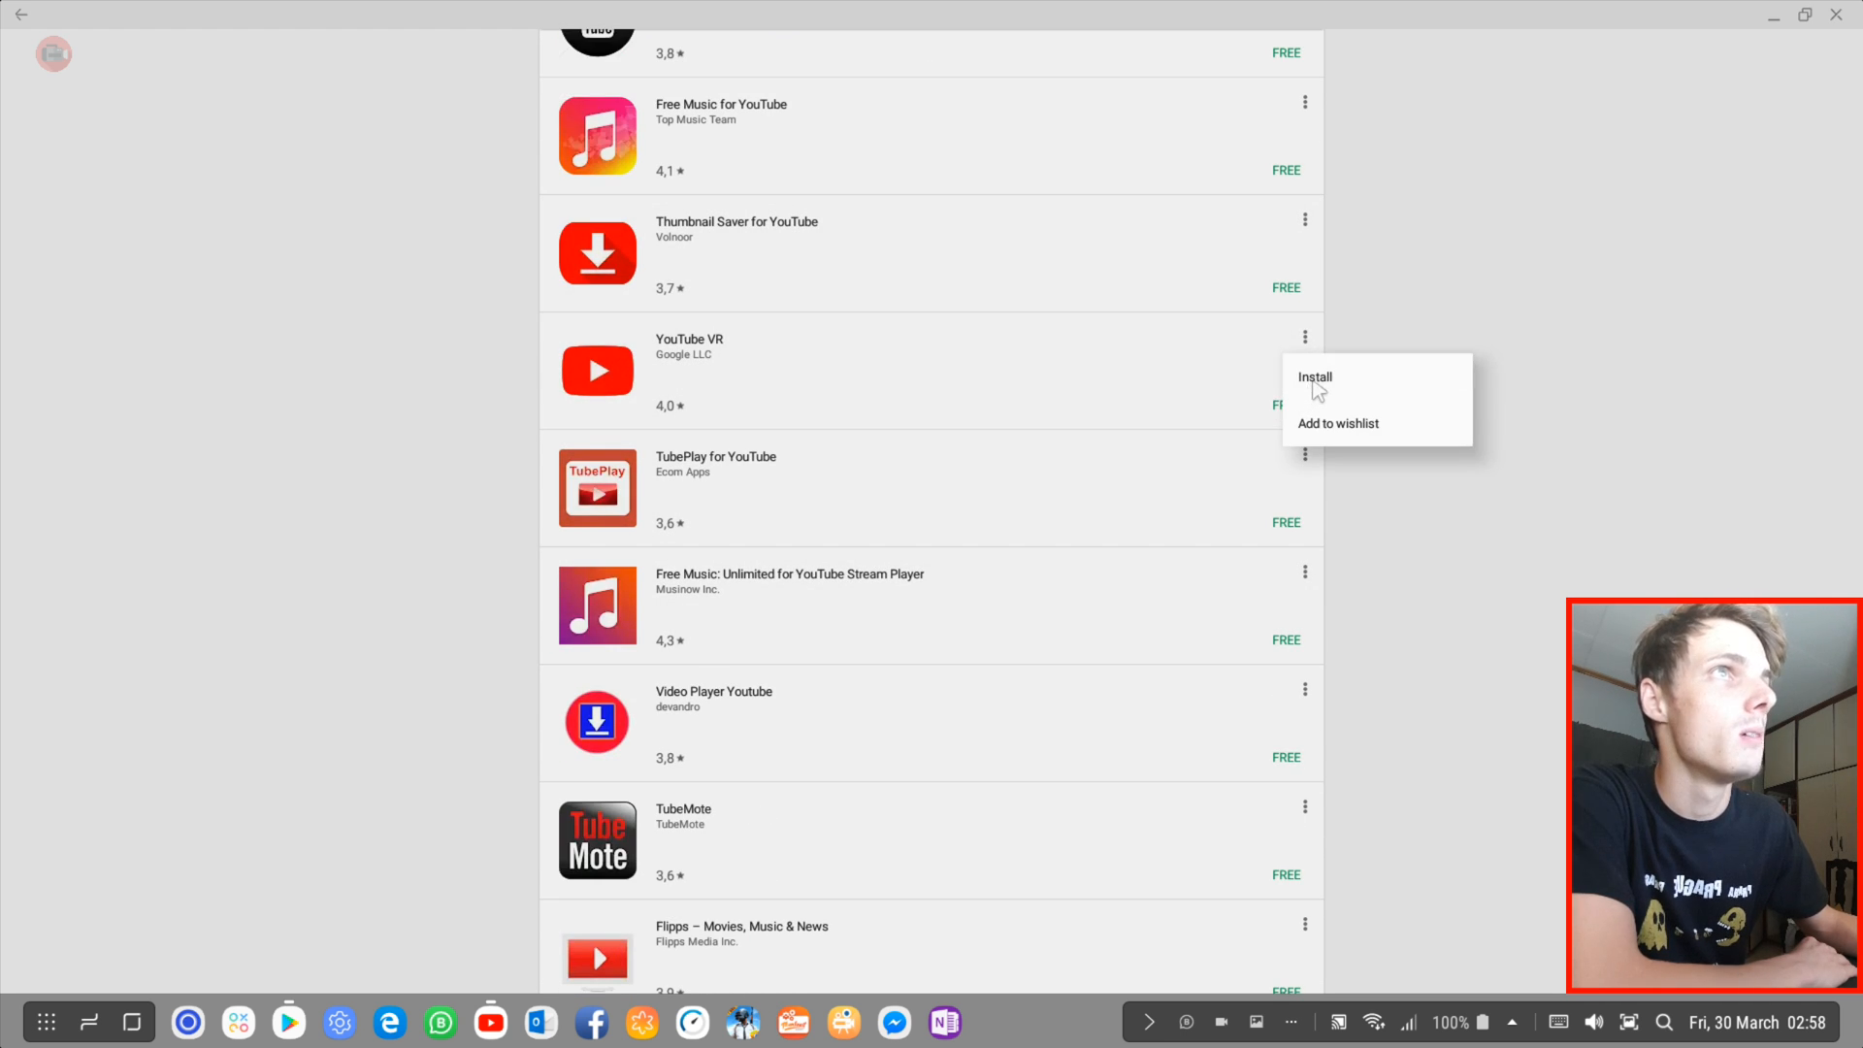
{"action": "left_click", "coordinate": [1065, 435]}
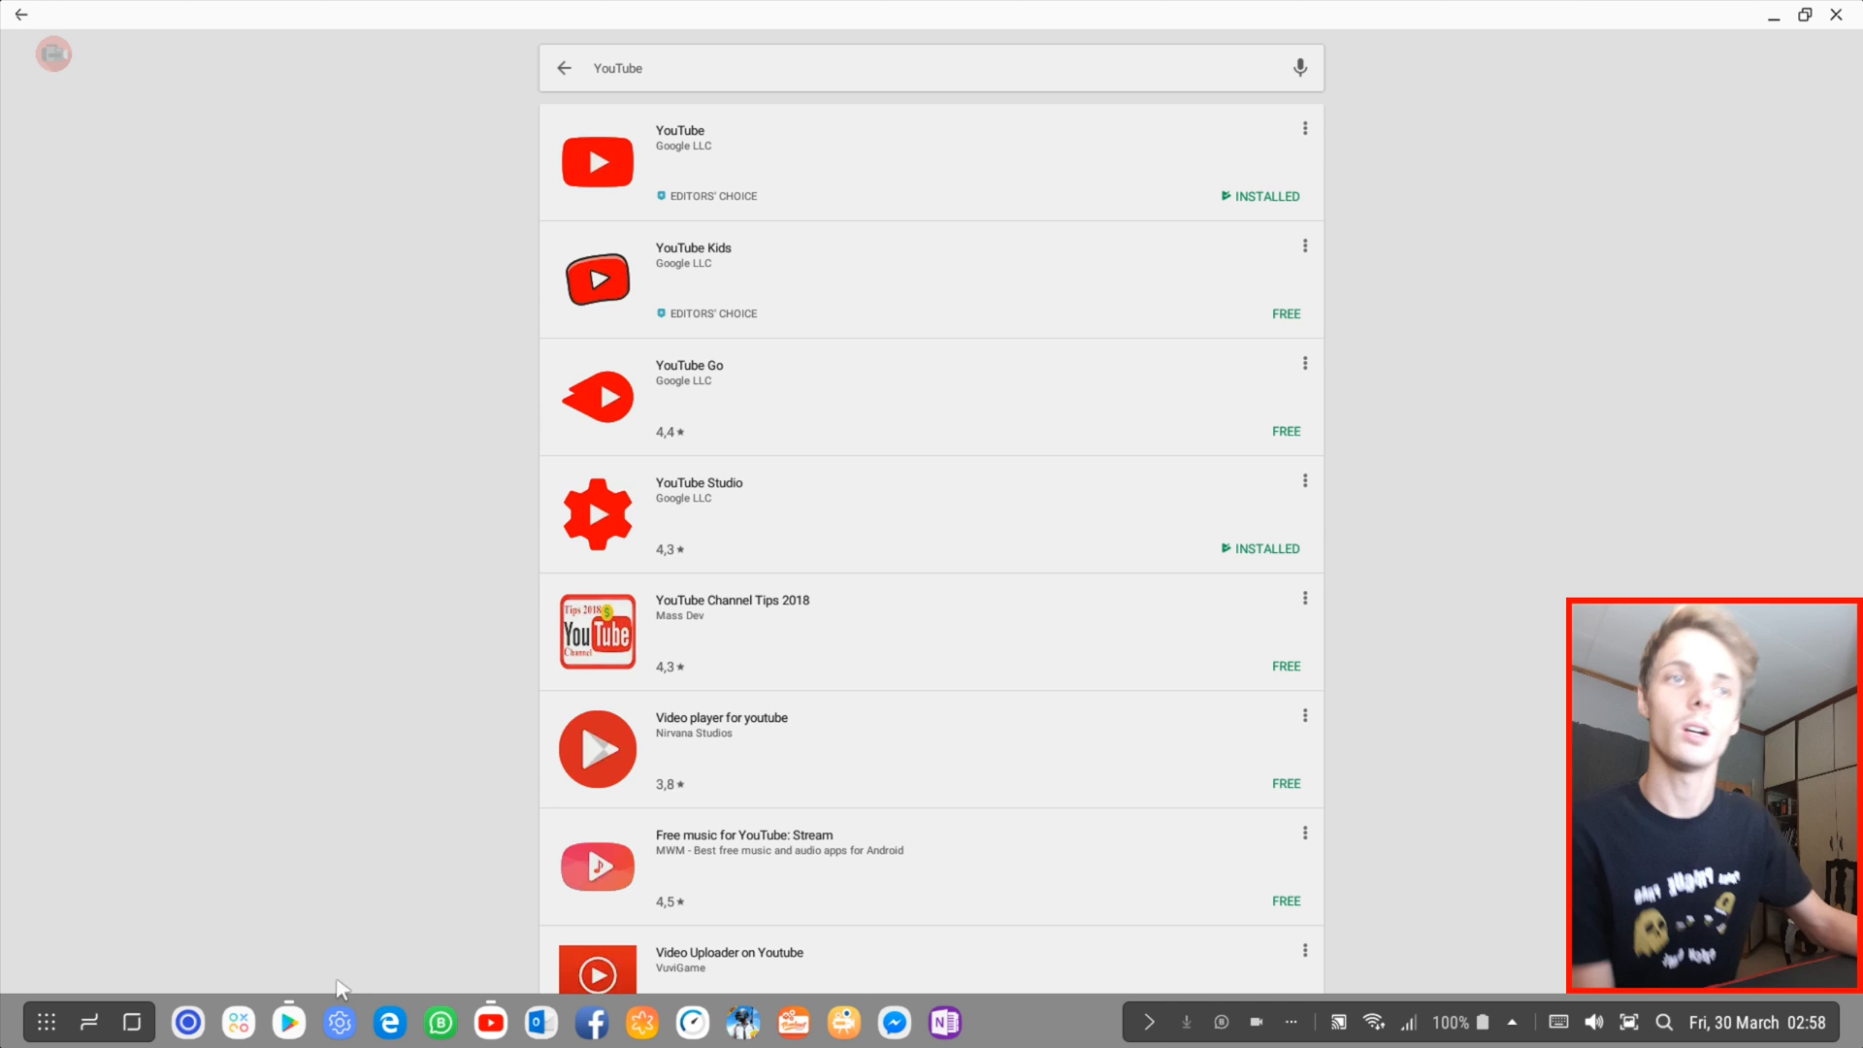
{"action": "mouse_move", "coordinate": [811, 516]}
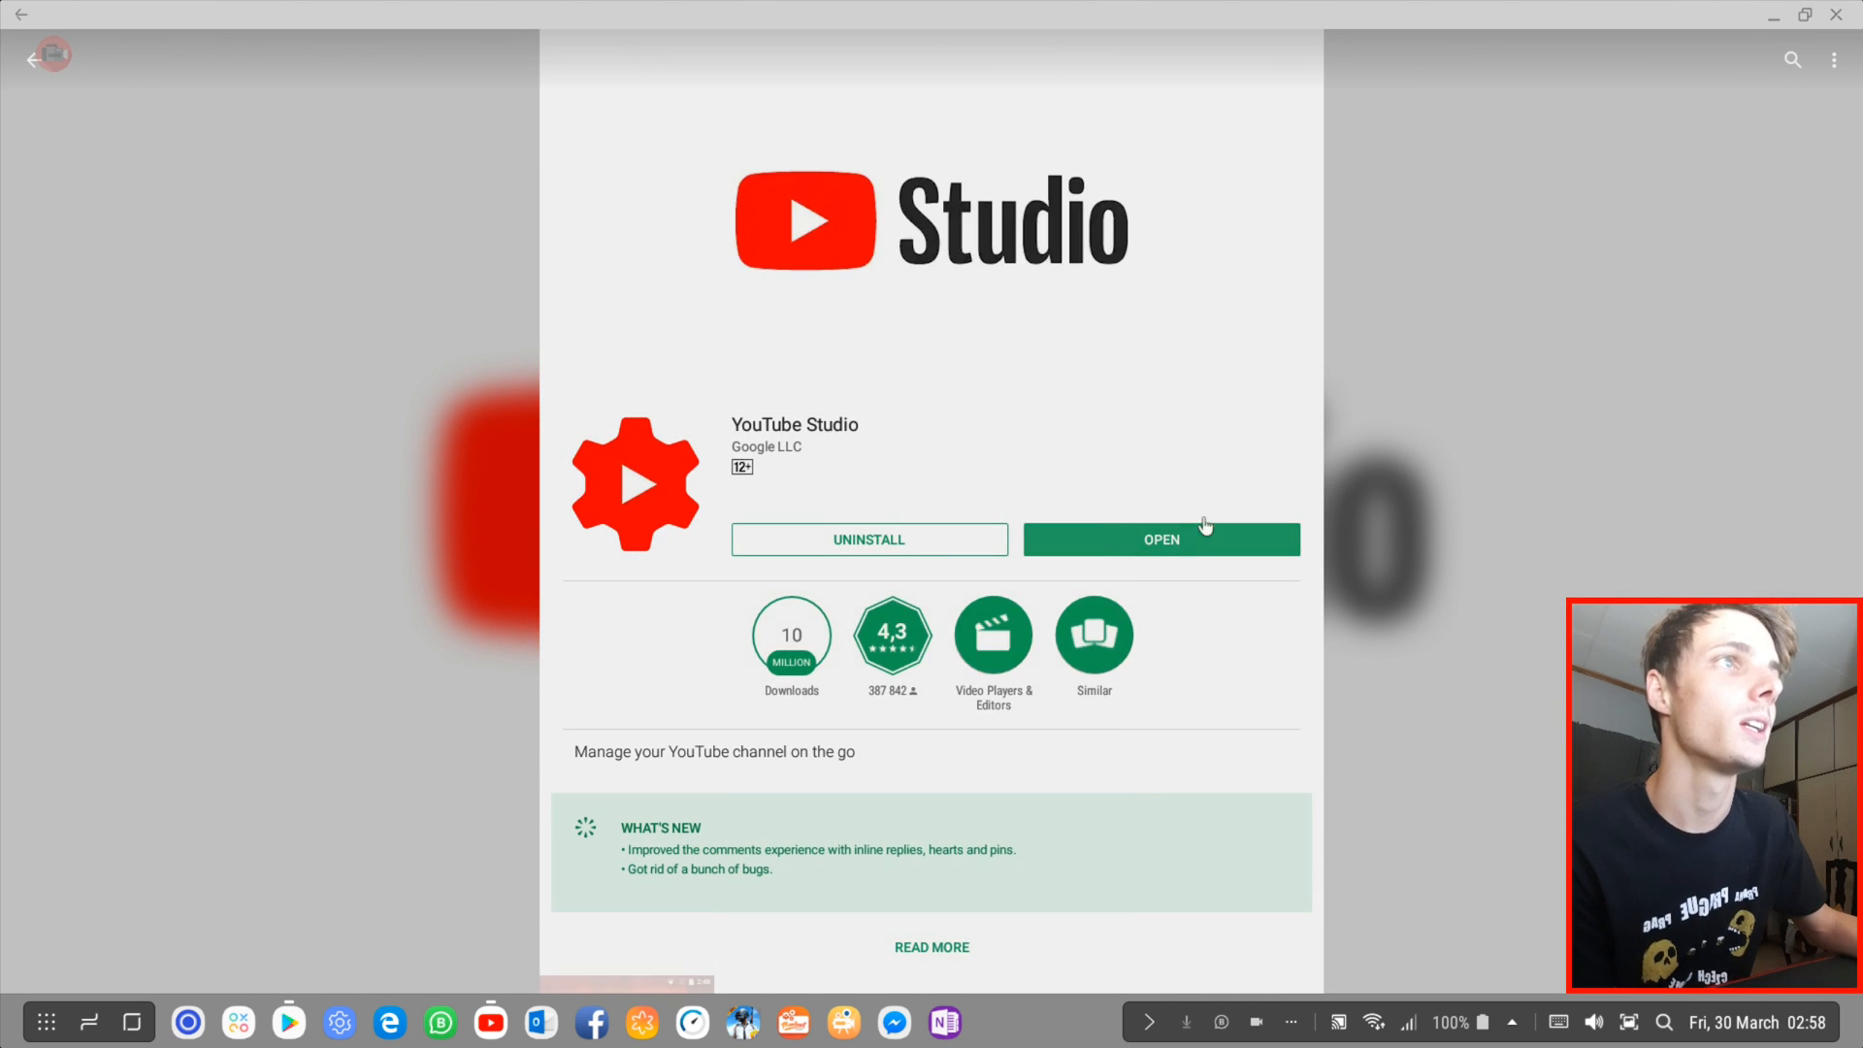
Step: Launch YouTube Studio from its store page and maximize its window to view the dashboard
{"action": "left_click", "coordinate": [1160, 540]}
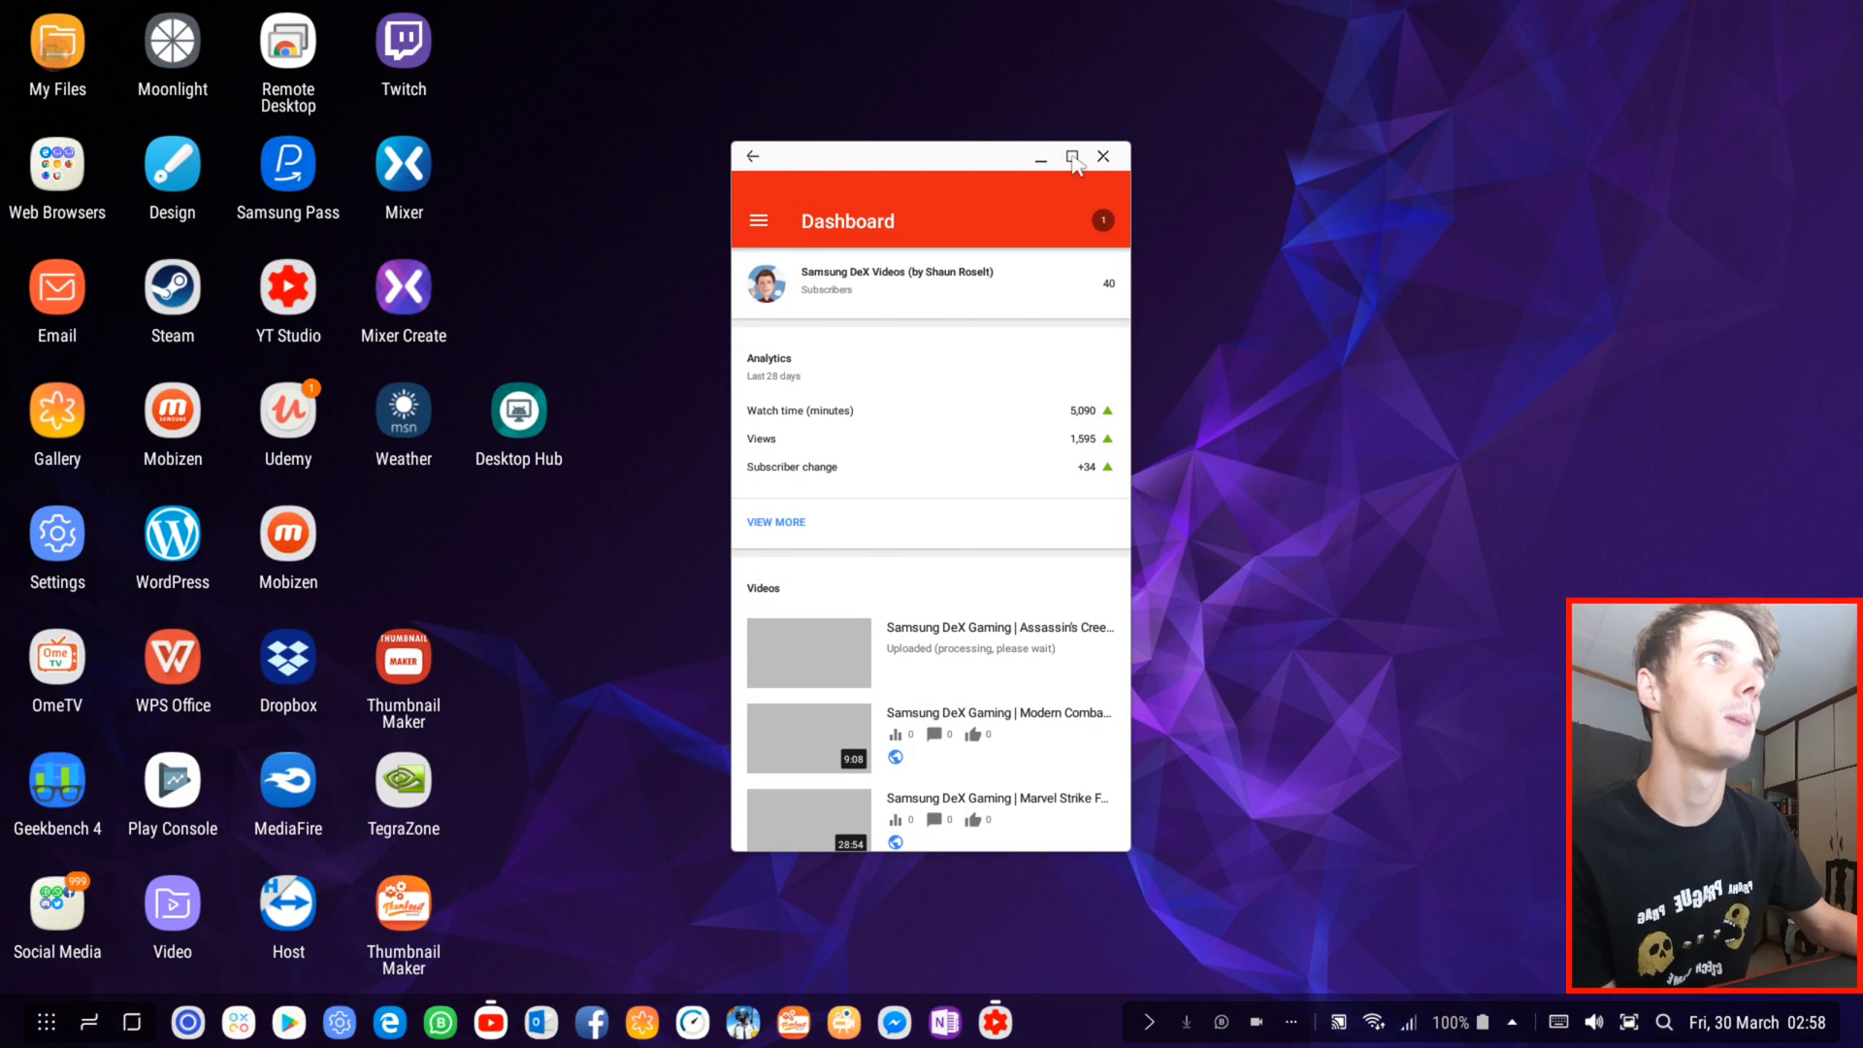
{"action": "left_click", "coordinate": [1071, 156]}
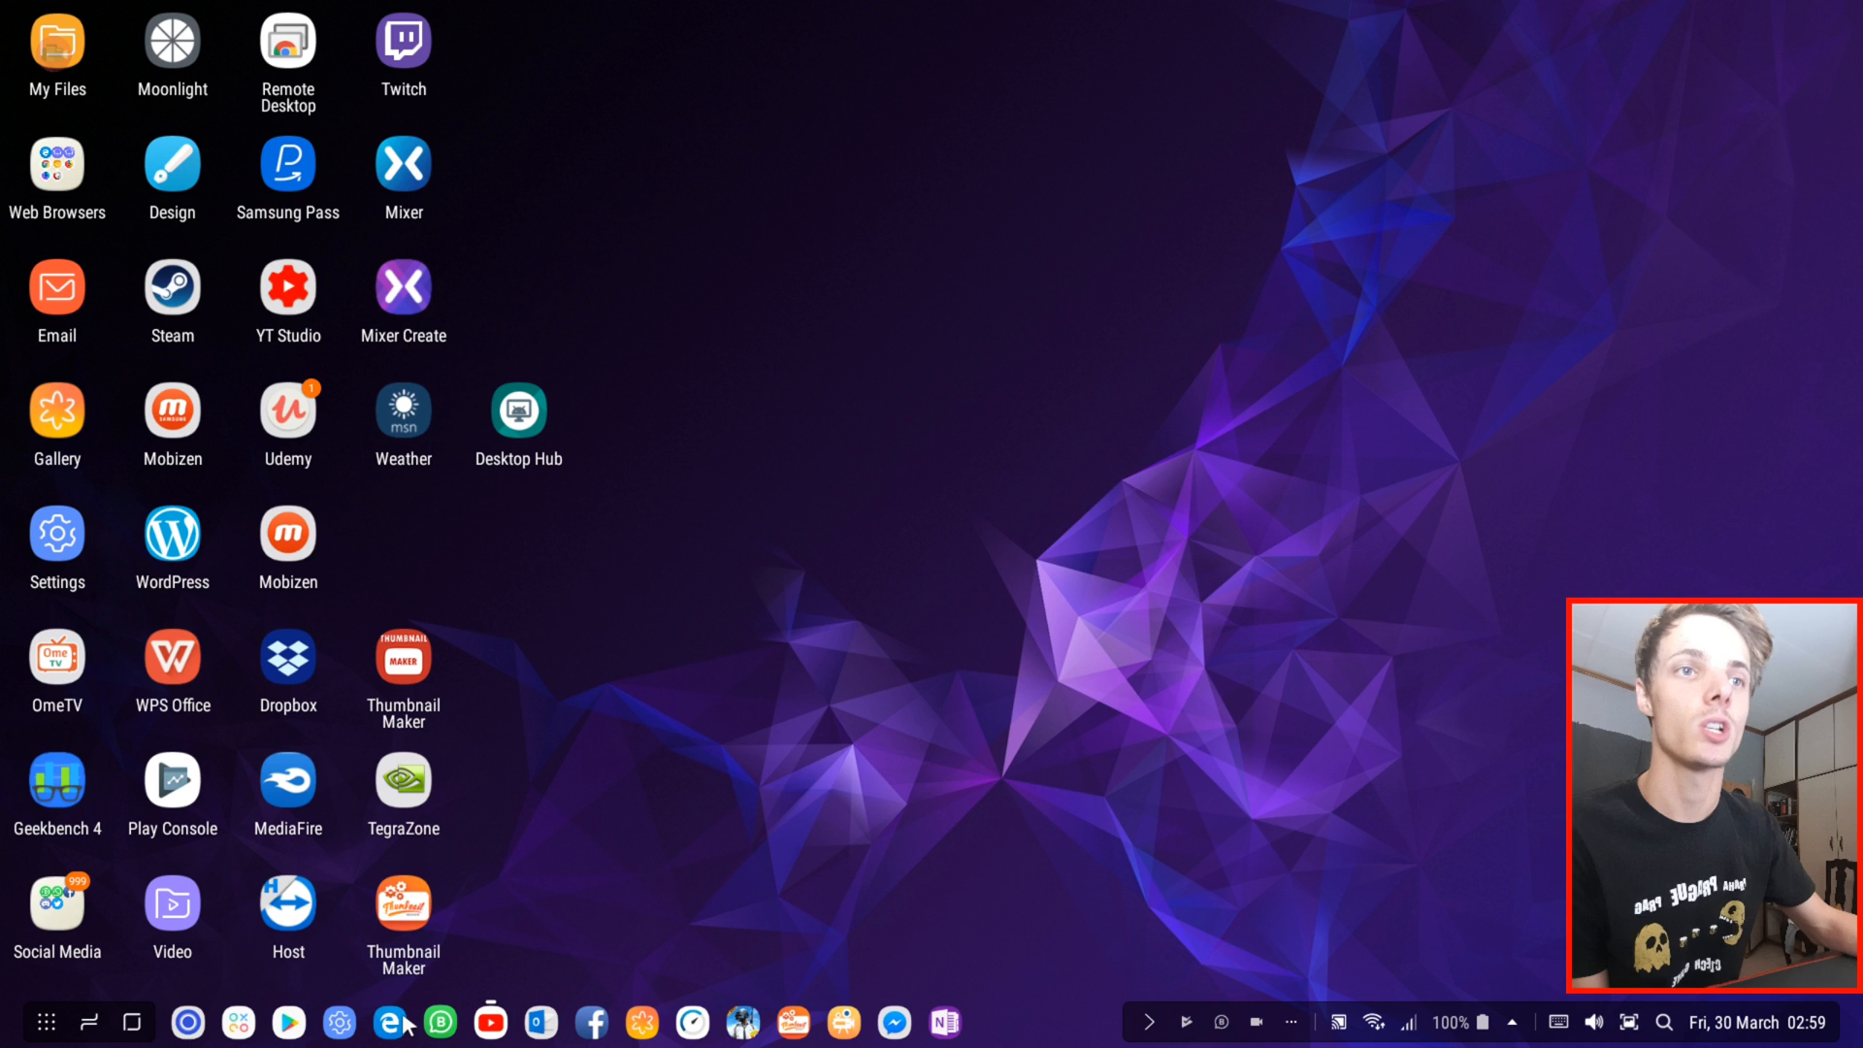
Step: Launch Microsoft Edge and maximize its window
{"action": "left_click", "coordinate": [388, 1021]}
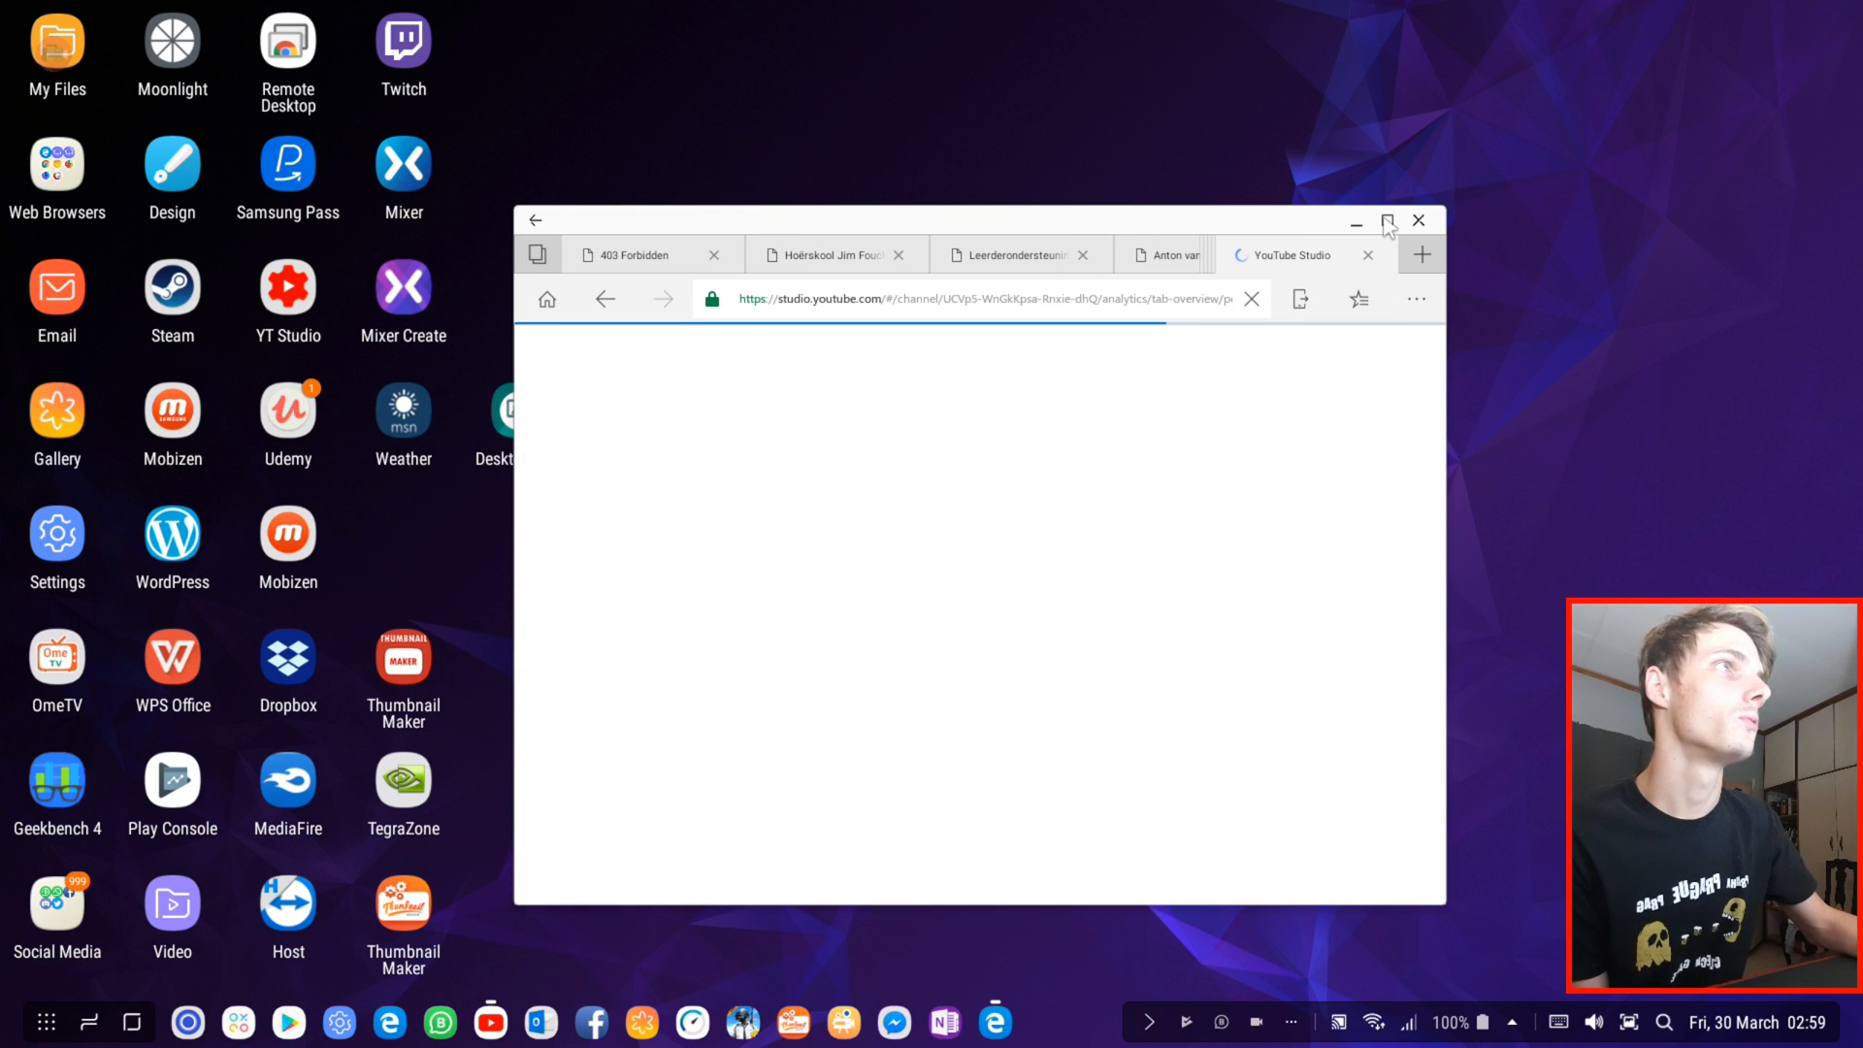
{"action": "left_click", "coordinate": [1385, 221]}
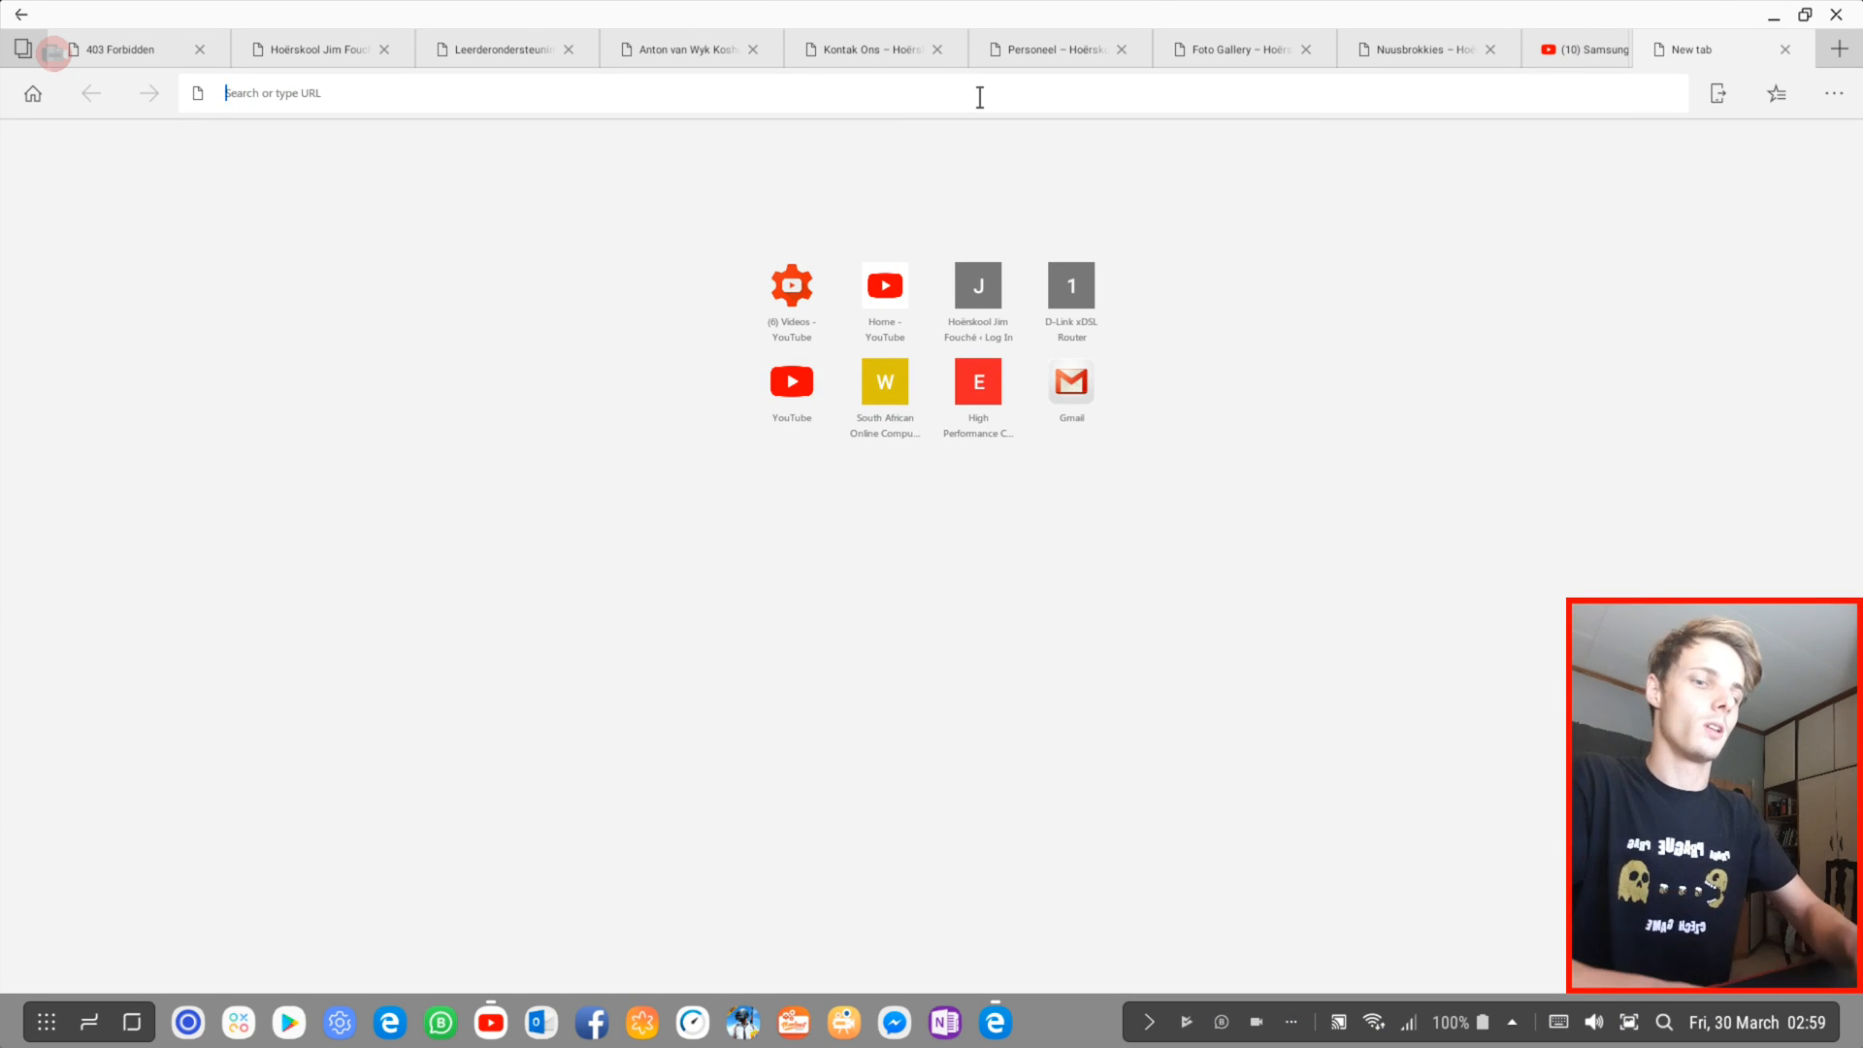
Step: Browse m.youtube.com's mobile home page, then request the full desktop version of YouTube
{"action": "type", "text": "YouTube.com"}
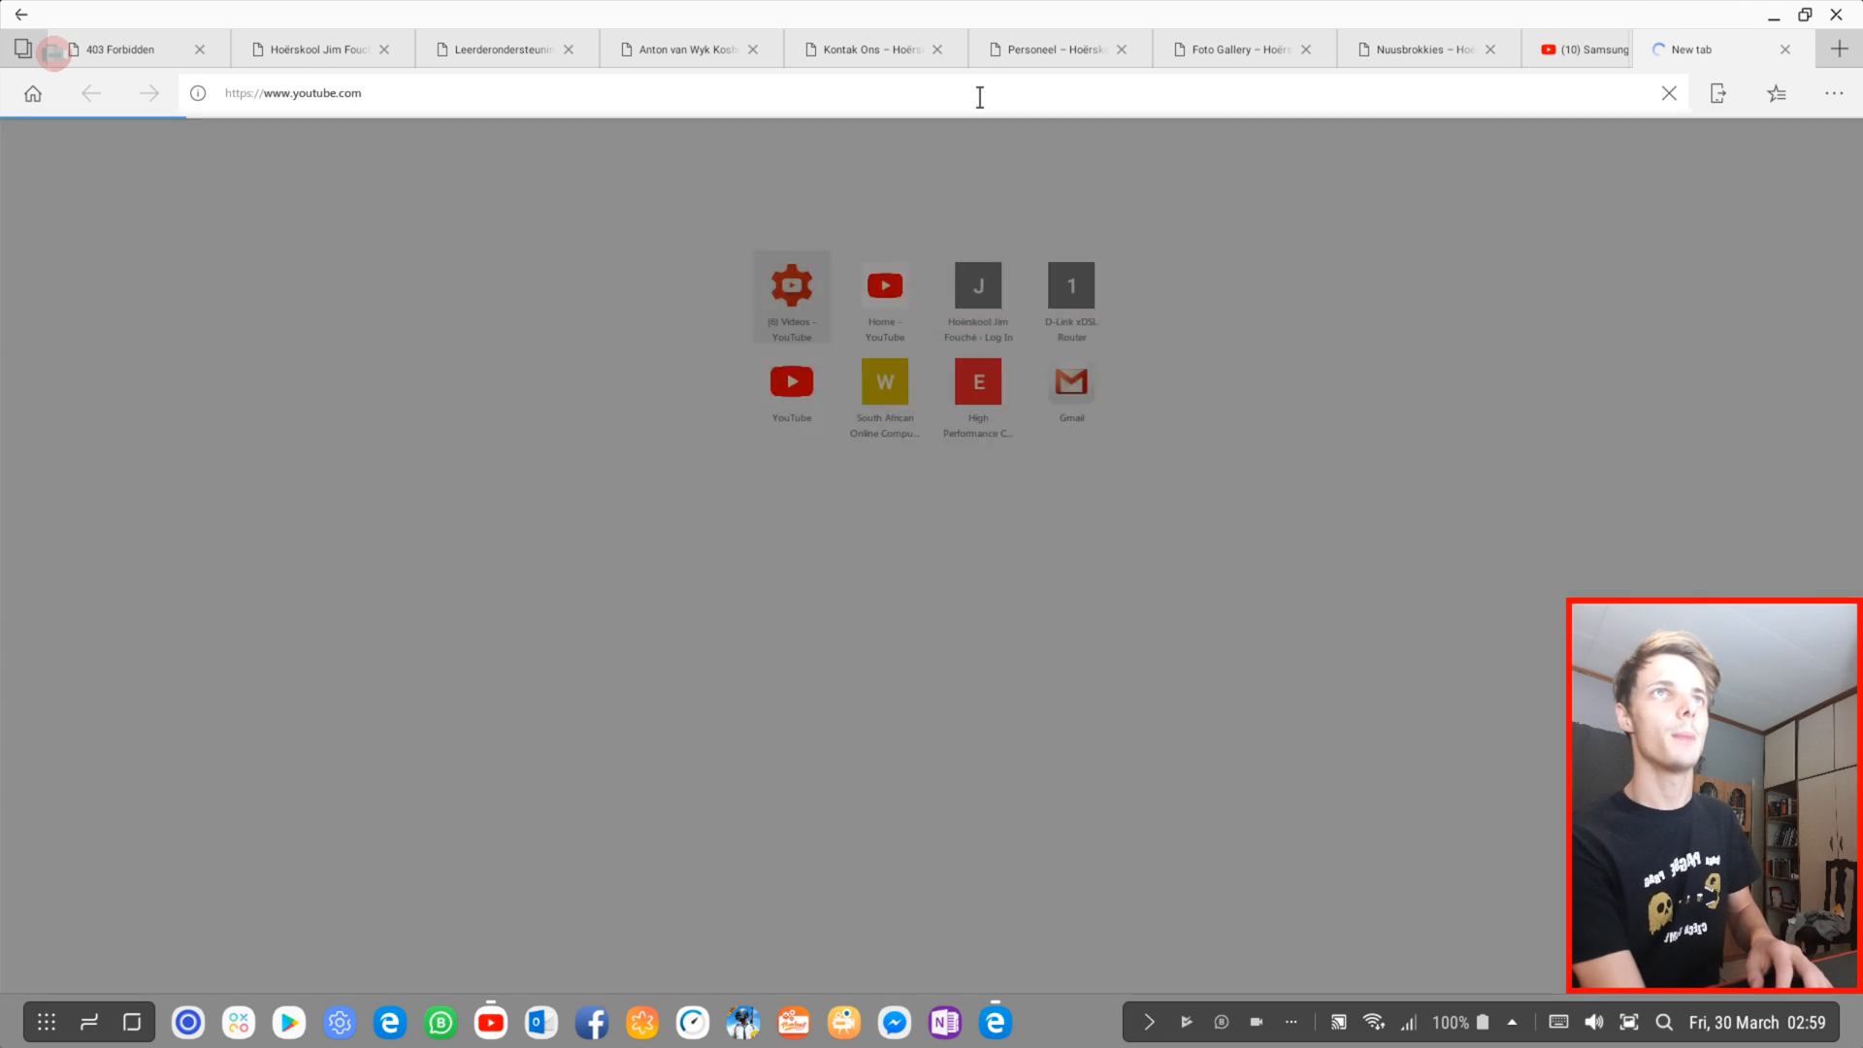
{"action": "type", "text": "m.youtube.com"}
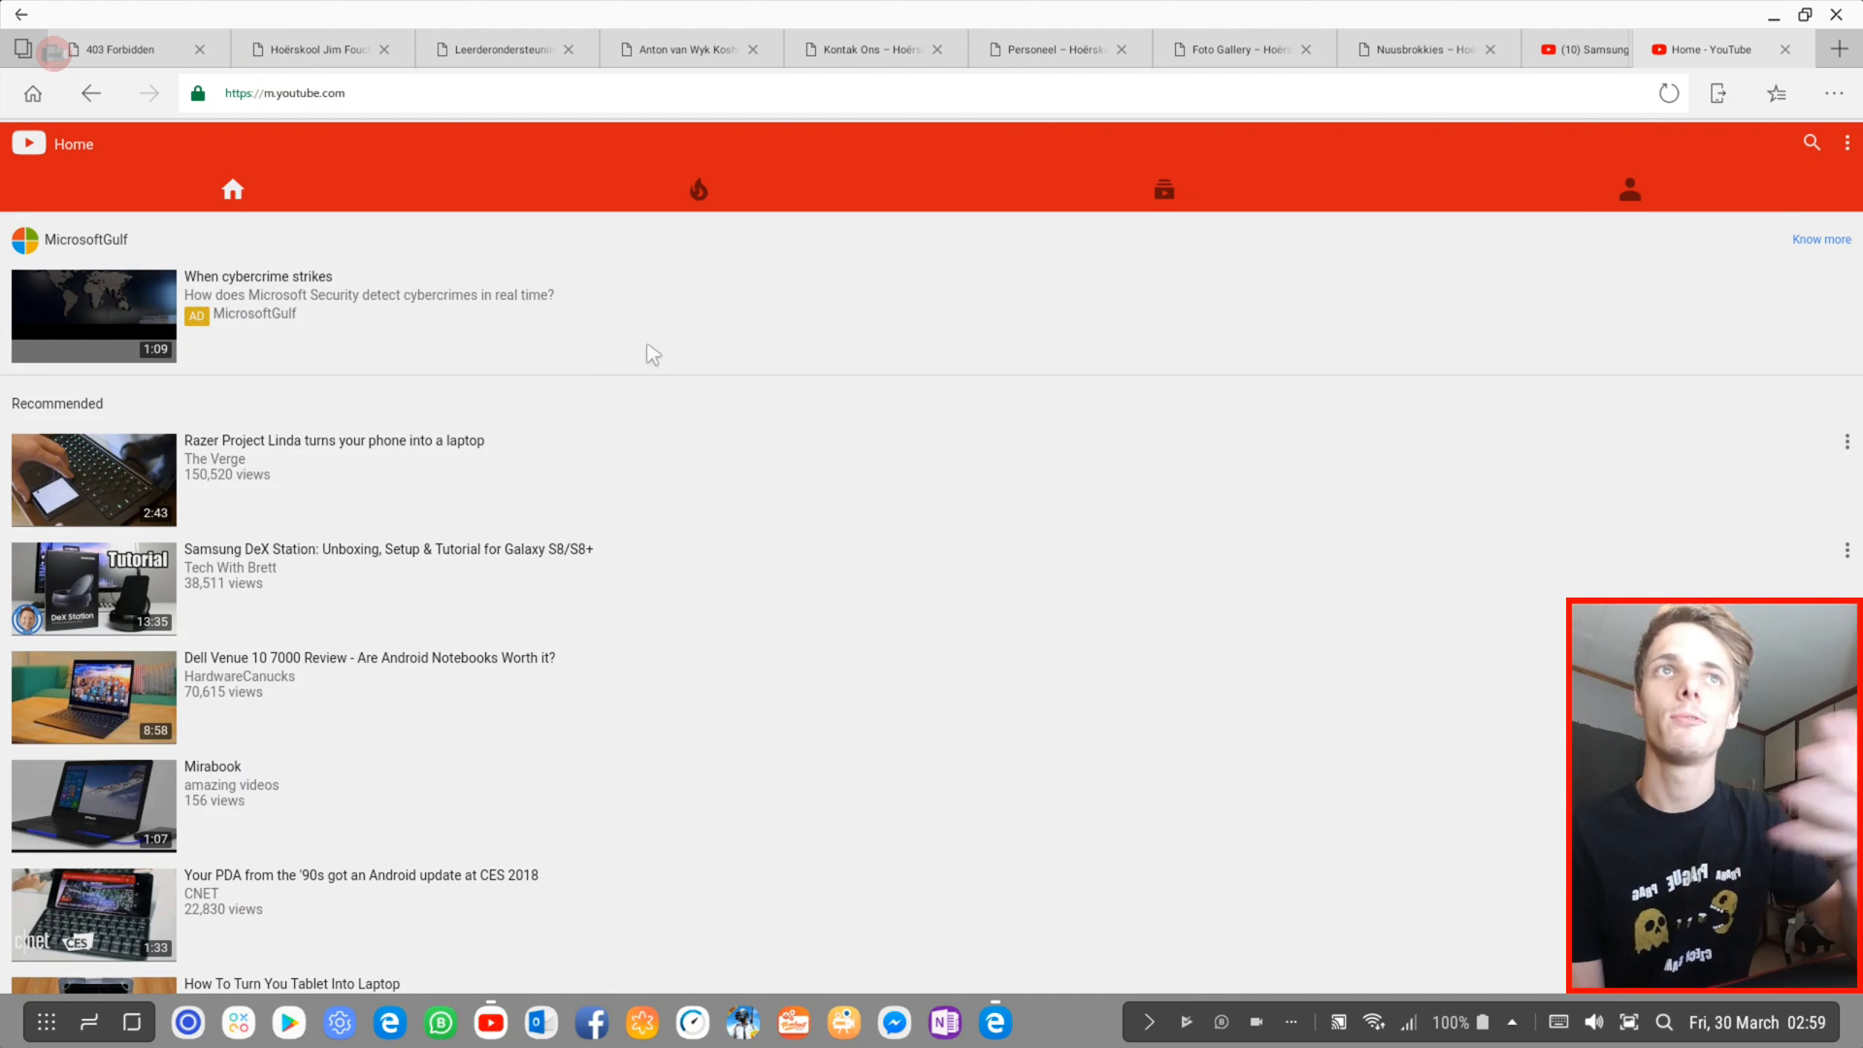
{"action": "scroll", "scroll_direction": "down", "scroll_amount": 3}
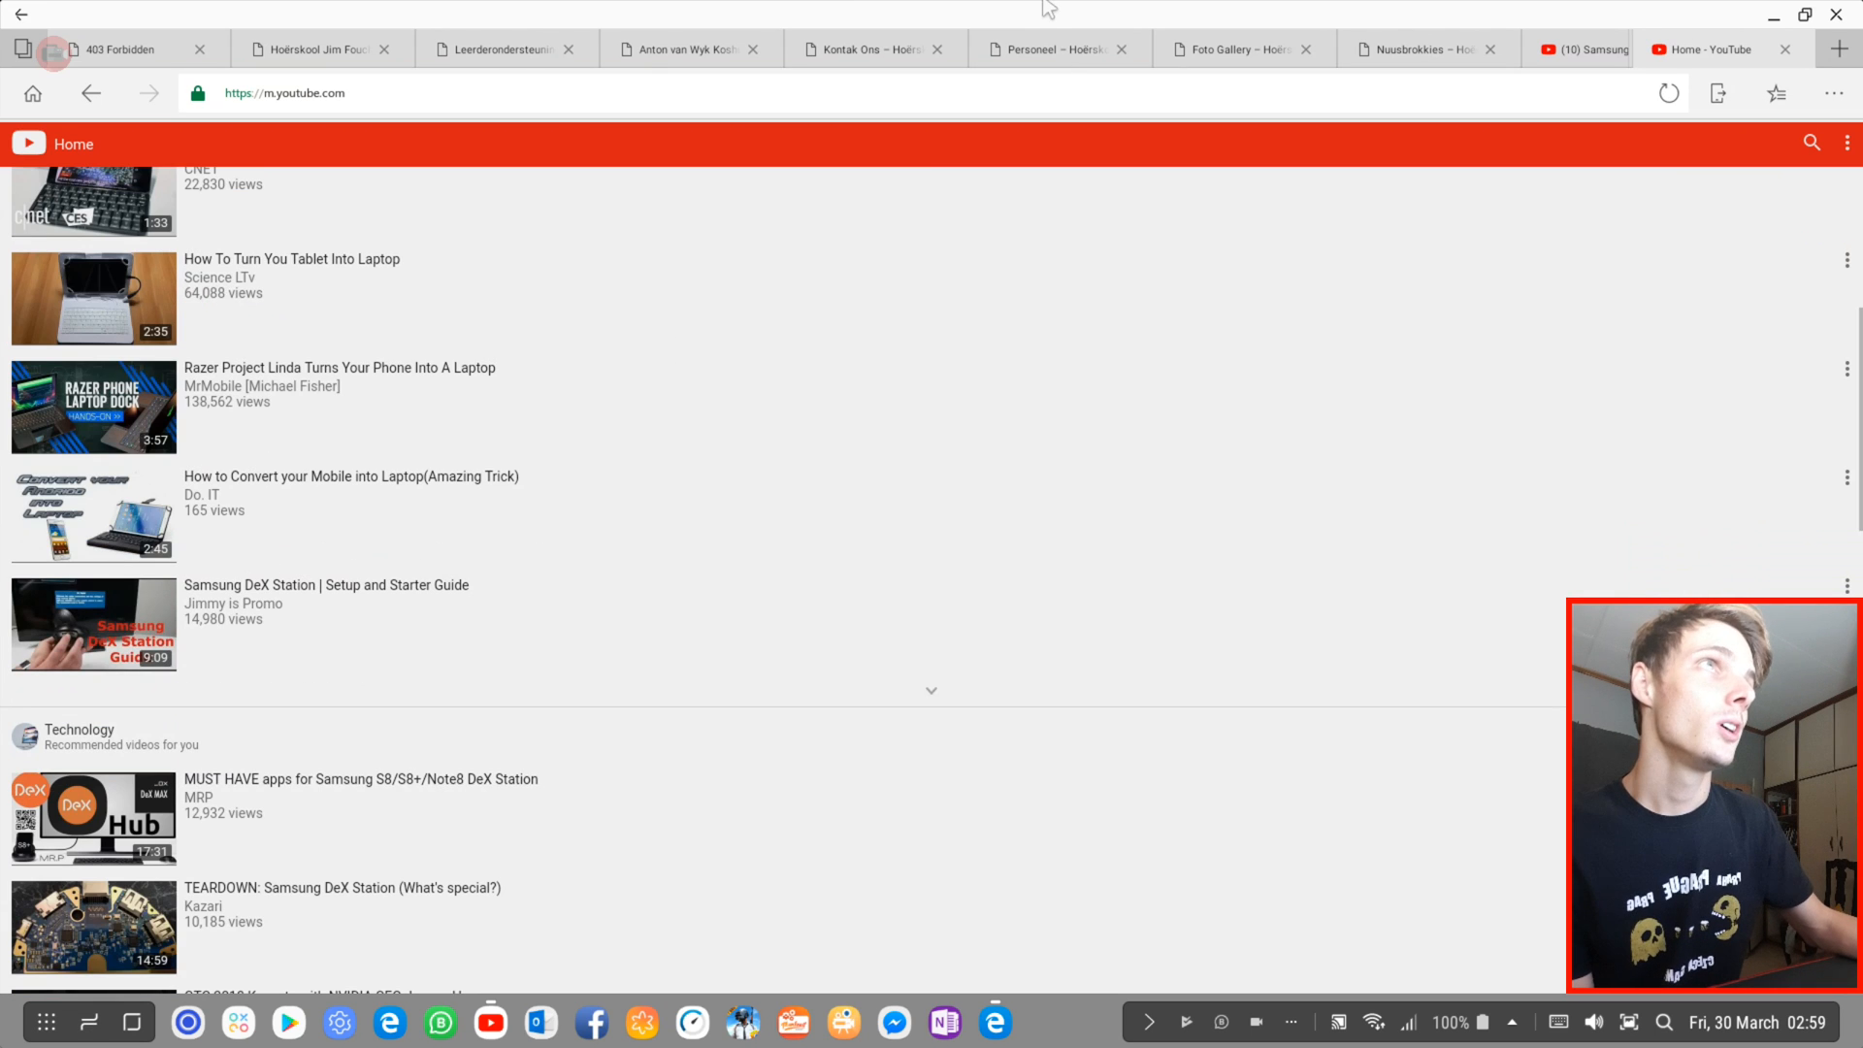
{"action": "scroll", "scroll_direction": "down", "scroll_amount": 3}
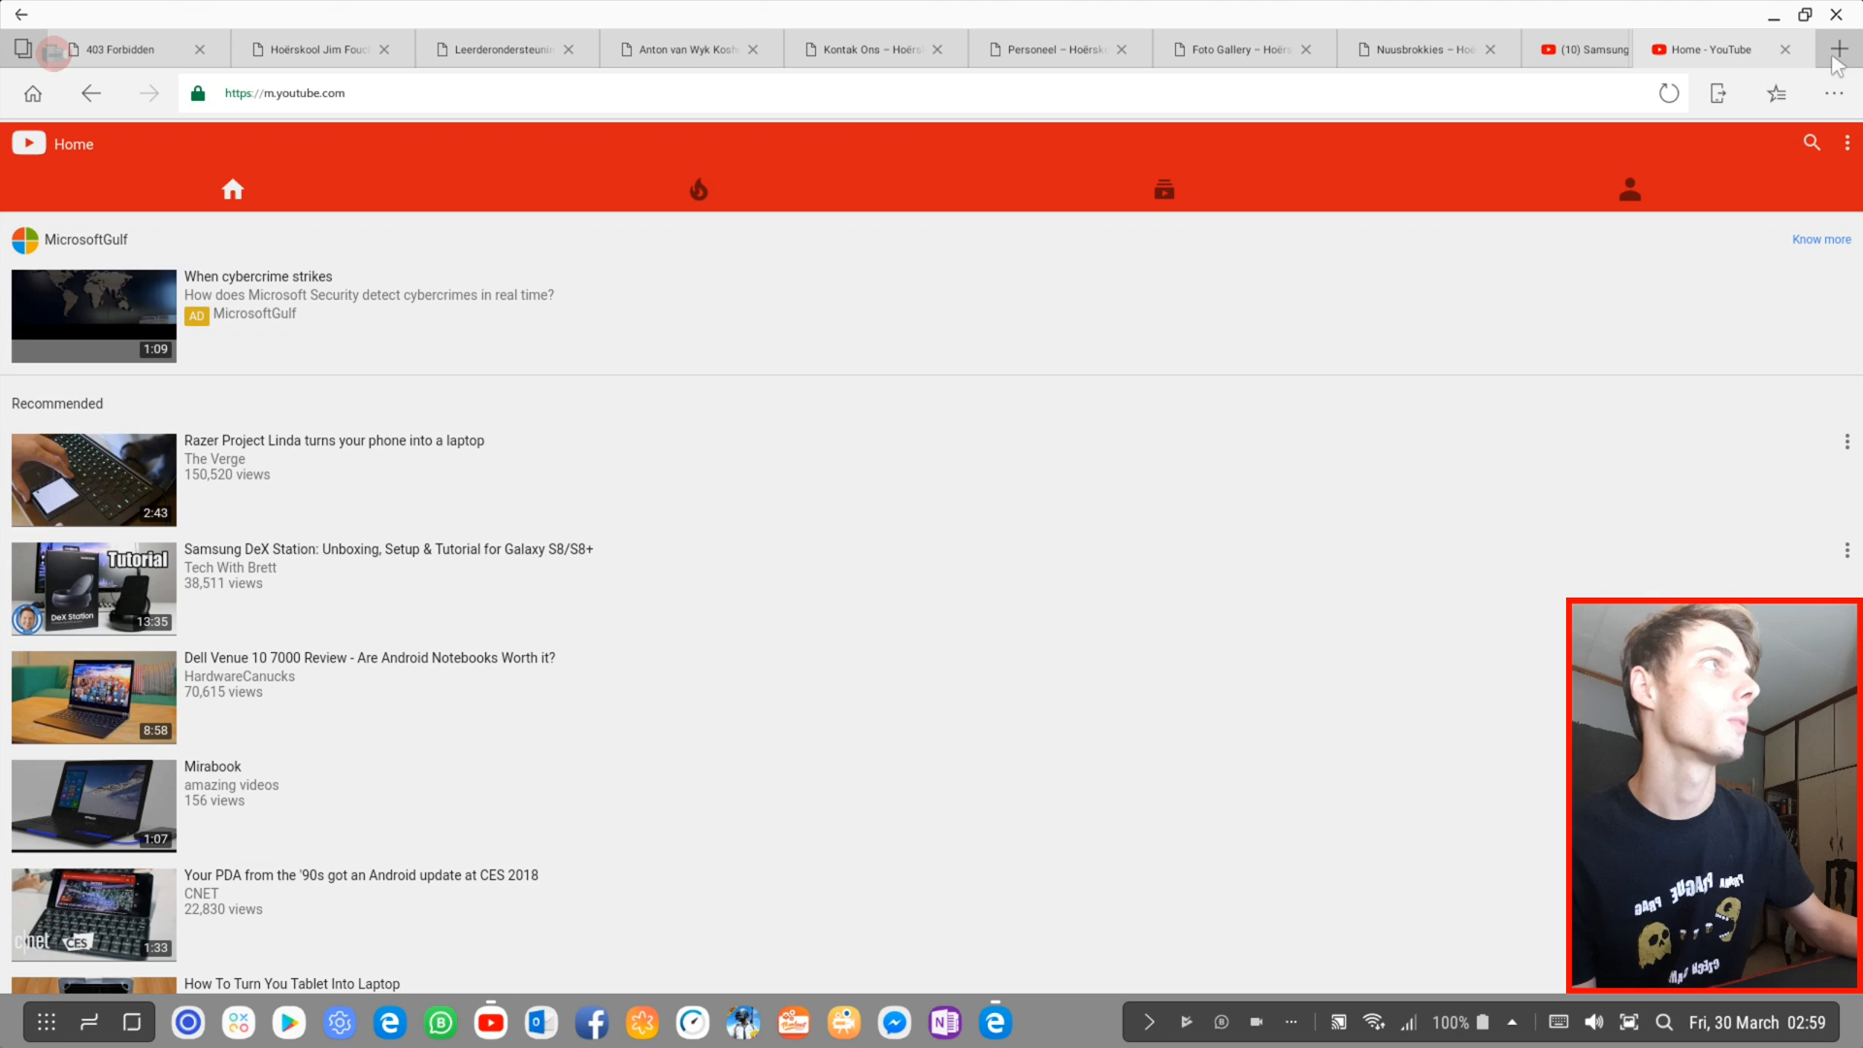
{"action": "left_click", "coordinate": [1828, 93]}
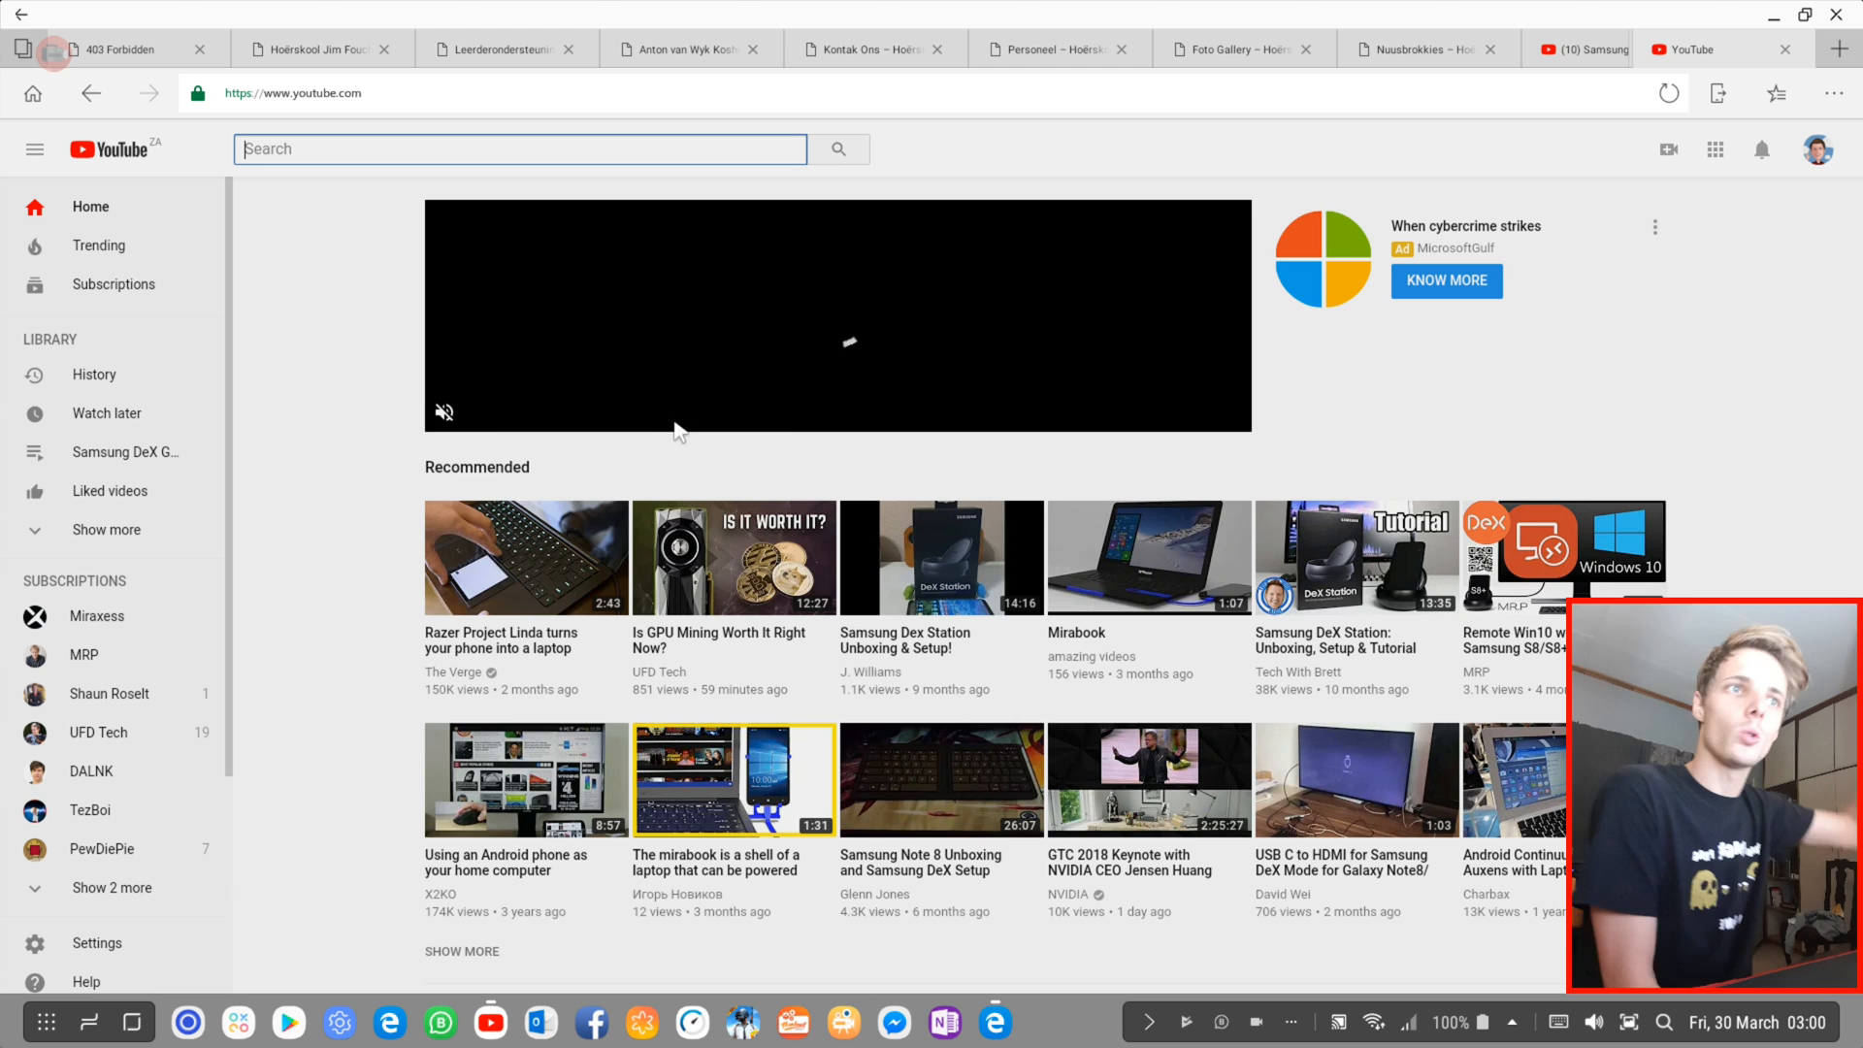
Step: Scroll the desktop YouTube recommendations and bring up the account menu
{"action": "scroll", "scroll_direction": "down", "scroll_amount": 3}
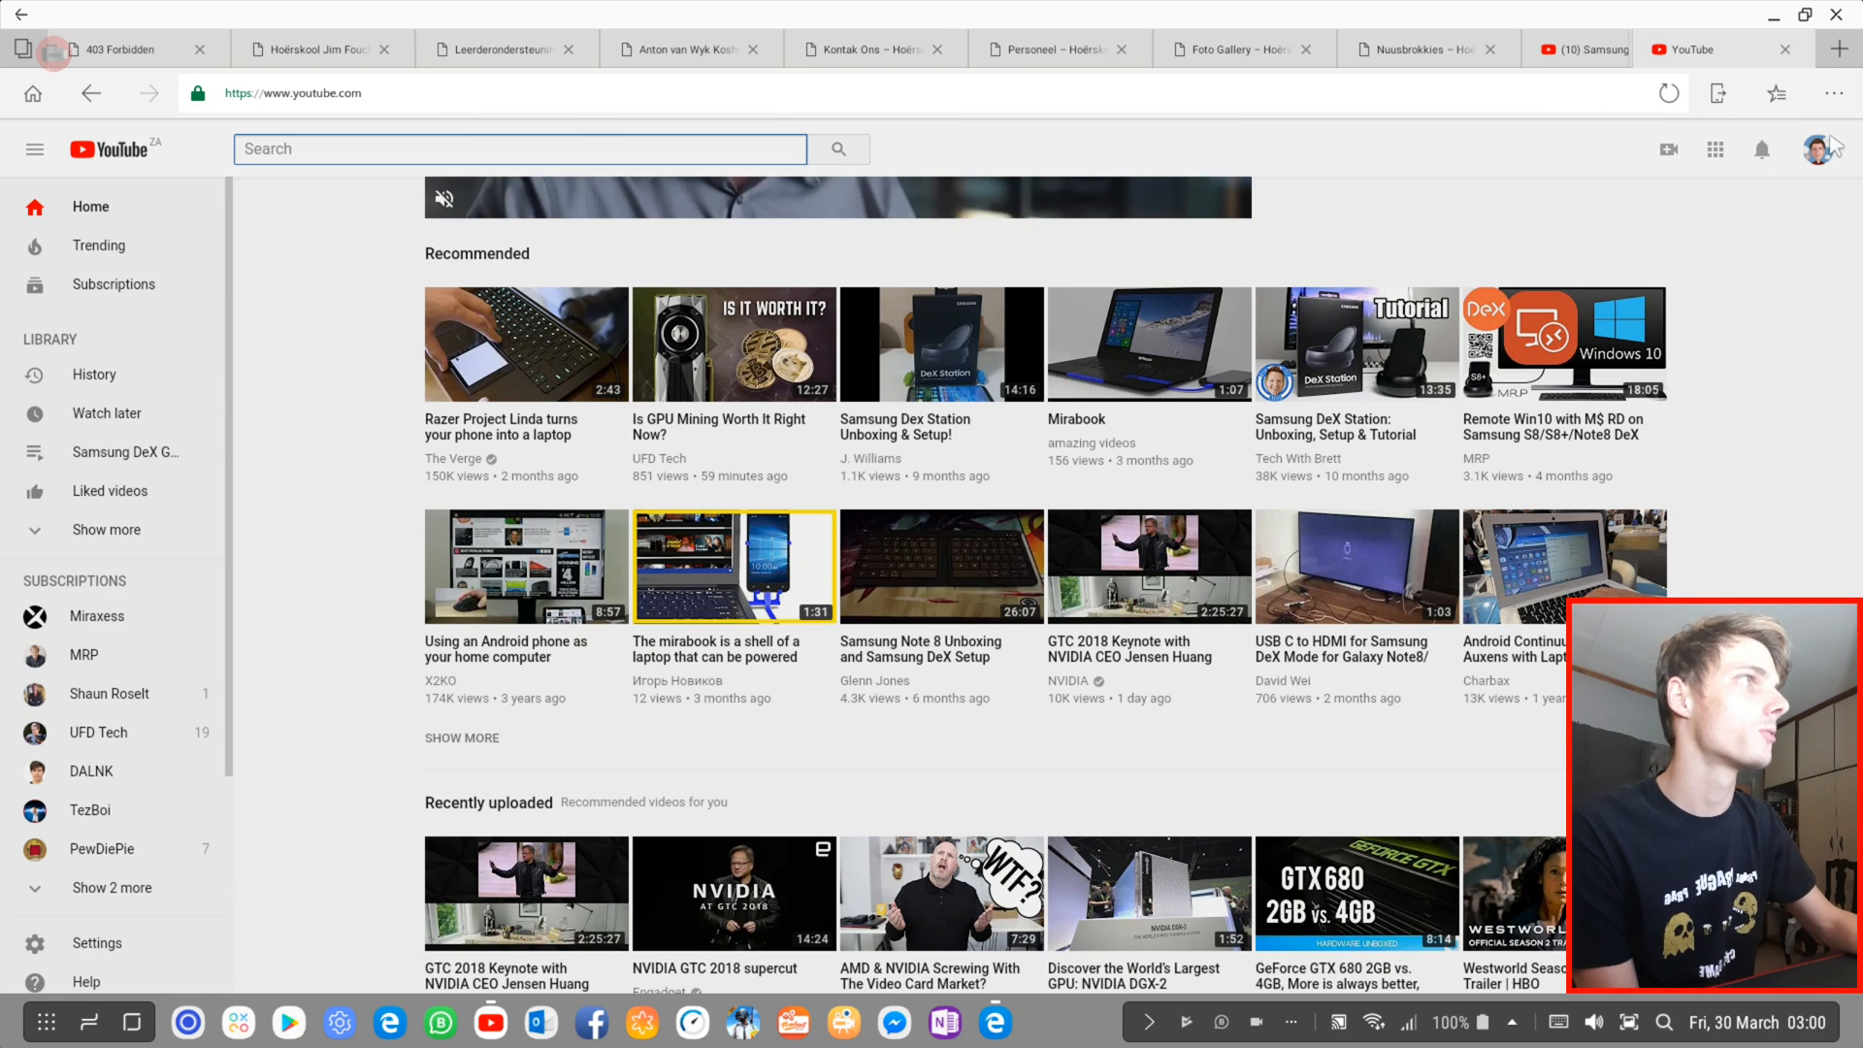
{"action": "left_click", "coordinate": [1816, 147]}
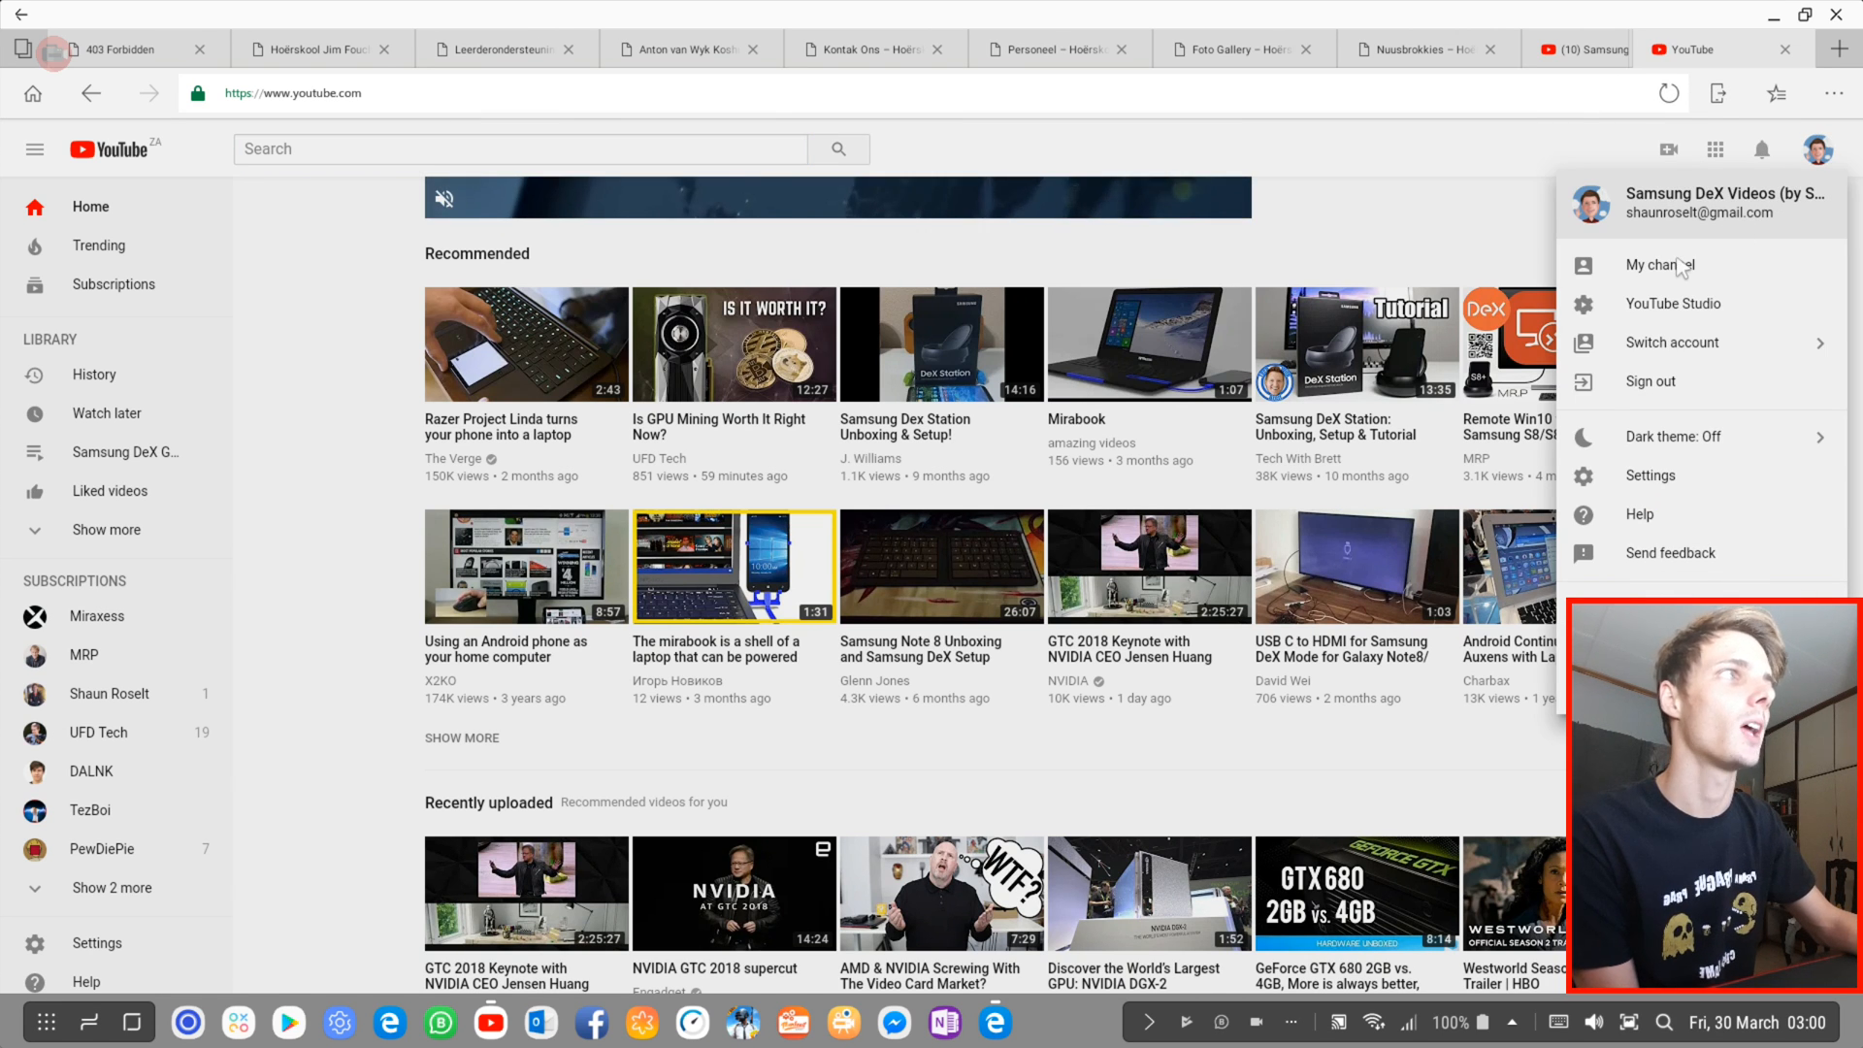
Step: Go to the Samsung DeX Videos channel page as a subscriber sees it
{"action": "left_click", "coordinate": [1653, 264]}
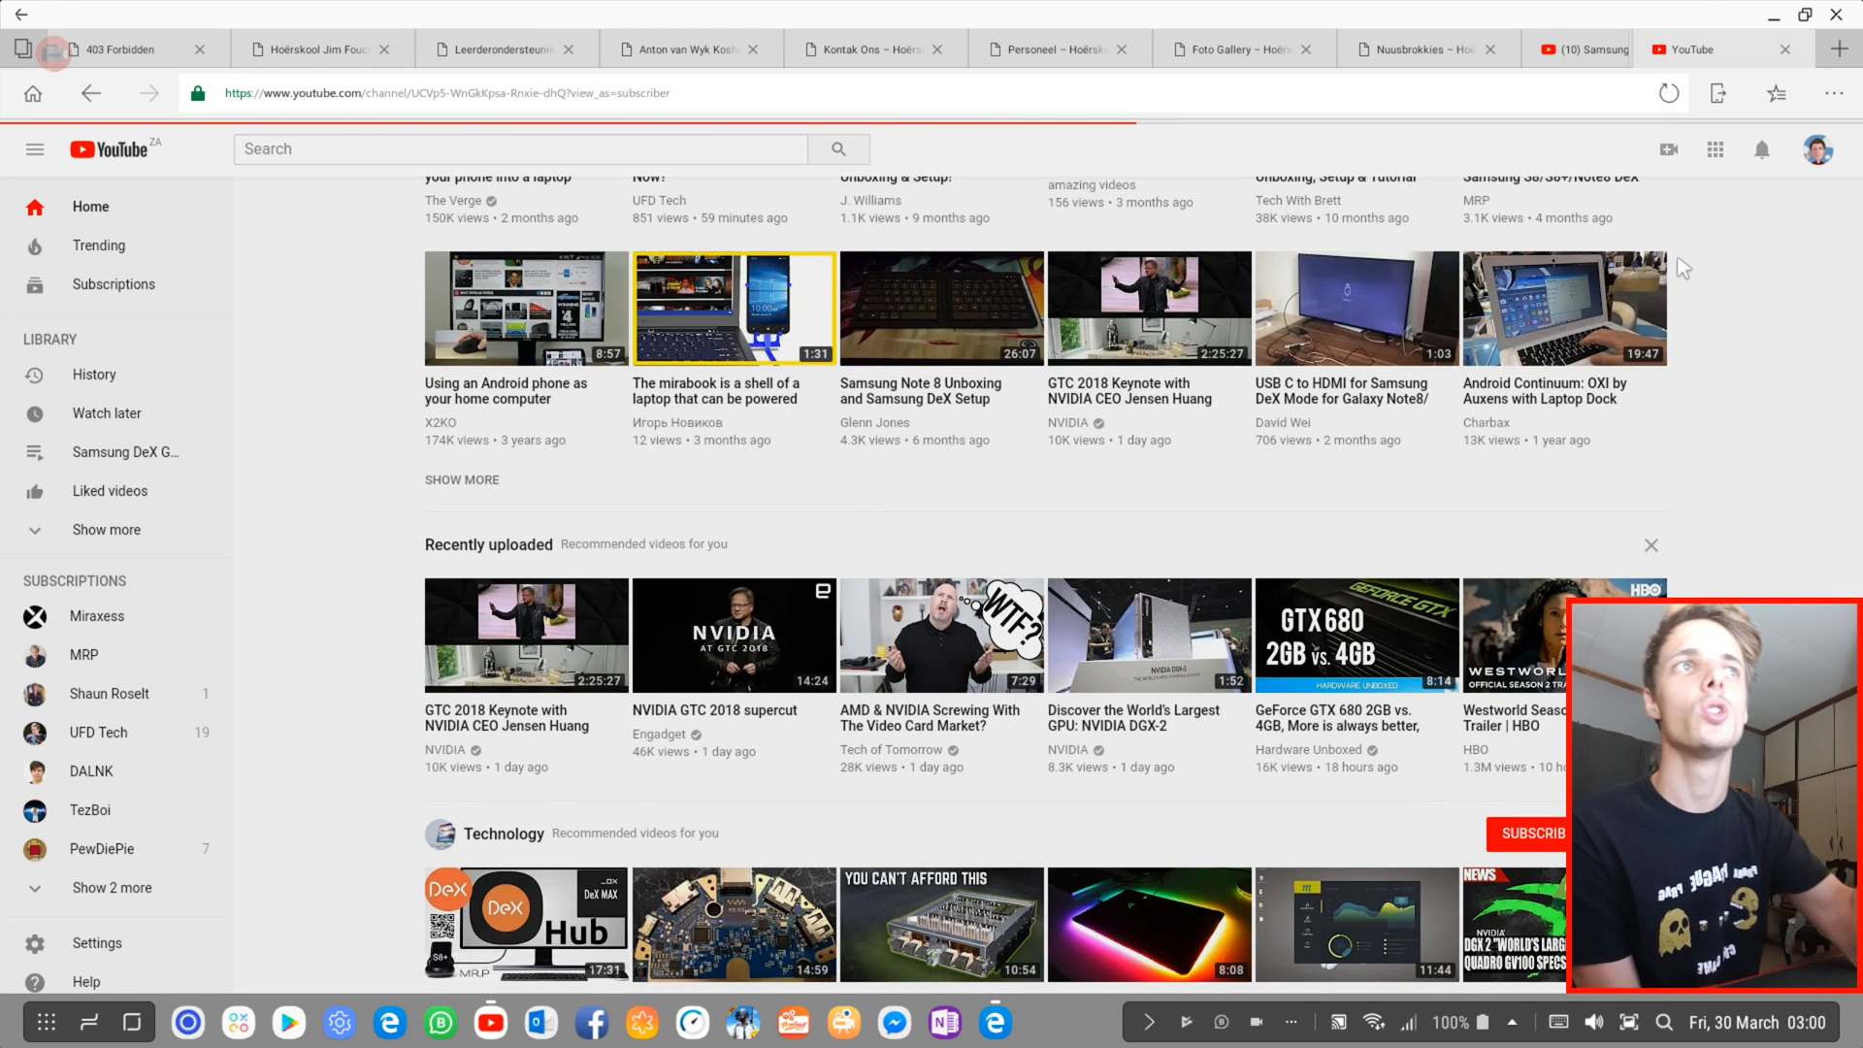
{"action": "left_click", "coordinate": [1715, 48]}
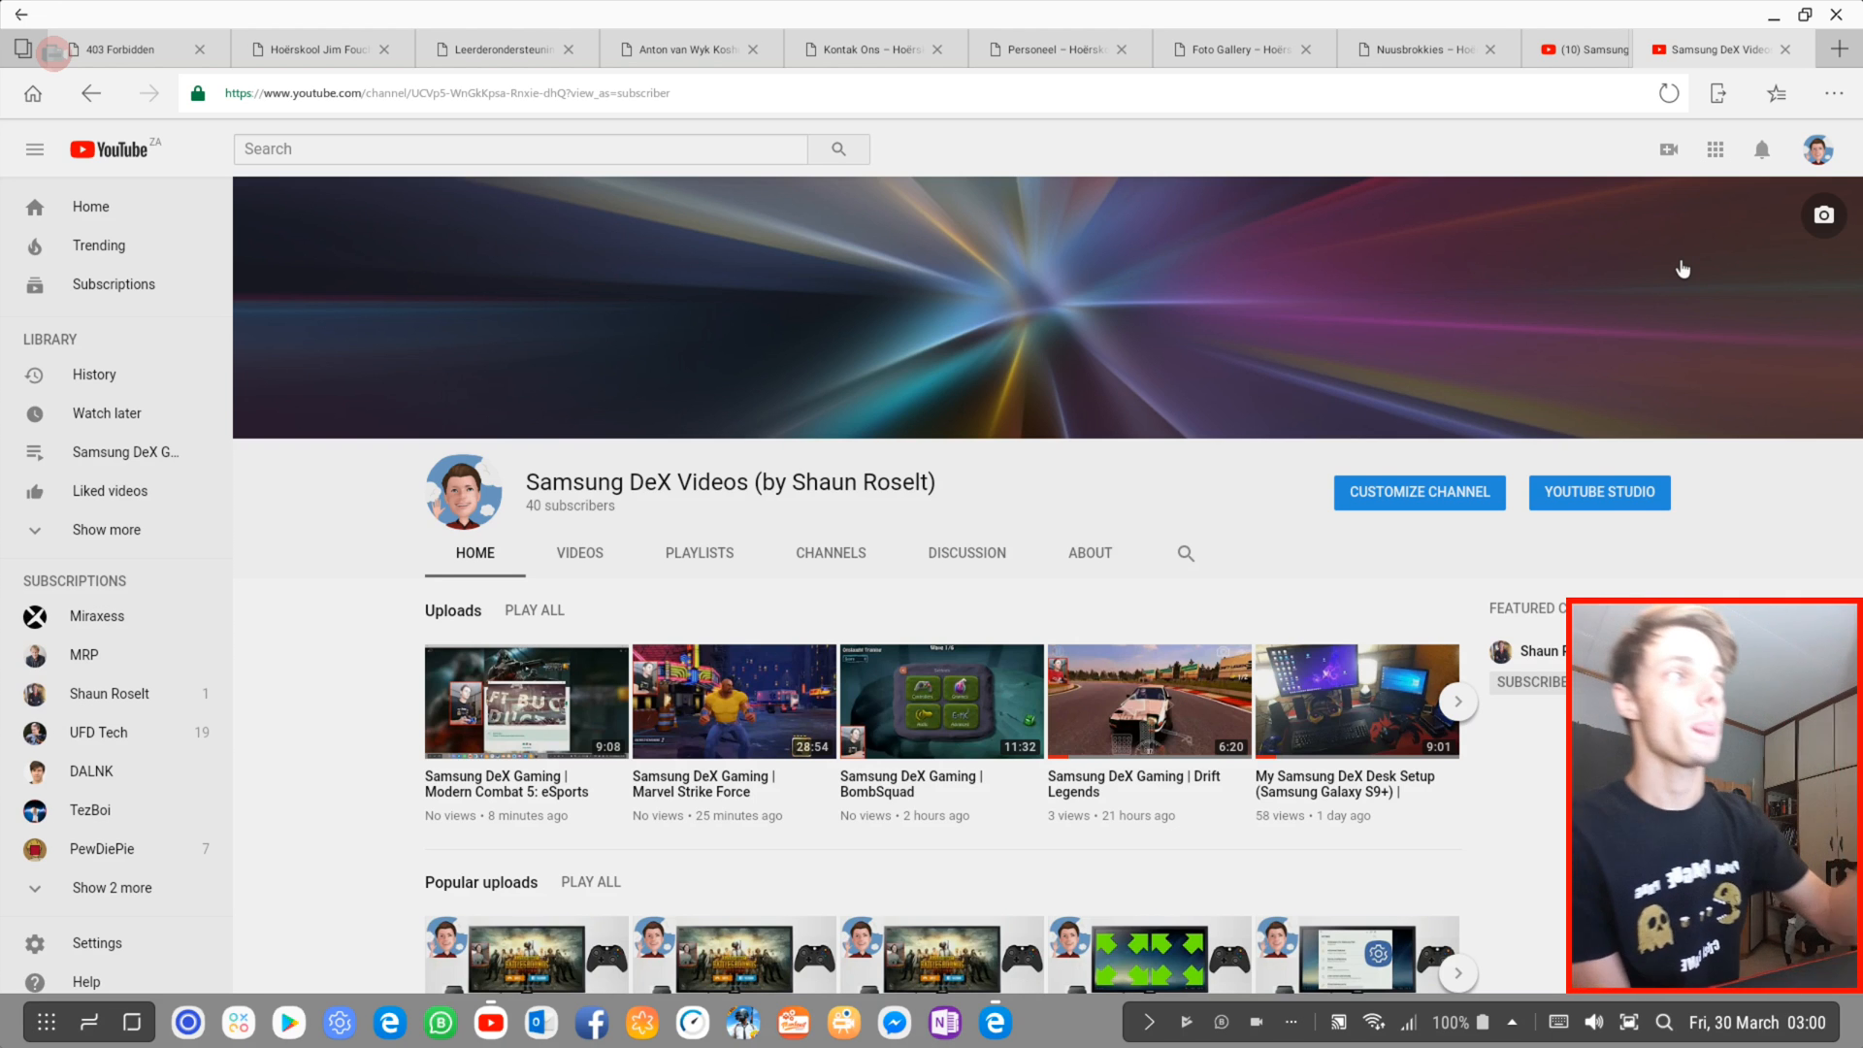
{"action": "mouse_move", "coordinate": [1306, 415]}
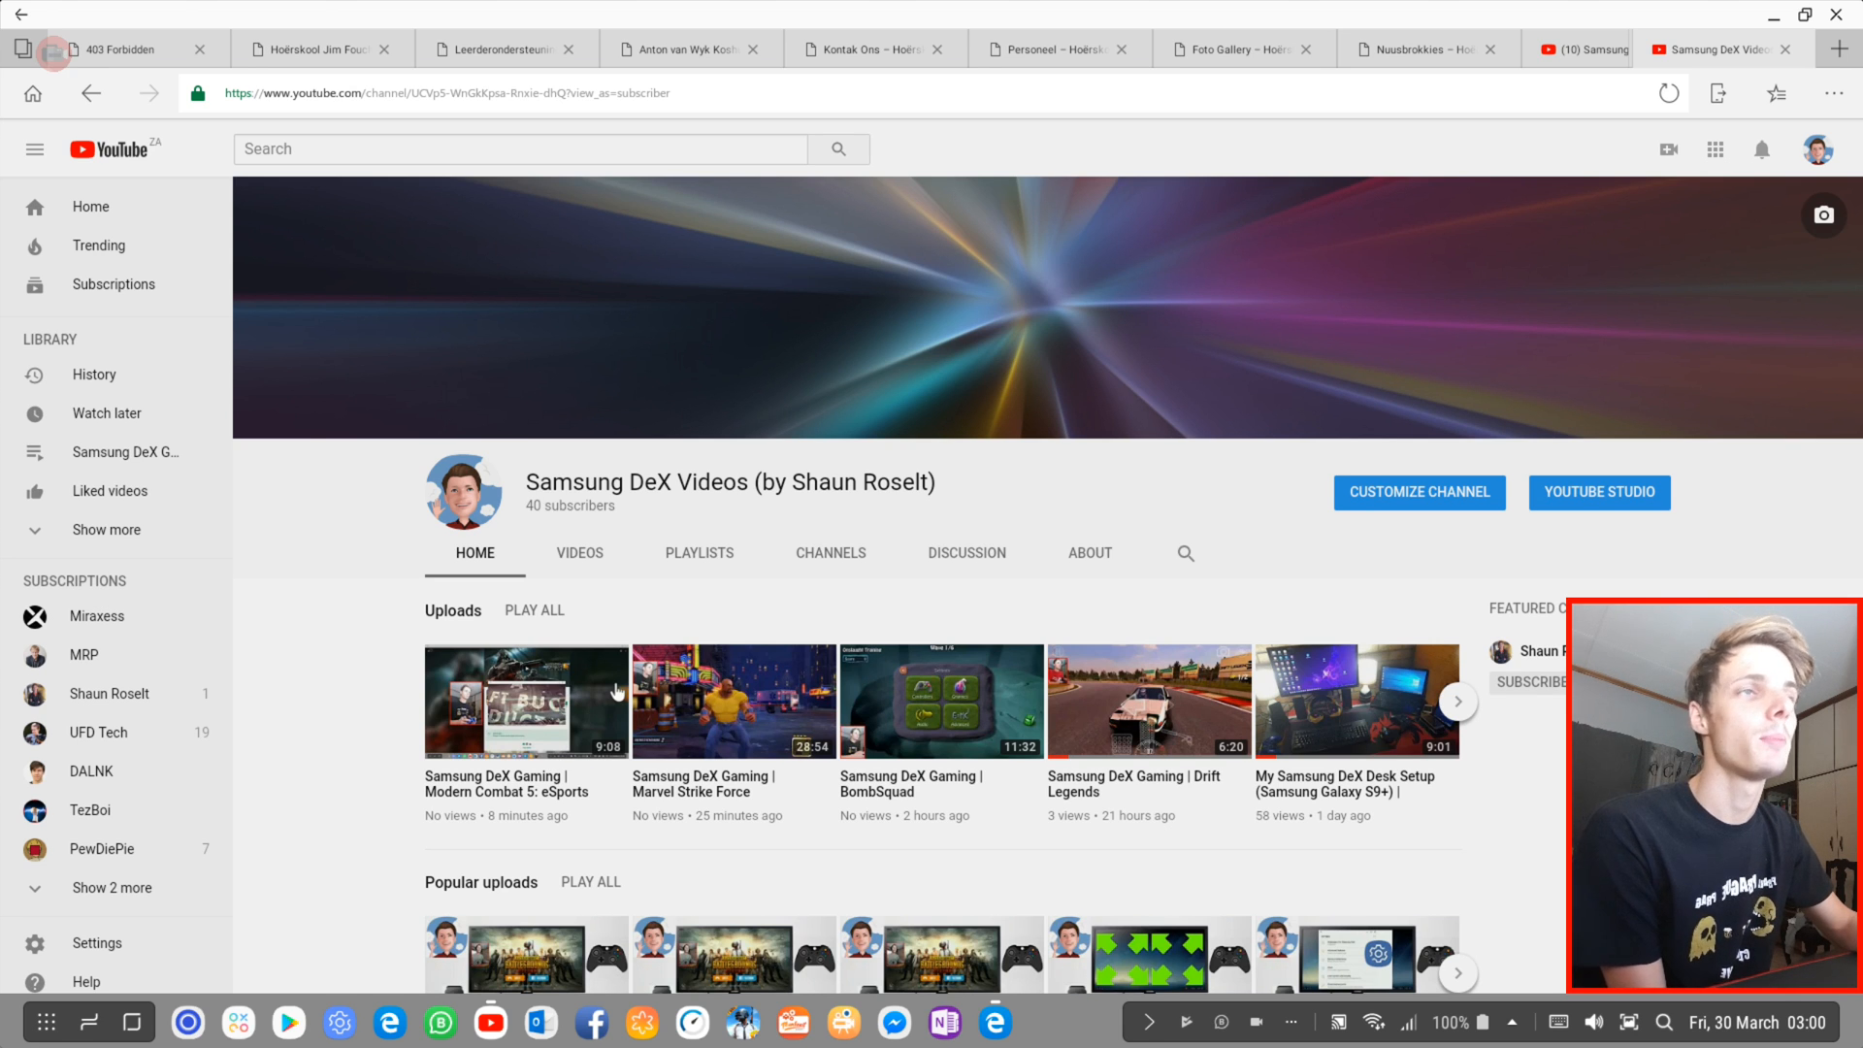
{"action": "mouse_move", "coordinate": [654, 456]}
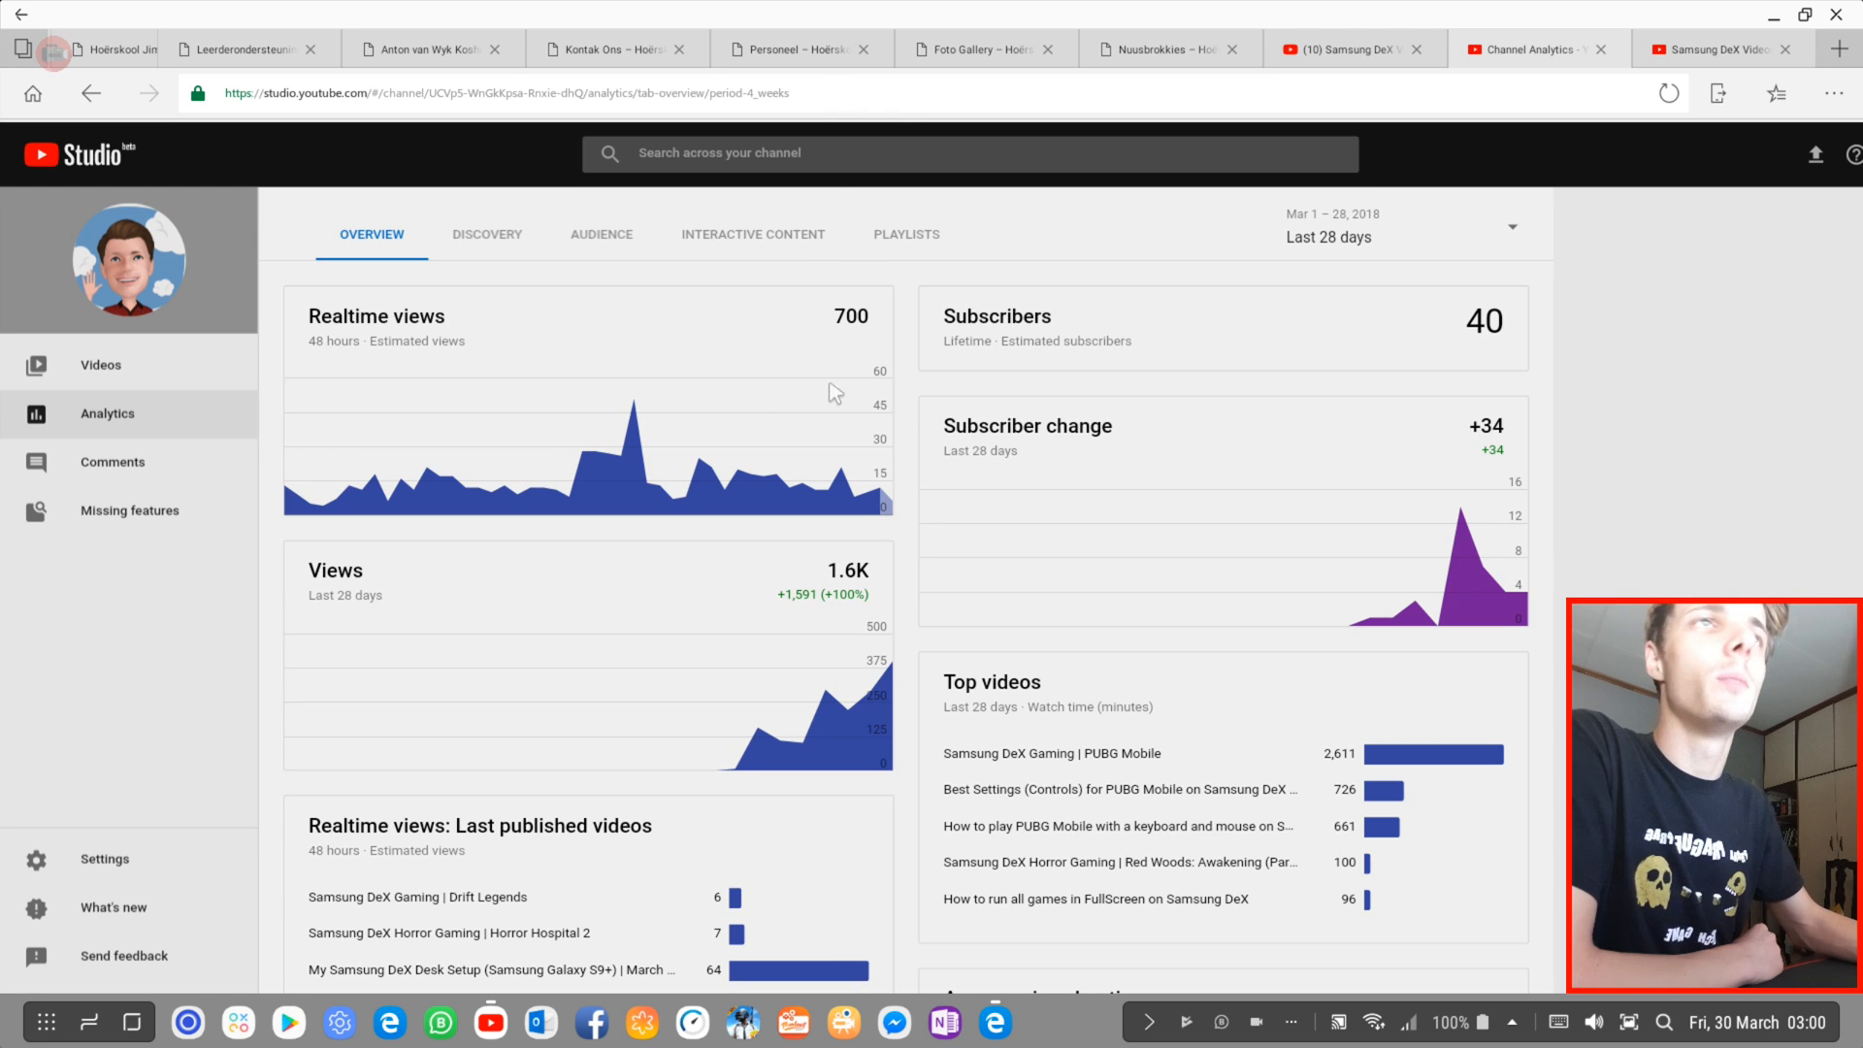
{"action": "mouse_move", "coordinate": [603, 625]}
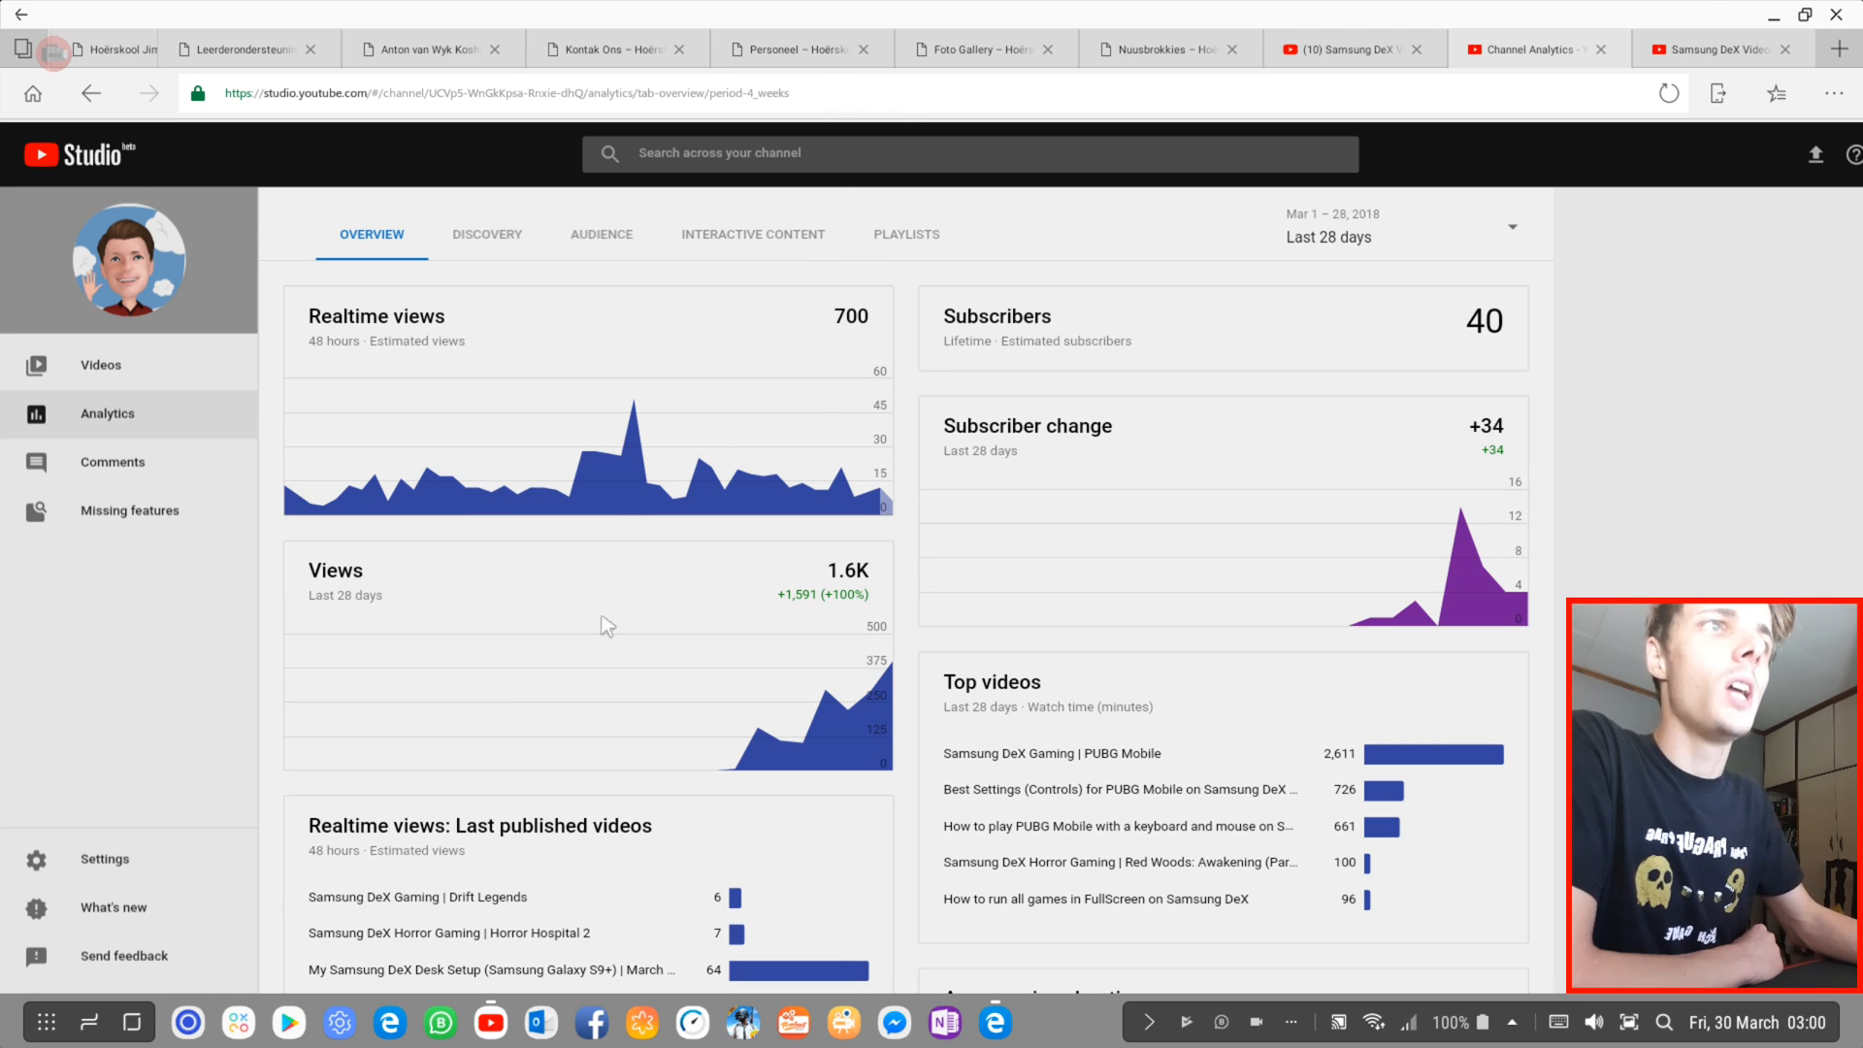
{"action": "mouse_move", "coordinate": [433, 663]}
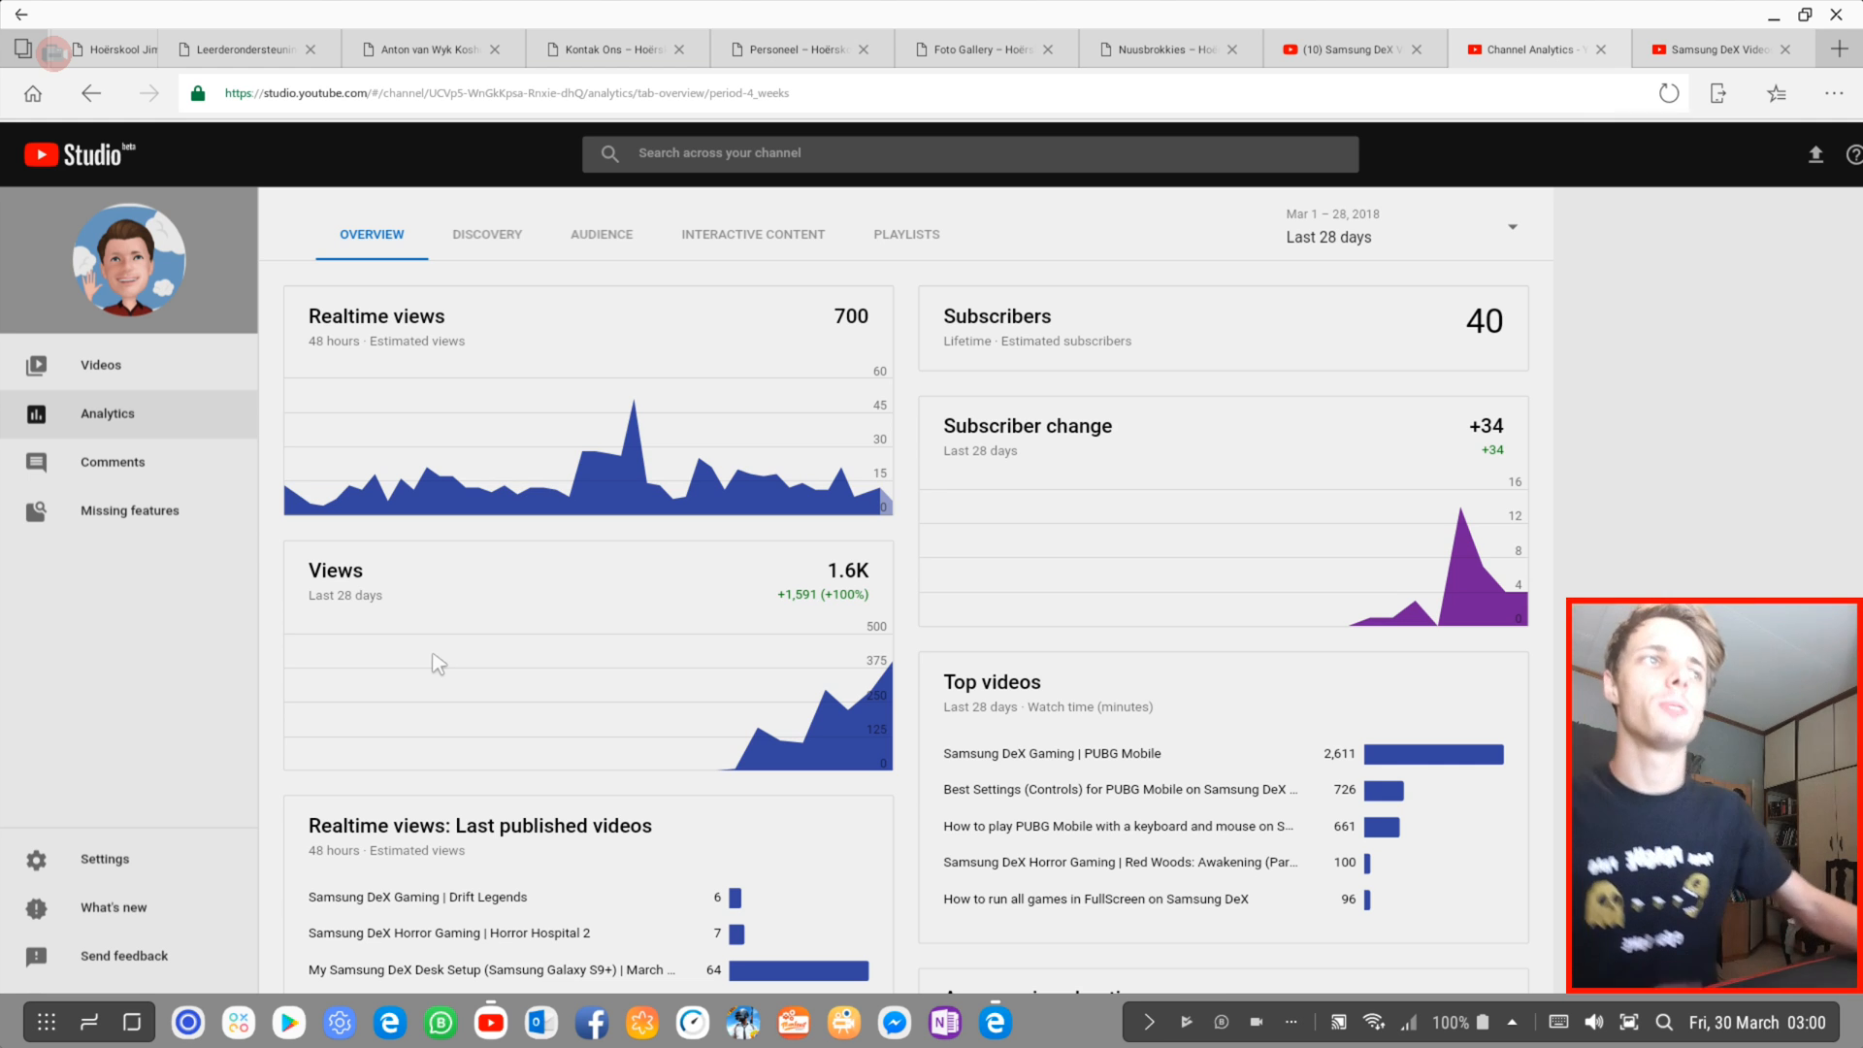
Step: Review the Studio beta analytics overview, then go to the channel's comments page
{"action": "scroll", "scroll_direction": "down", "scroll_amount": 3}
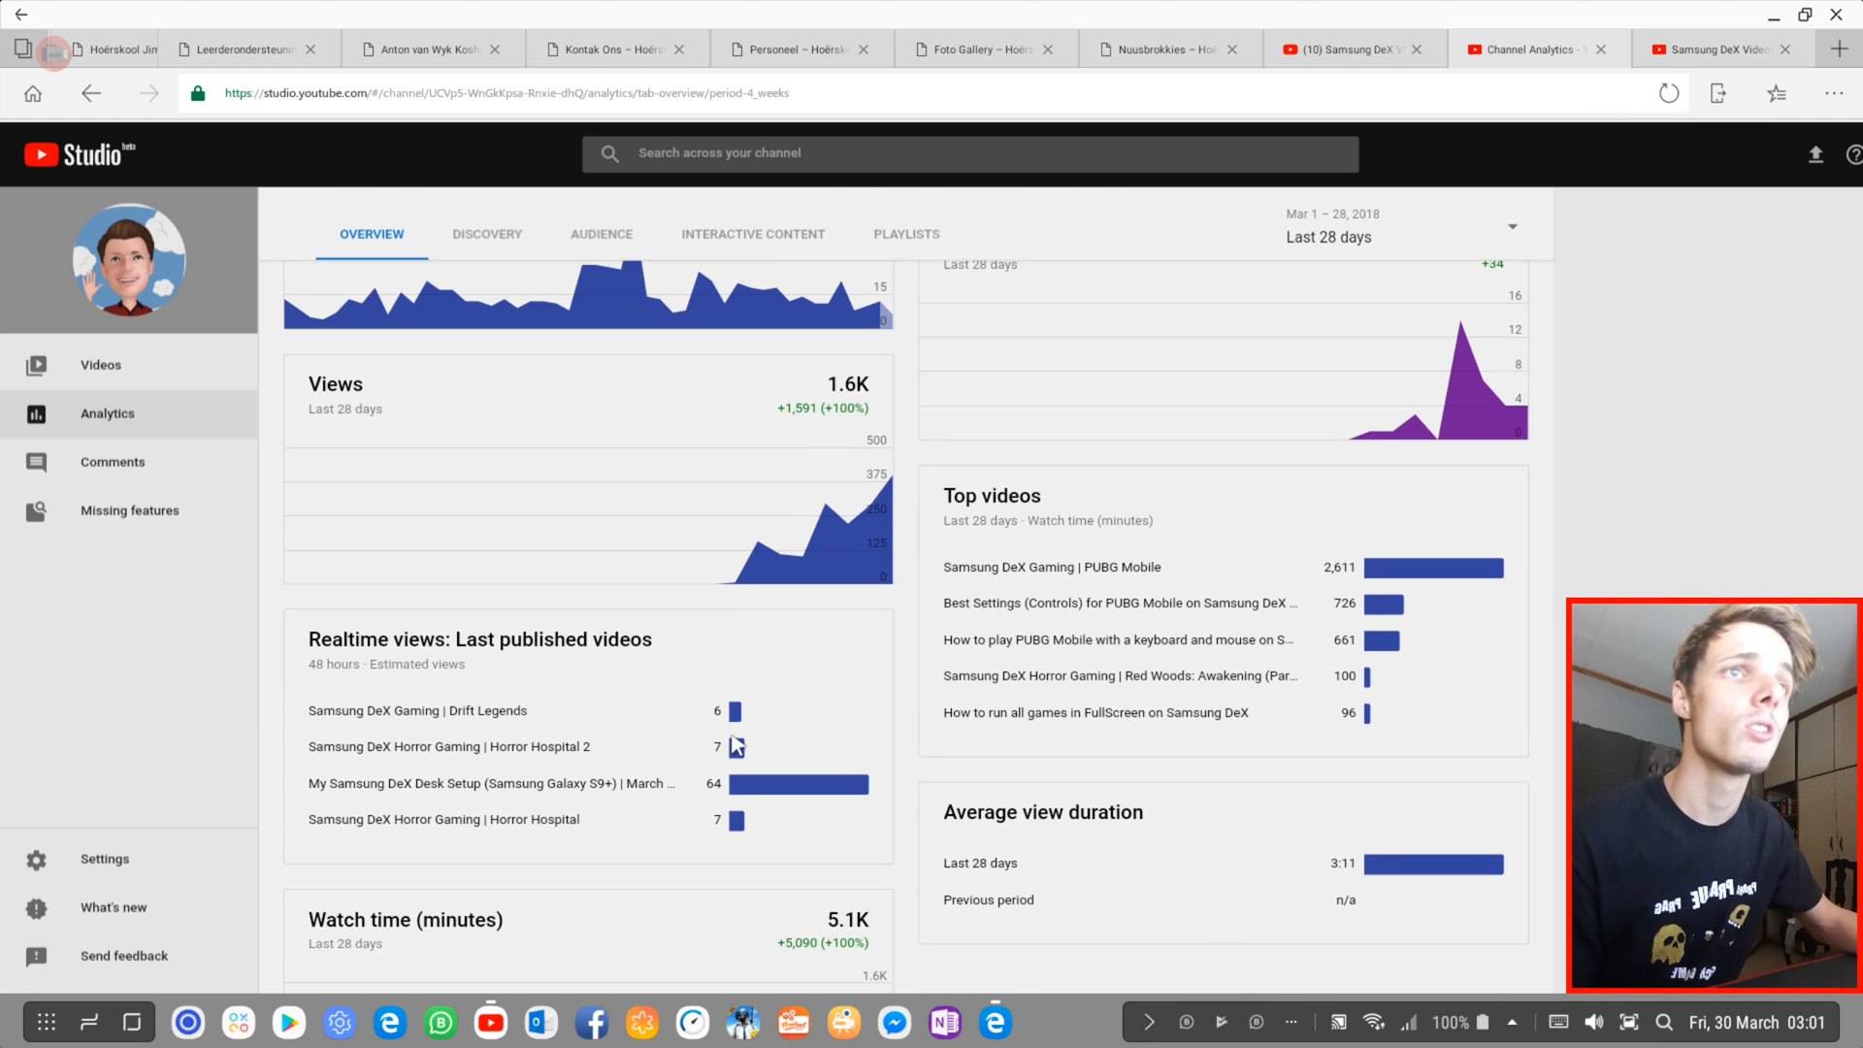
{"action": "scroll", "scroll_direction": "down", "scroll_amount": 3}
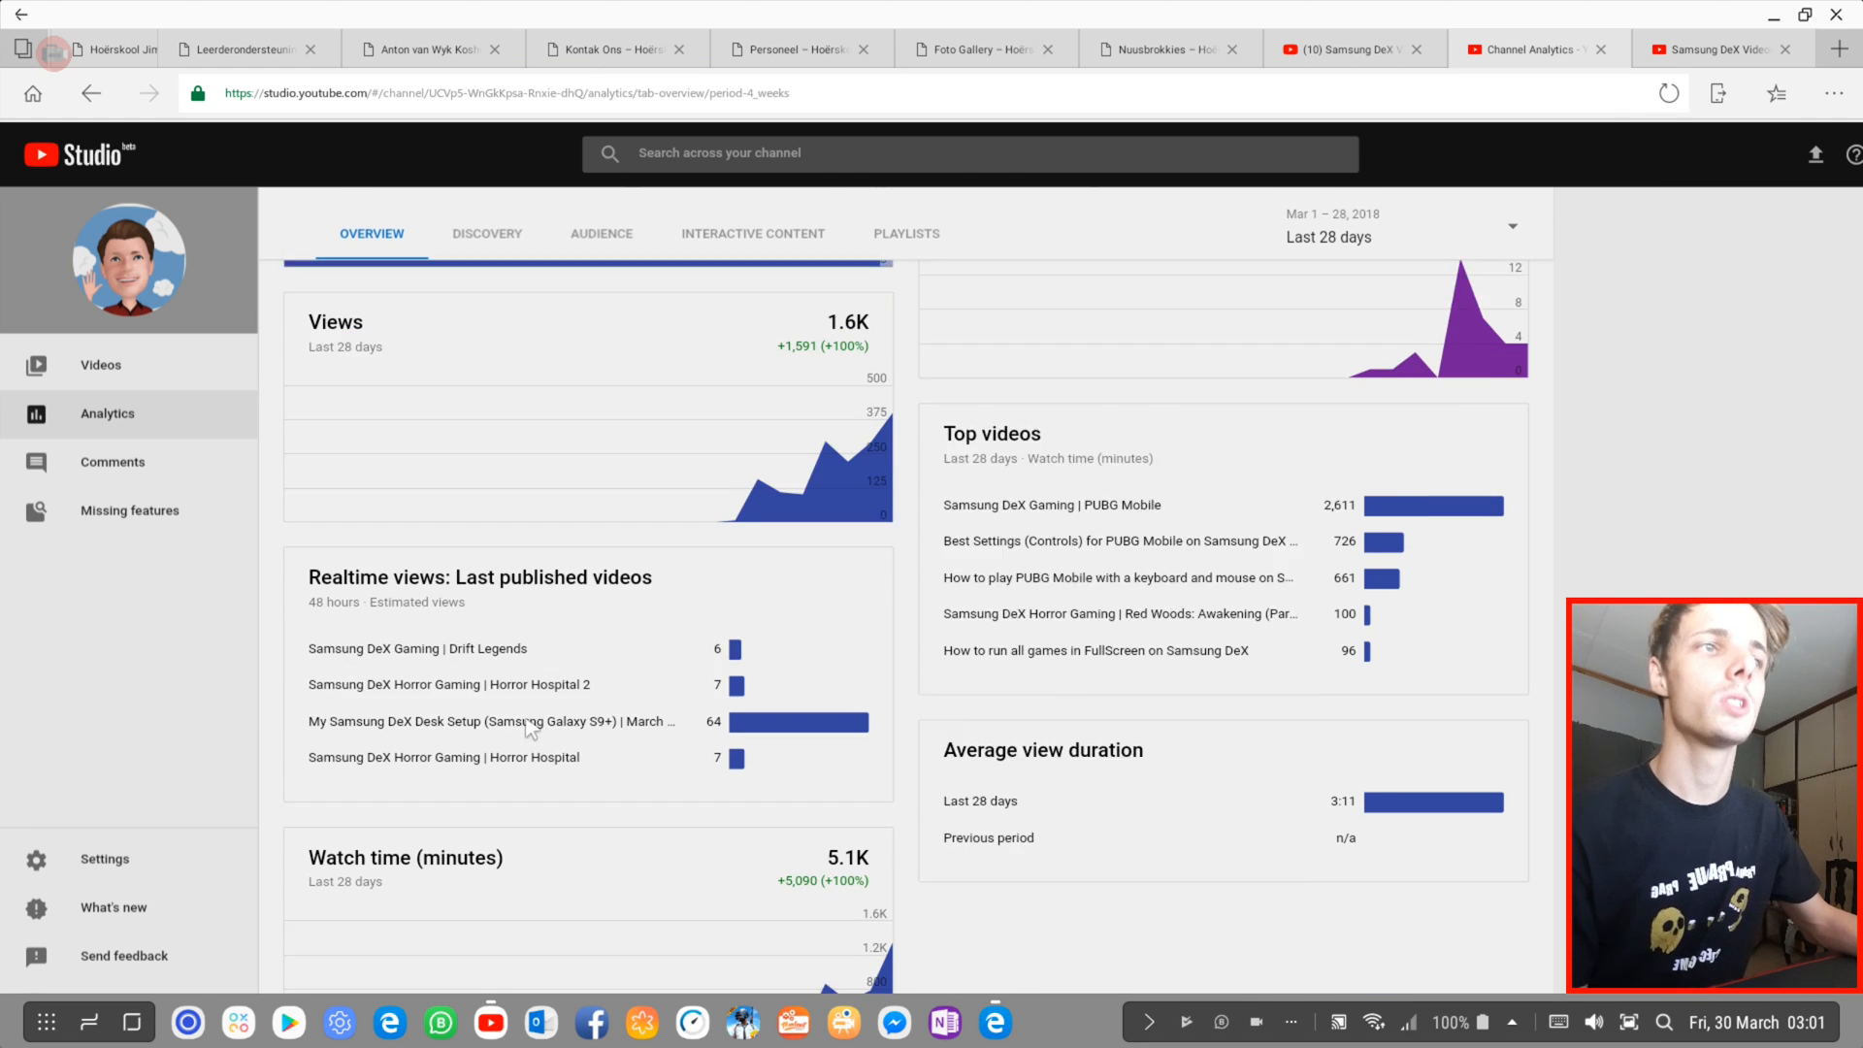
{"action": "scroll", "scroll_direction": "down", "scroll_amount": 3}
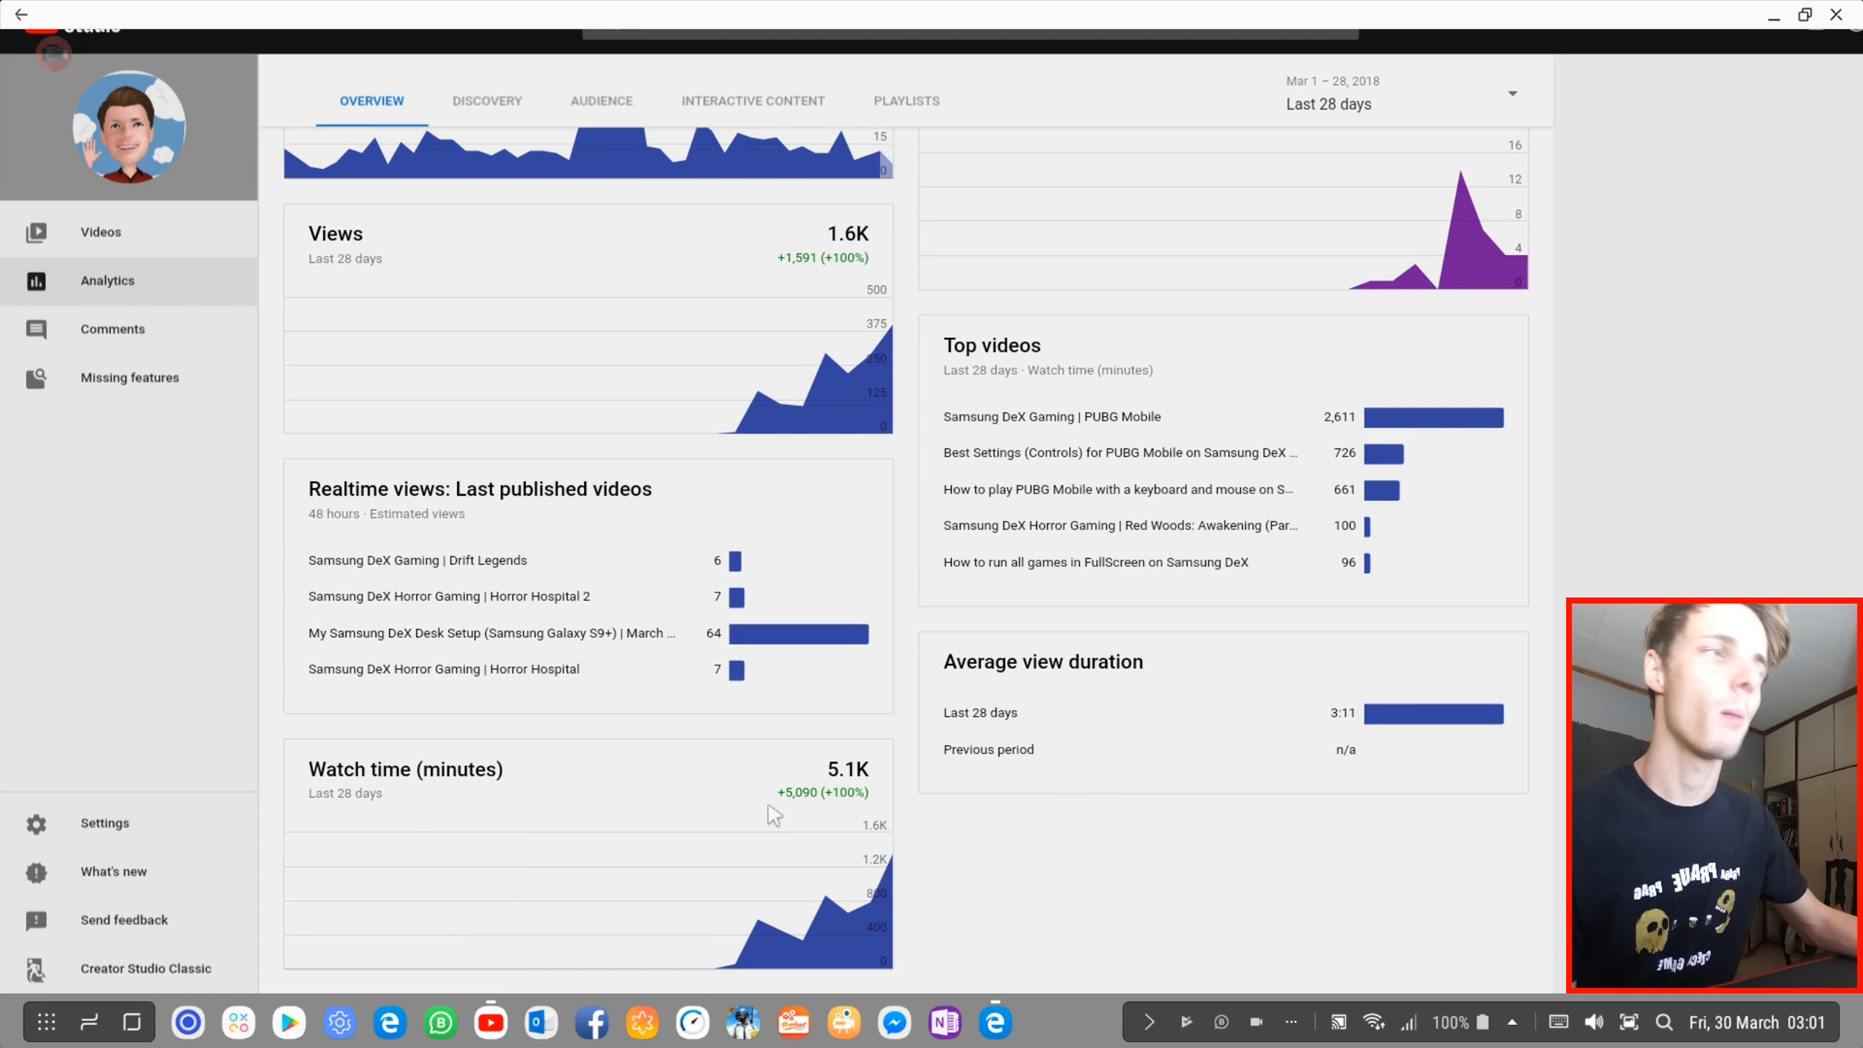
{"action": "mouse_move", "coordinate": [1053, 712]}
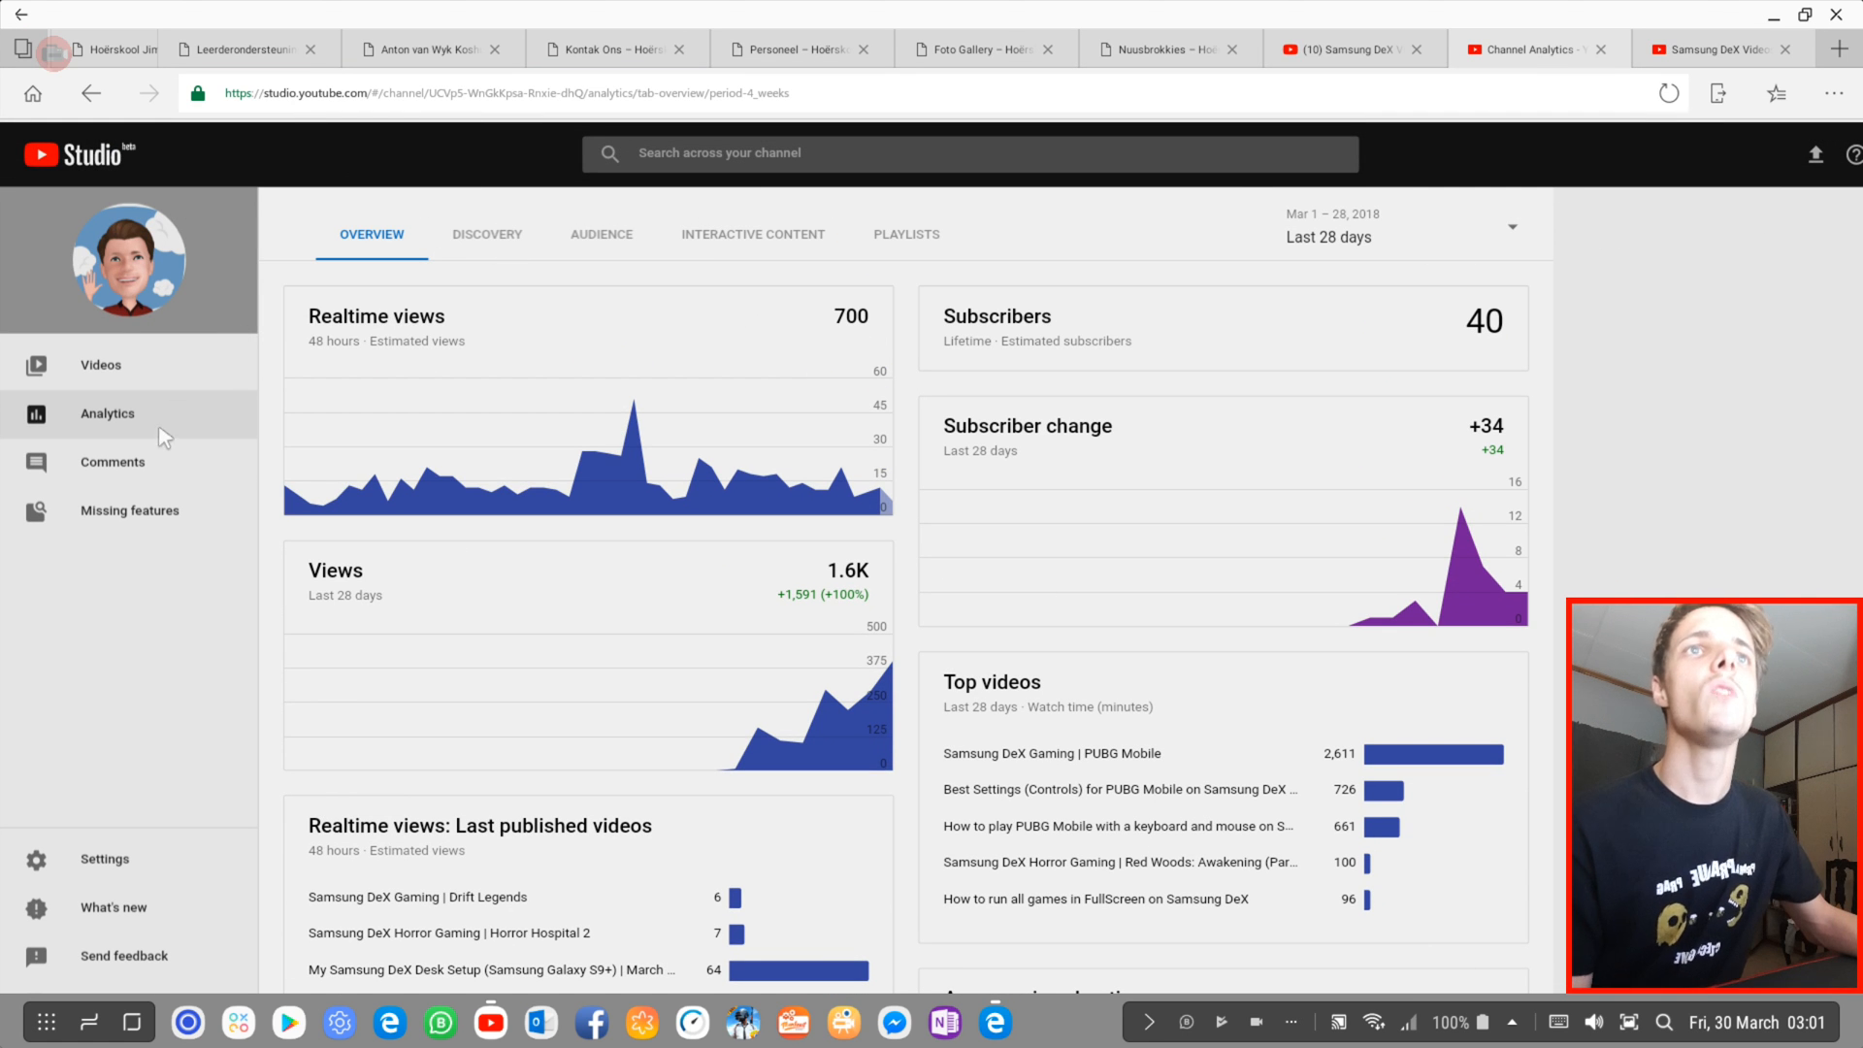
{"action": "left_click", "coordinate": [113, 461]}
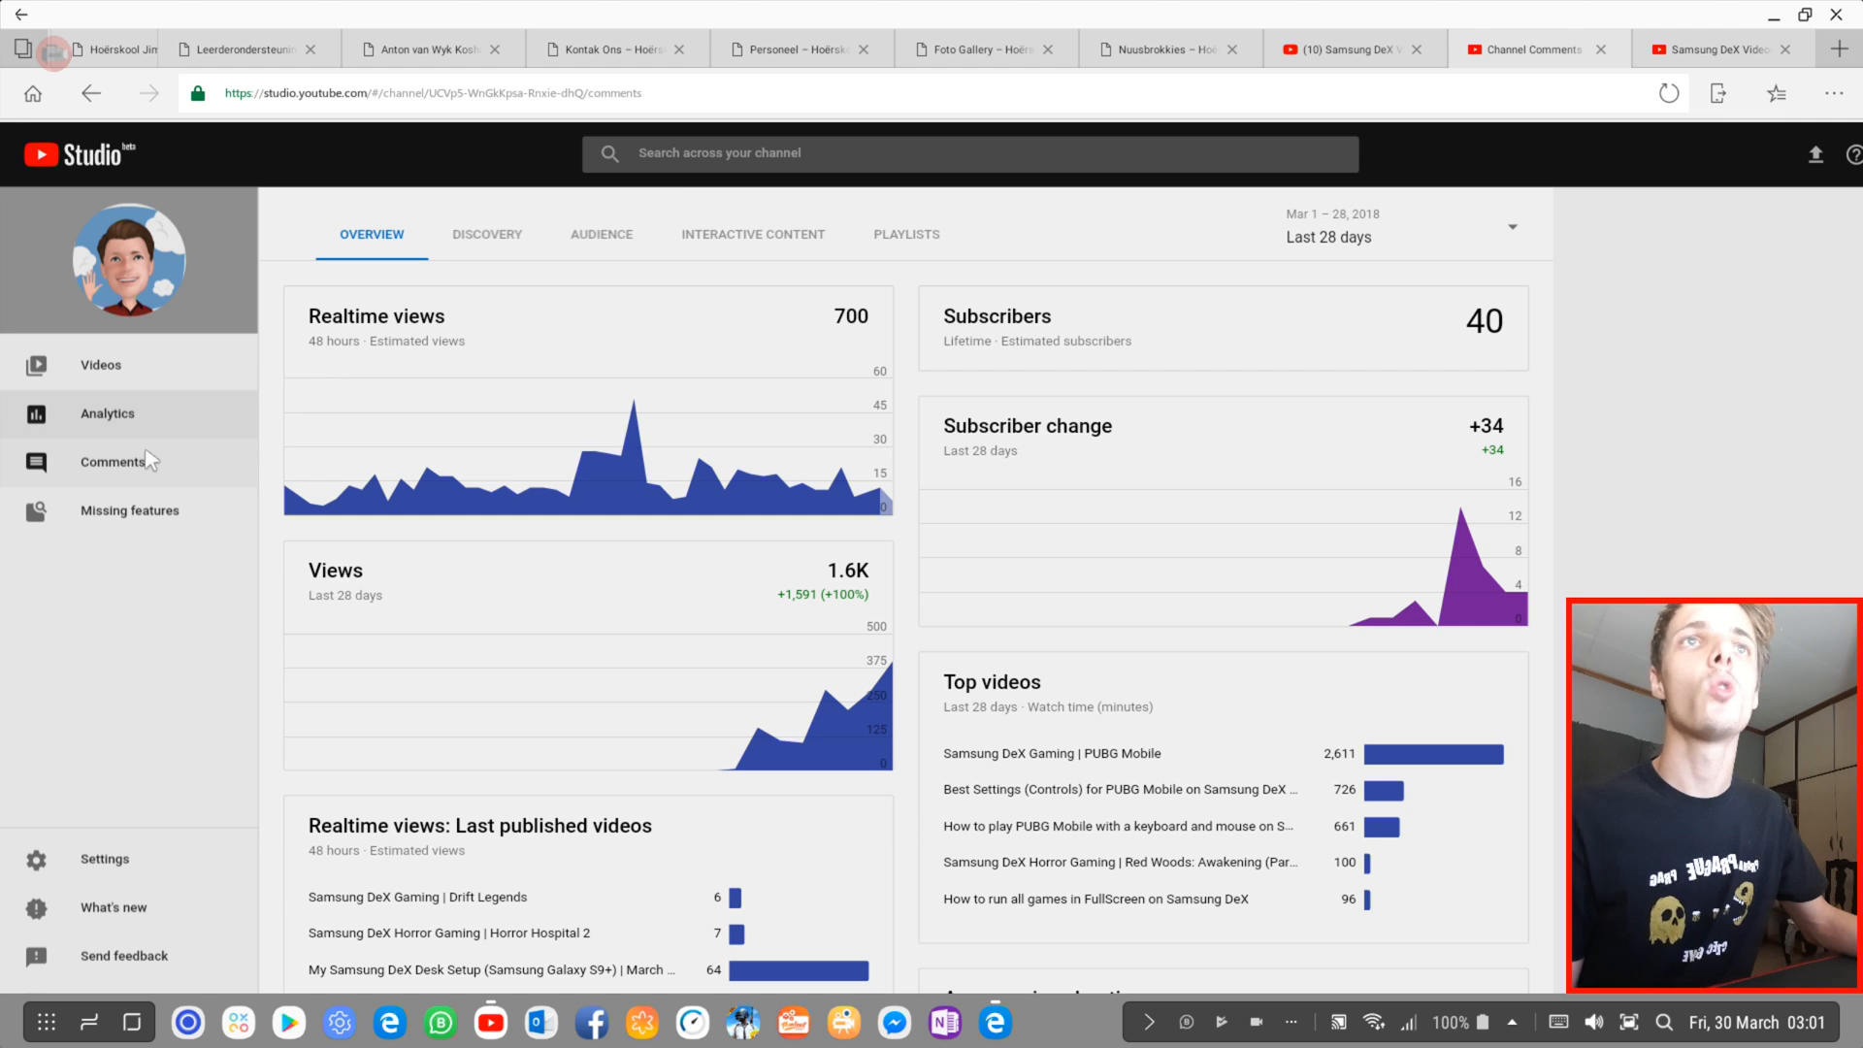
Step: Return to the channel, show its Video Manager list, and start editing the BombSquad video
{"action": "left_click", "coordinate": [111, 461]}
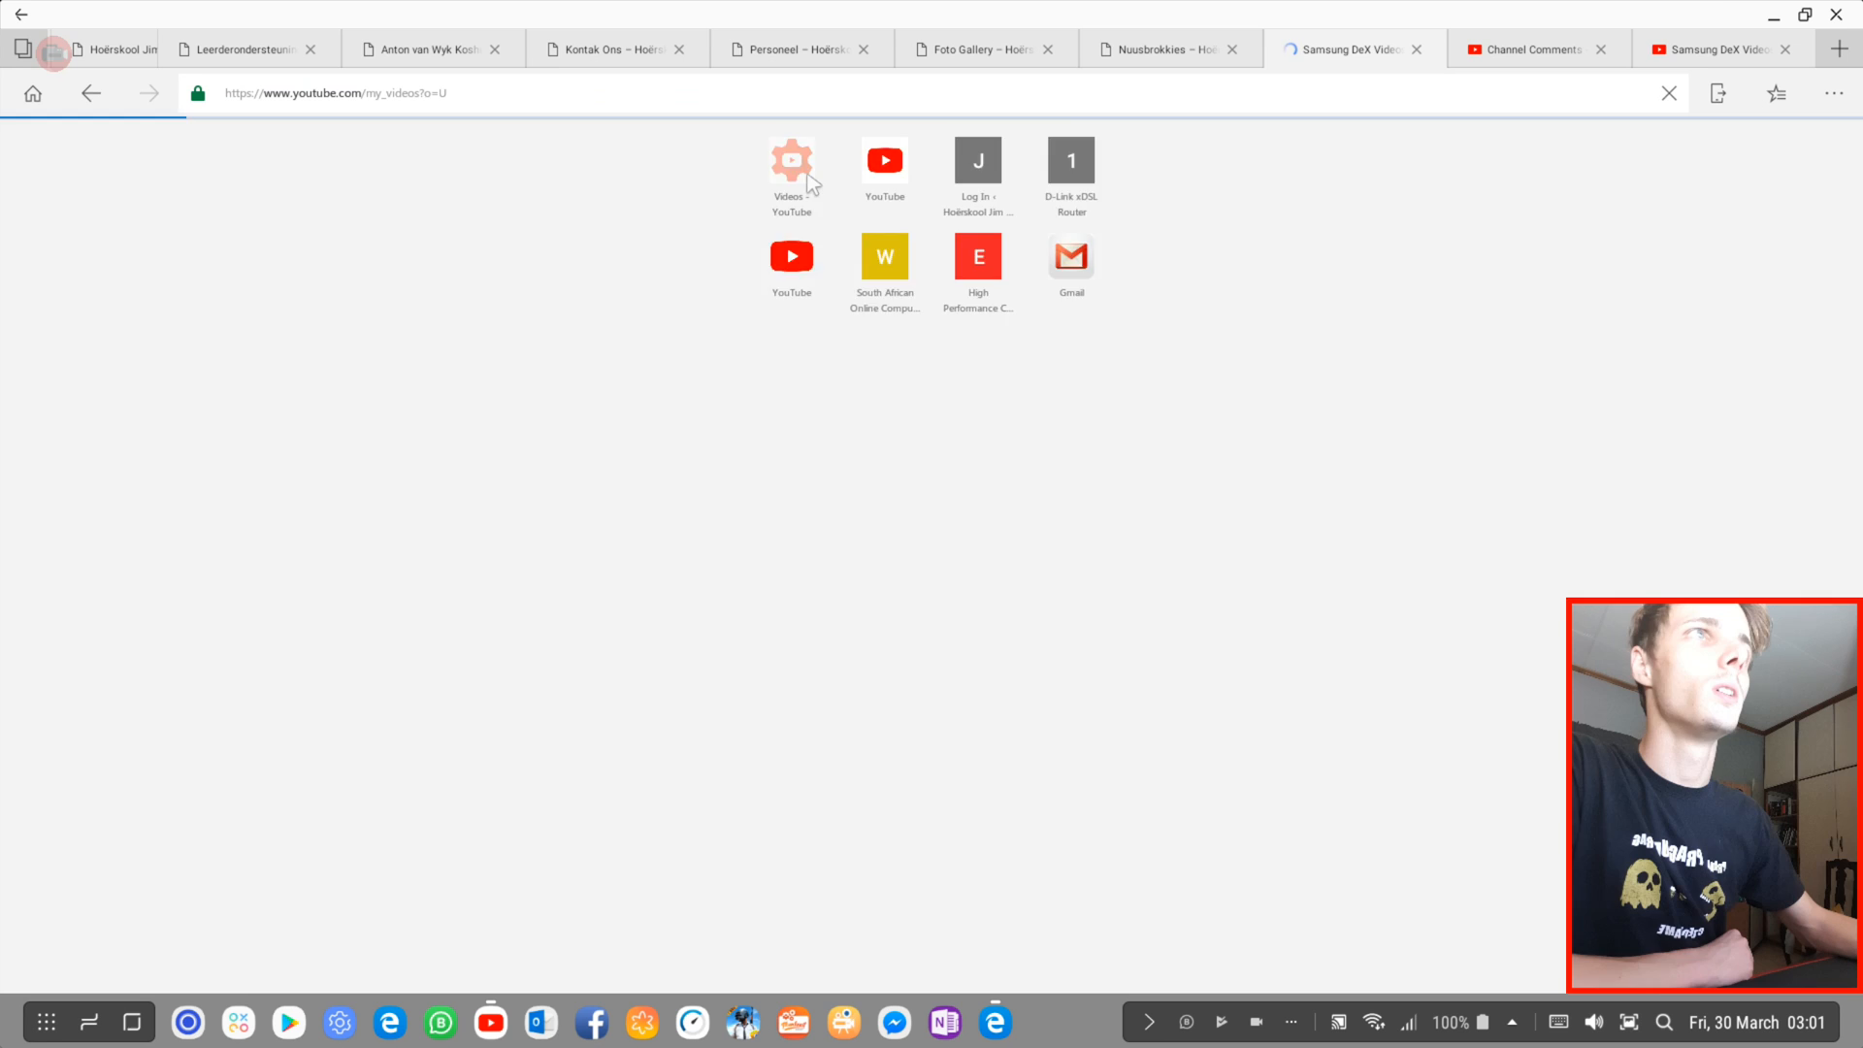
{"action": "left_click", "coordinate": [790, 159]}
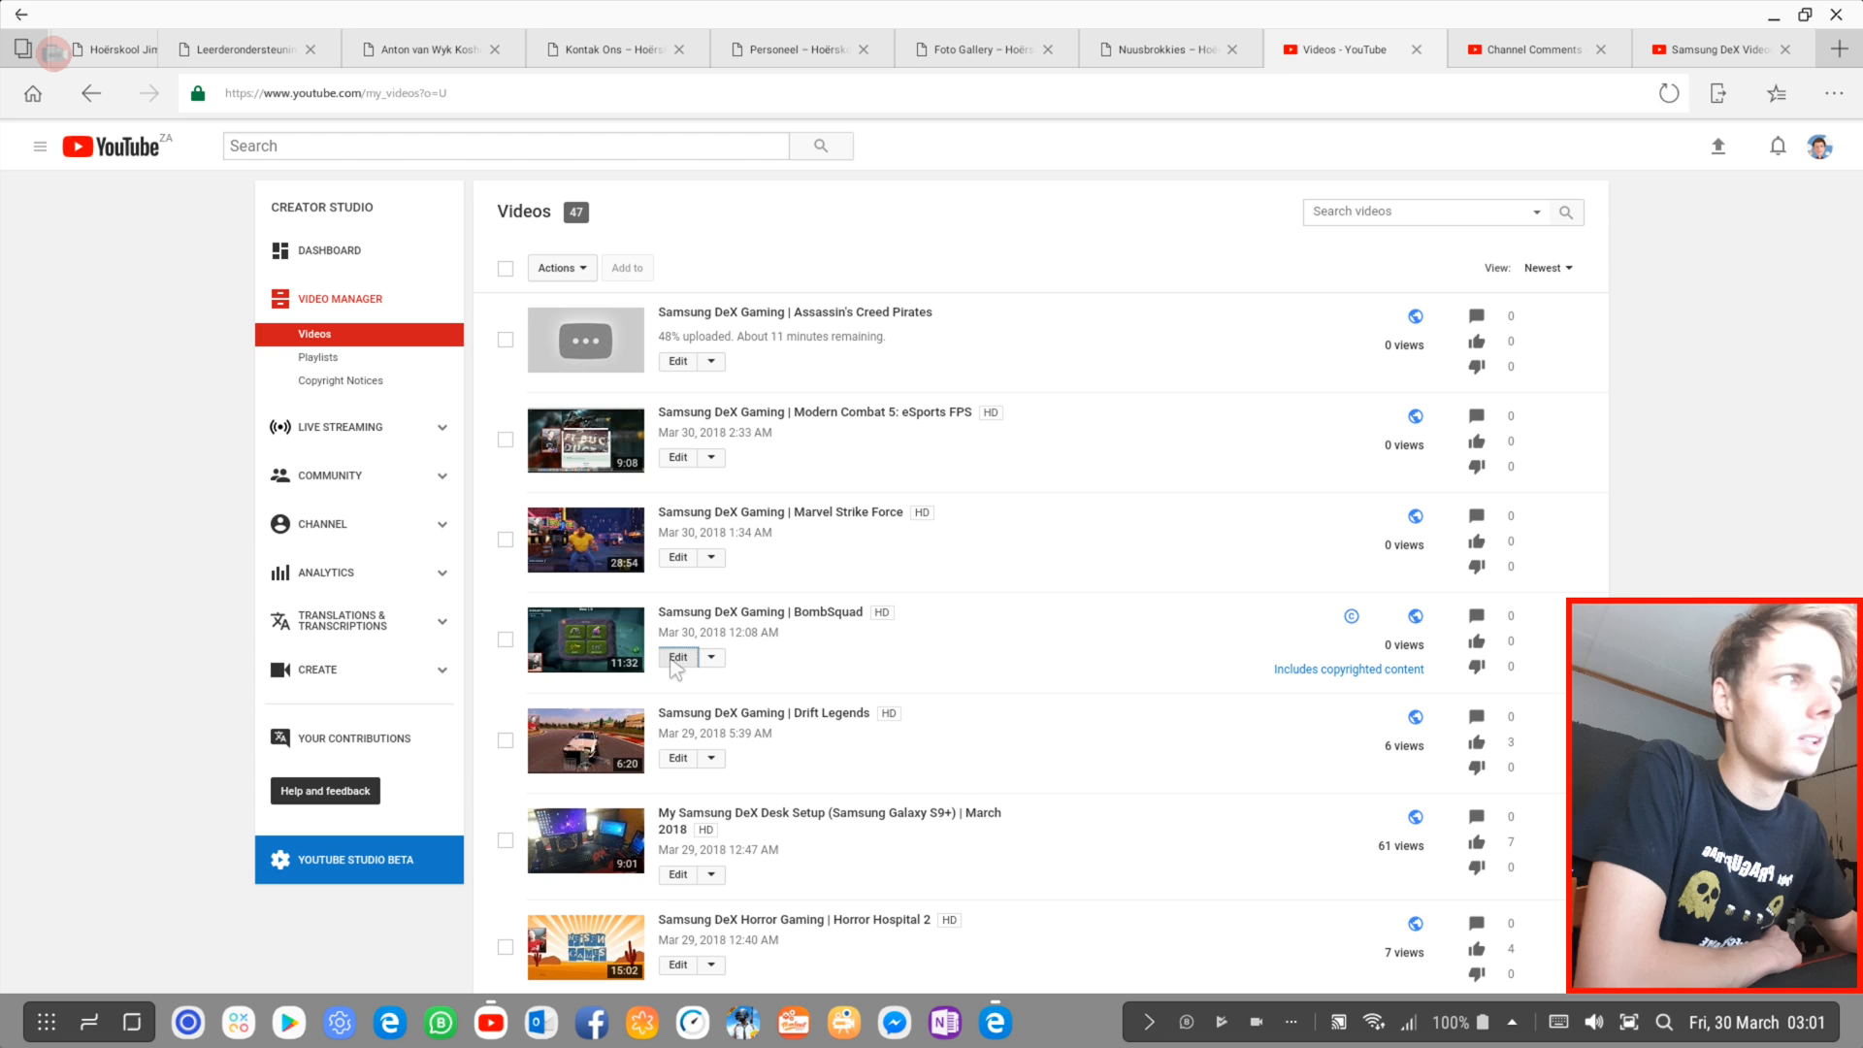
{"action": "left_click", "coordinate": [679, 656]}
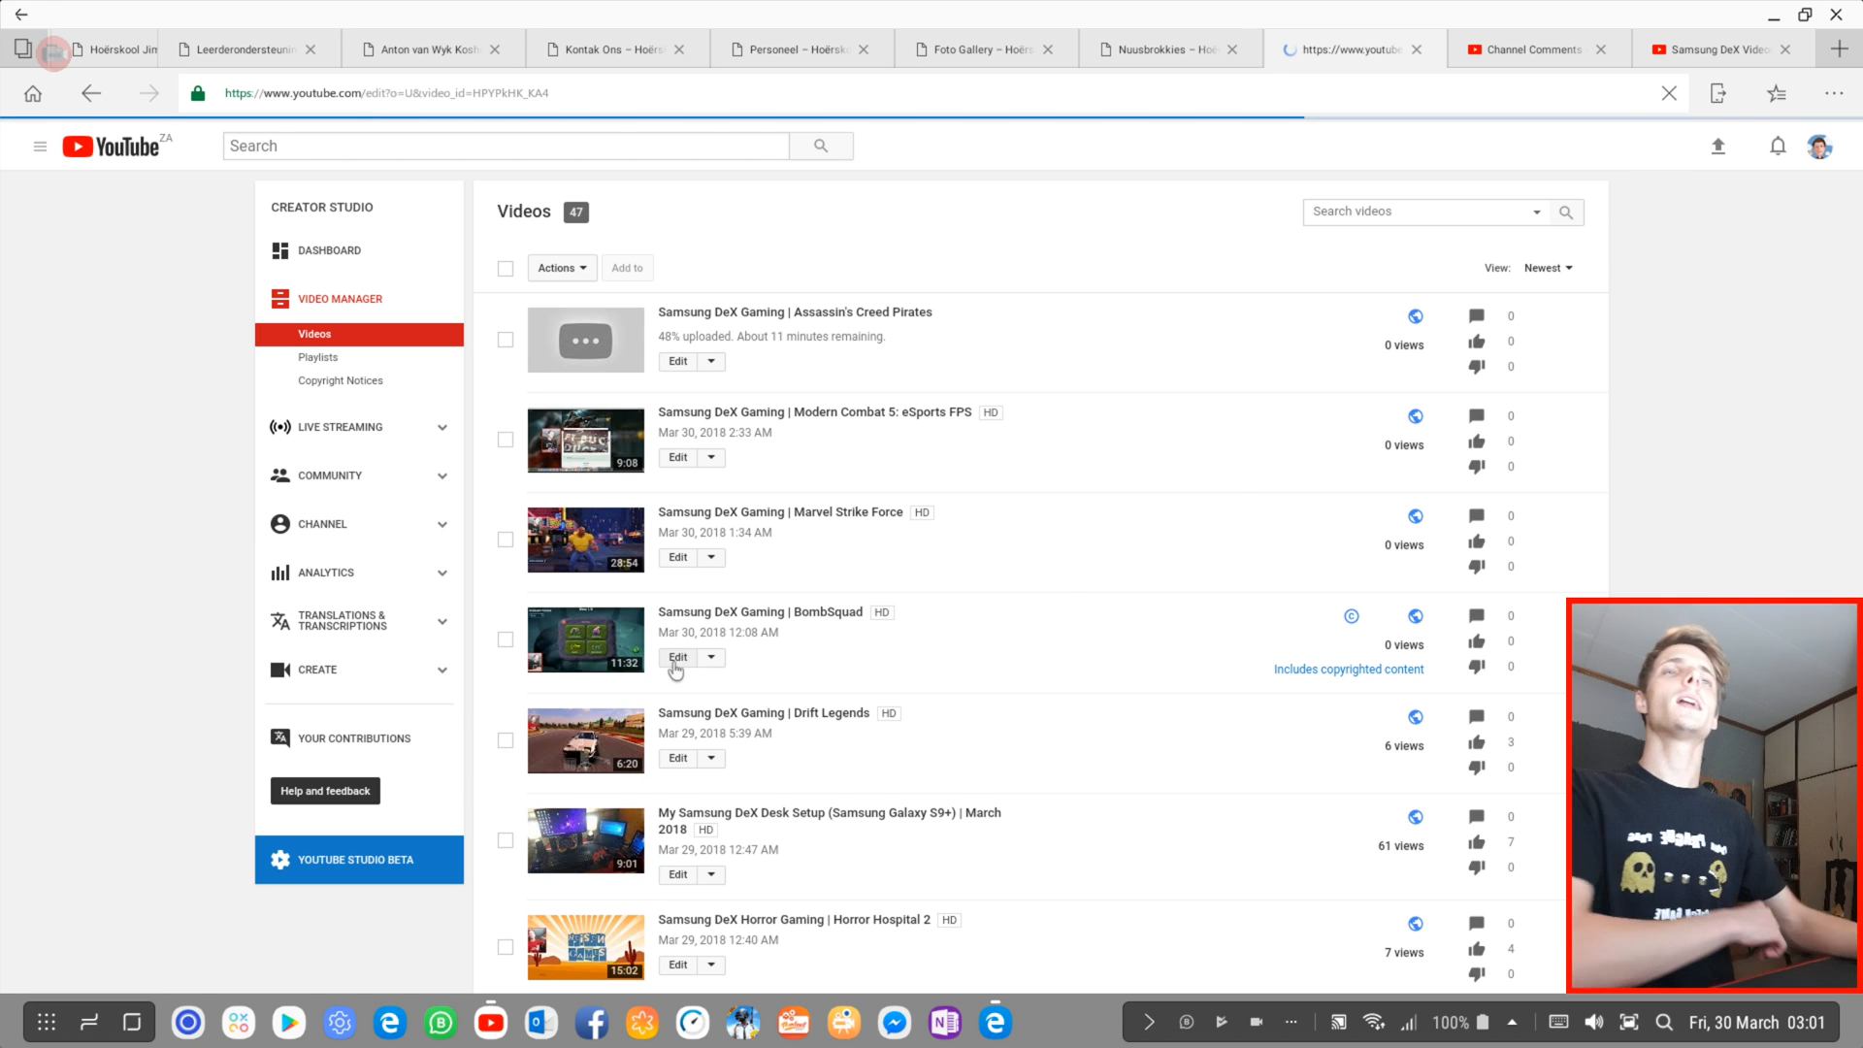
Step: Give the BombSquad video its third thumbnail and move to its advanced settings
{"action": "left_click", "coordinate": [677, 655]}
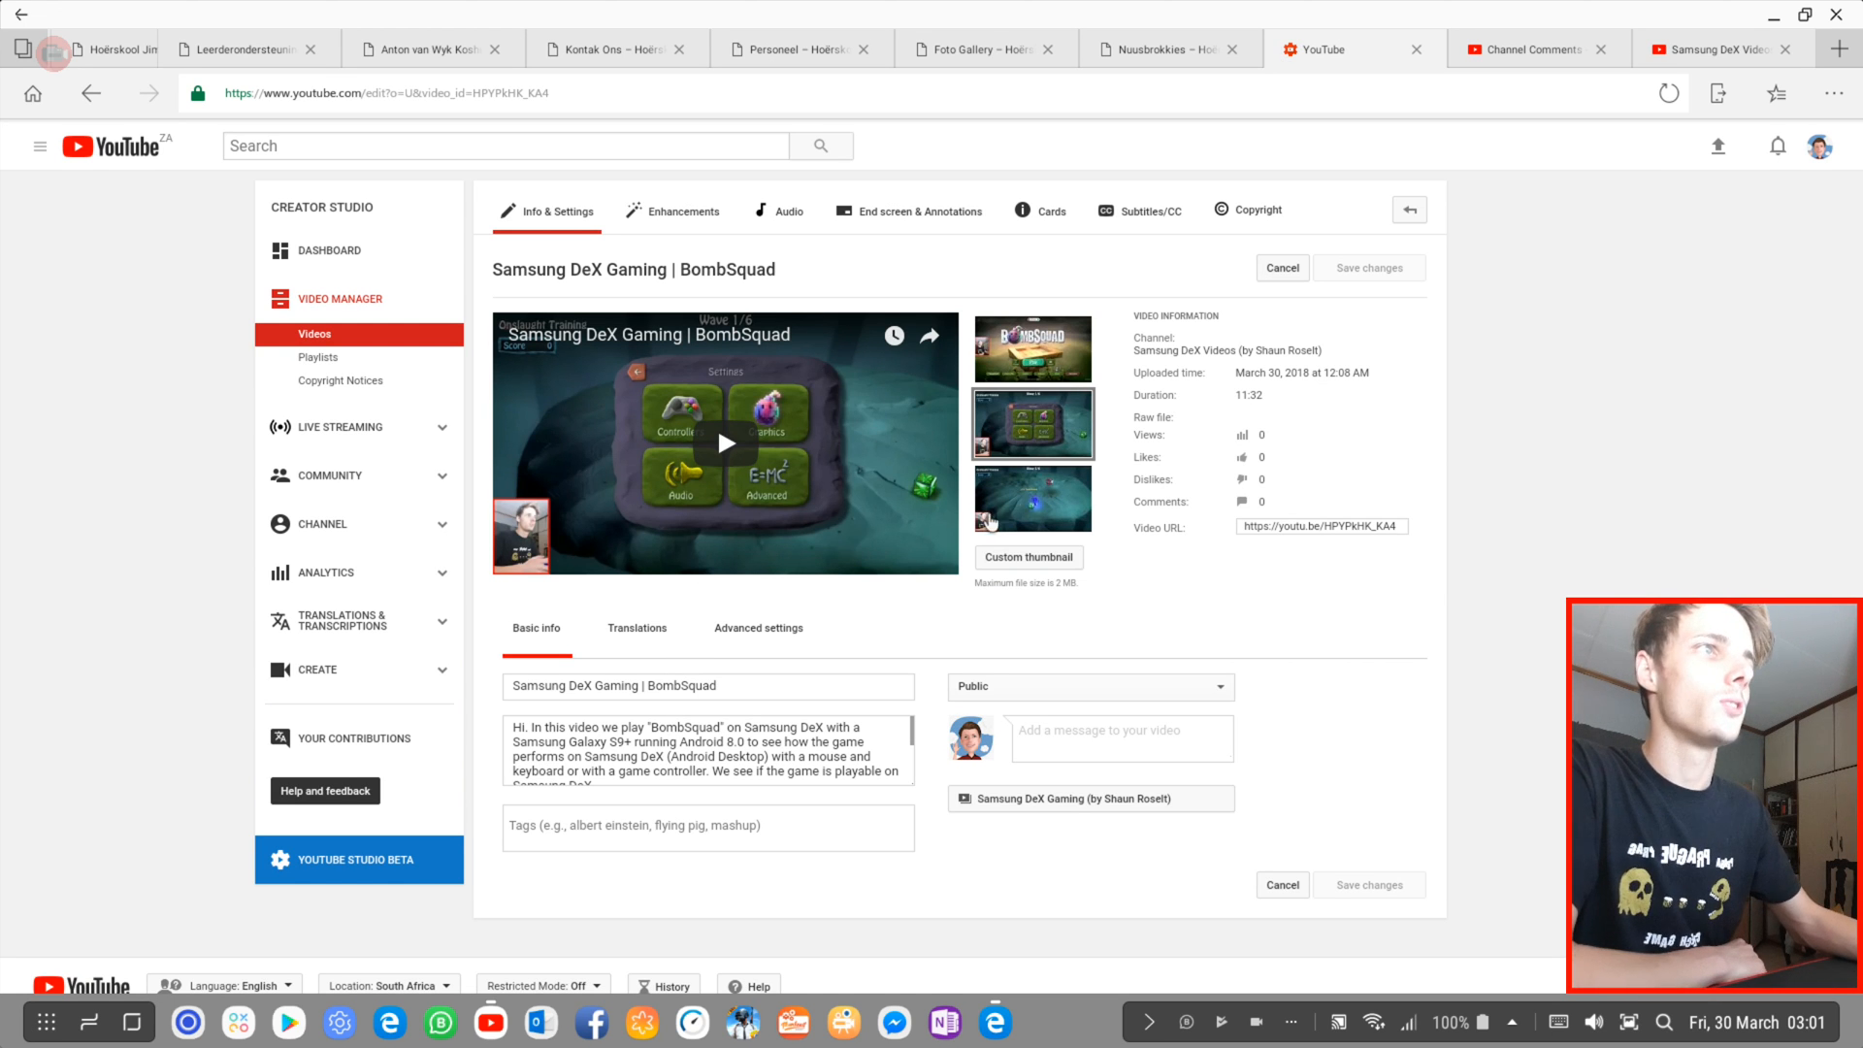
{"action": "left_click", "coordinate": [1032, 496]}
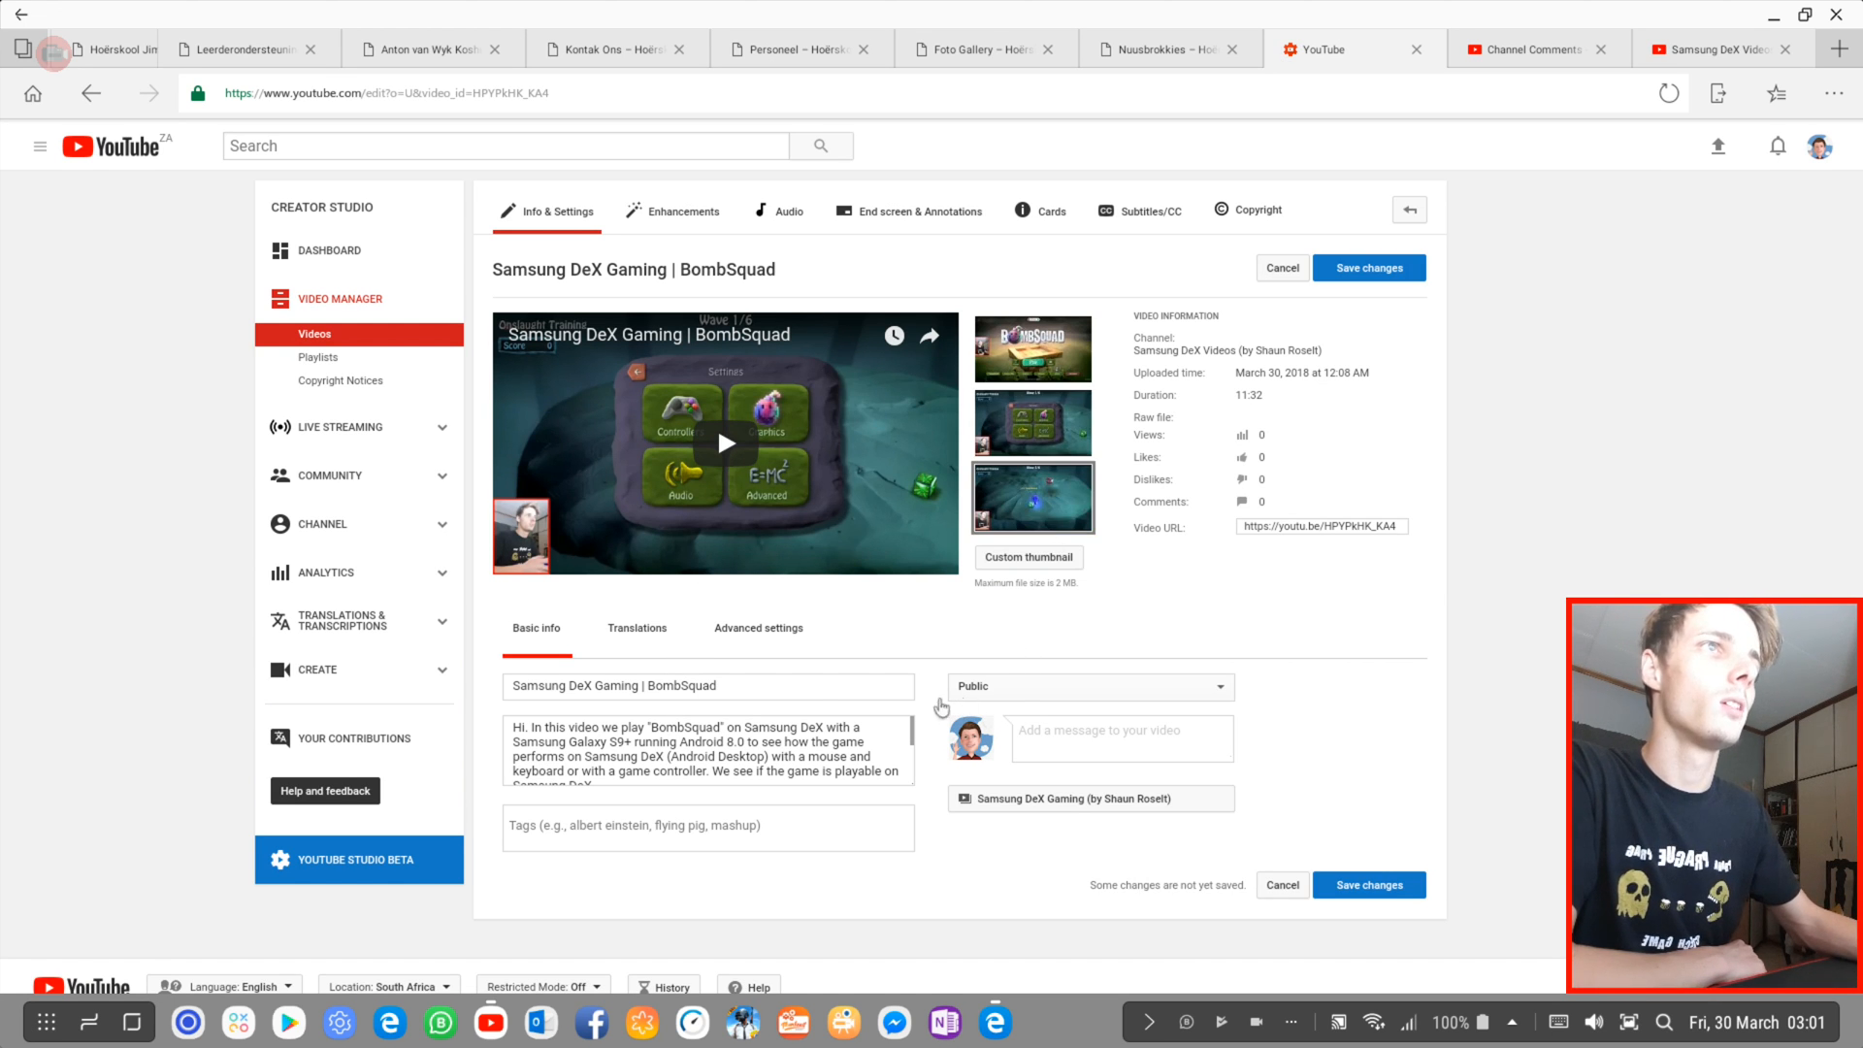
{"action": "left_click", "coordinate": [636, 628]}
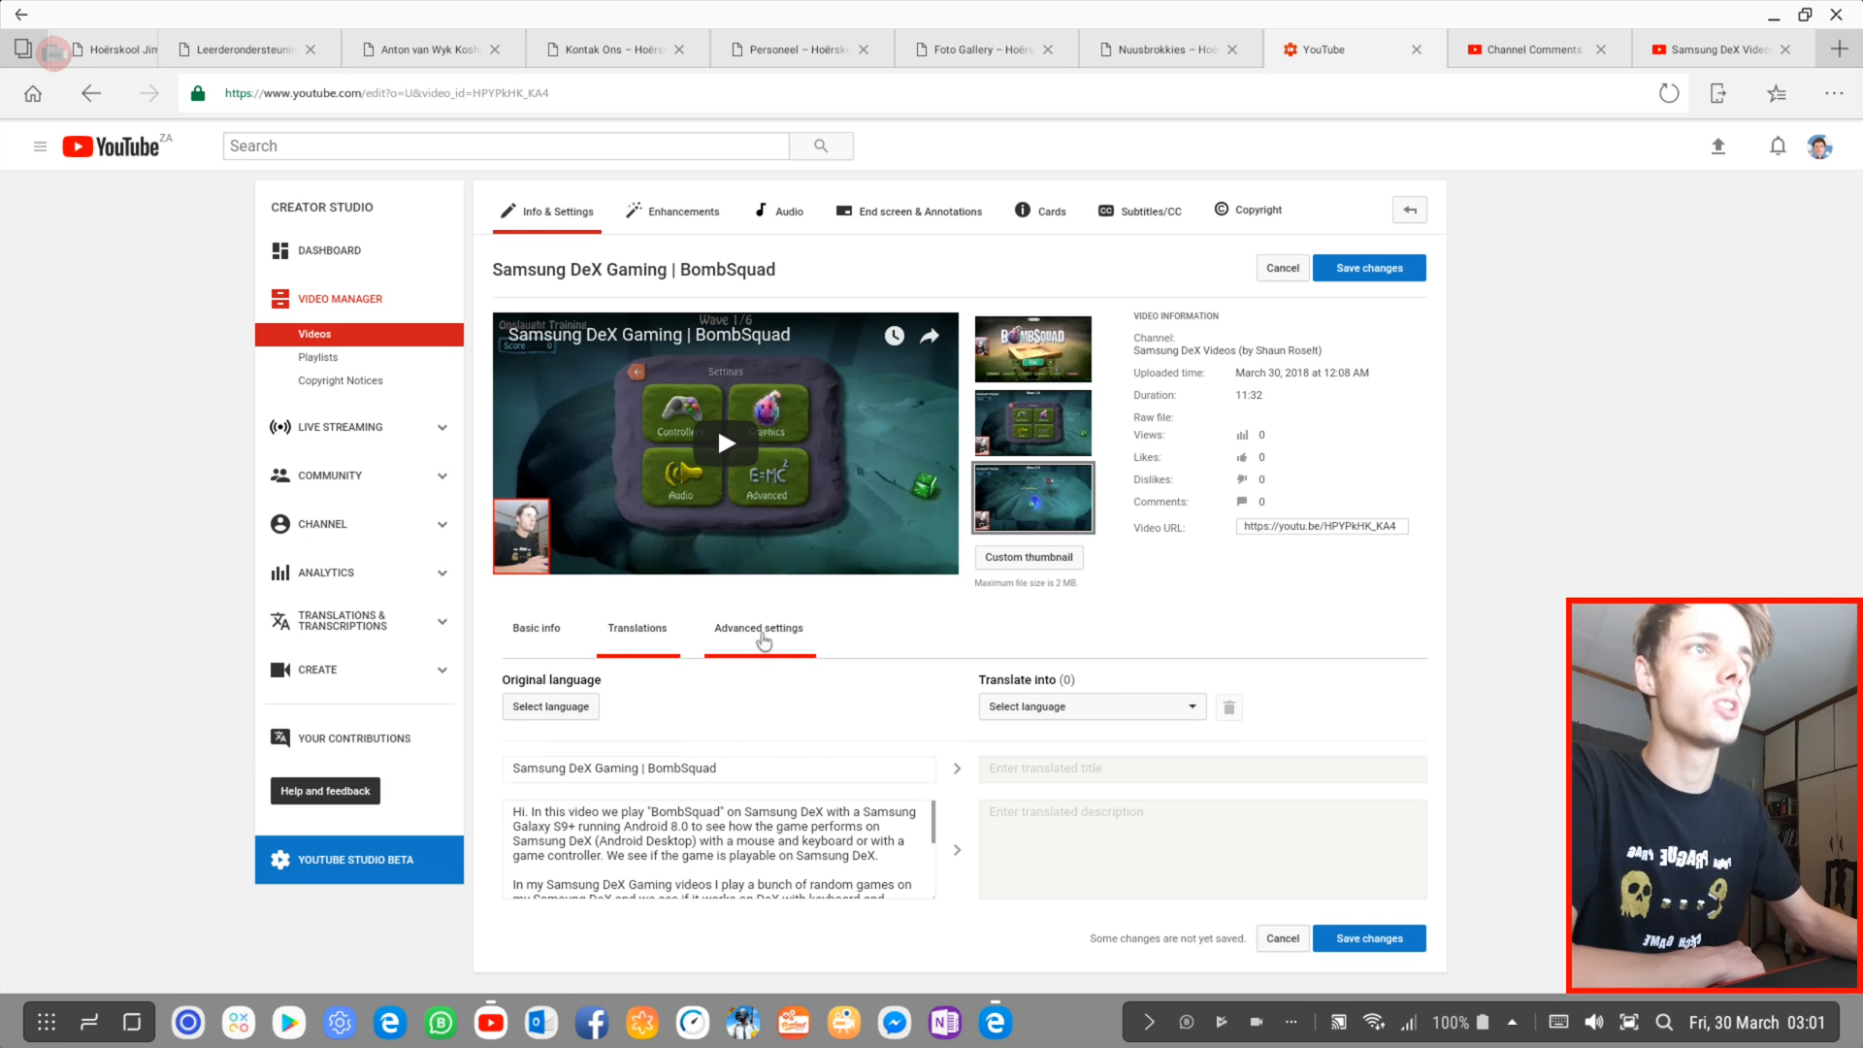
{"action": "left_click", "coordinate": [759, 629]}
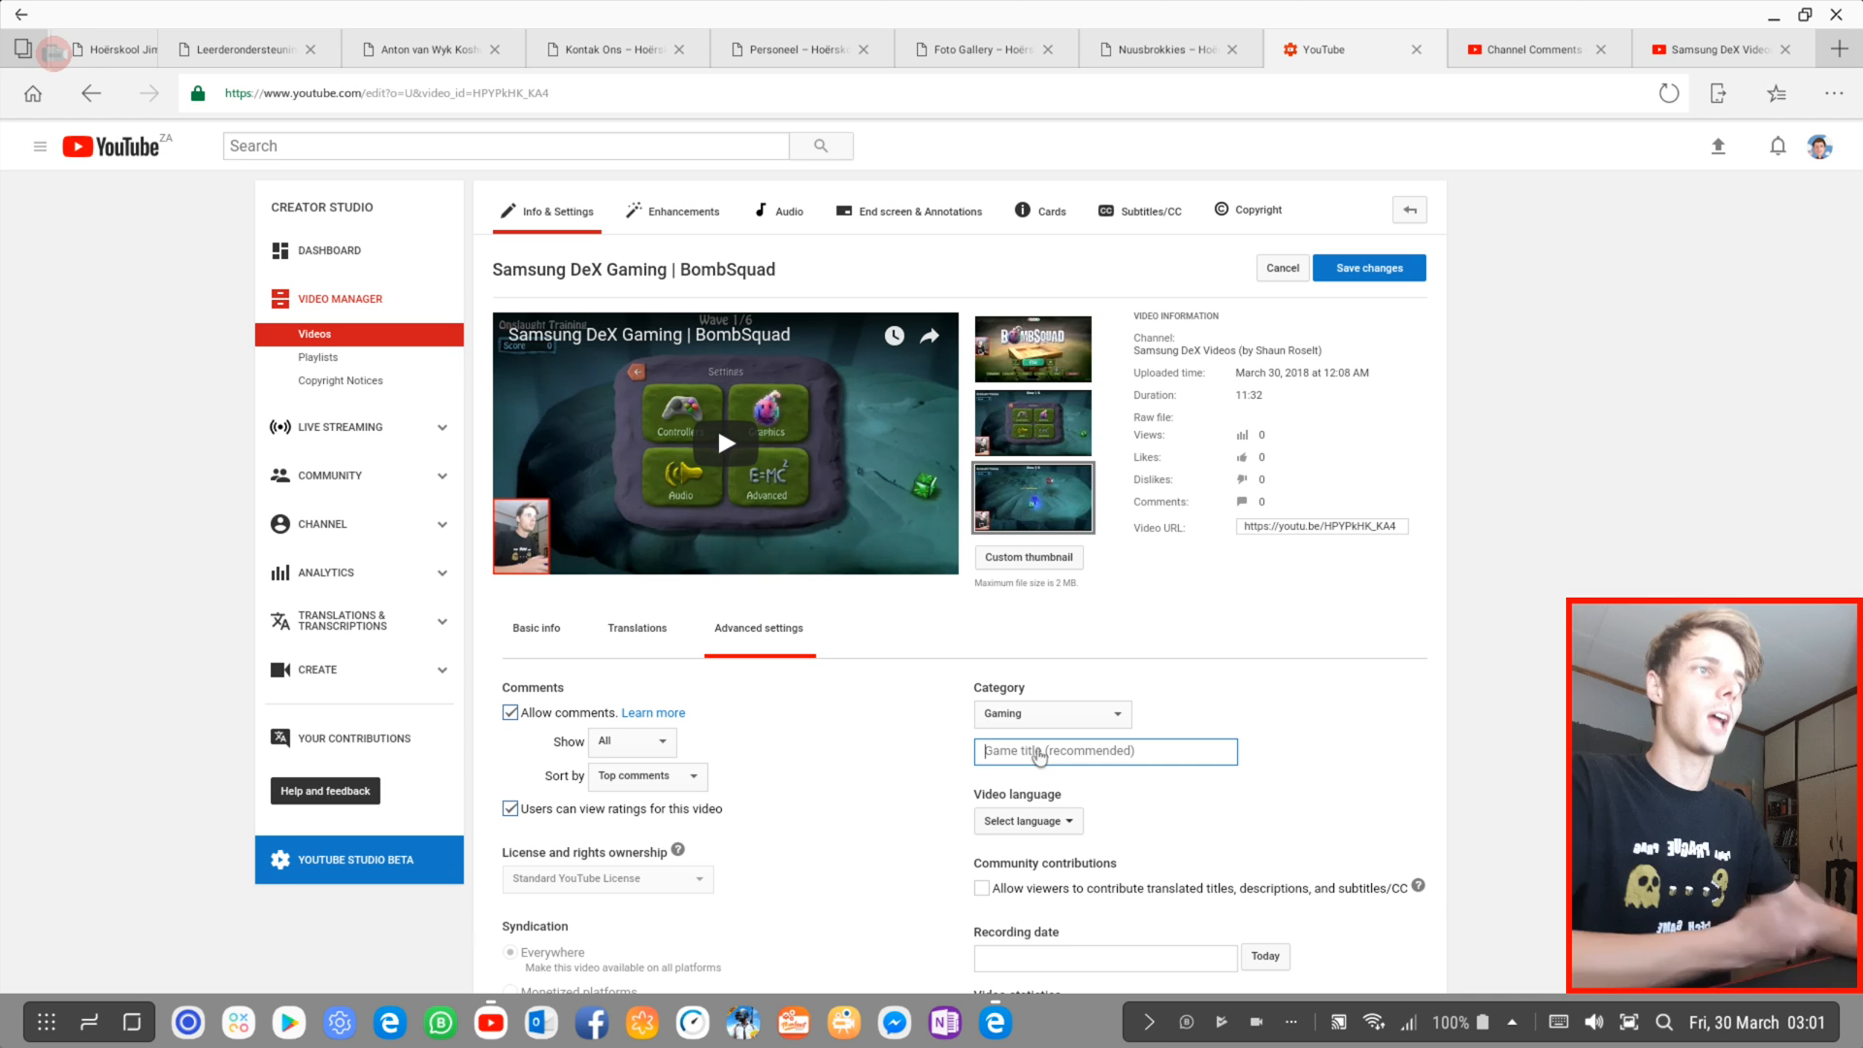
Step: Enter 'BombSquad' as the game title and start choosing a recording date
{"action": "type", "text": "Bomb"}
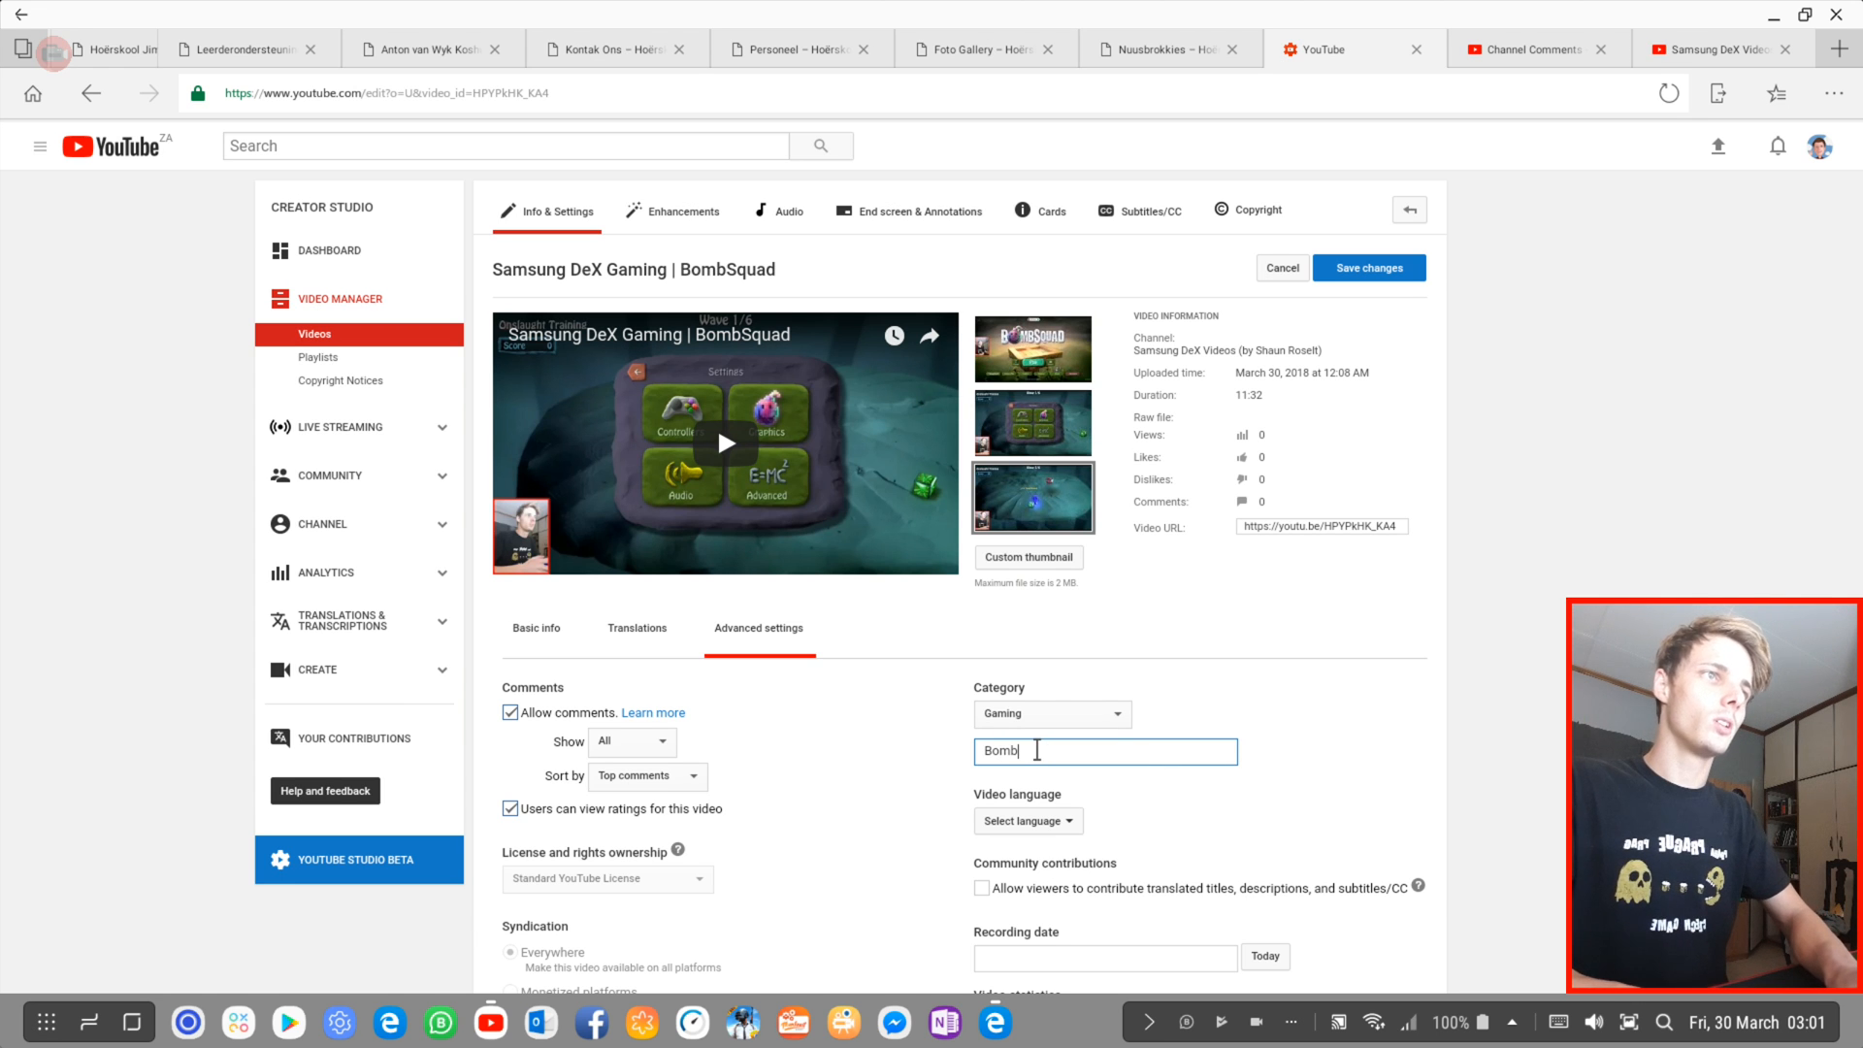
{"action": "type", "text": "Squad"}
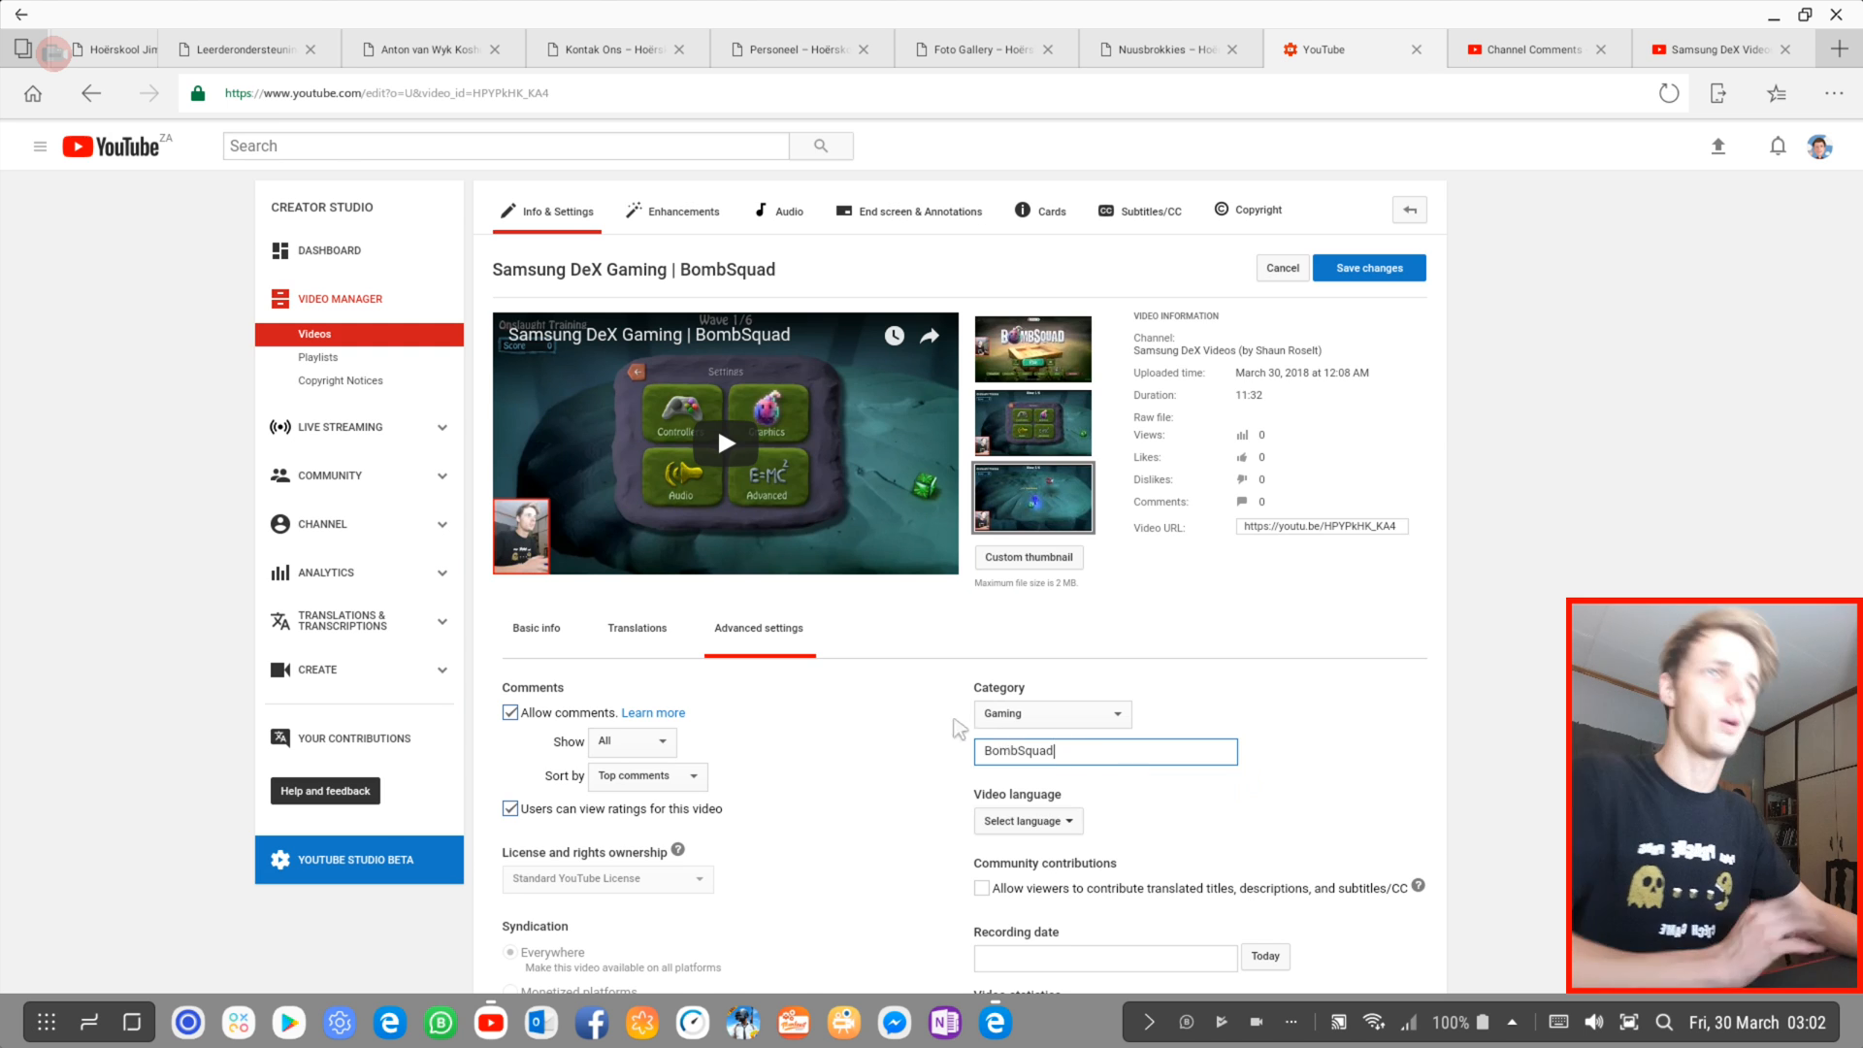
{"action": "scroll", "scroll_direction": "down", "scroll_amount": 3}
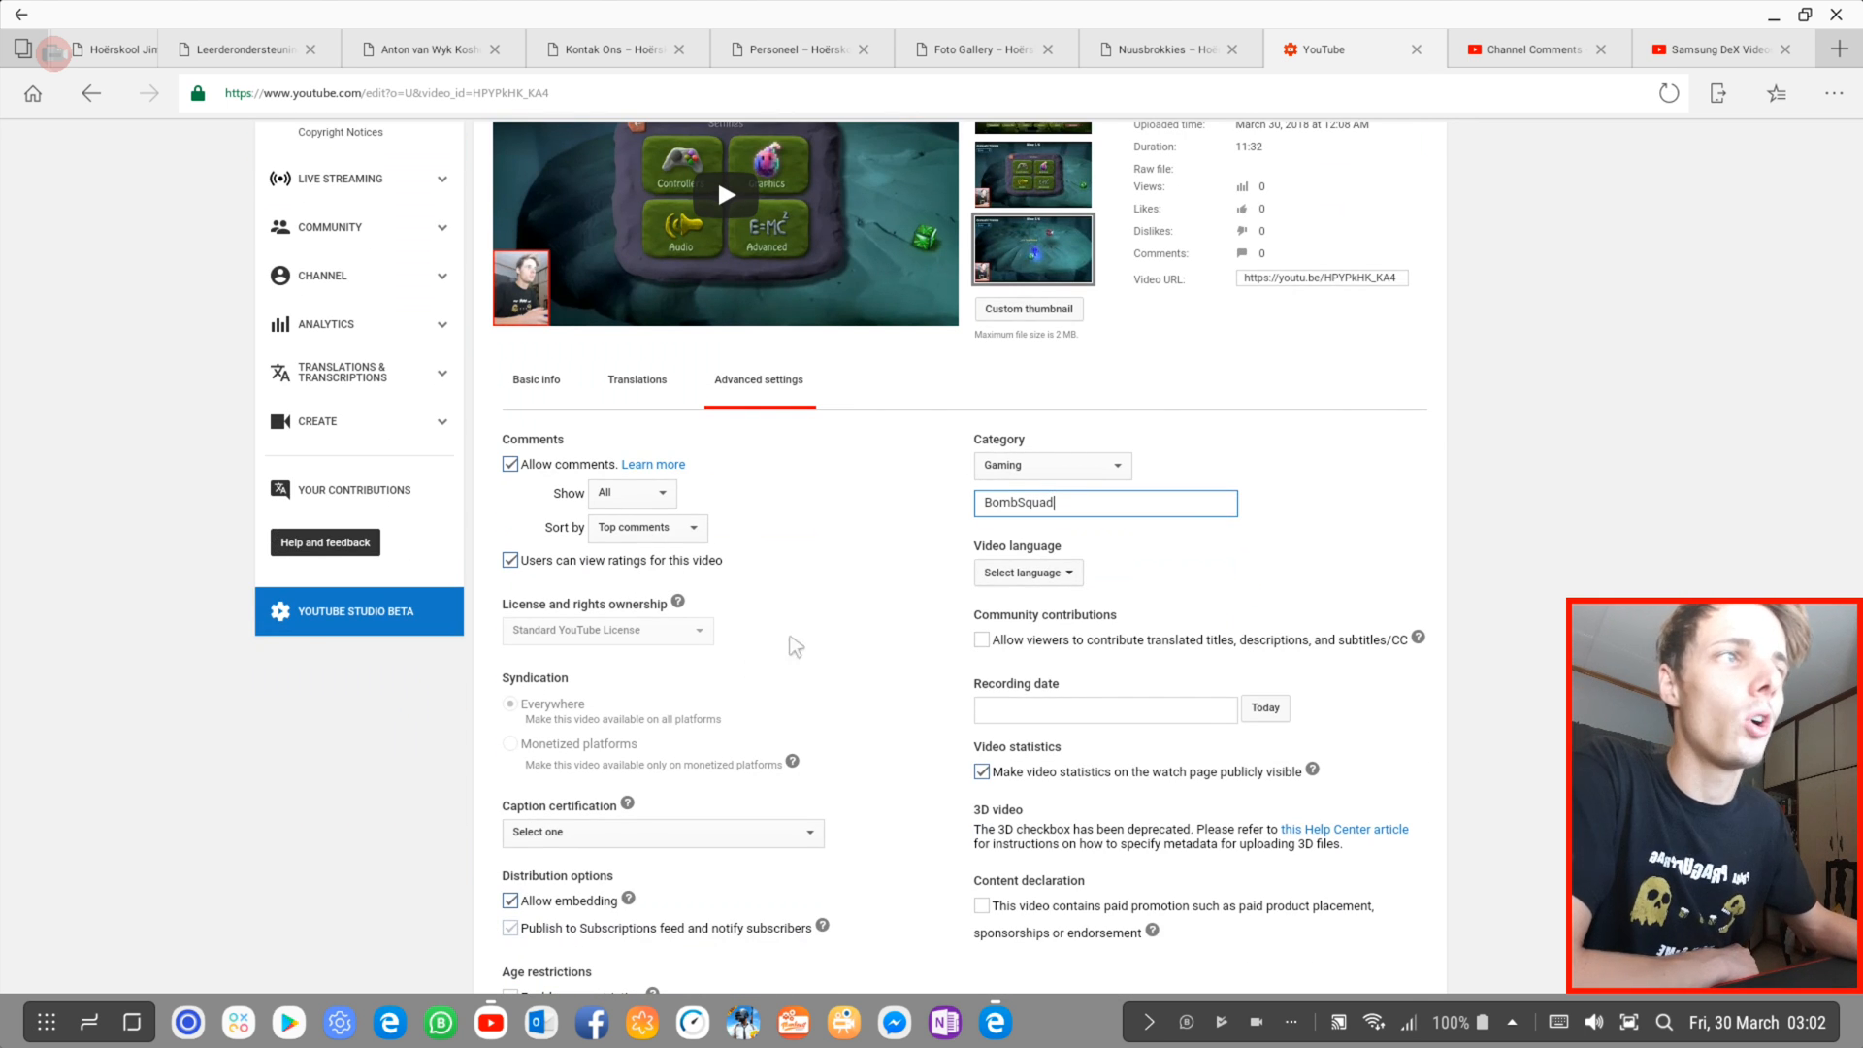
{"action": "left_click", "coordinate": [1104, 710]}
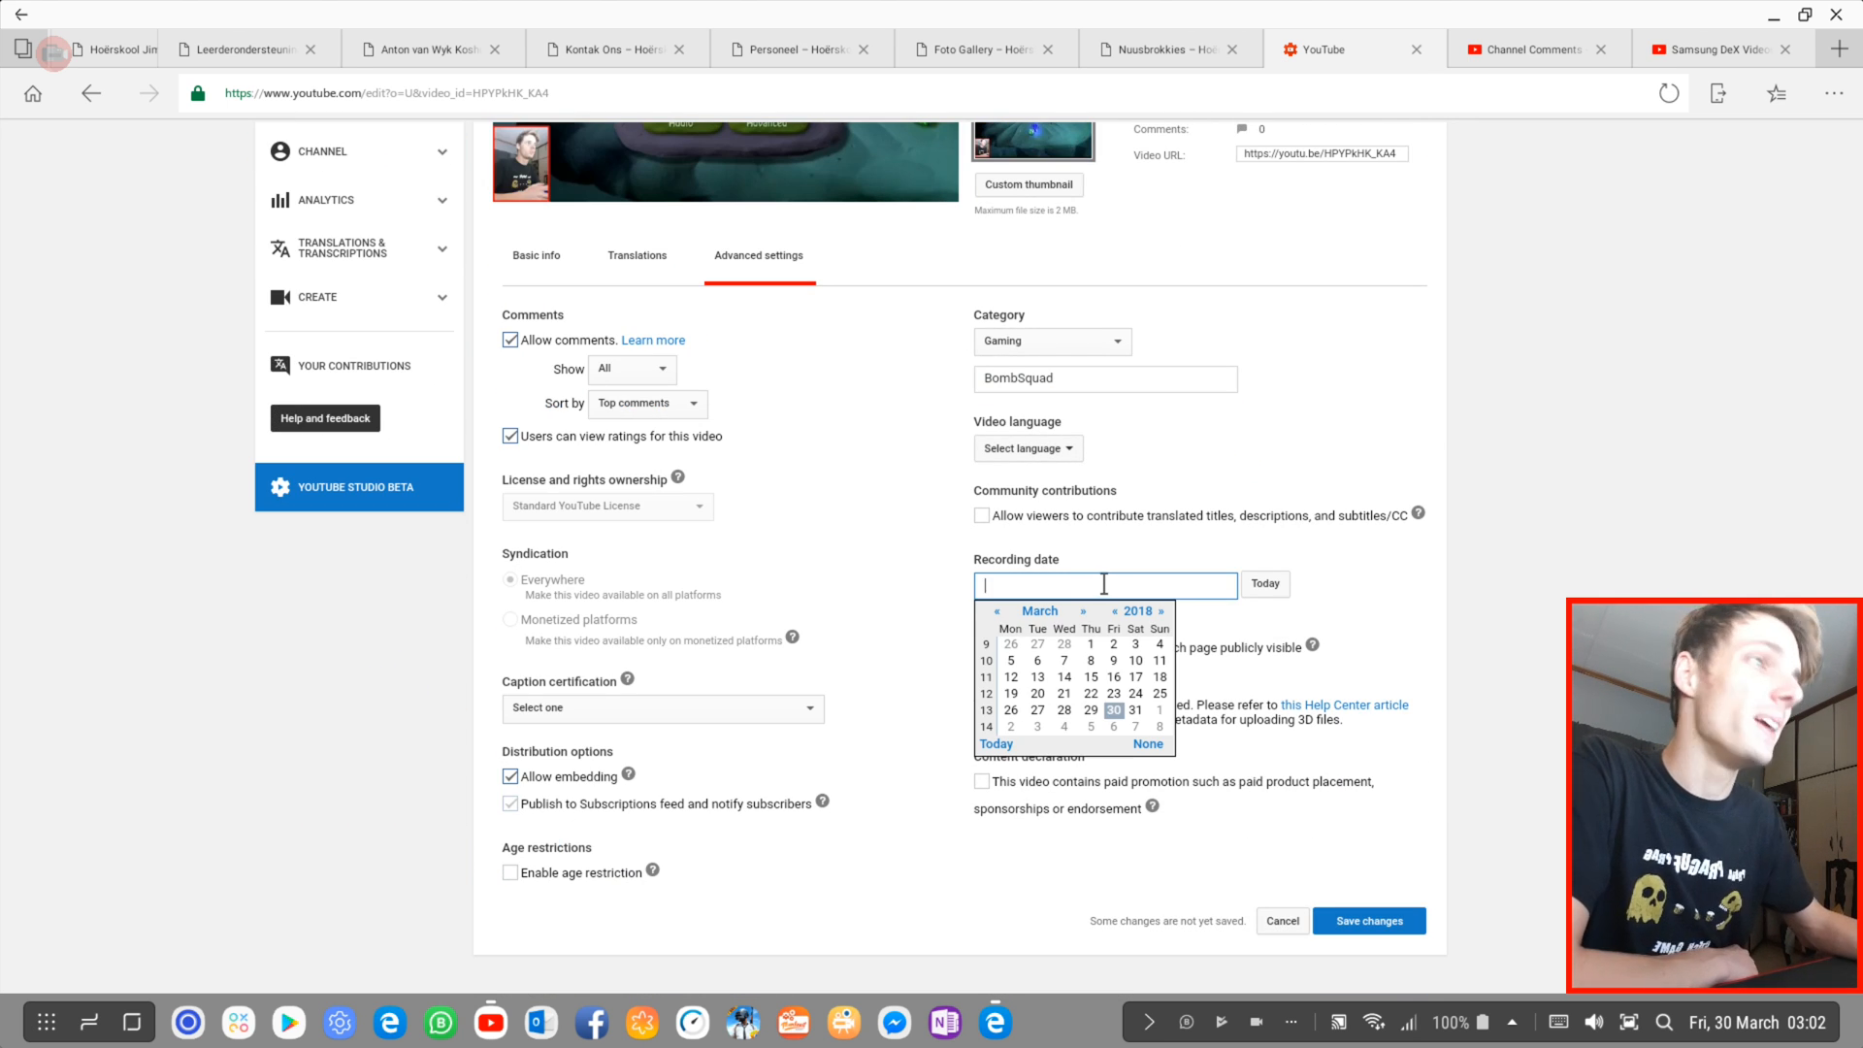
Step: Pick the video's recording date in the calendar picker
{"action": "left_click", "coordinate": [1063, 711]}
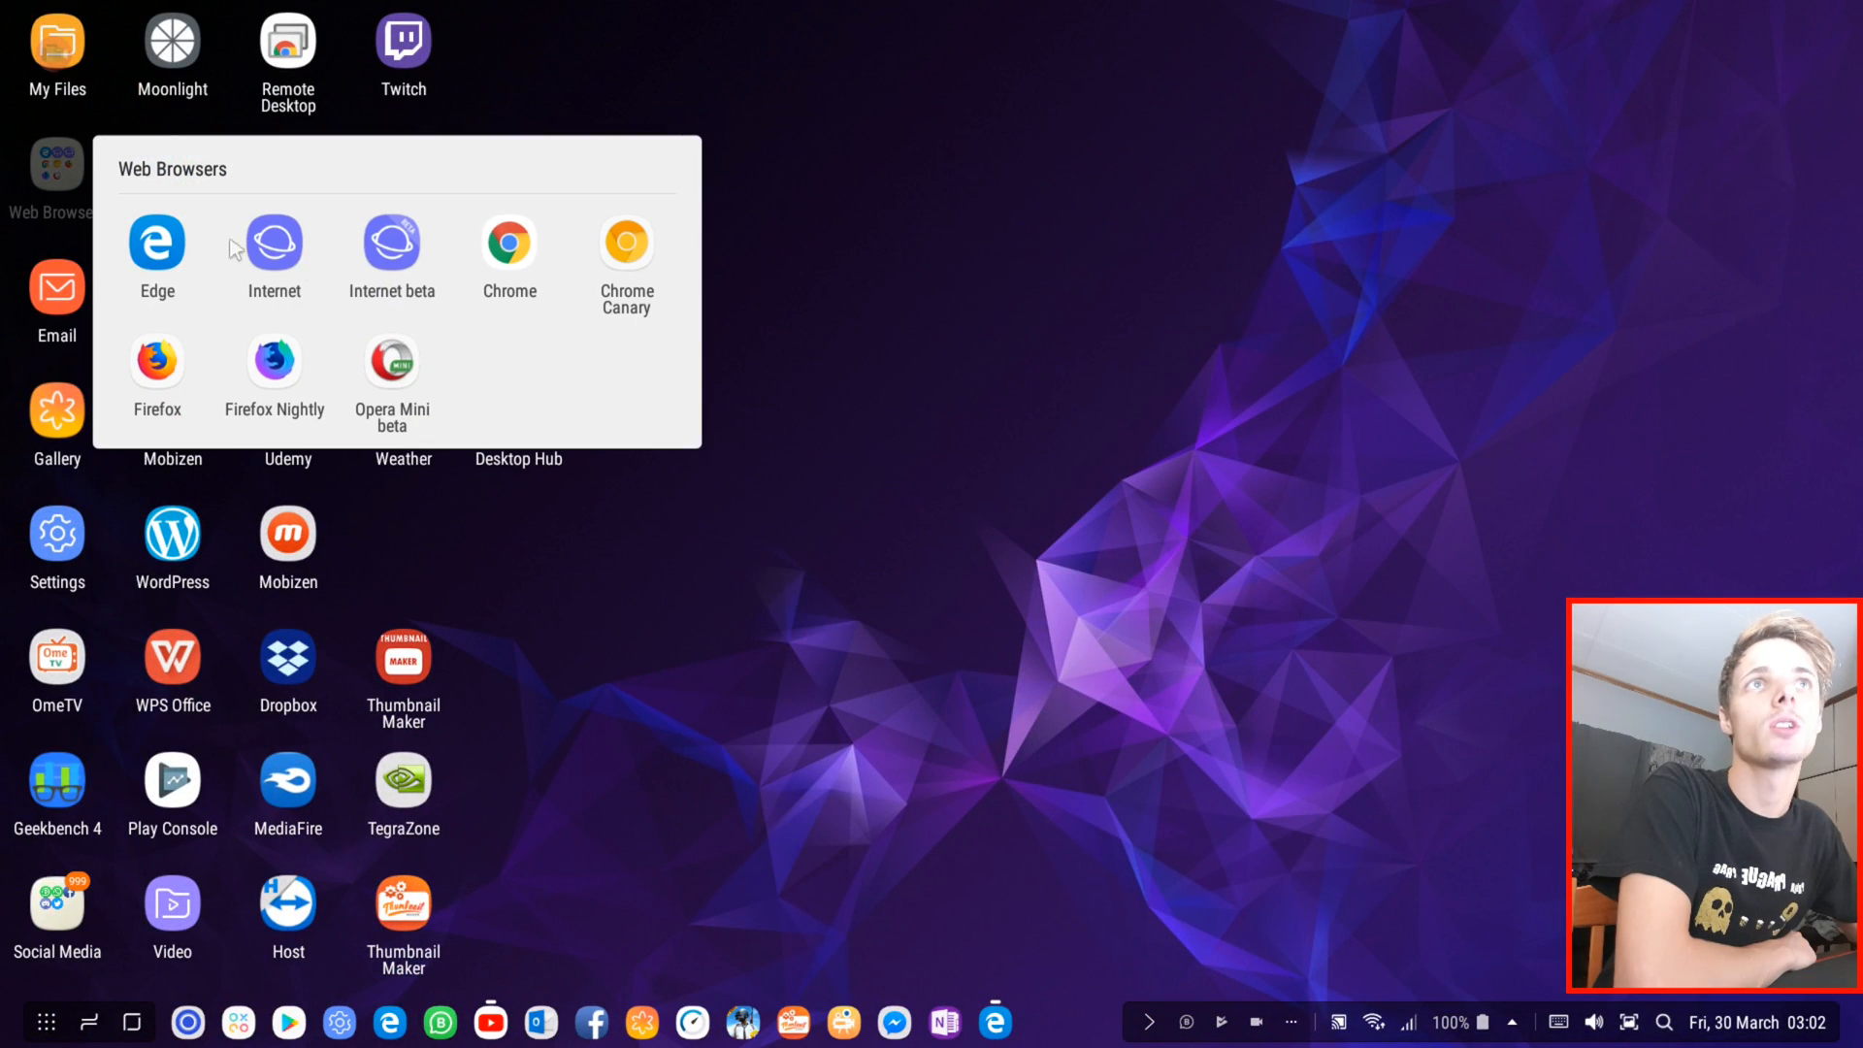
{"action": "mouse_move", "coordinate": [404, 237]}
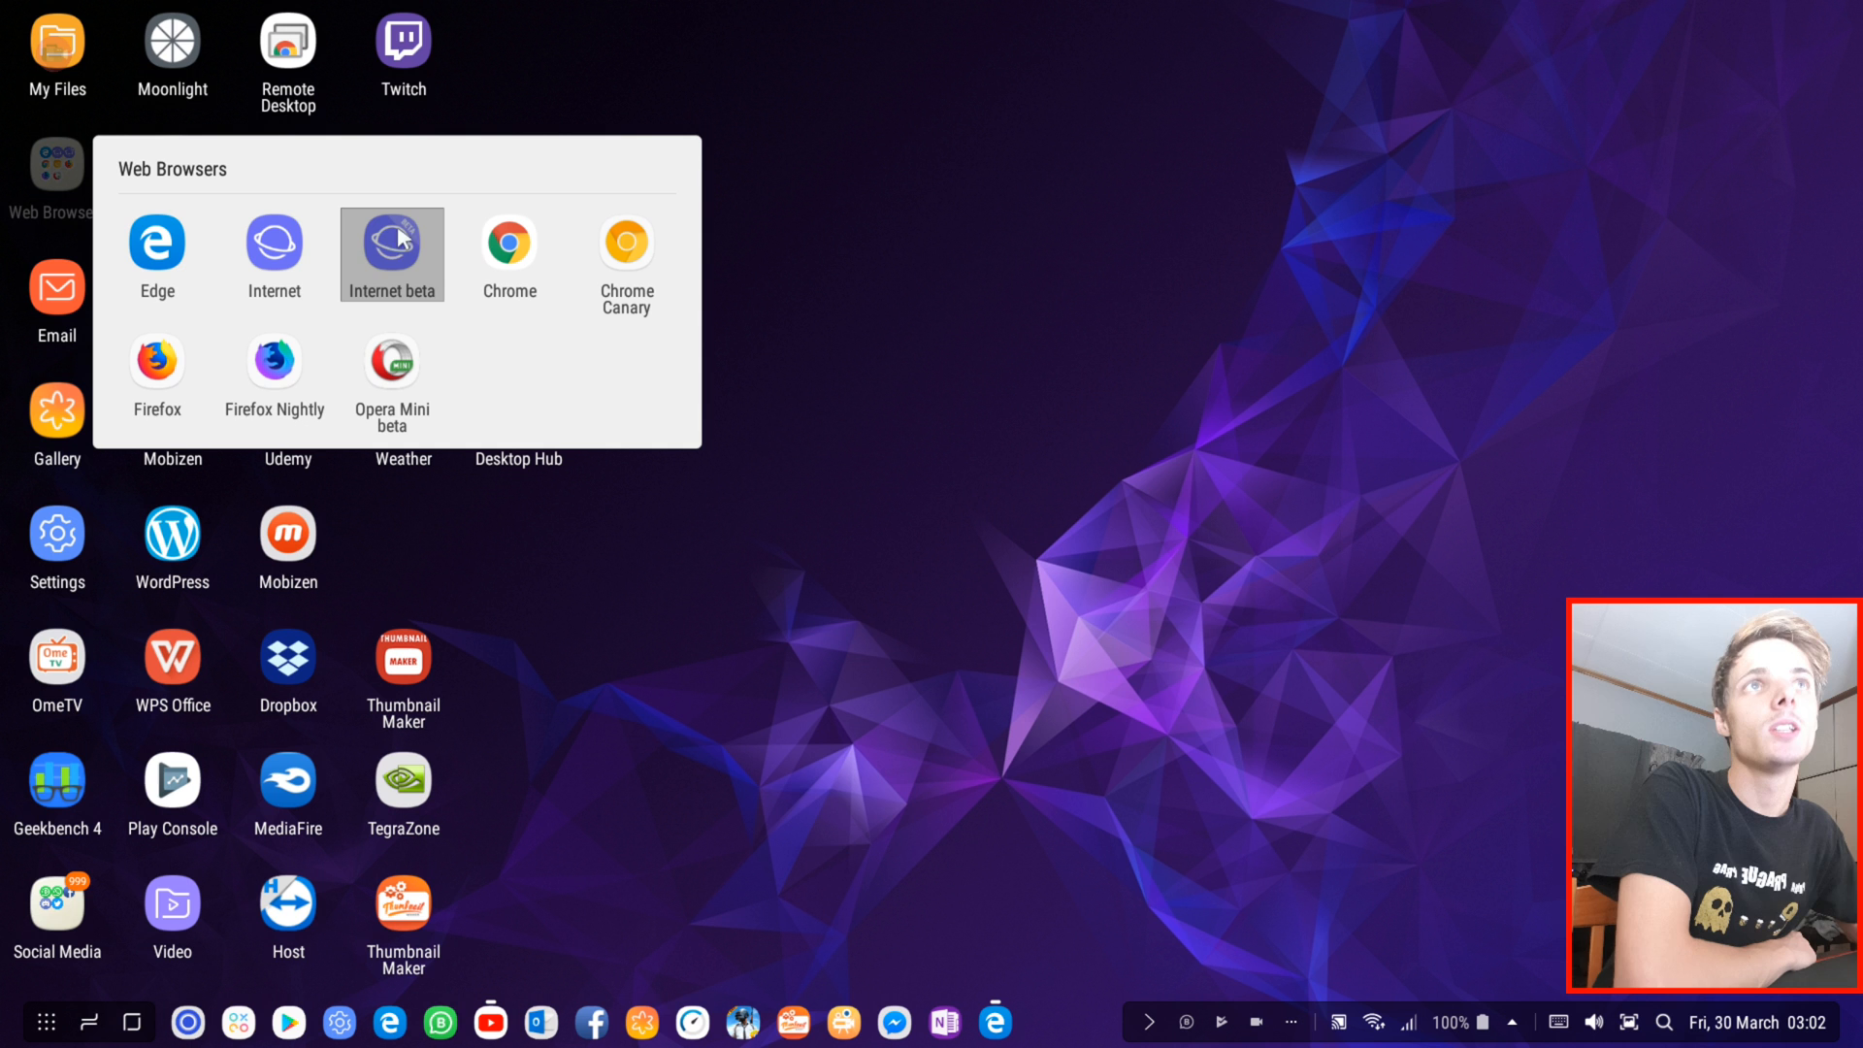
Step: Launch Samsung Internet beta from the Web Browsers folder
{"action": "left_click", "coordinate": [392, 244]}
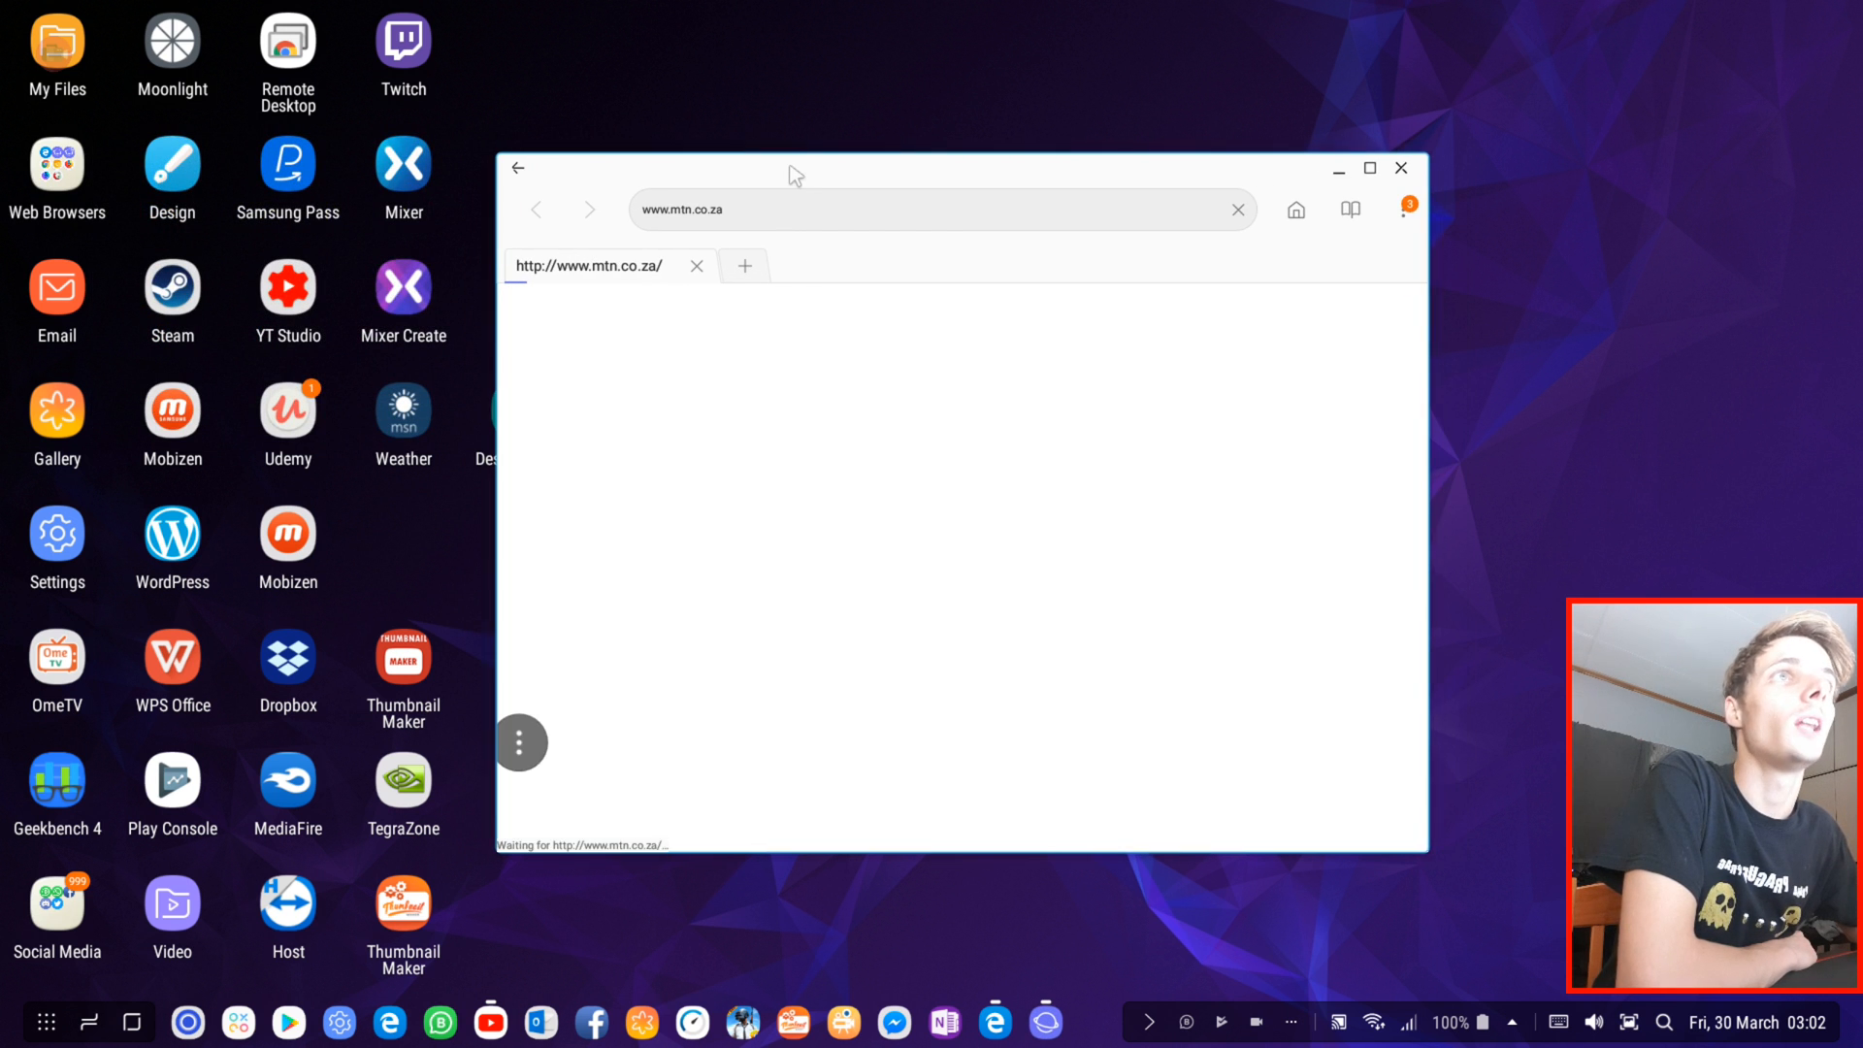
Step: Reach the YouTube desktop site via a Bing search and maximize the Samsung Internet window
{"action": "left_click", "coordinate": [812, 209]}
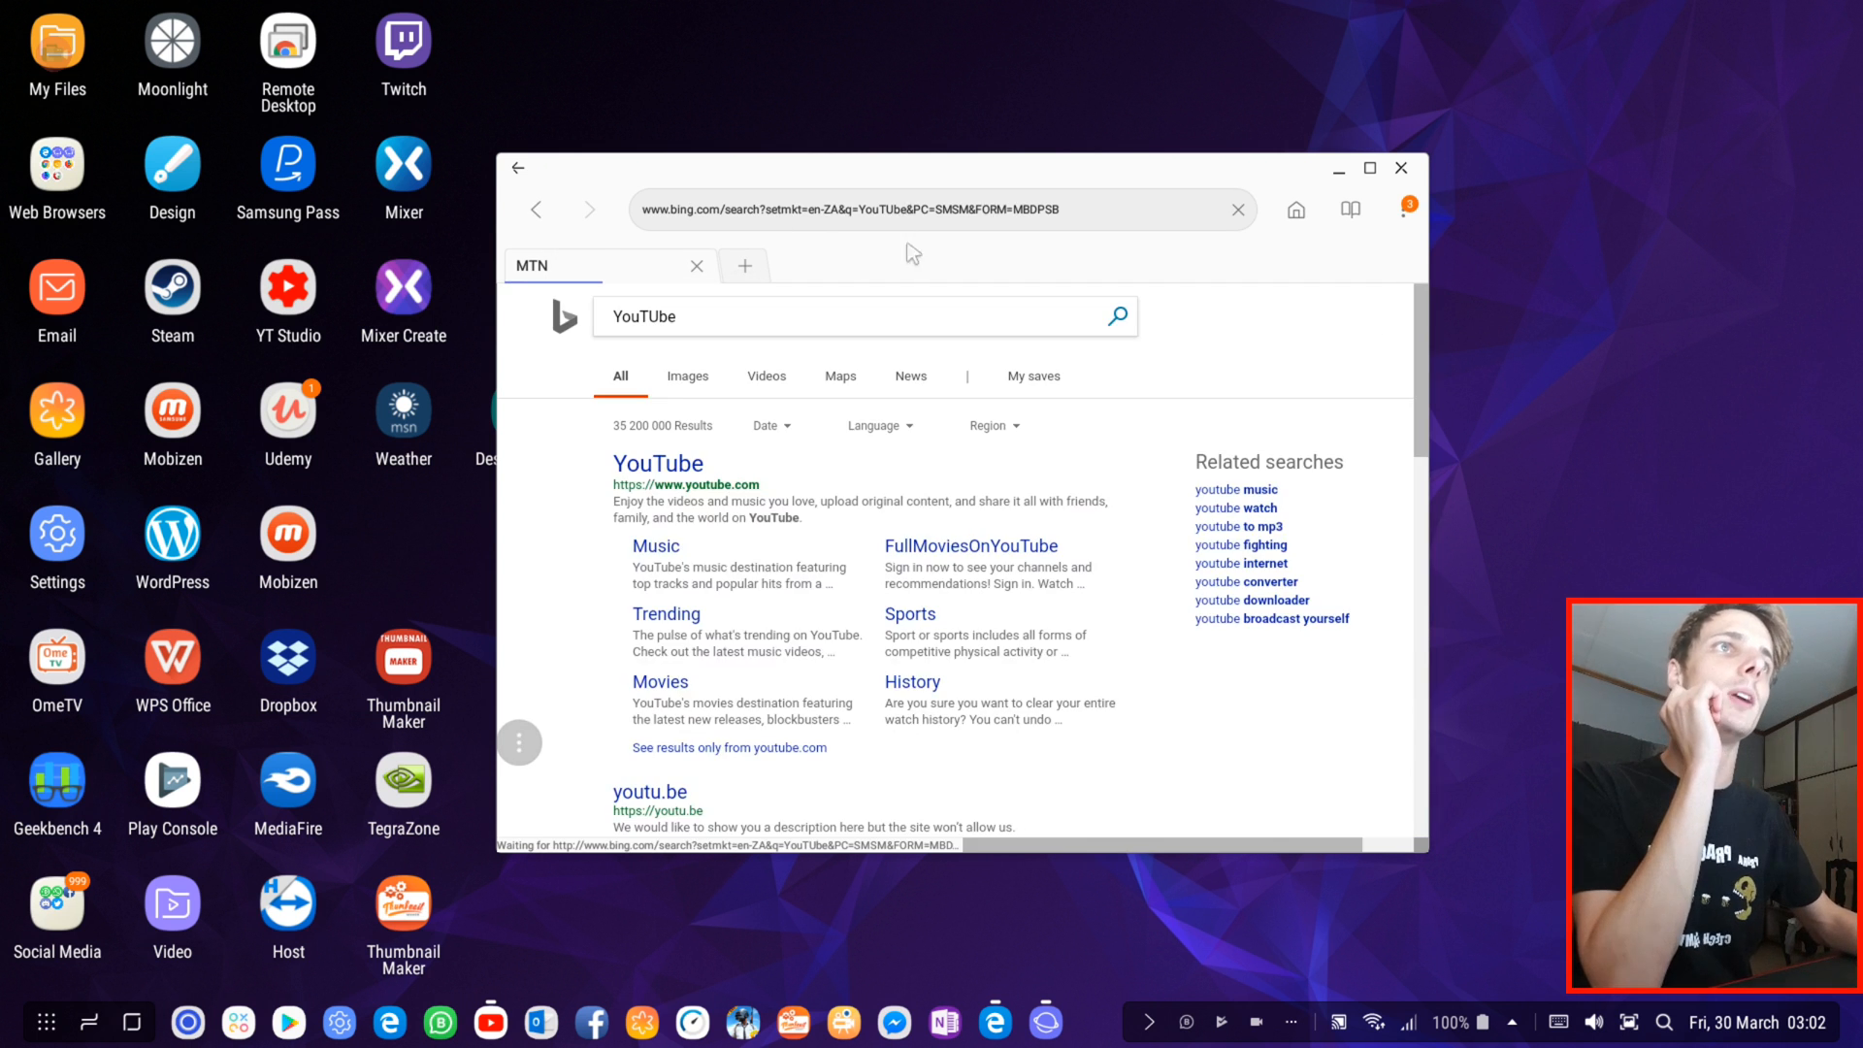
{"action": "left_click", "coordinate": [658, 462]}
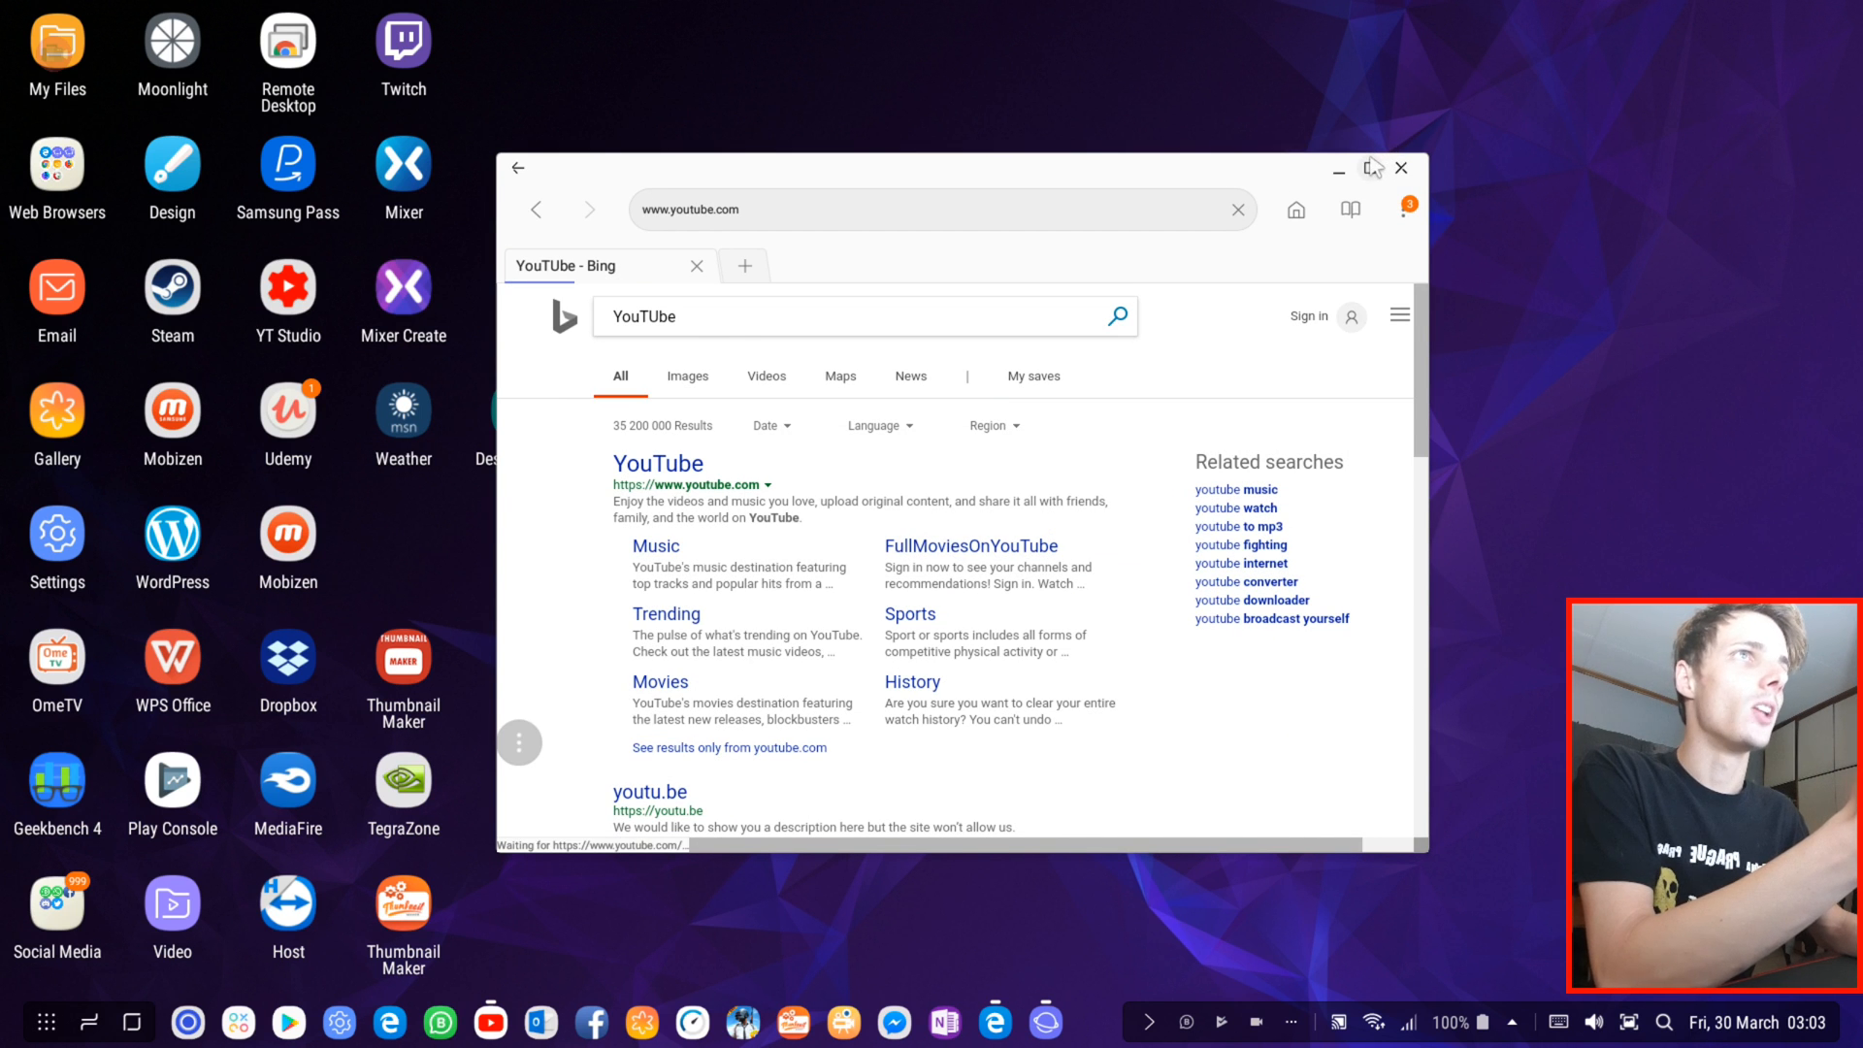
{"action": "left_click", "coordinate": [1370, 167]}
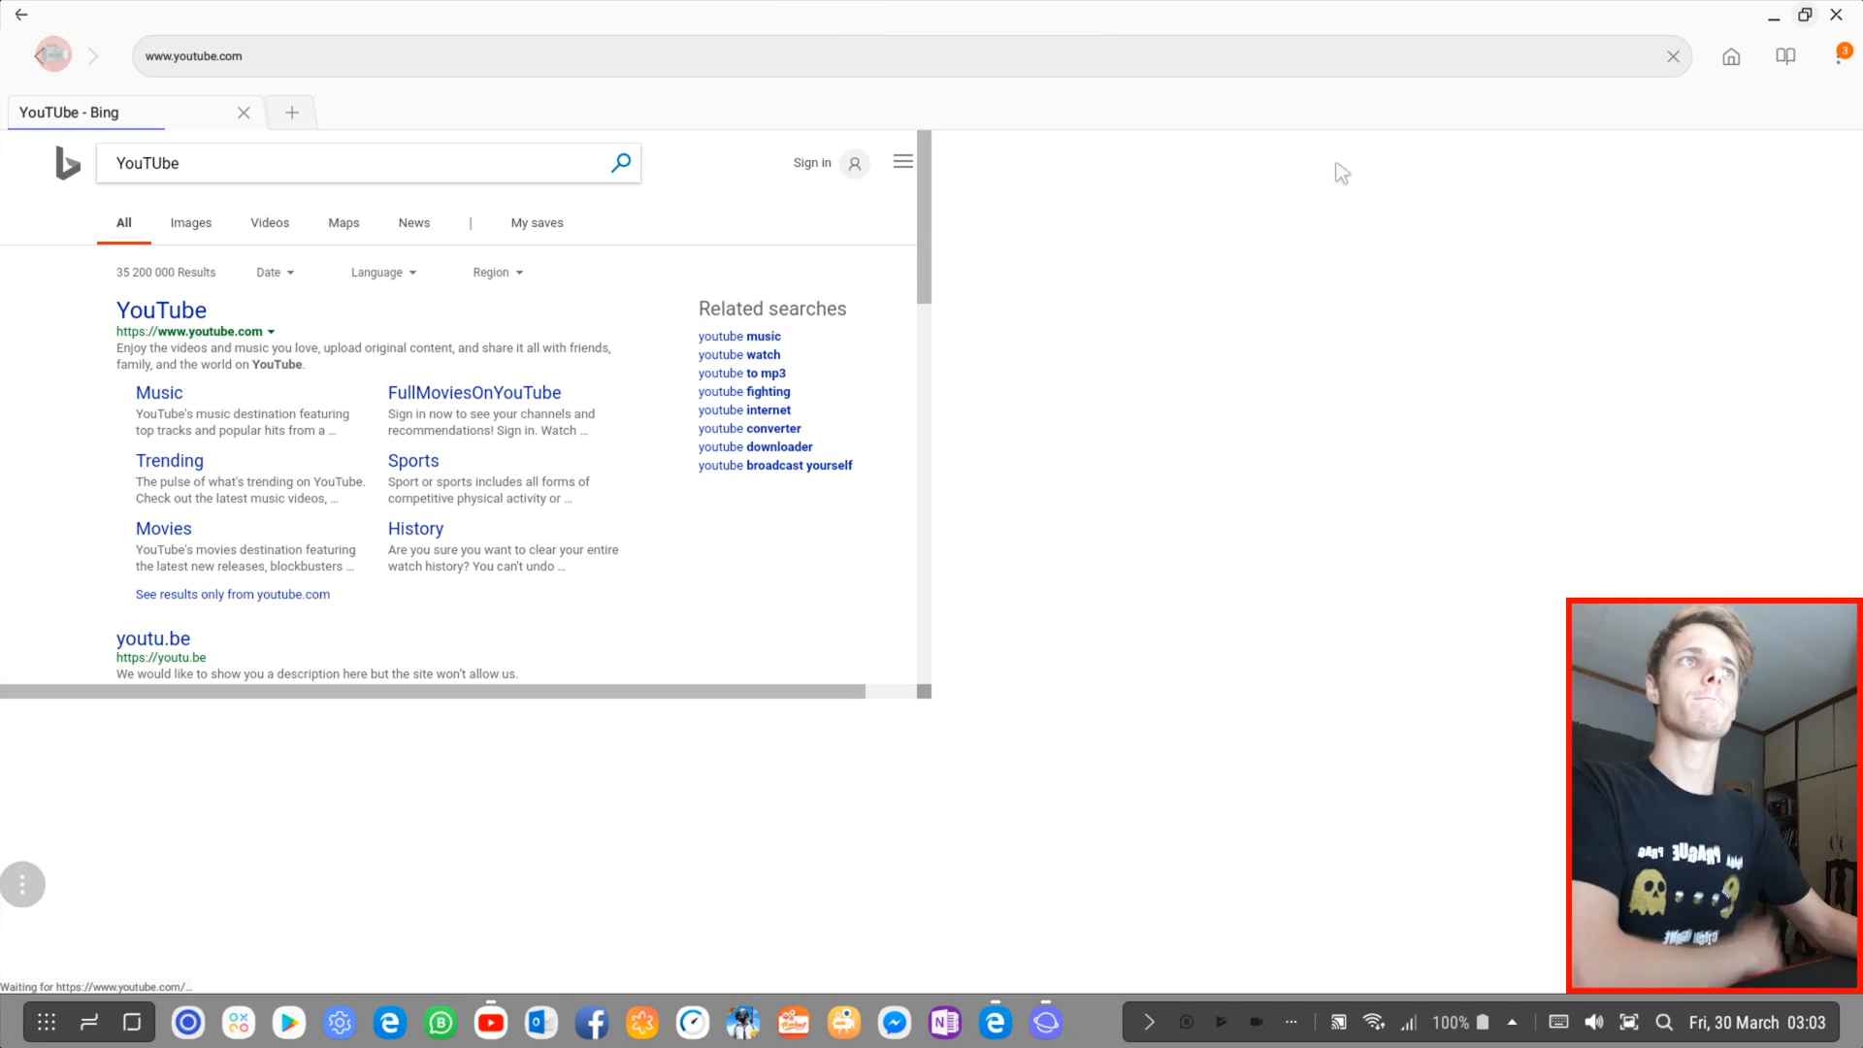
{"action": "left_click", "coordinate": [161, 308]}
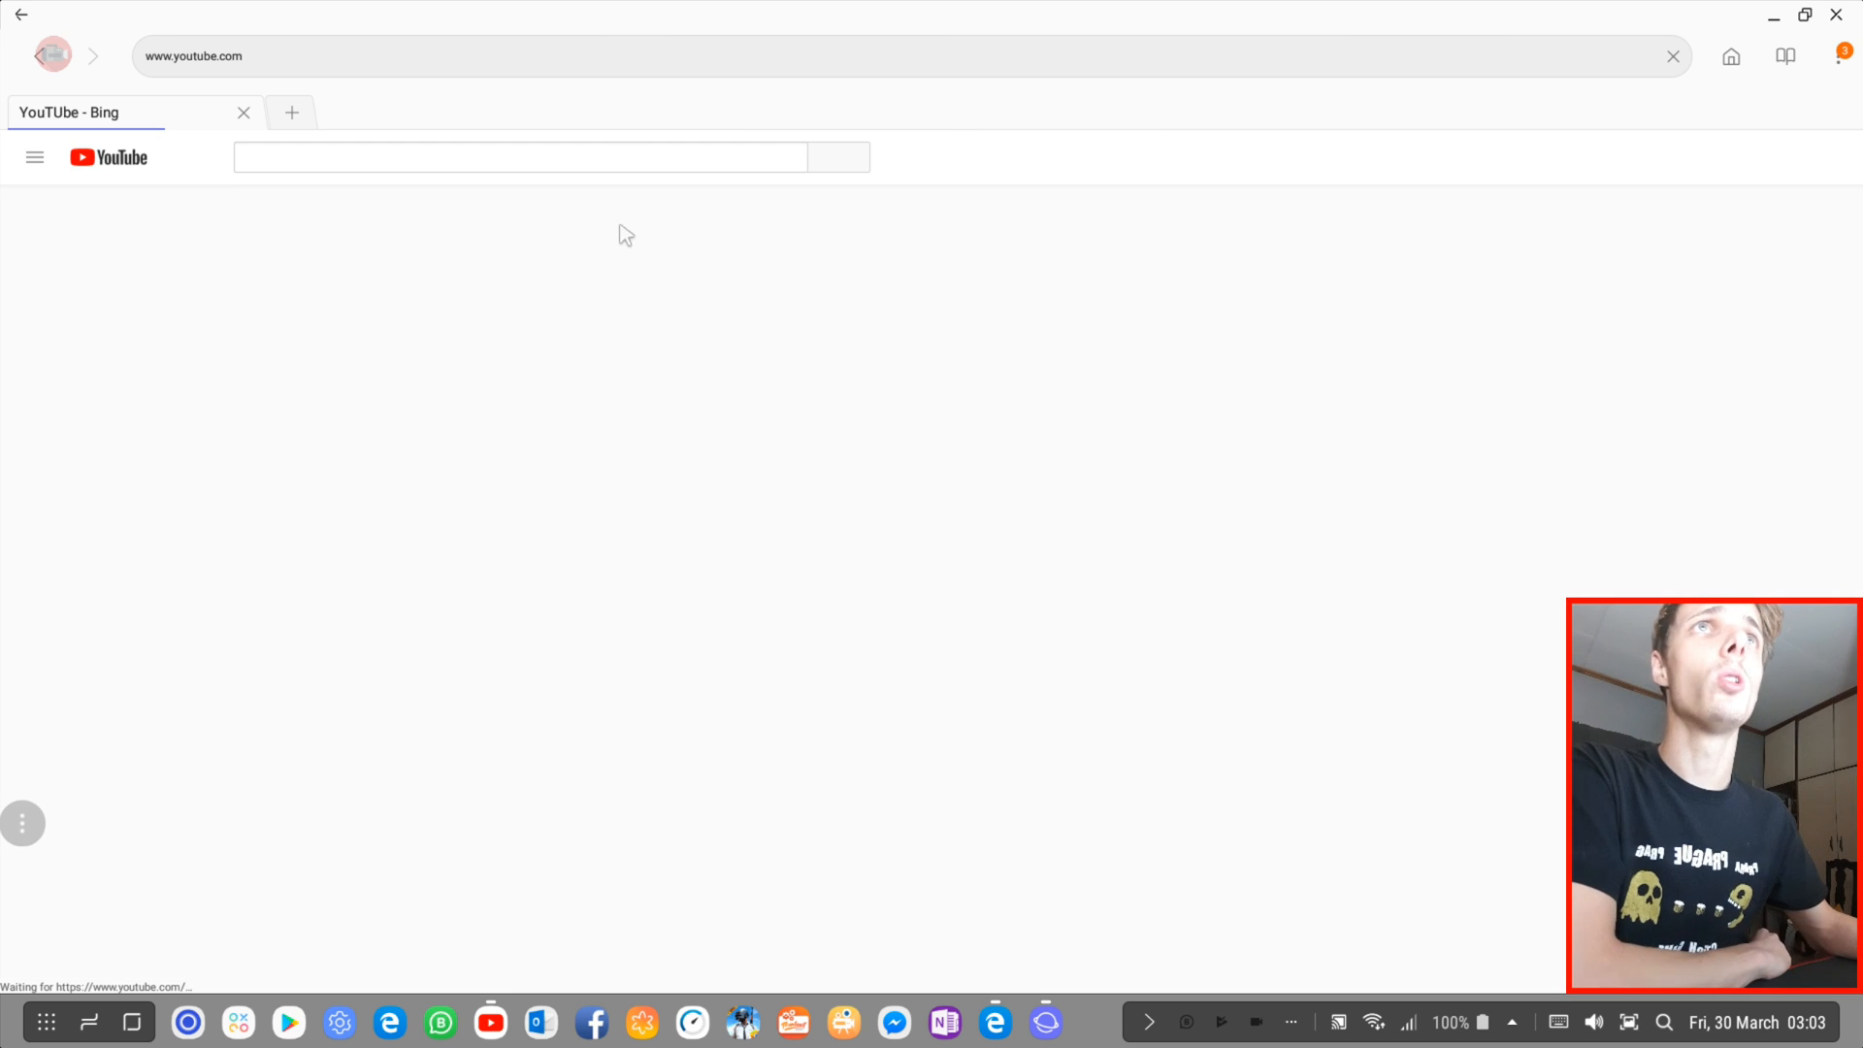